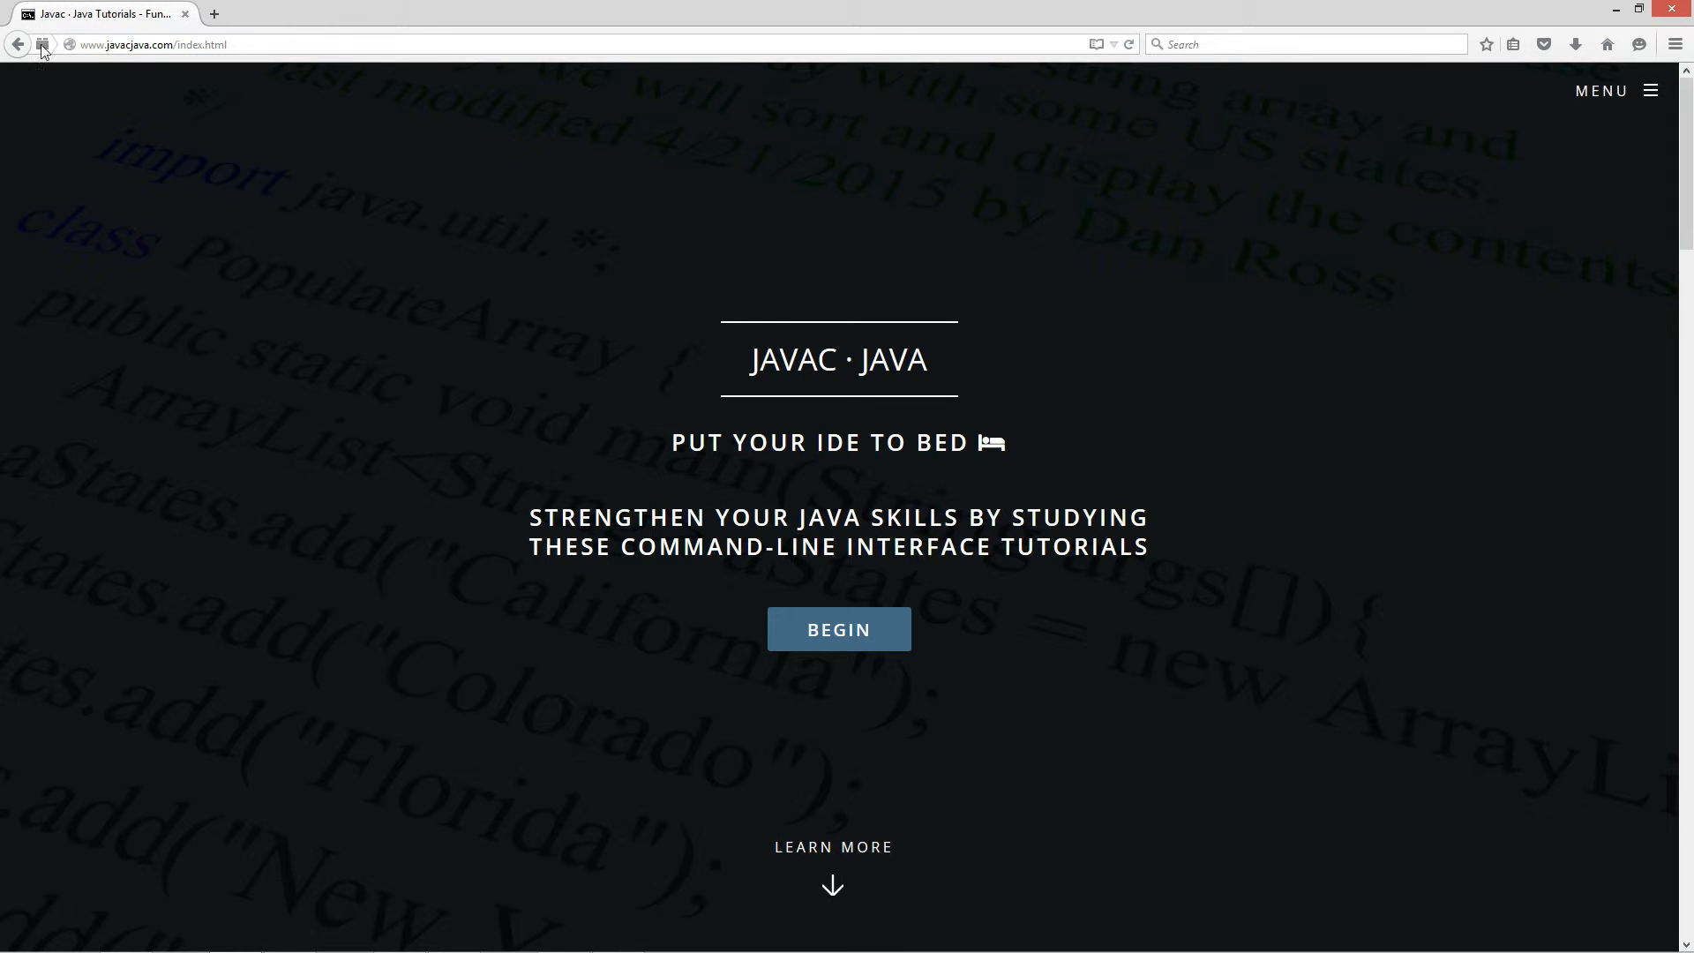
{"action": "mouse_move", "coordinate": [1645, 149]}
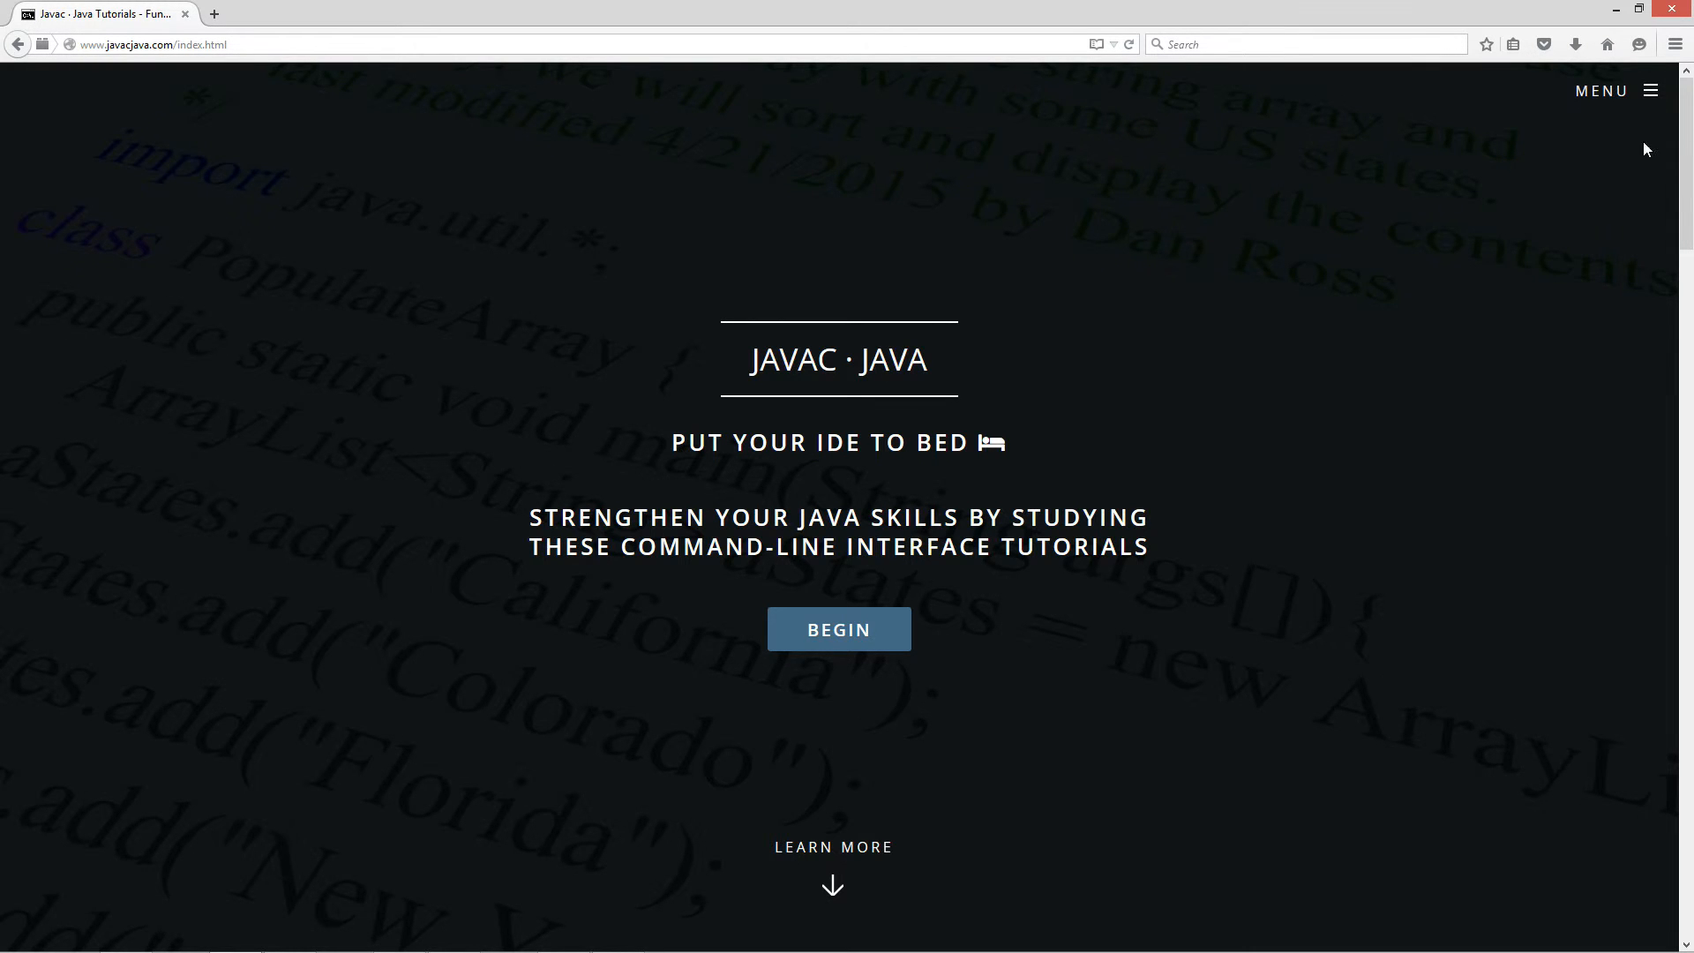
- Go to the Java OOP Tutorials page from the site menu and browse its table
{"action": "left_click", "coordinate": [1616, 91]}
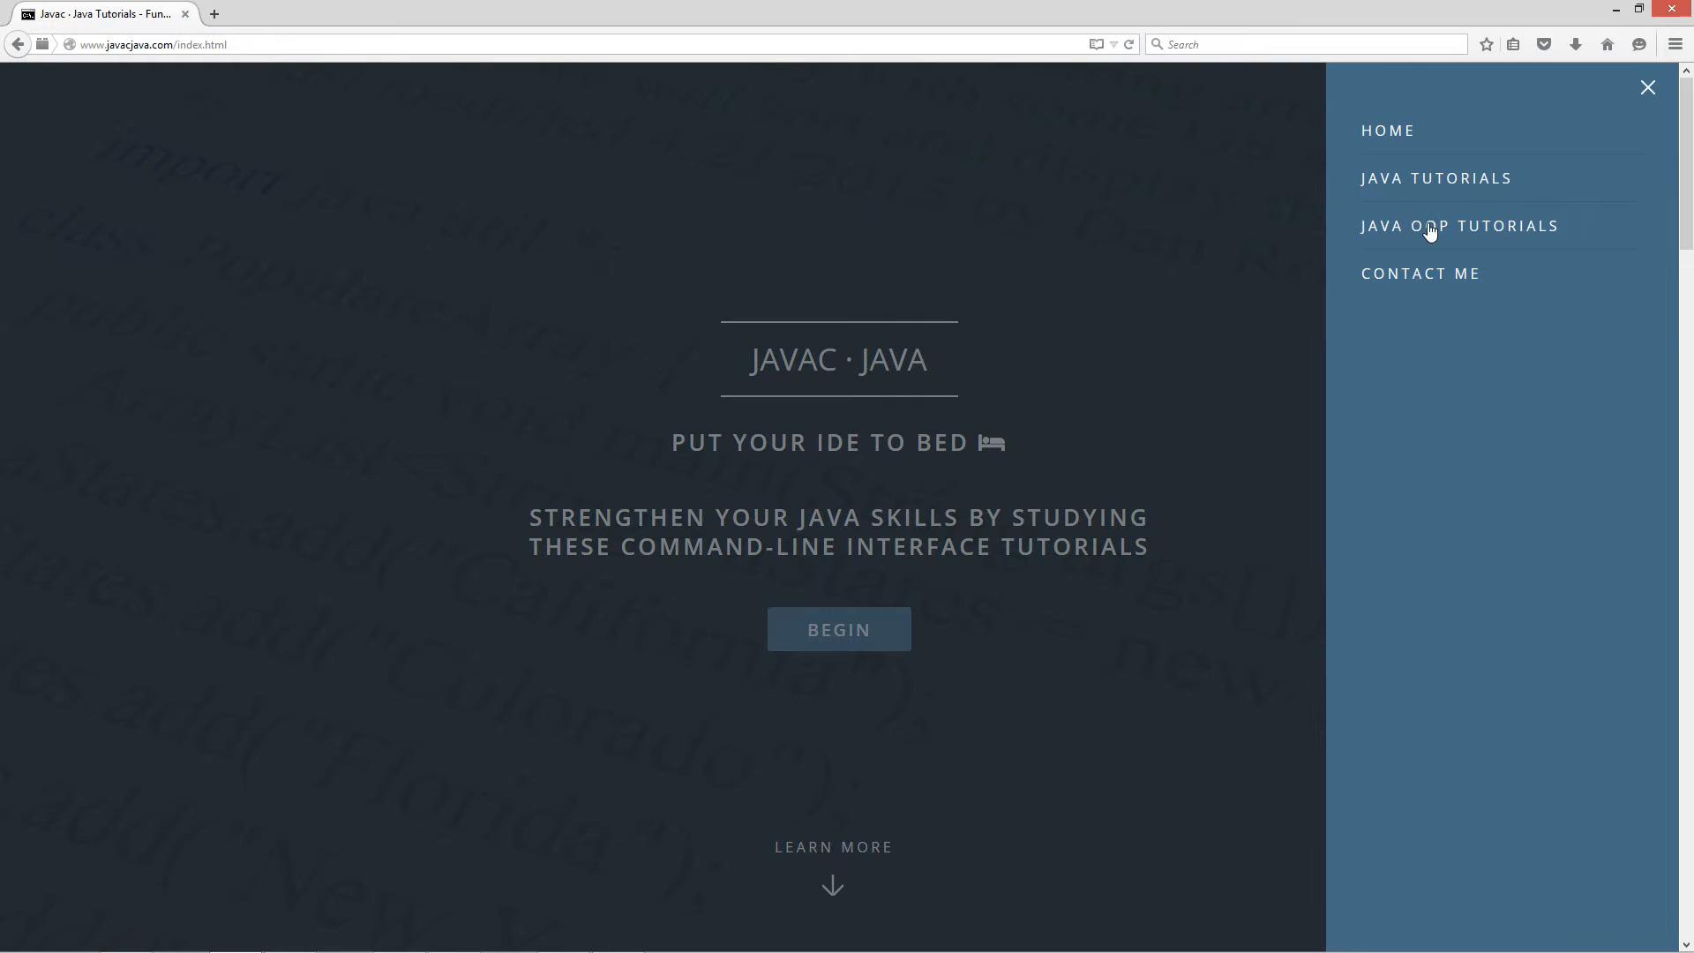
{"action": "mouse_move", "coordinate": [1455, 232]}
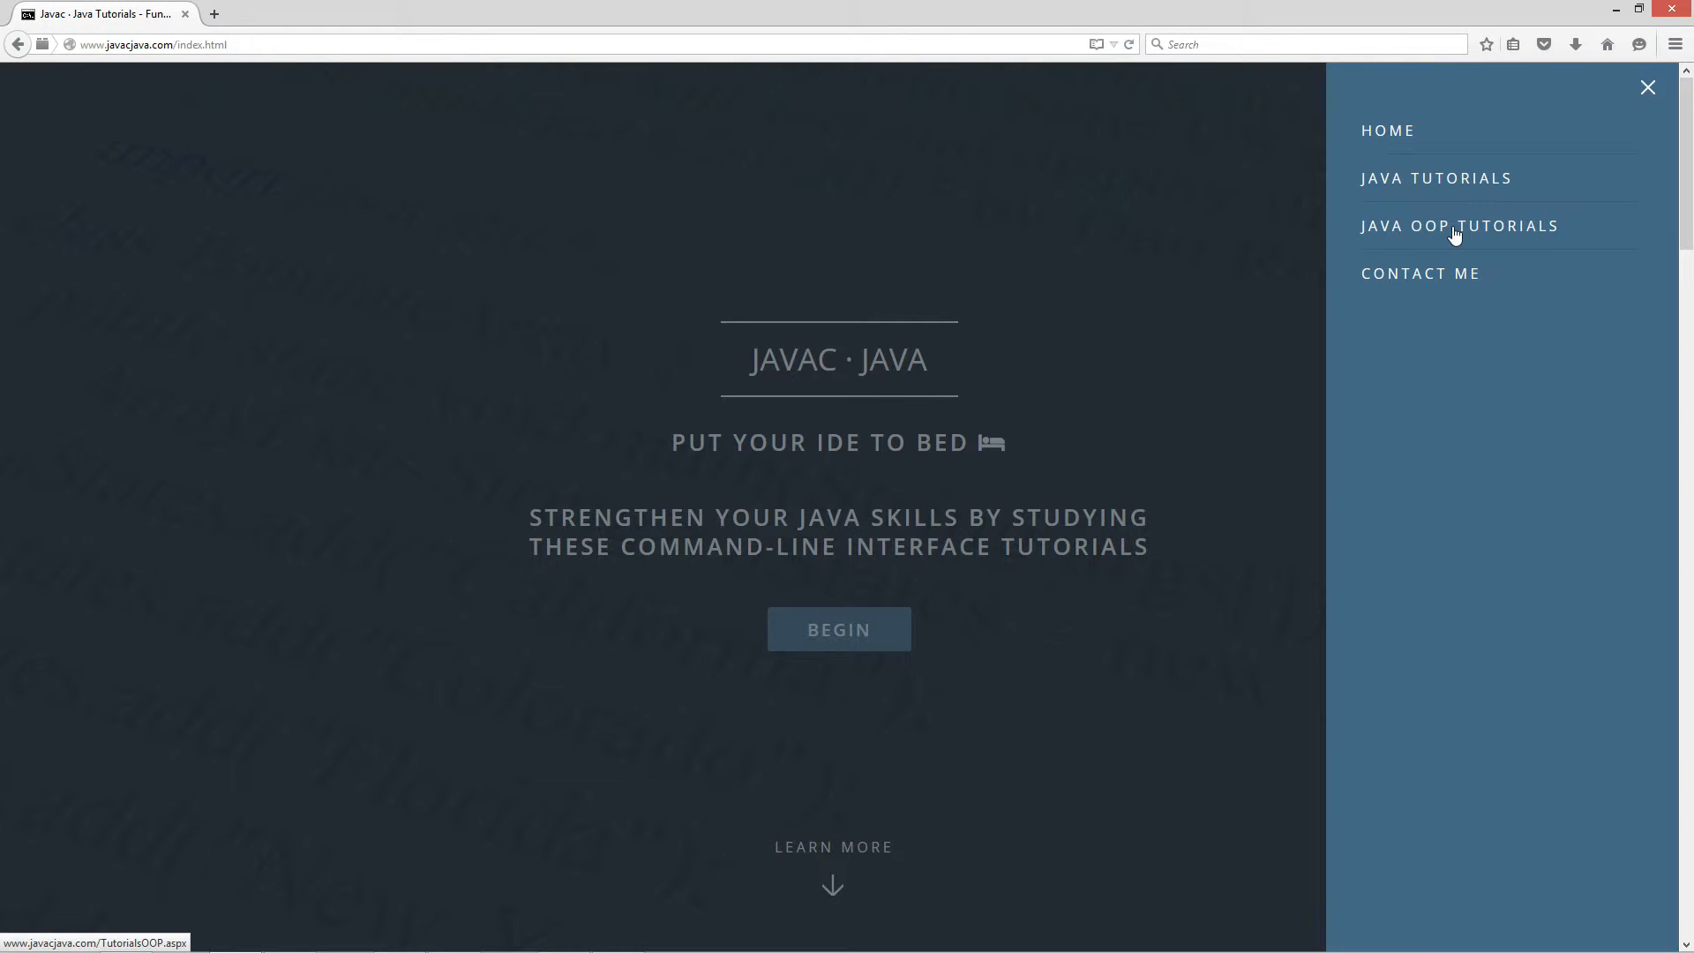
{"action": "left_click", "coordinate": [1457, 225]}
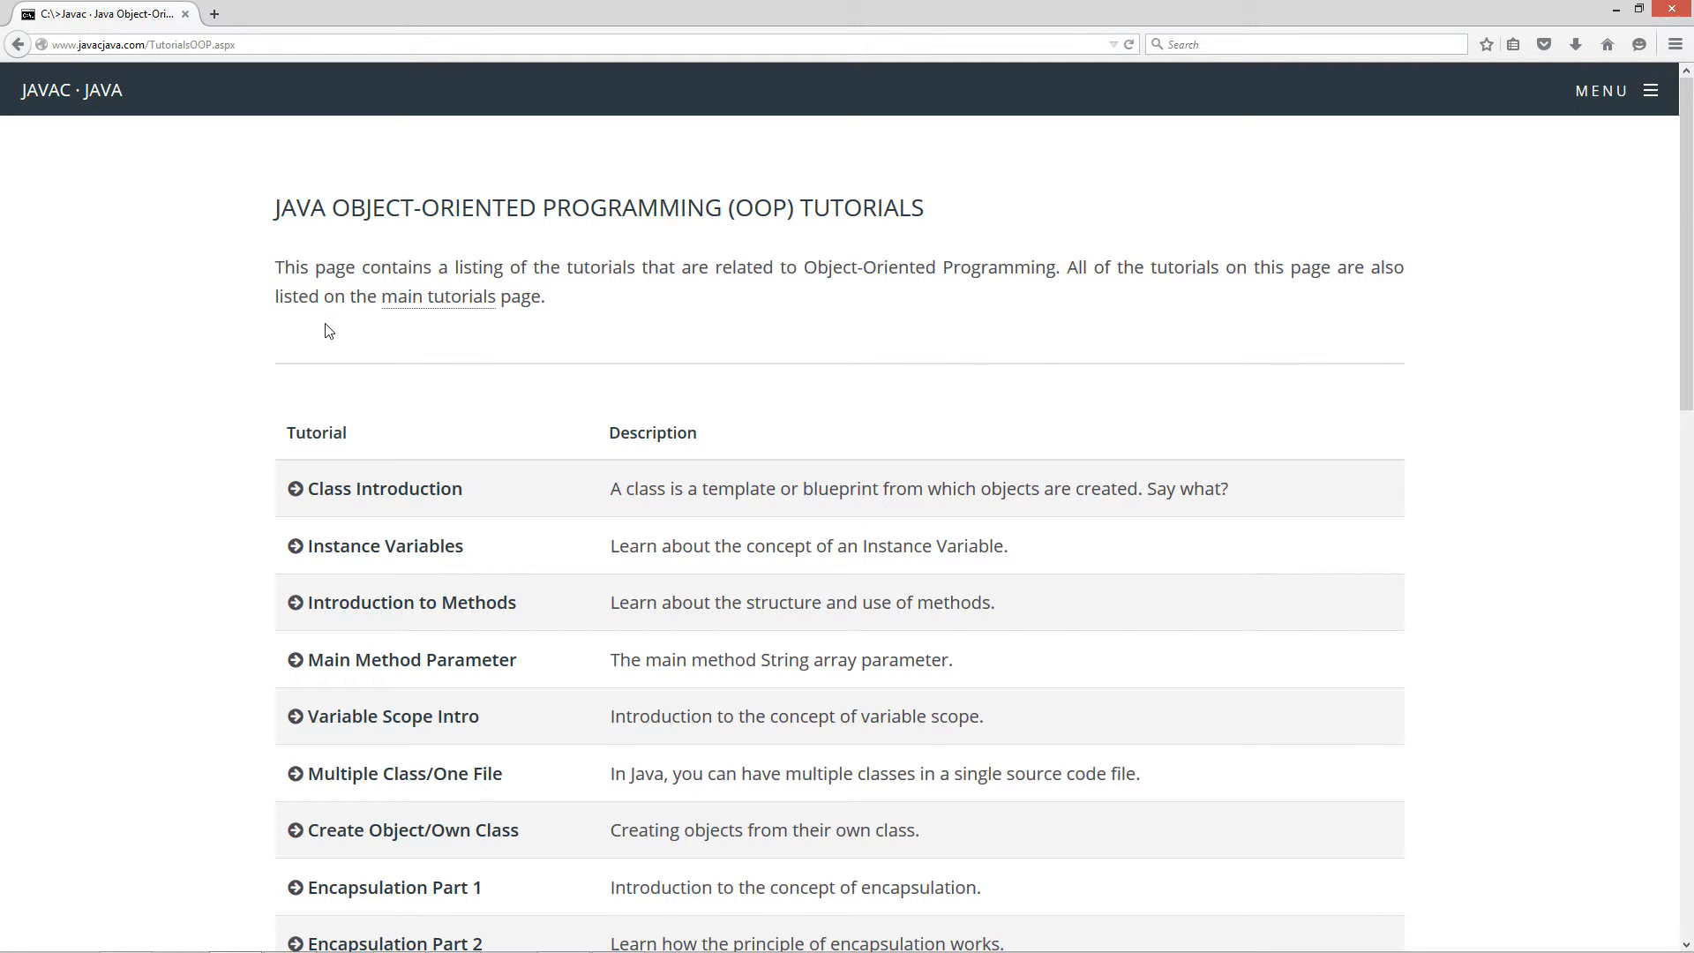
{"action": "mouse_move", "coordinate": [316, 247]}
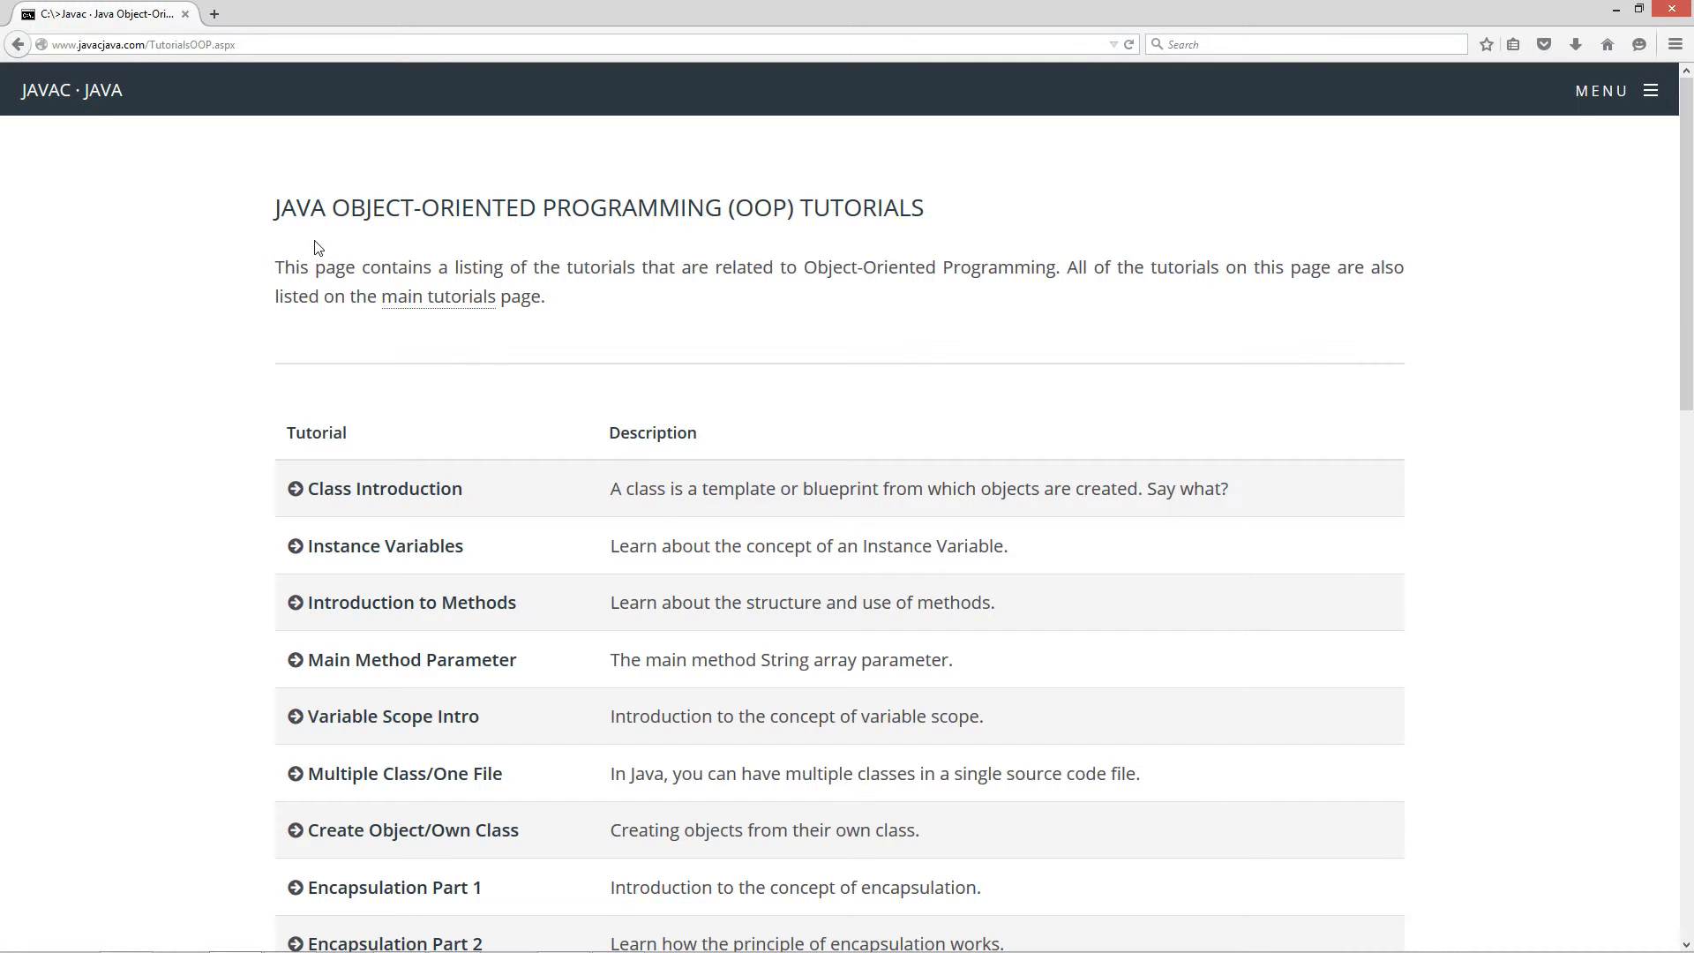
{"action": "mouse_move", "coordinate": [378, 572]}
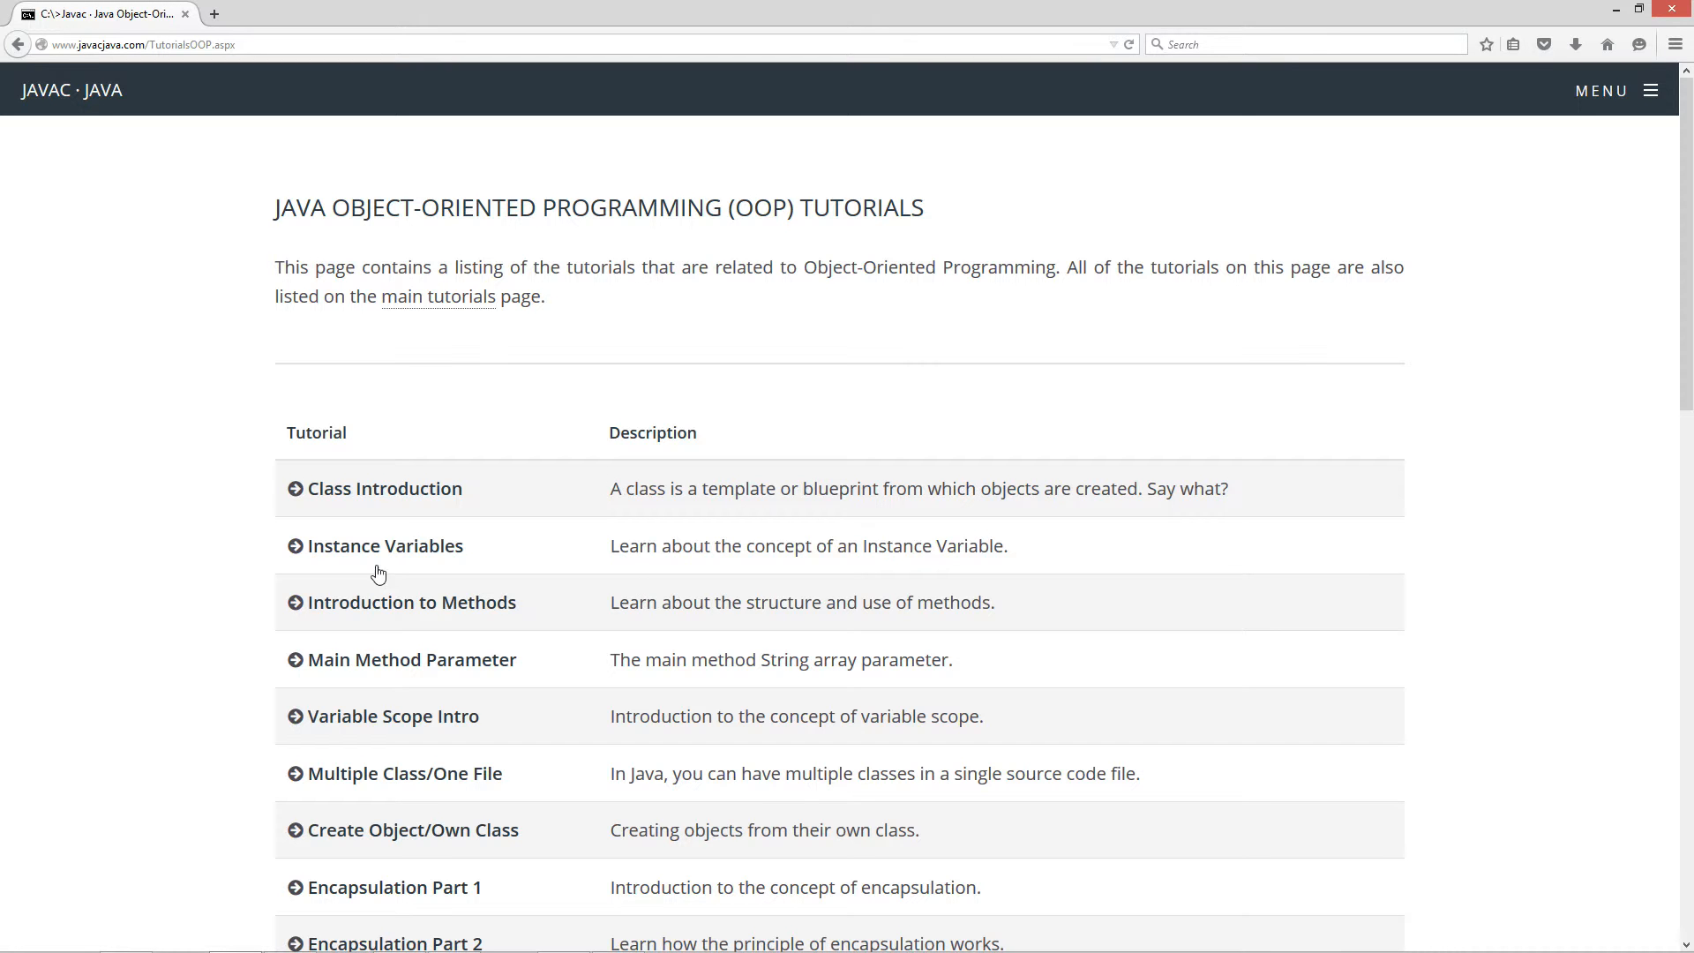
{"action": "scroll", "scroll_direction": "down", "scroll_amount": 3}
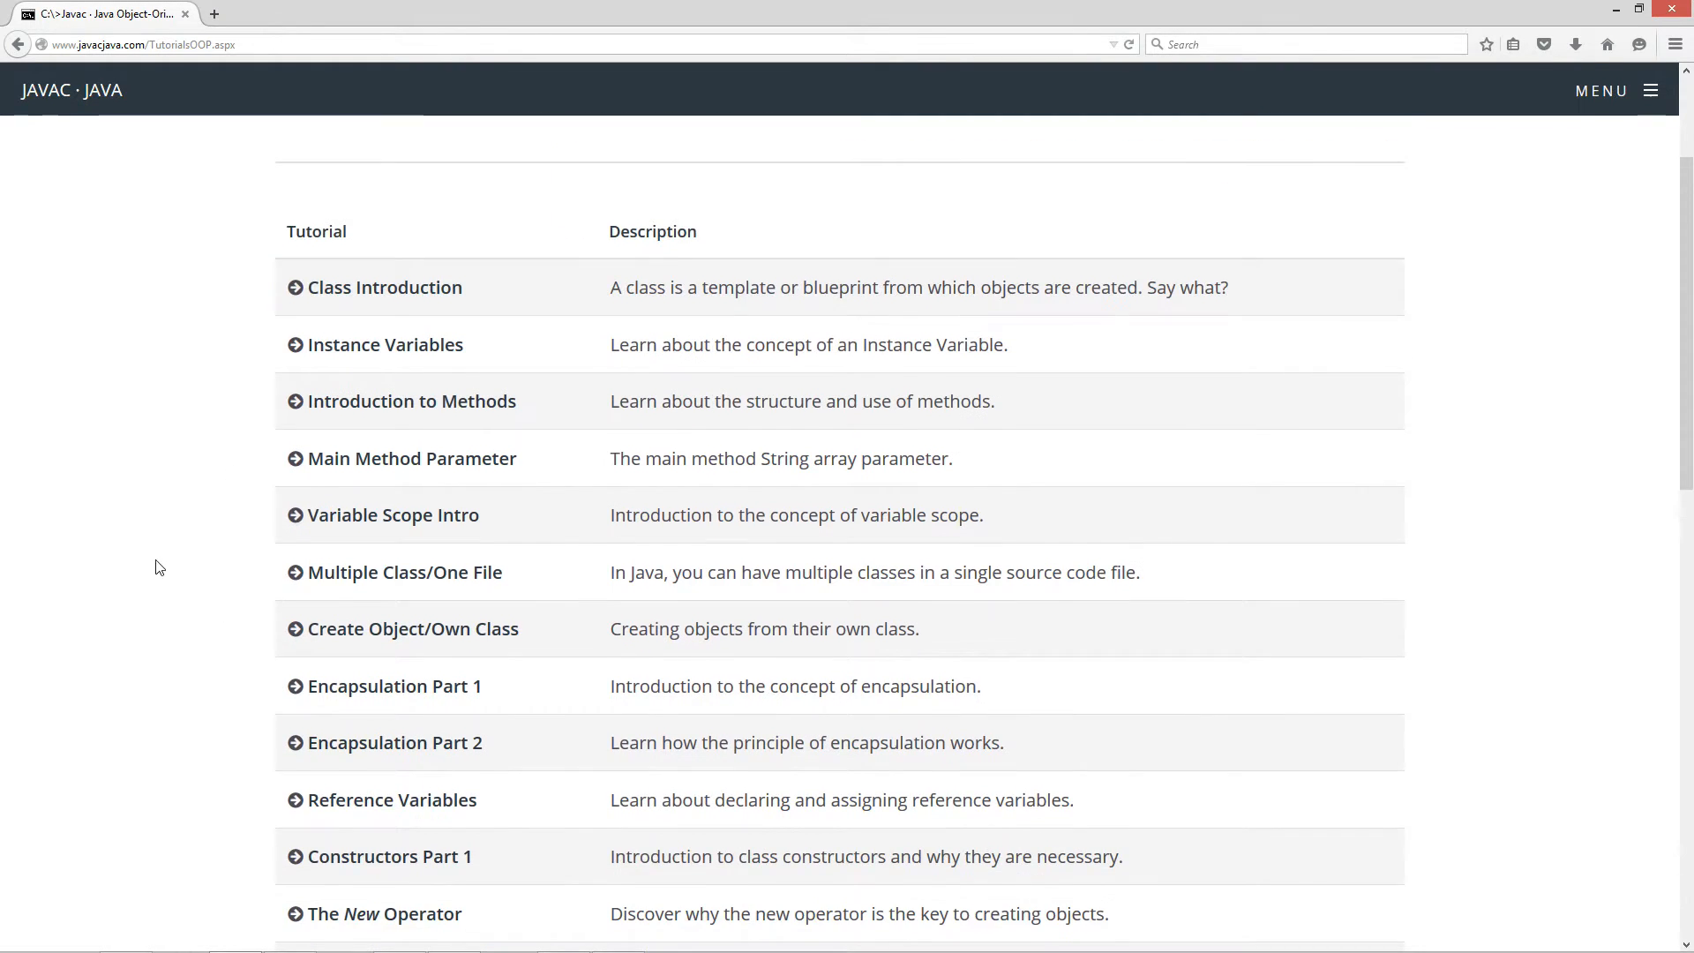
{"action": "scroll", "scroll_direction": "down", "scroll_amount": 3}
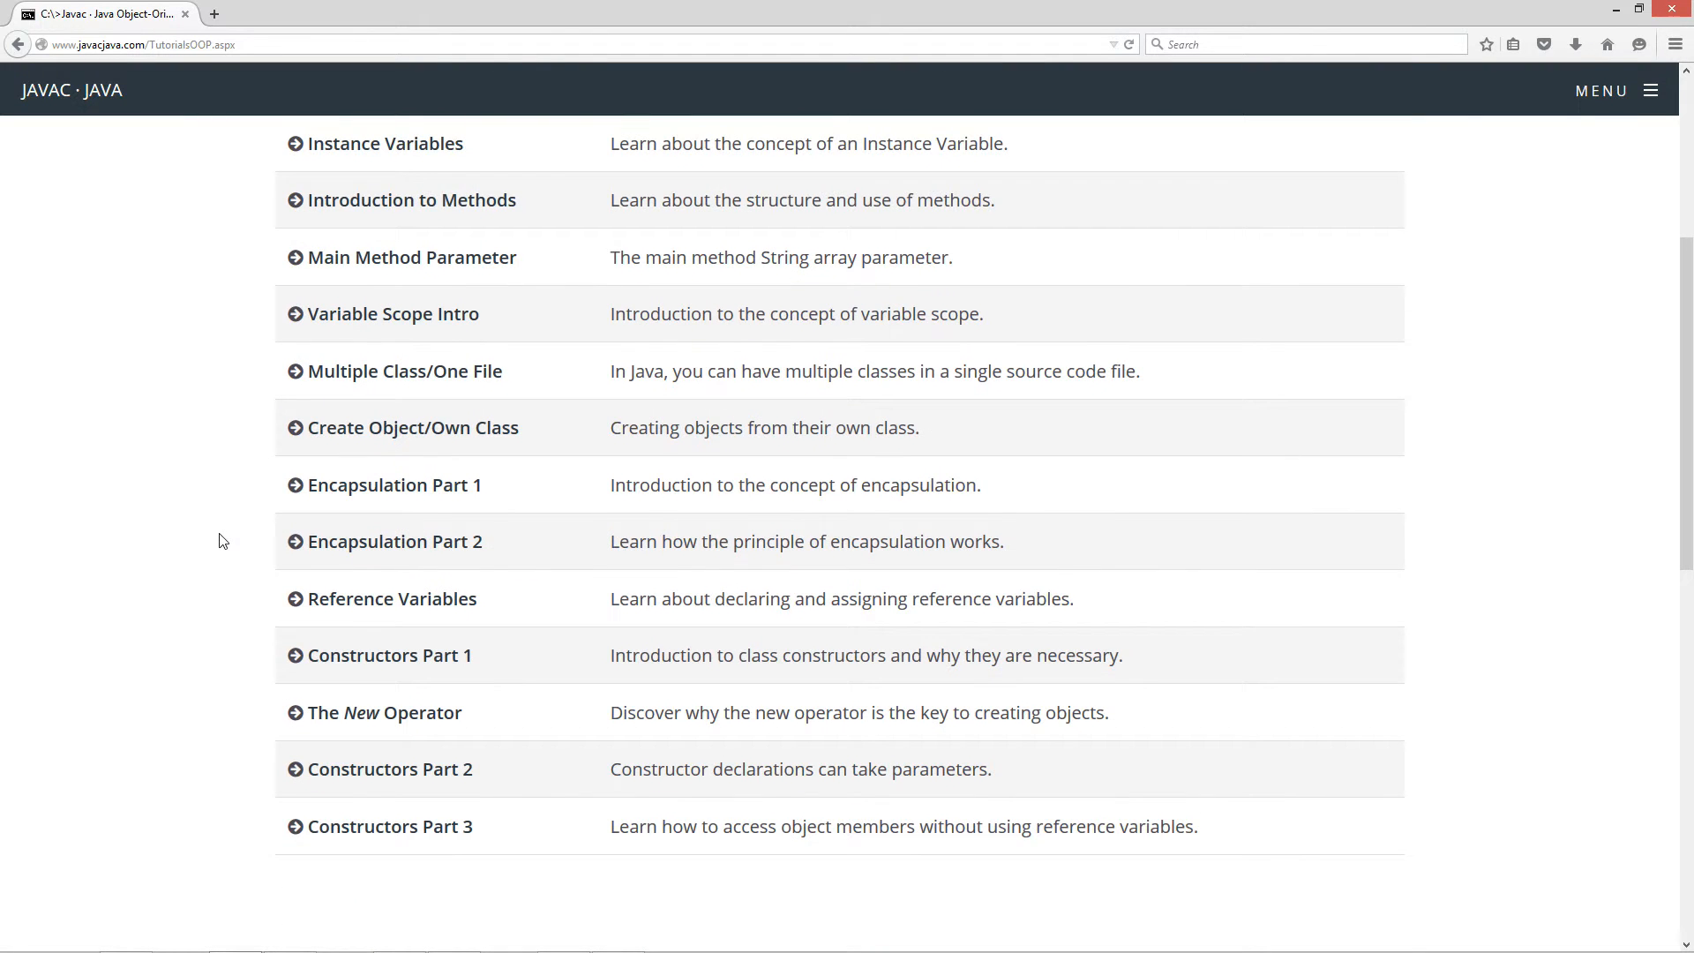
{"action": "scroll", "scroll_direction": "up", "scroll_amount": 3}
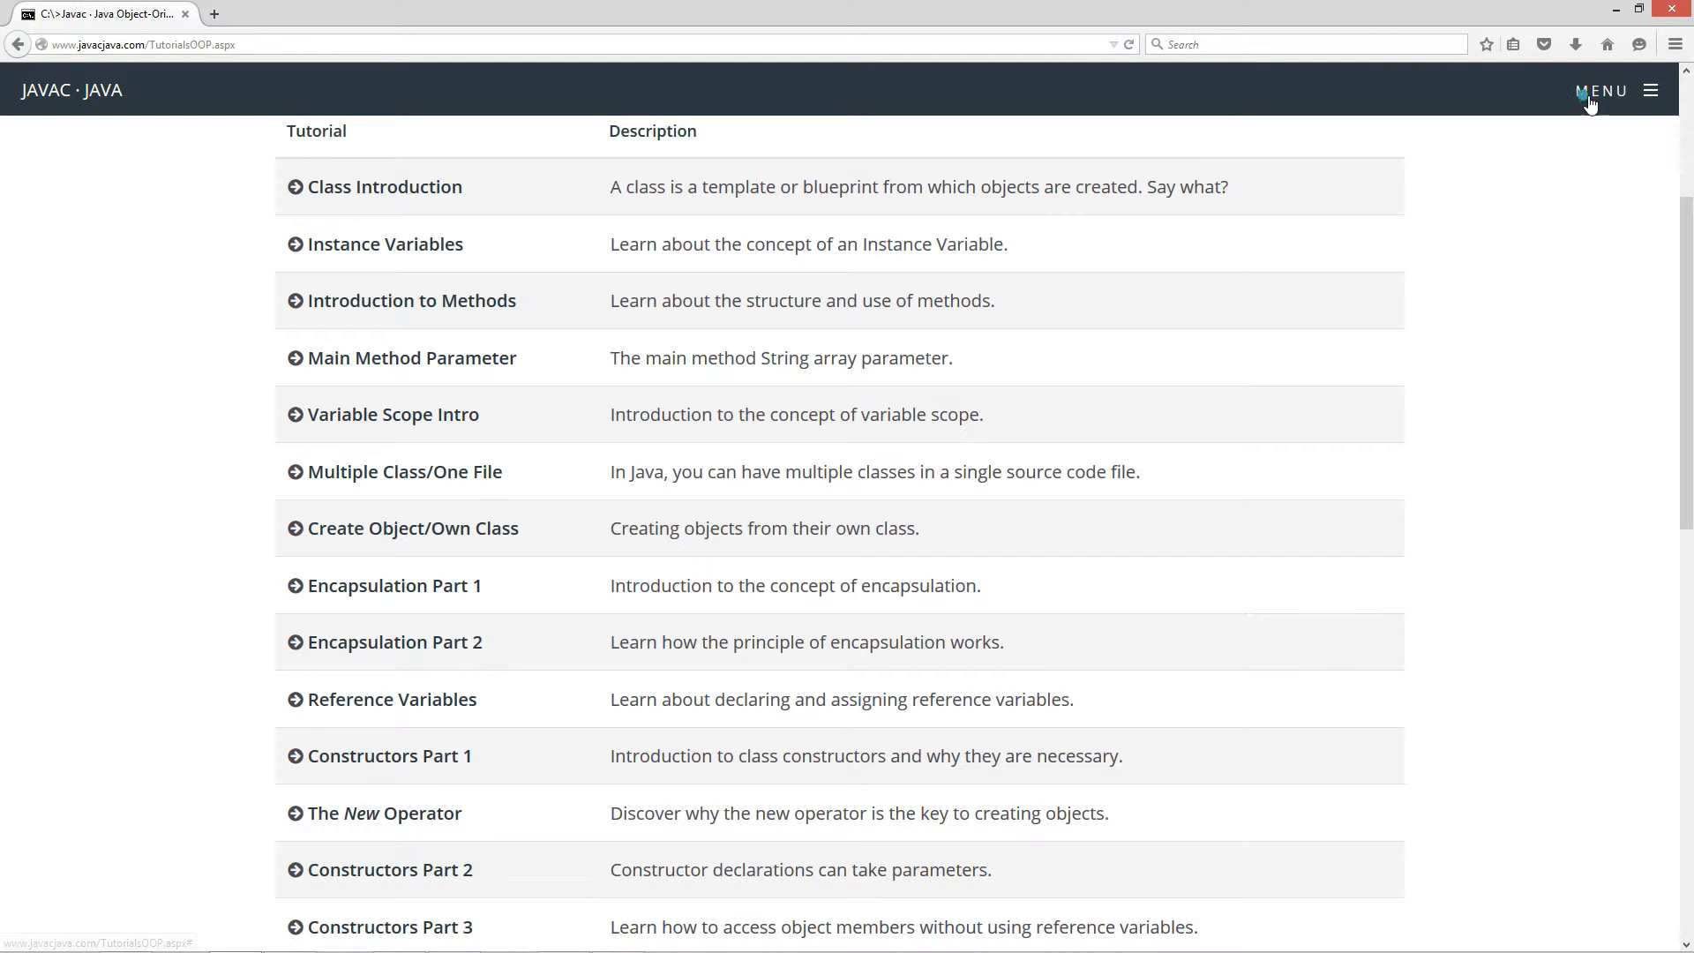
- Reopen and close the site menu, then scroll down to the Constructors Part 3 entry
{"action": "left_click", "coordinate": [1617, 91]}
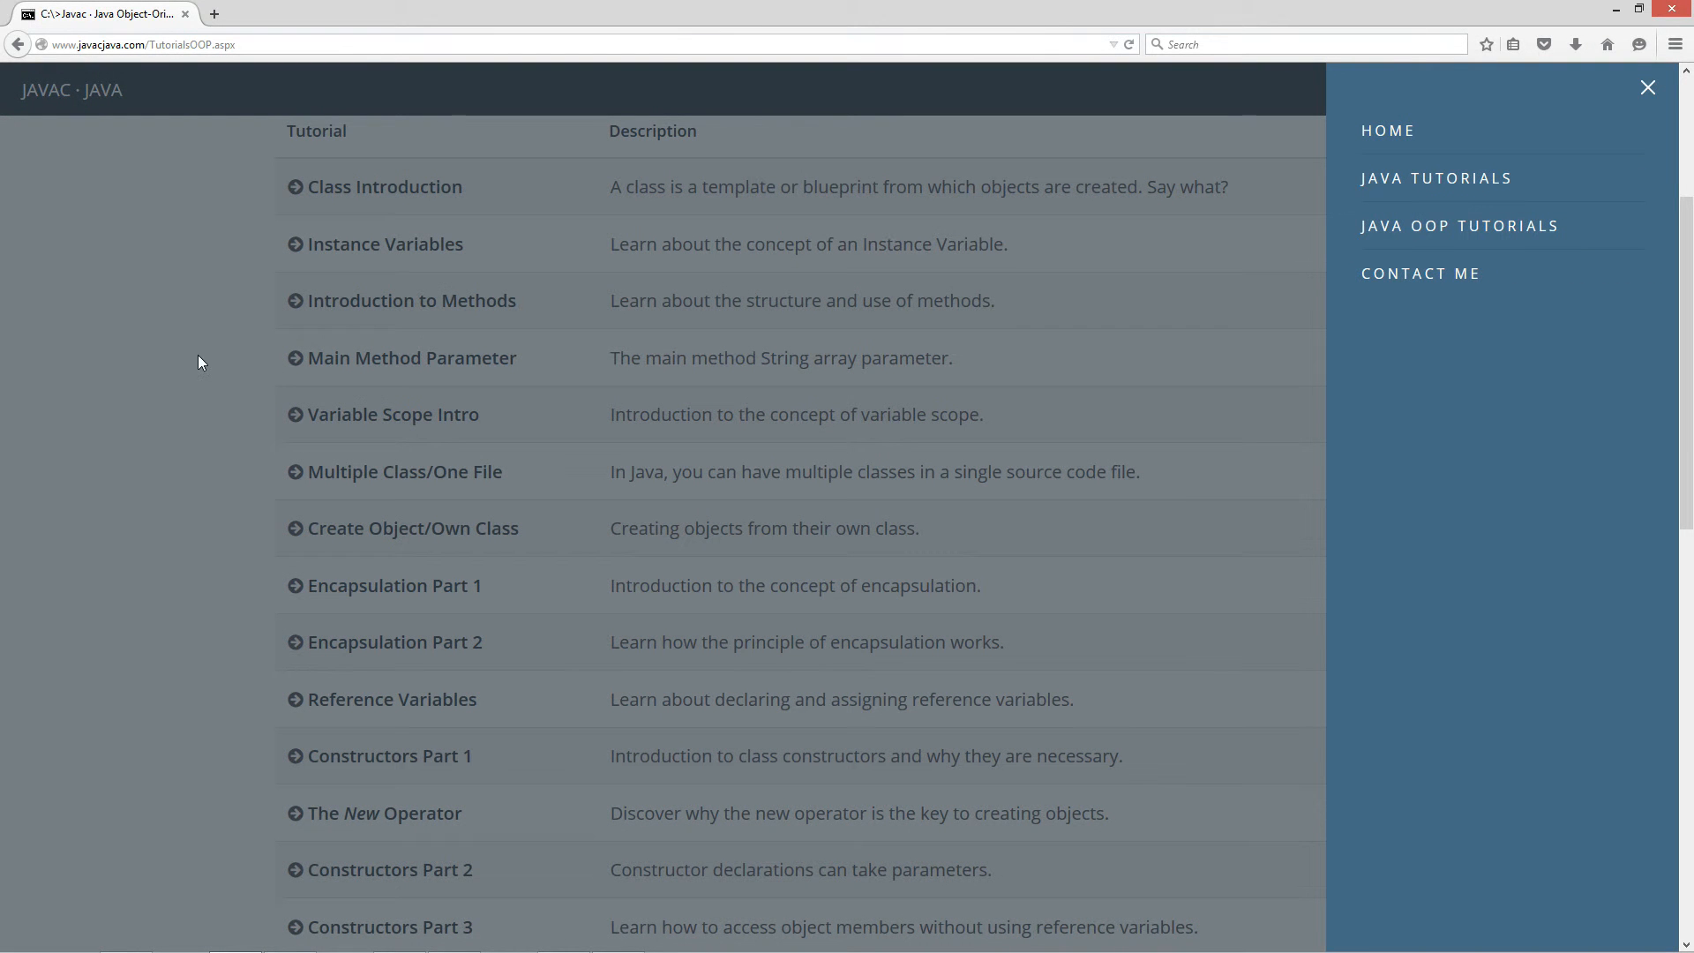
{"action": "left_click", "coordinate": [1646, 87]}
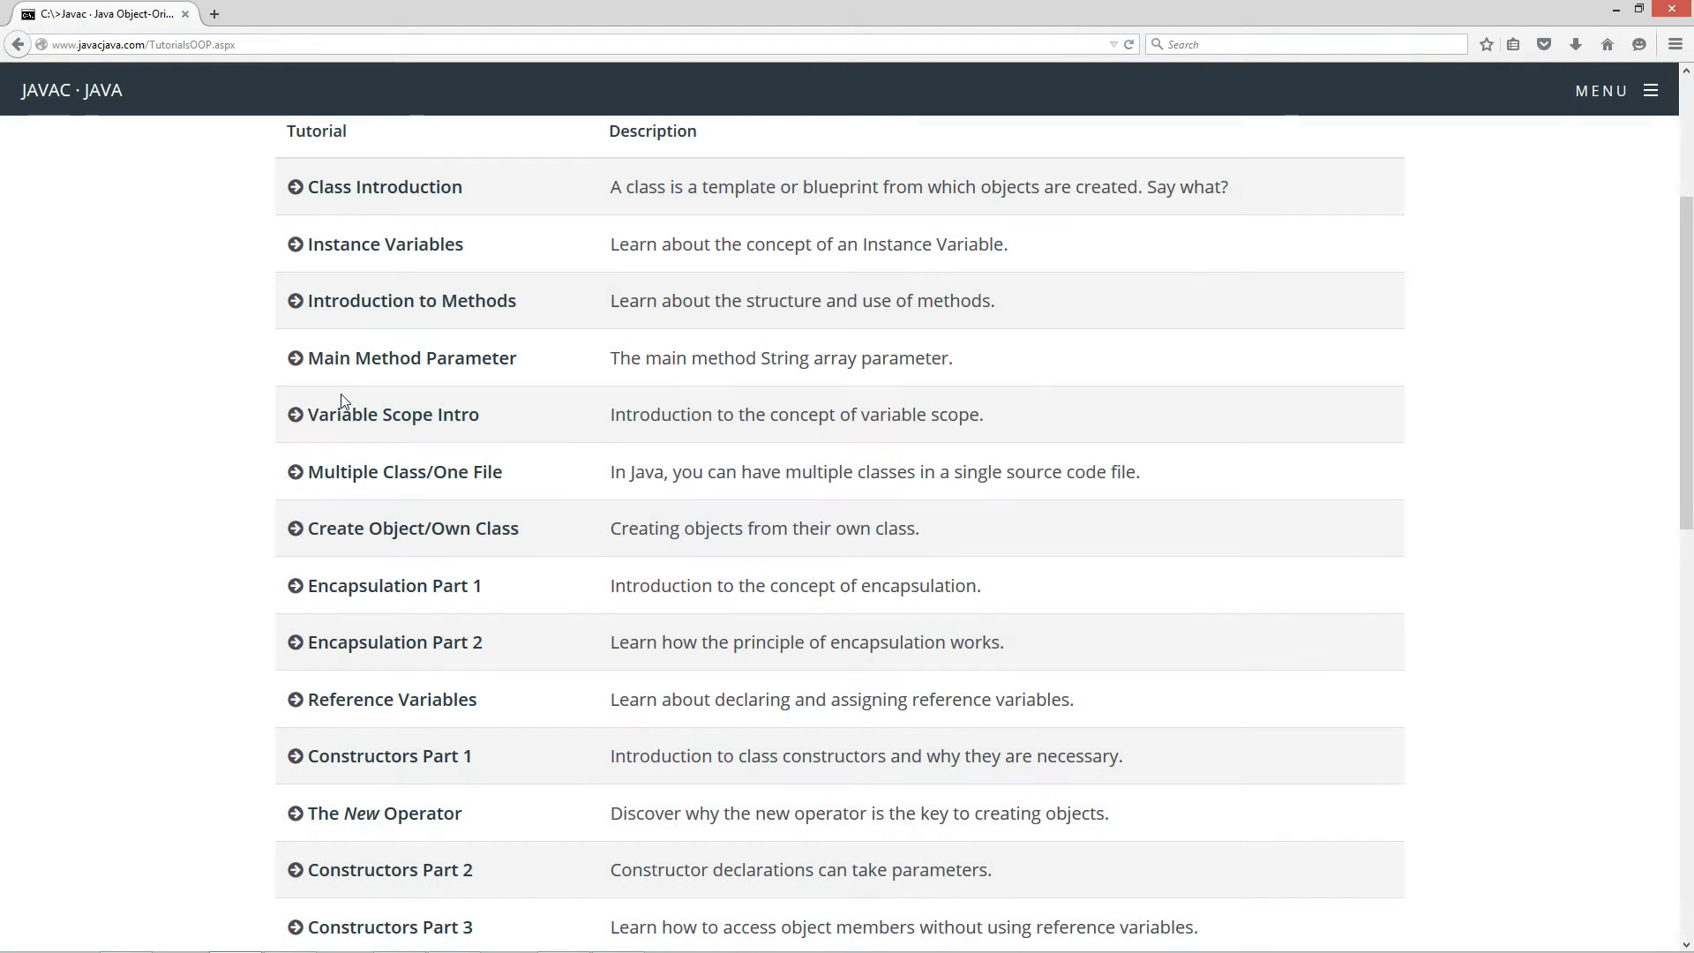
{"action": "mouse_move", "coordinate": [390, 394]}
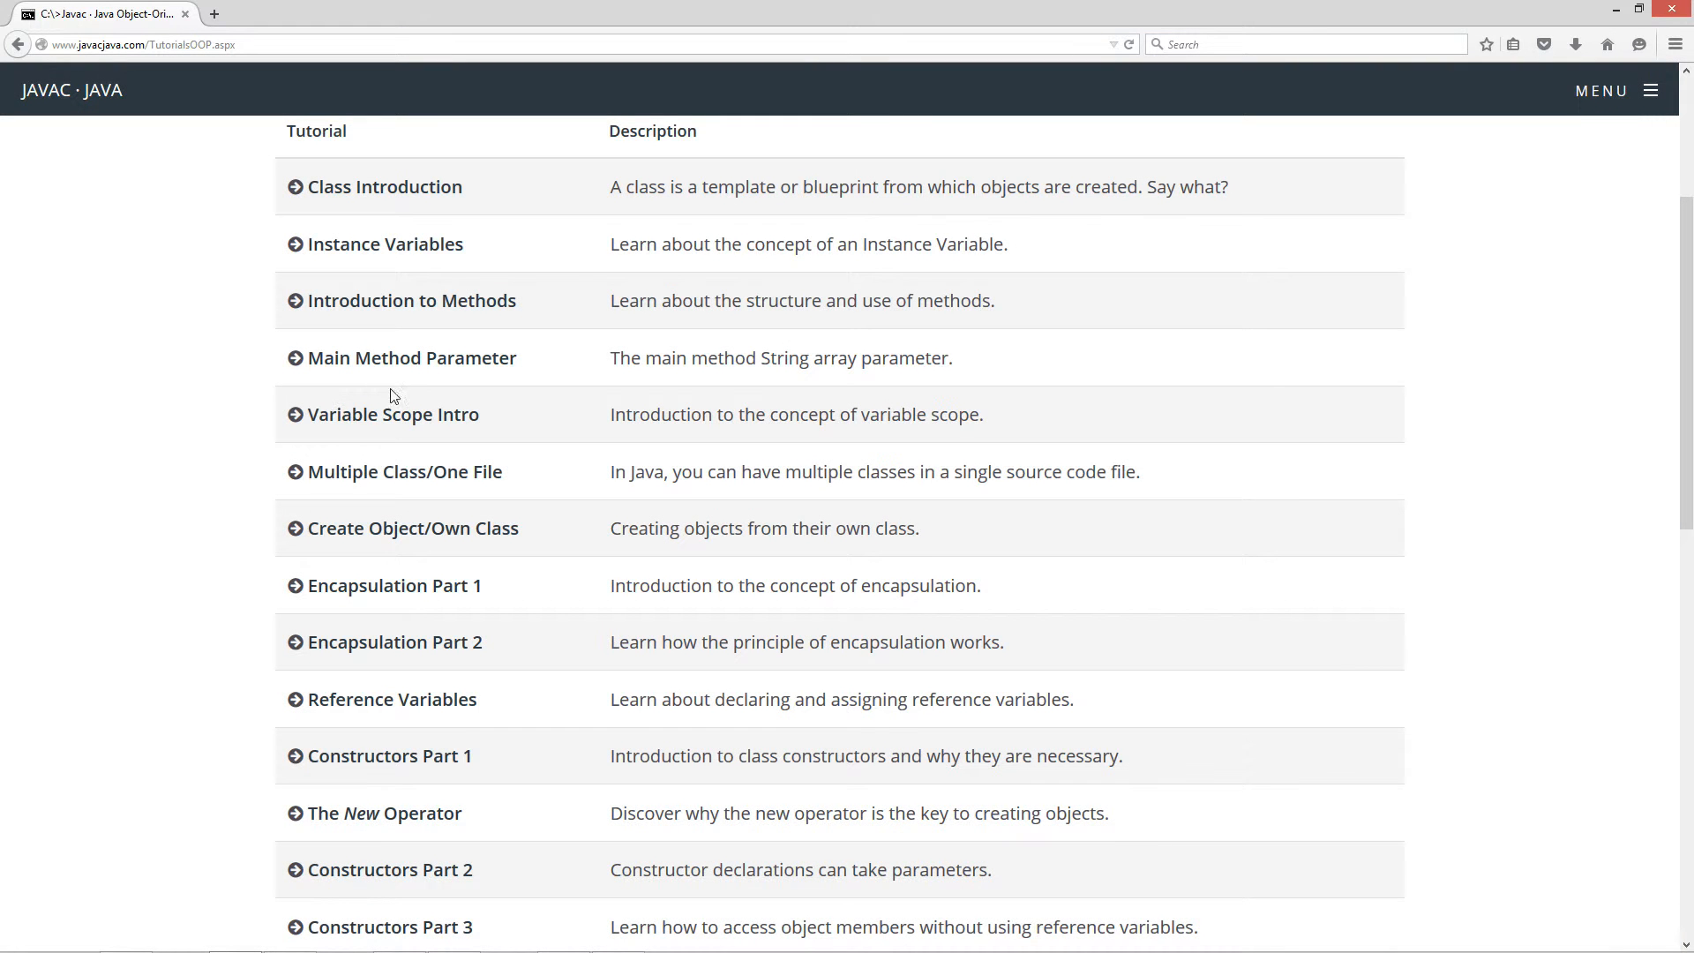
{"action": "scroll", "scroll_direction": "down", "scroll_amount": 3}
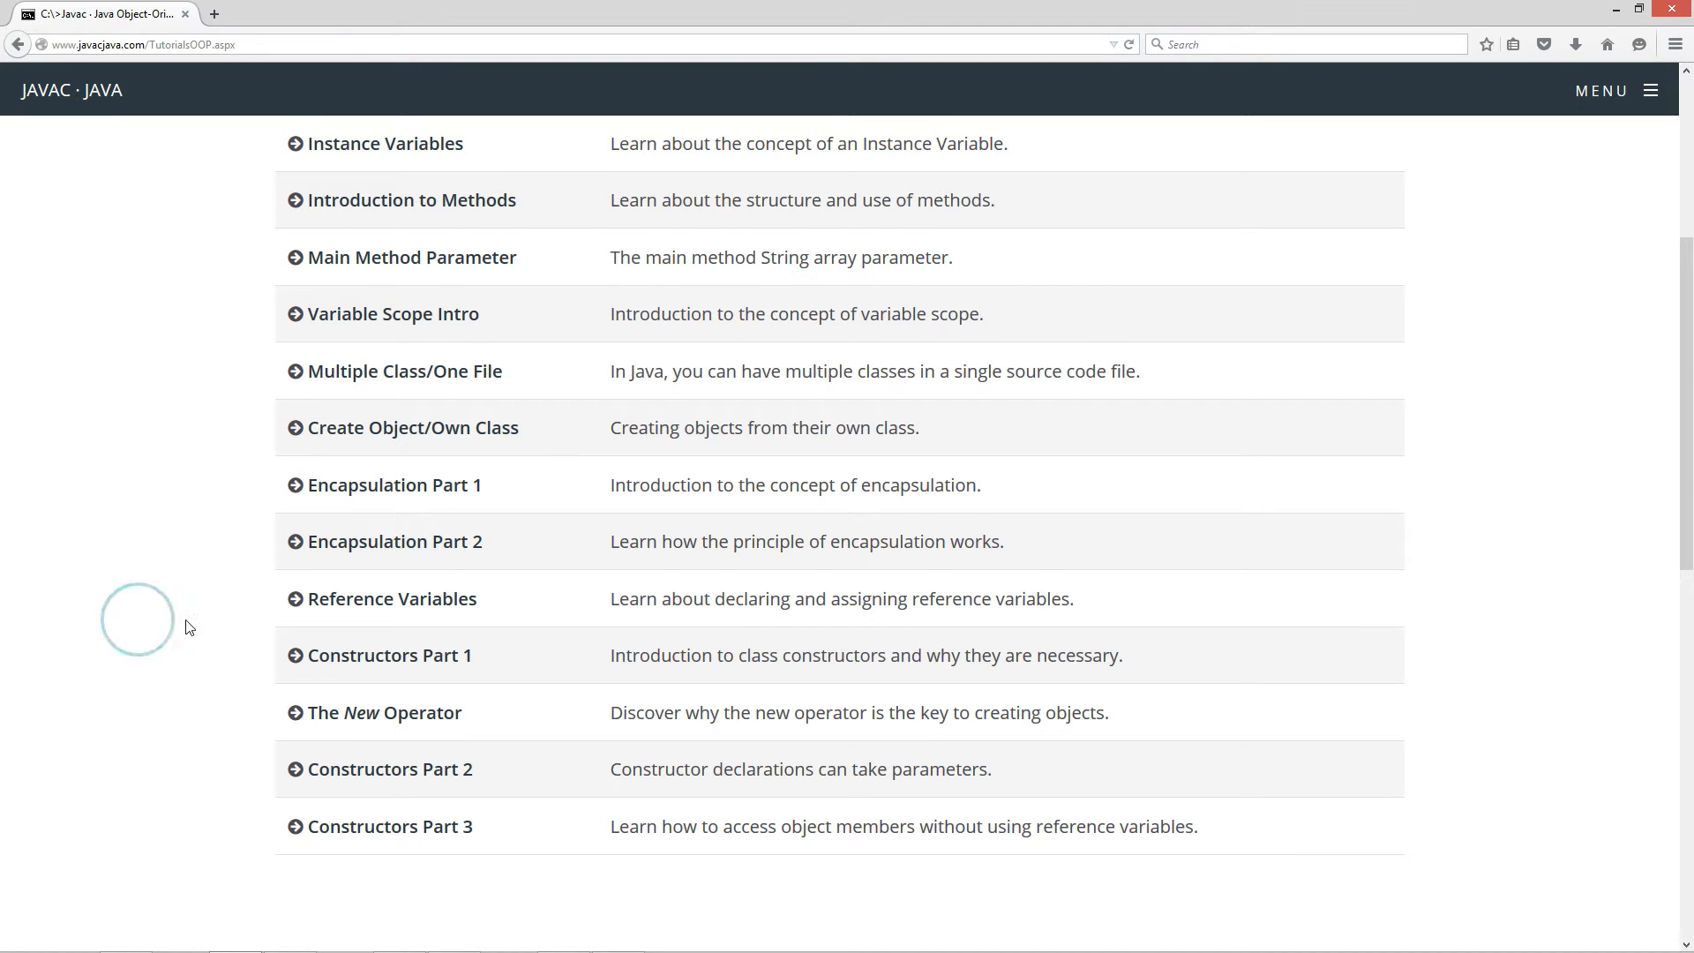
{"action": "scroll", "scroll_direction": "down", "scroll_amount": 3}
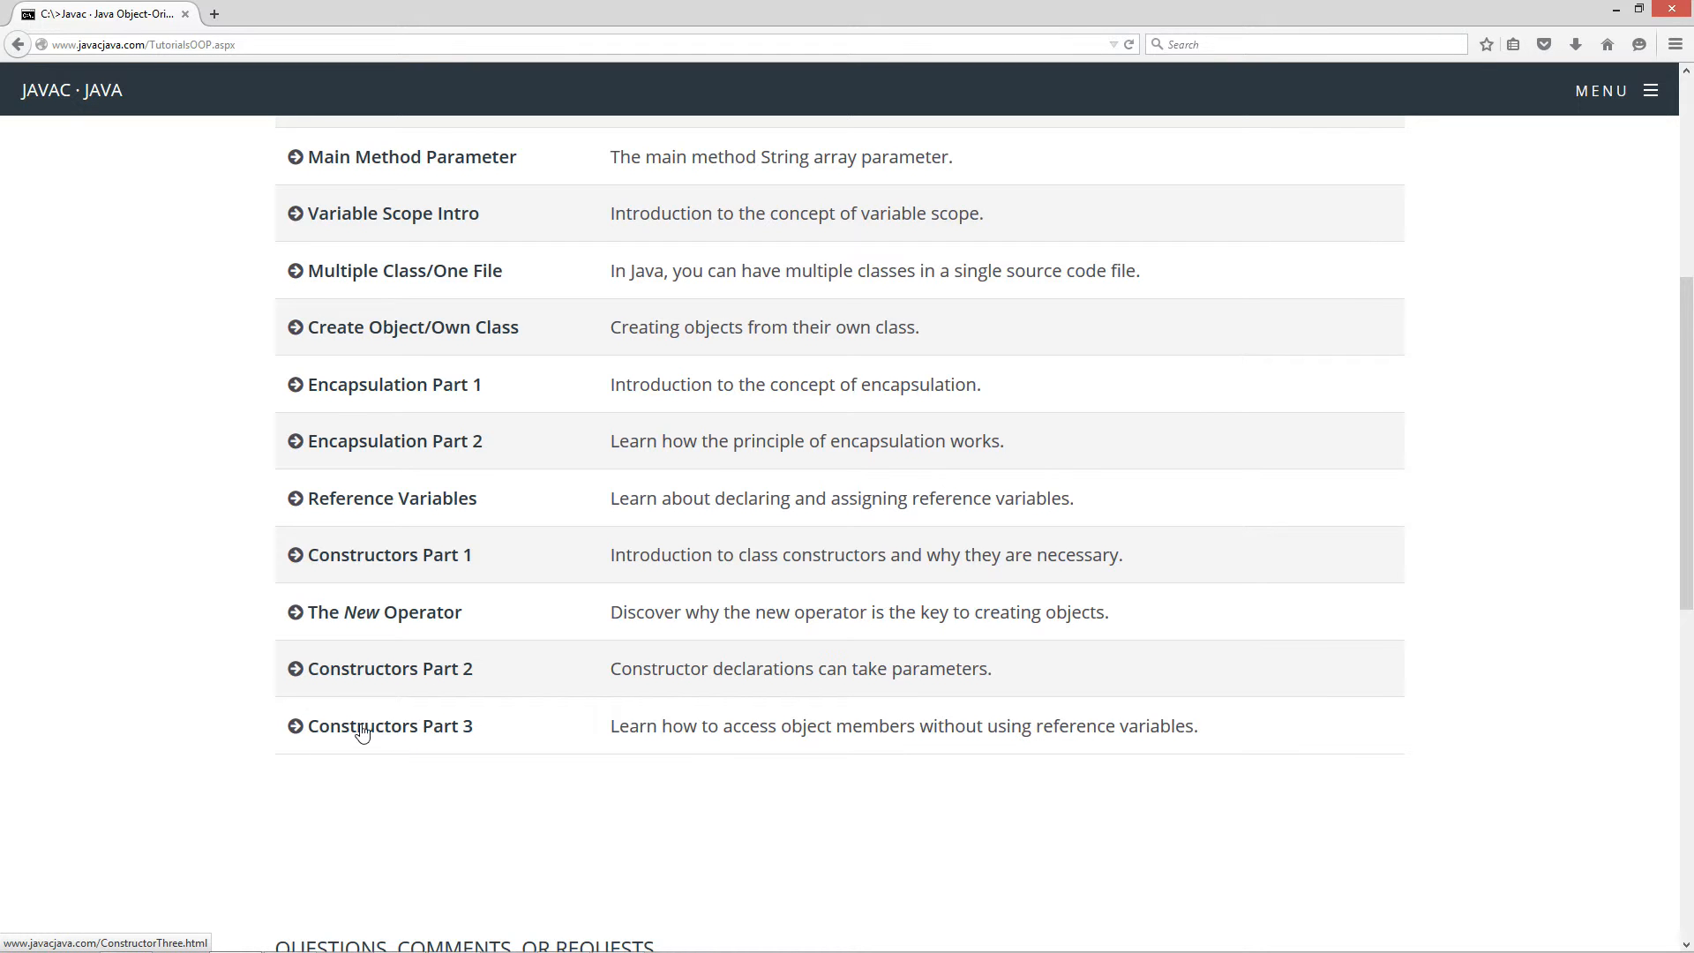
- Open the Constructors Part 3 tutorial and scroll to its ConstructorThree and Box code
{"action": "left_click", "coordinate": [389, 725]}
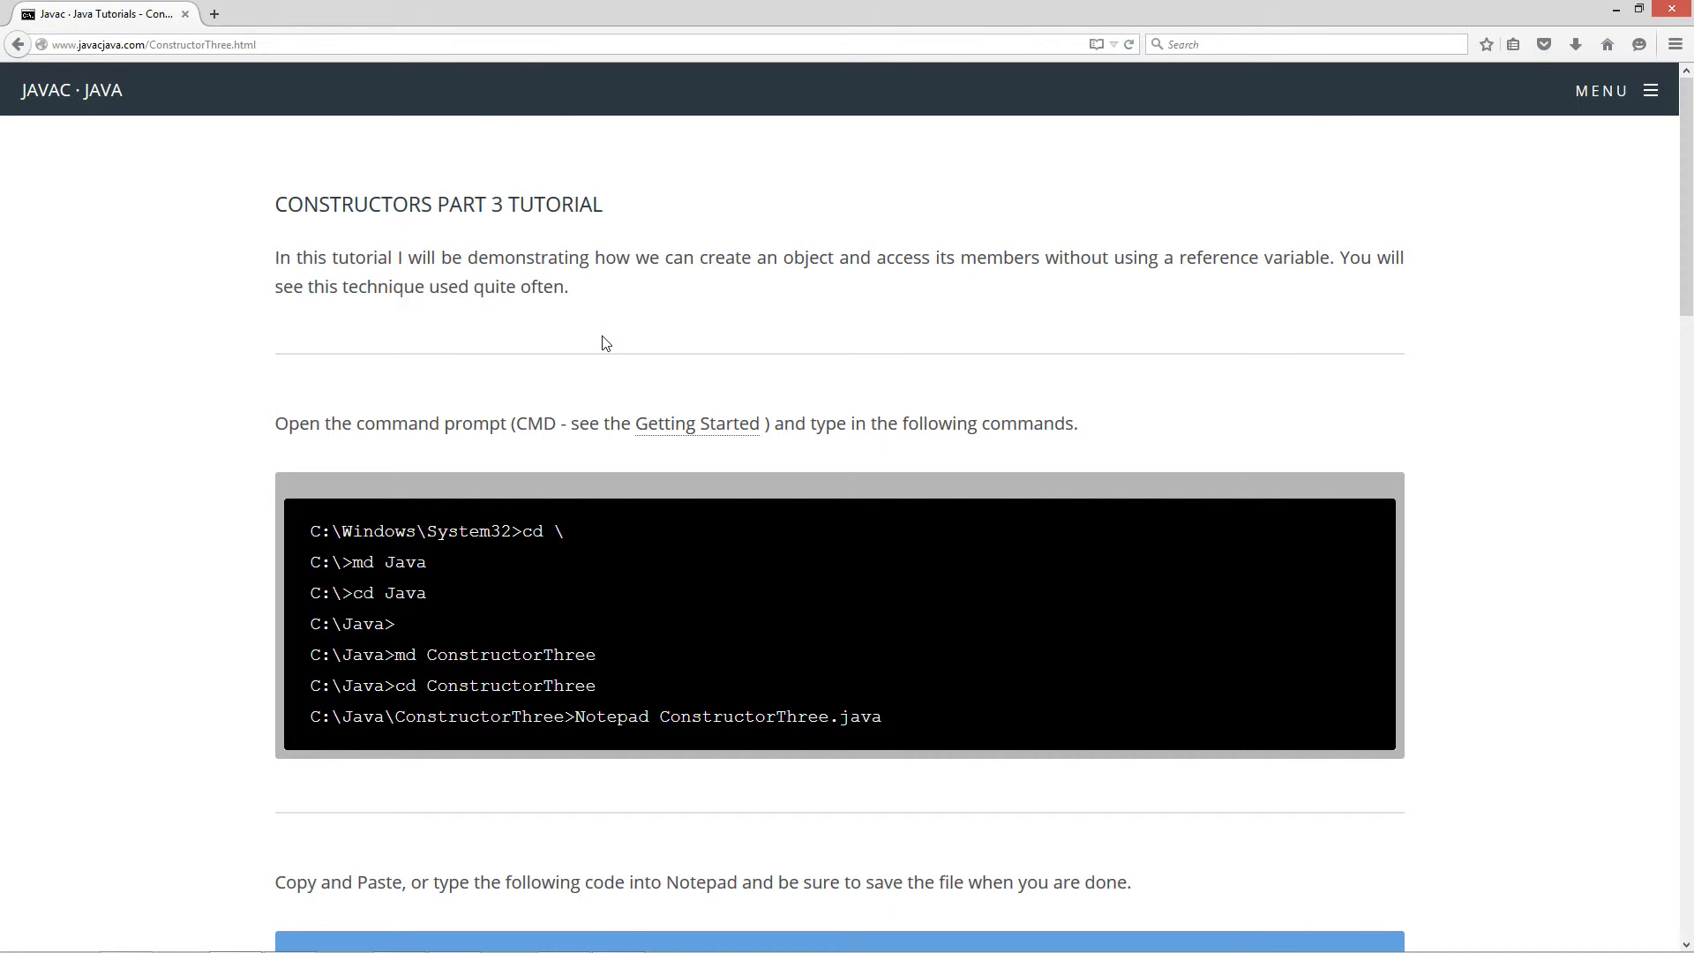
{"action": "mouse_move", "coordinate": [591, 334]}
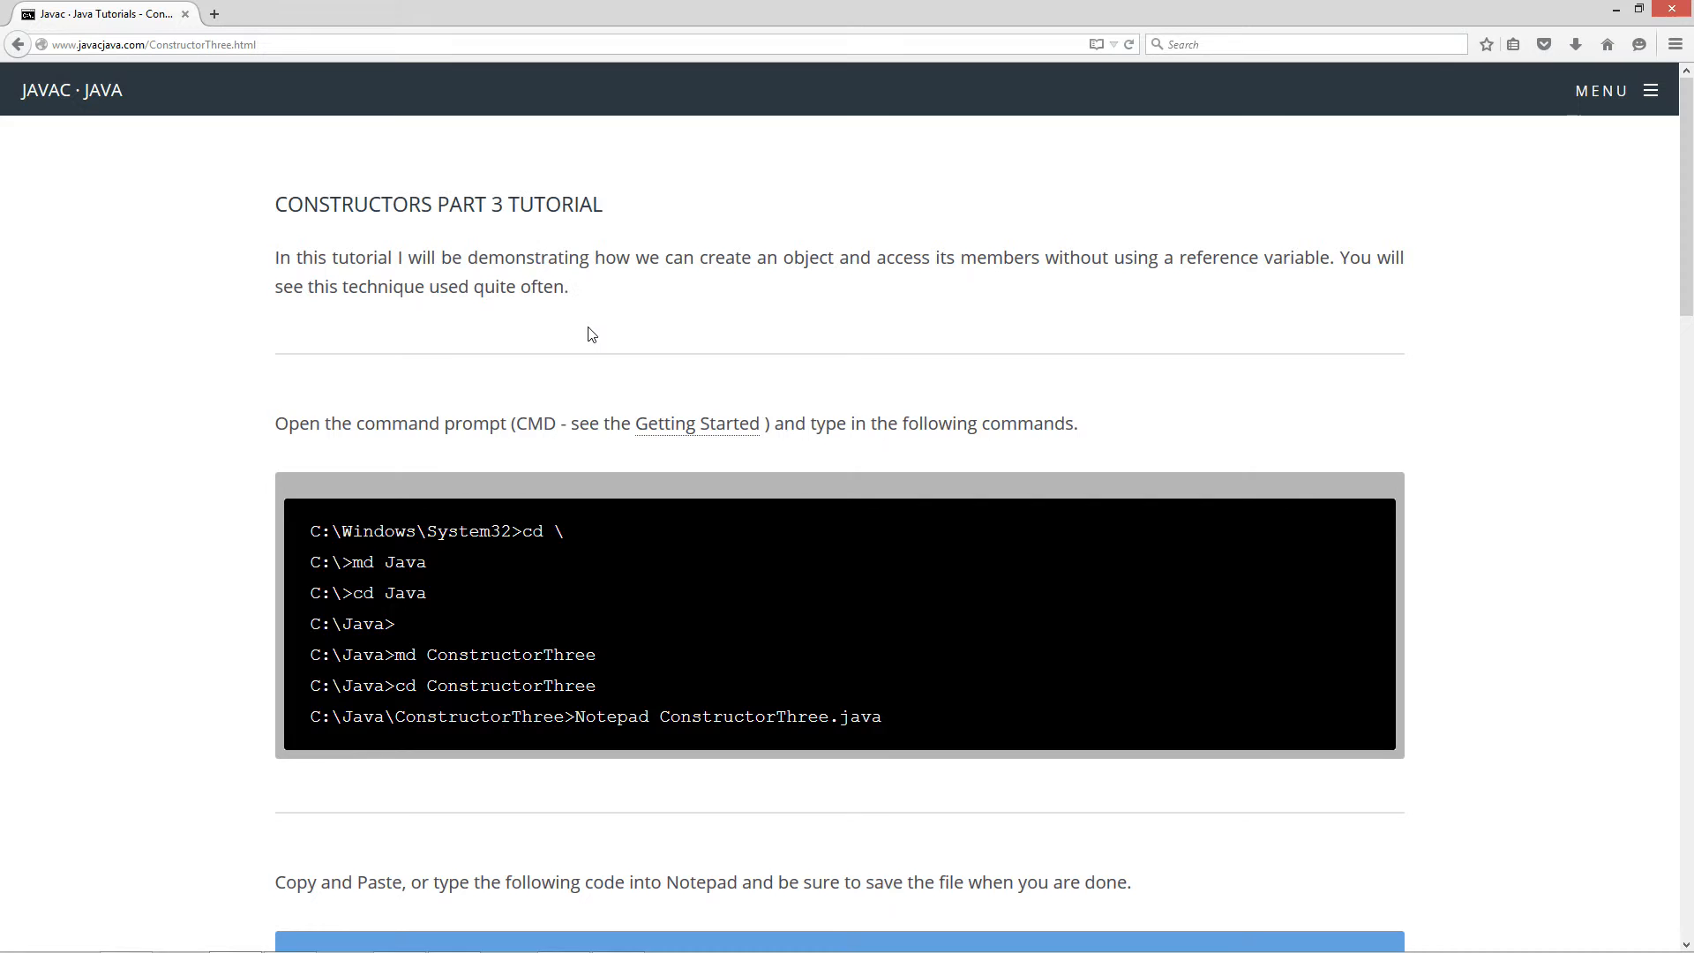
{"action": "scroll", "scroll_direction": "down", "scroll_amount": 3}
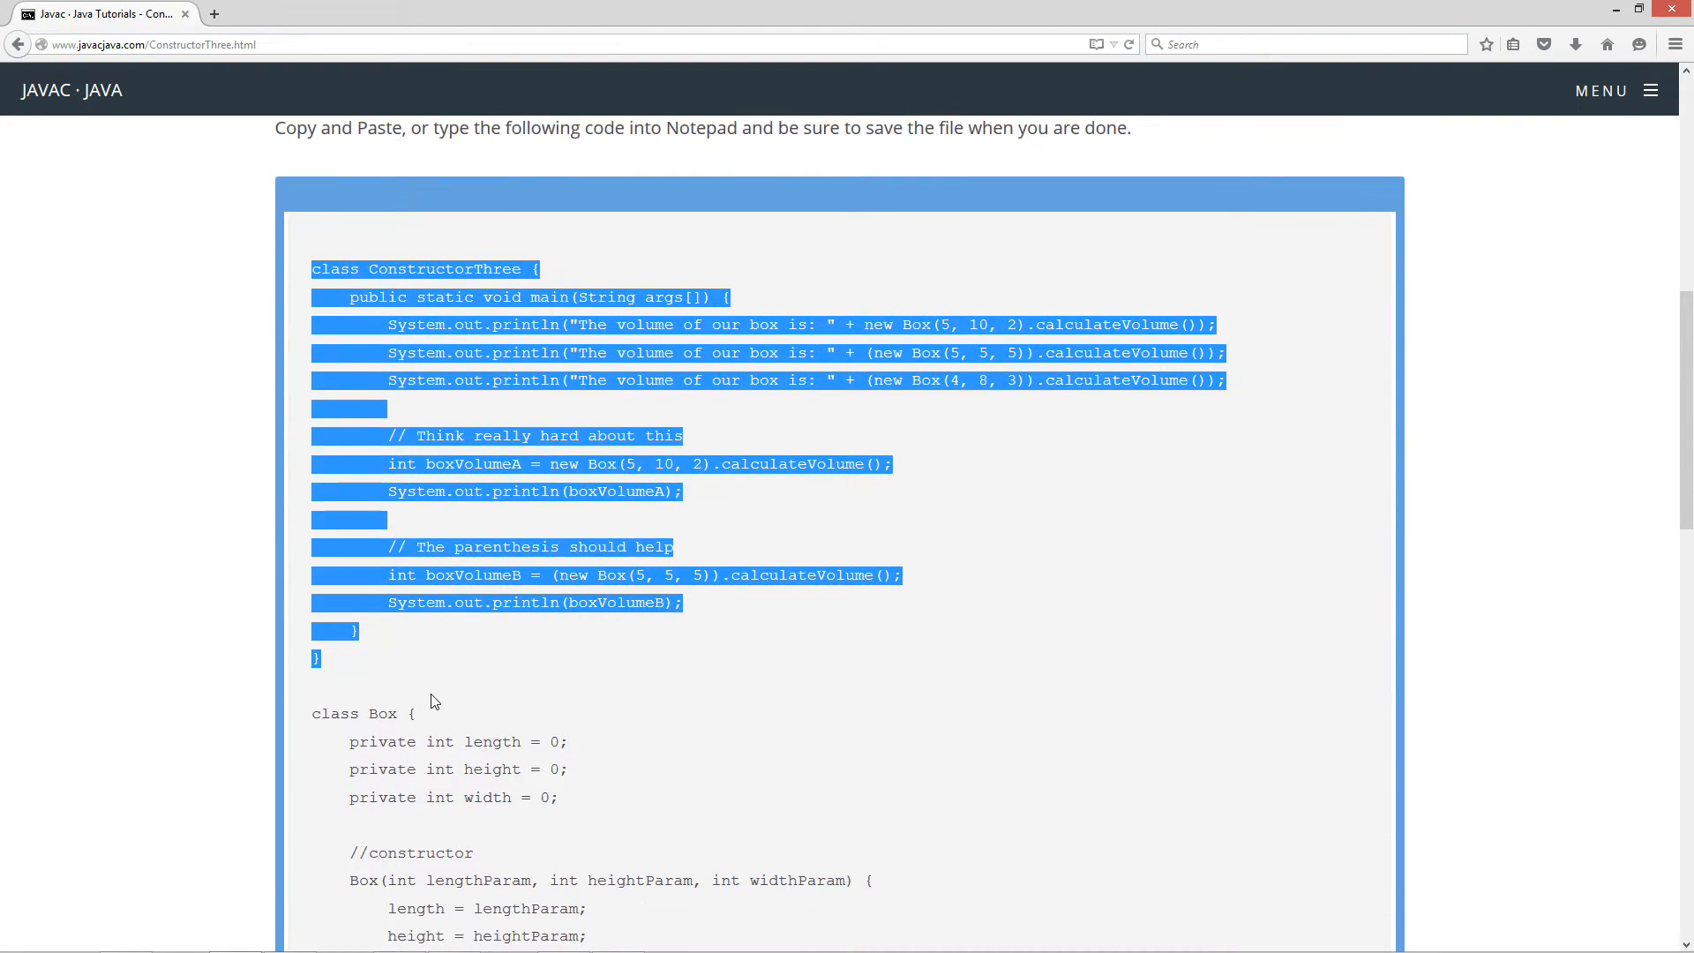
{"action": "scroll", "scroll_direction": "down", "scroll_amount": 3}
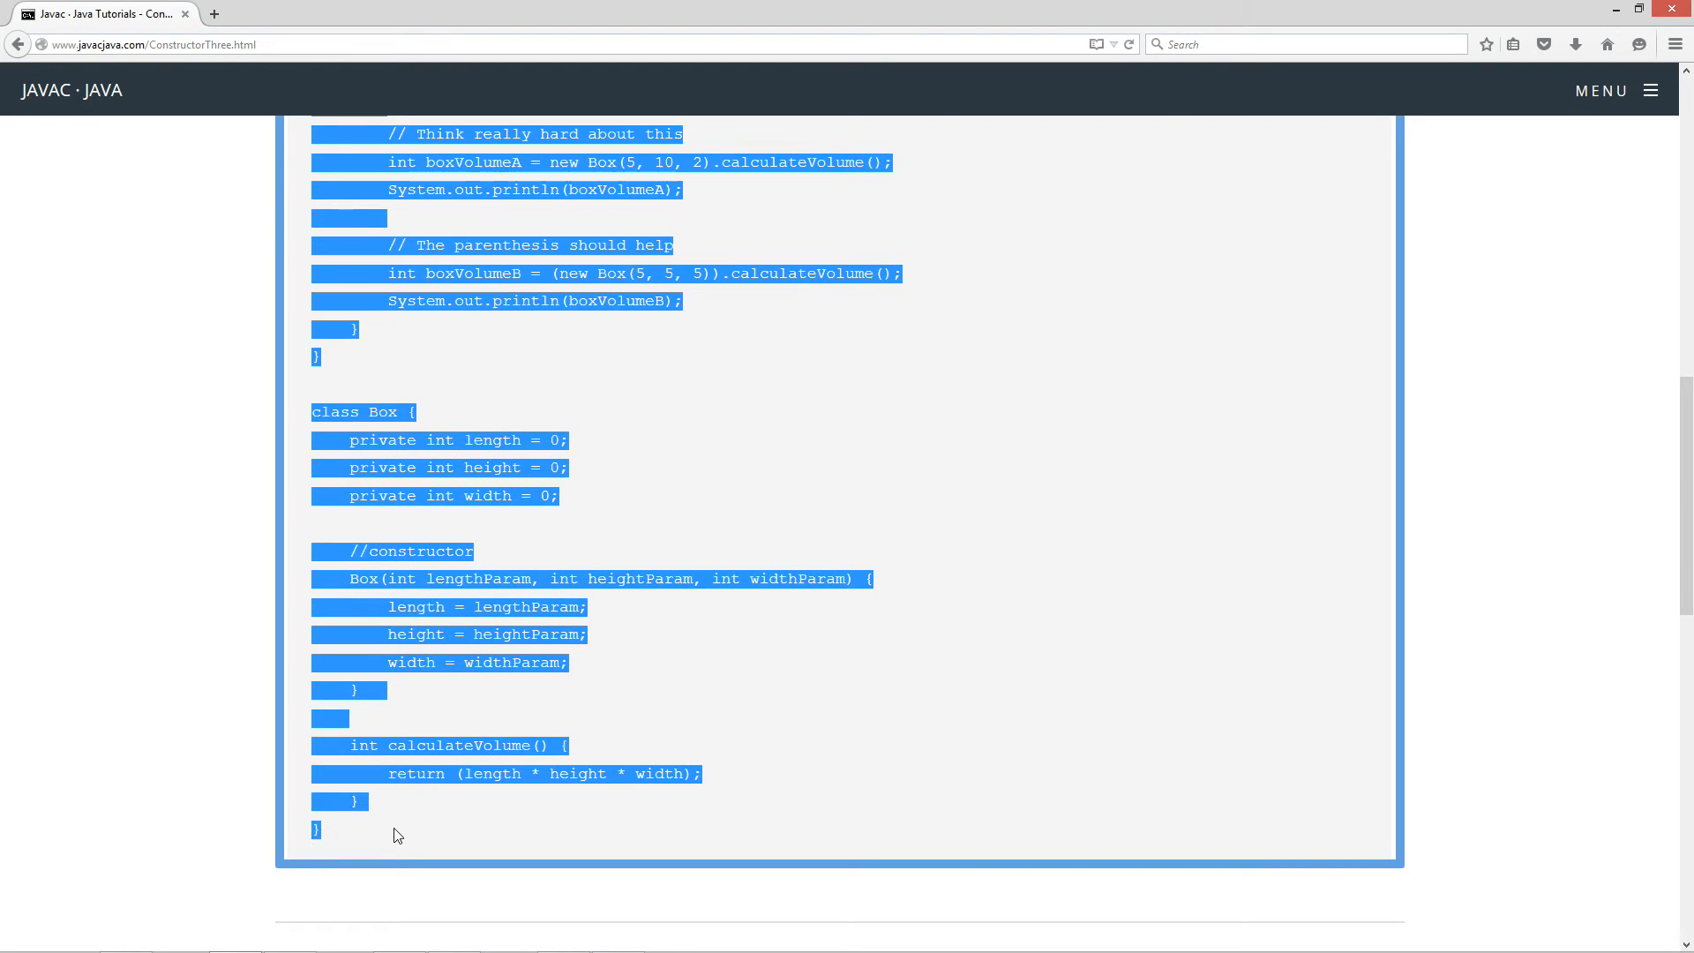
{"action": "mouse_move", "coordinate": [510, 597]}
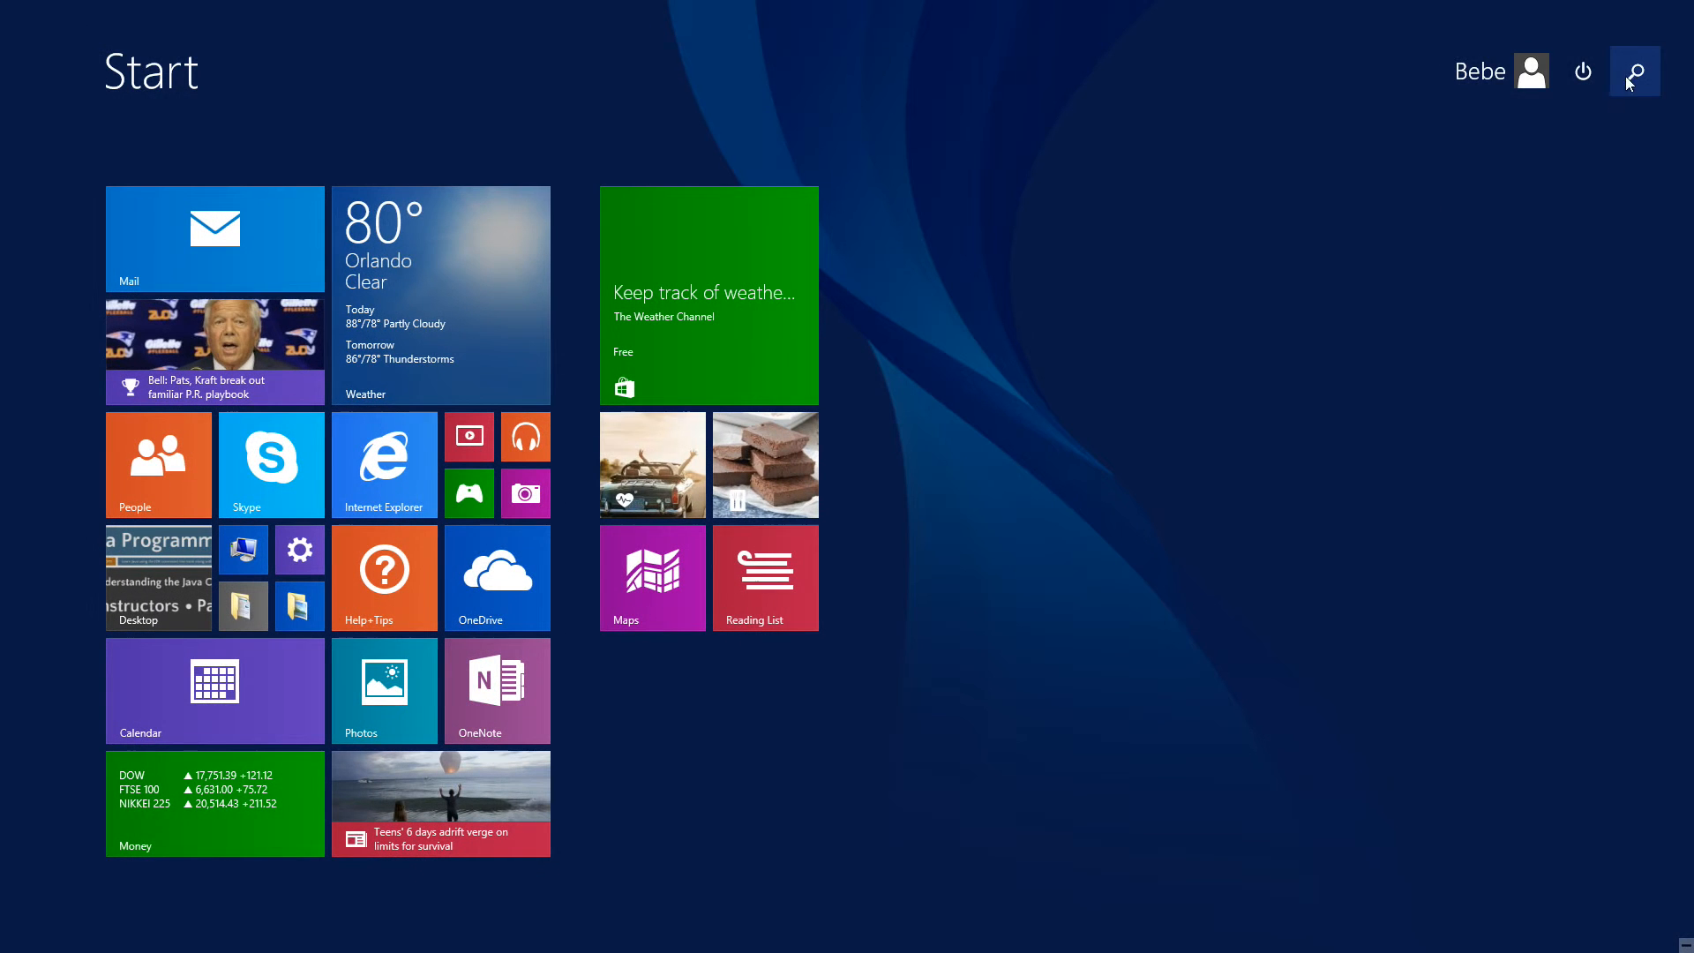
- Launch Command Prompt from Start search, run javac to confirm the compiler, and clear the screen with cls
{"action": "type", "text": "cmd"}
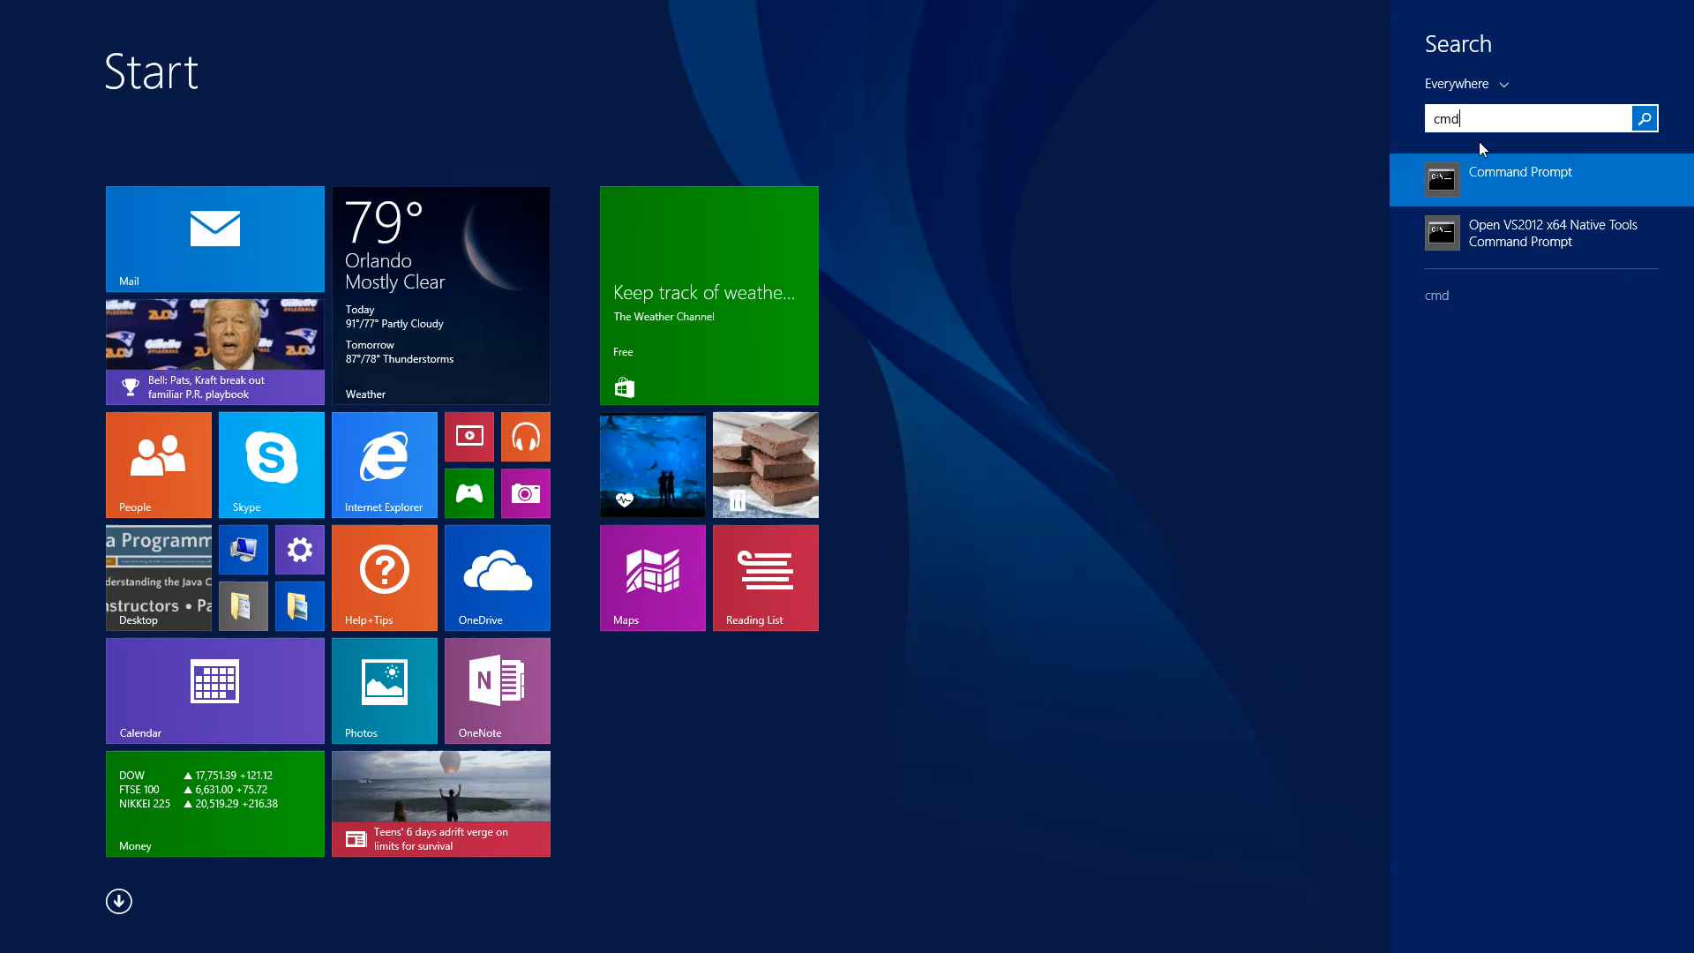
{"action": "left_click", "coordinate": [1521, 172]}
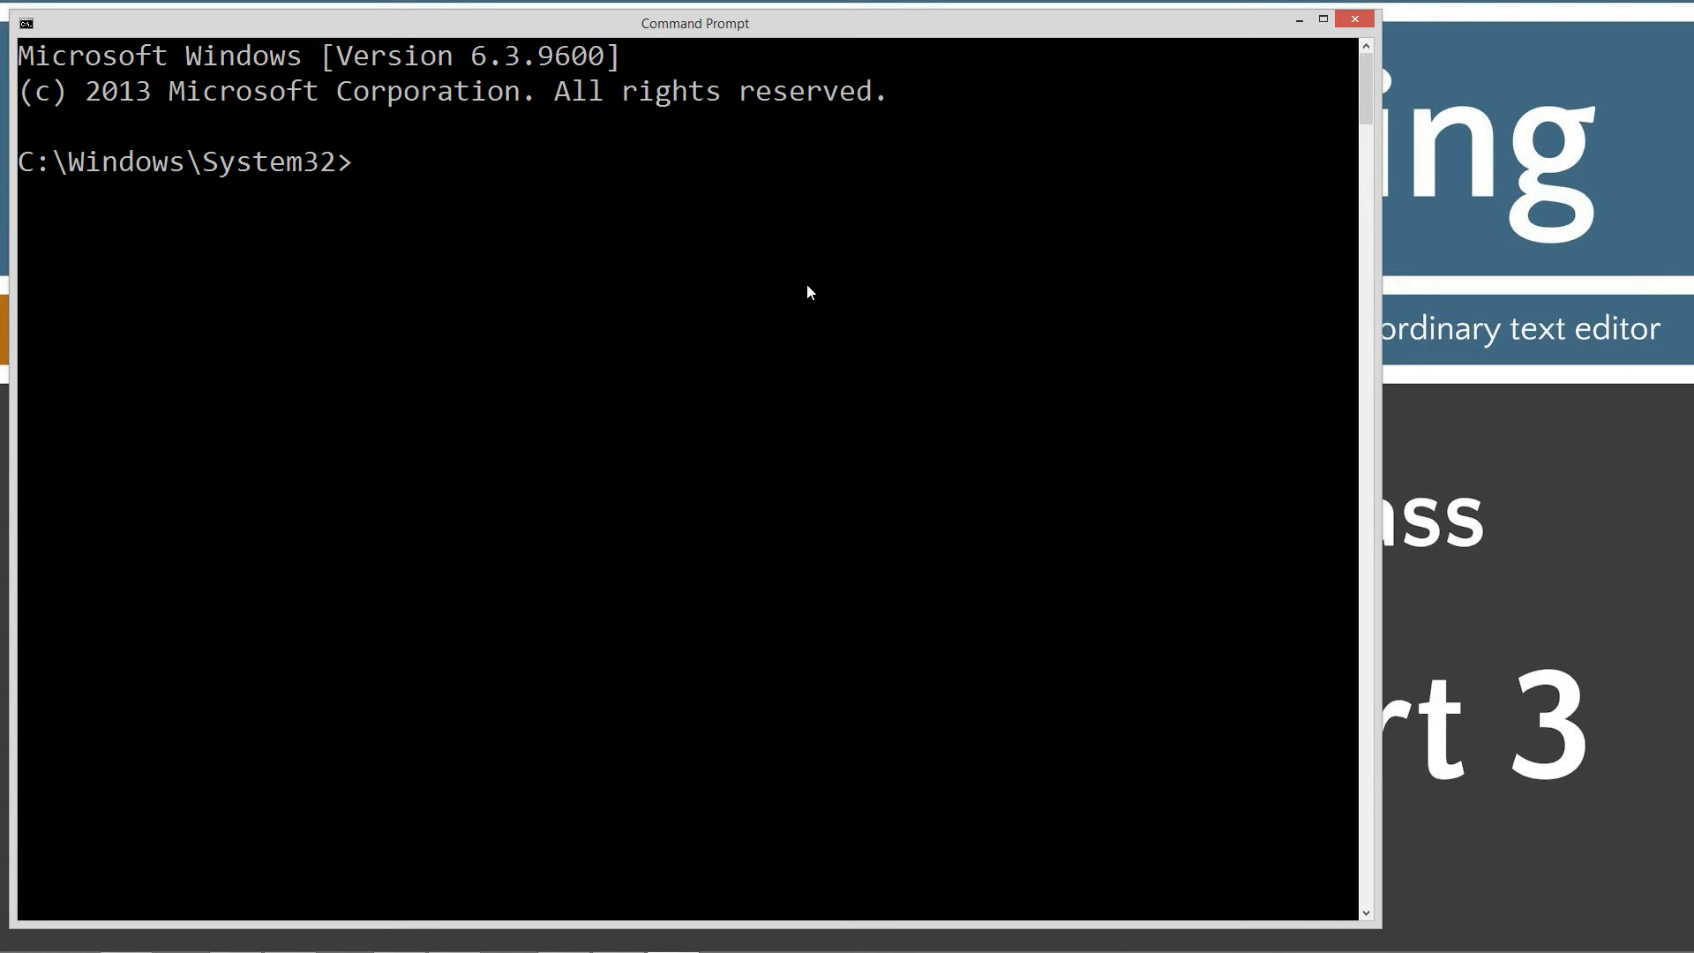
{"action": "type", "text": "javac"}
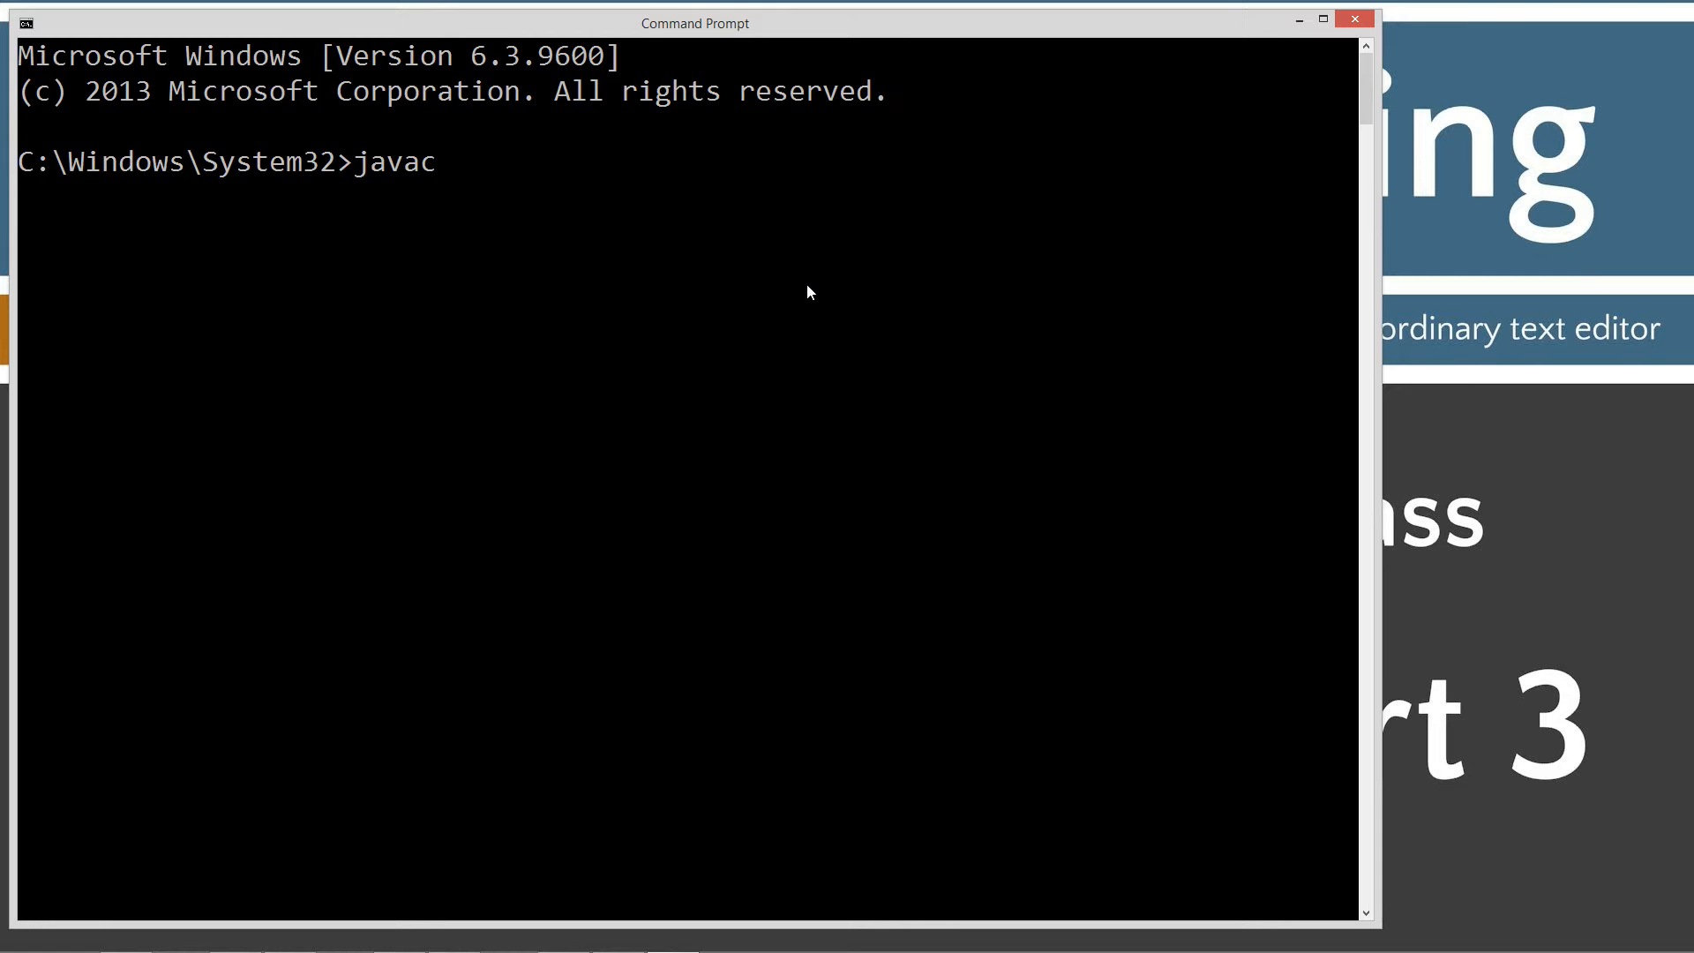
{"action": "key", "text": "Return"}
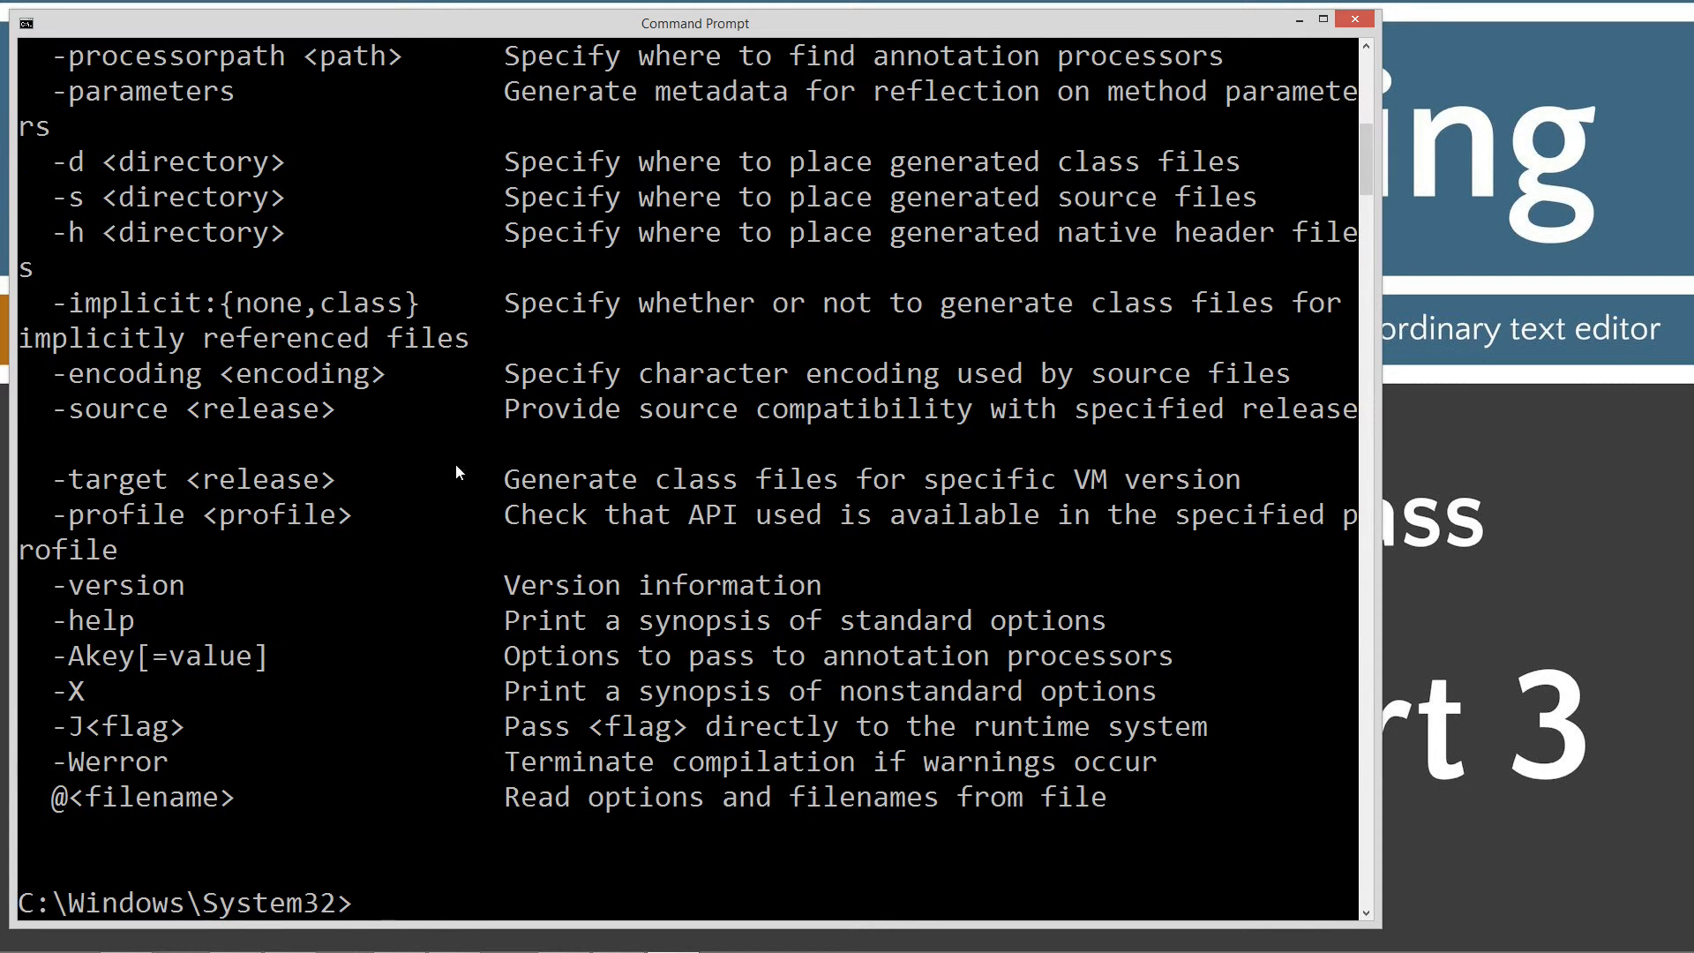
{"action": "type", "text": "cls"}
{"action": "type", "text": "cd \\"}
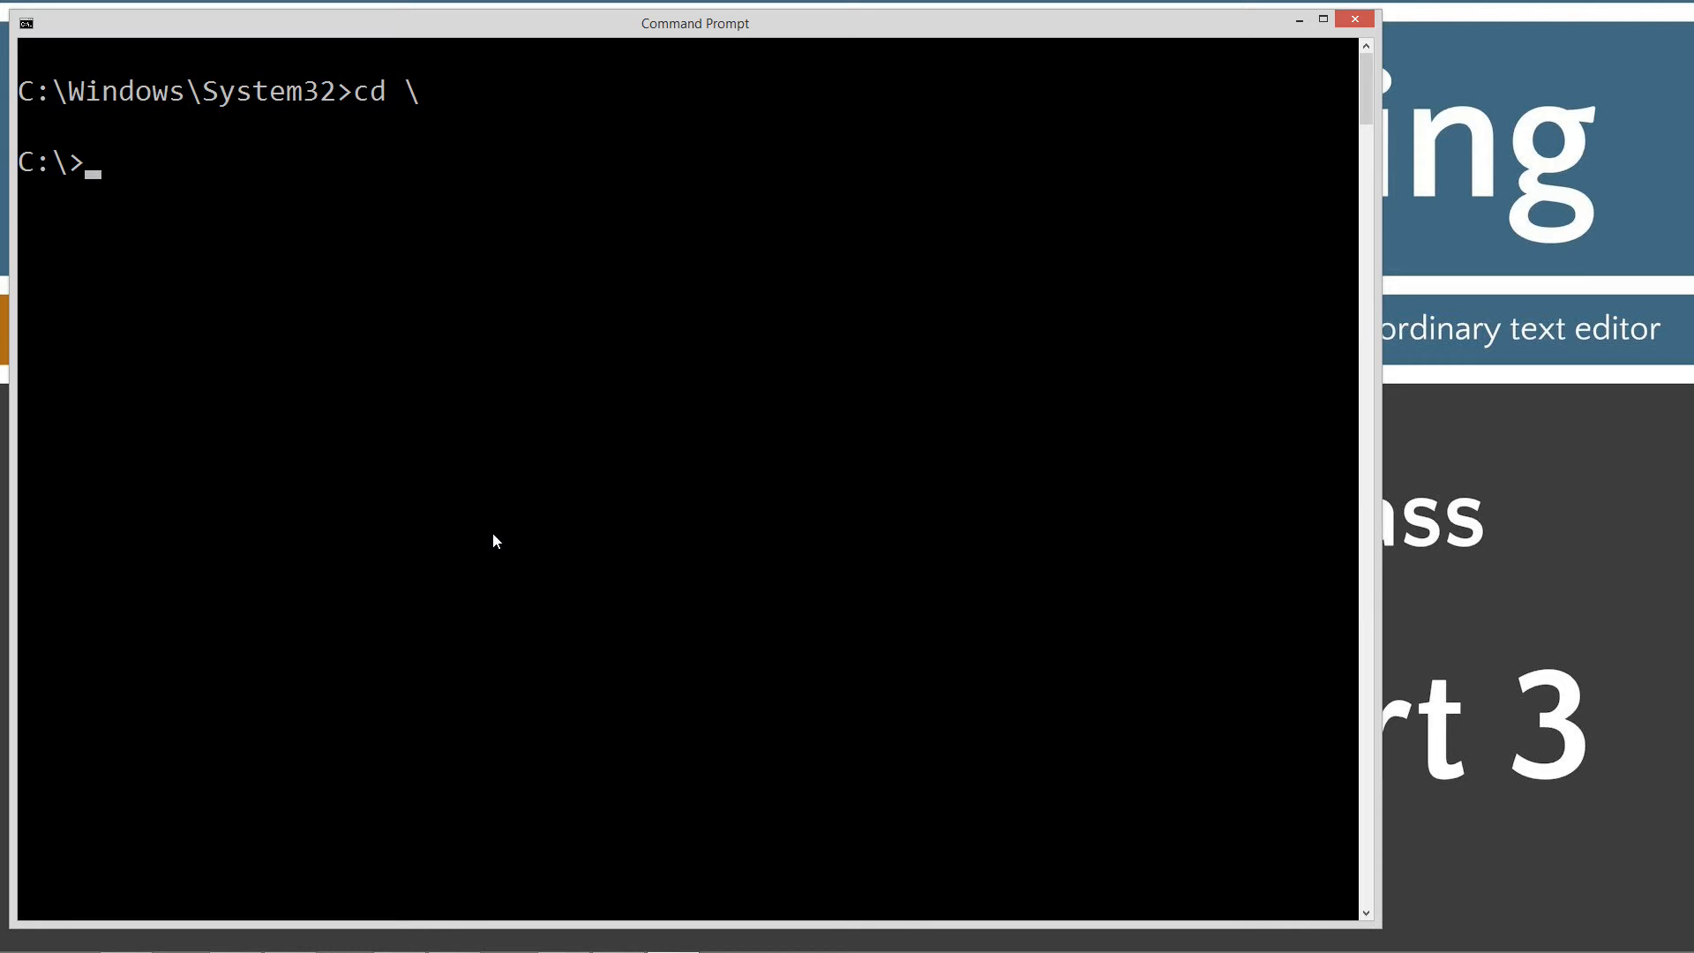
- Create a Java folder with md and change into it
{"action": "type", "text": "md"}
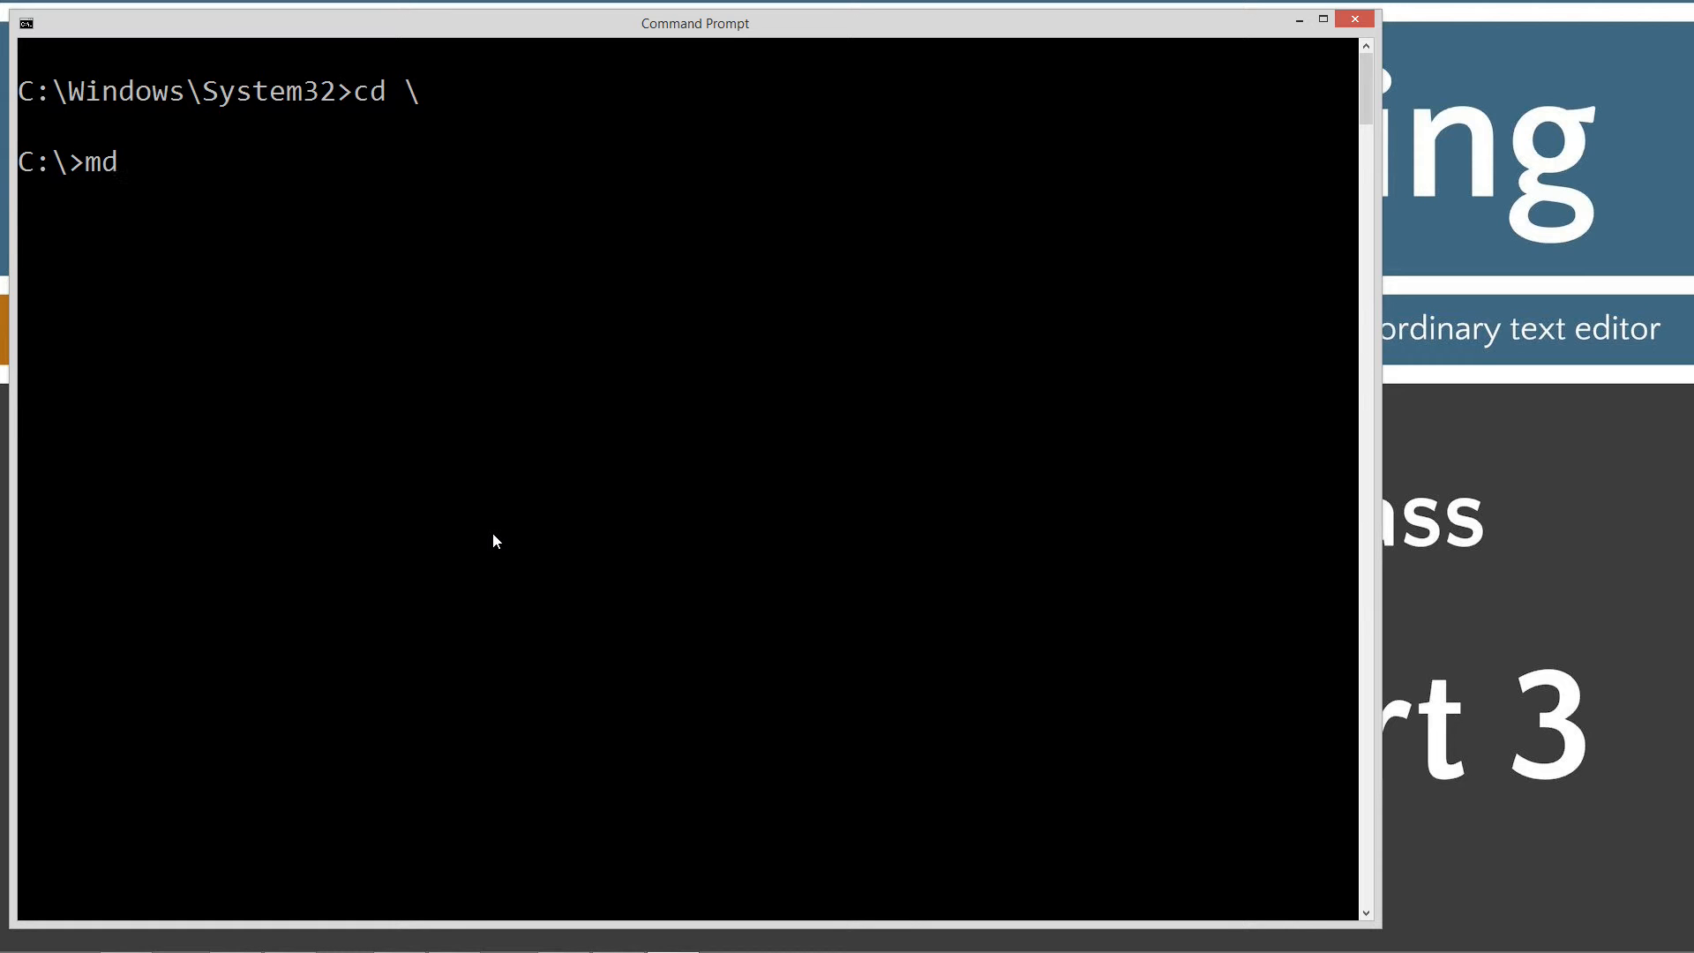
{"action": "type", "text": "Java"}
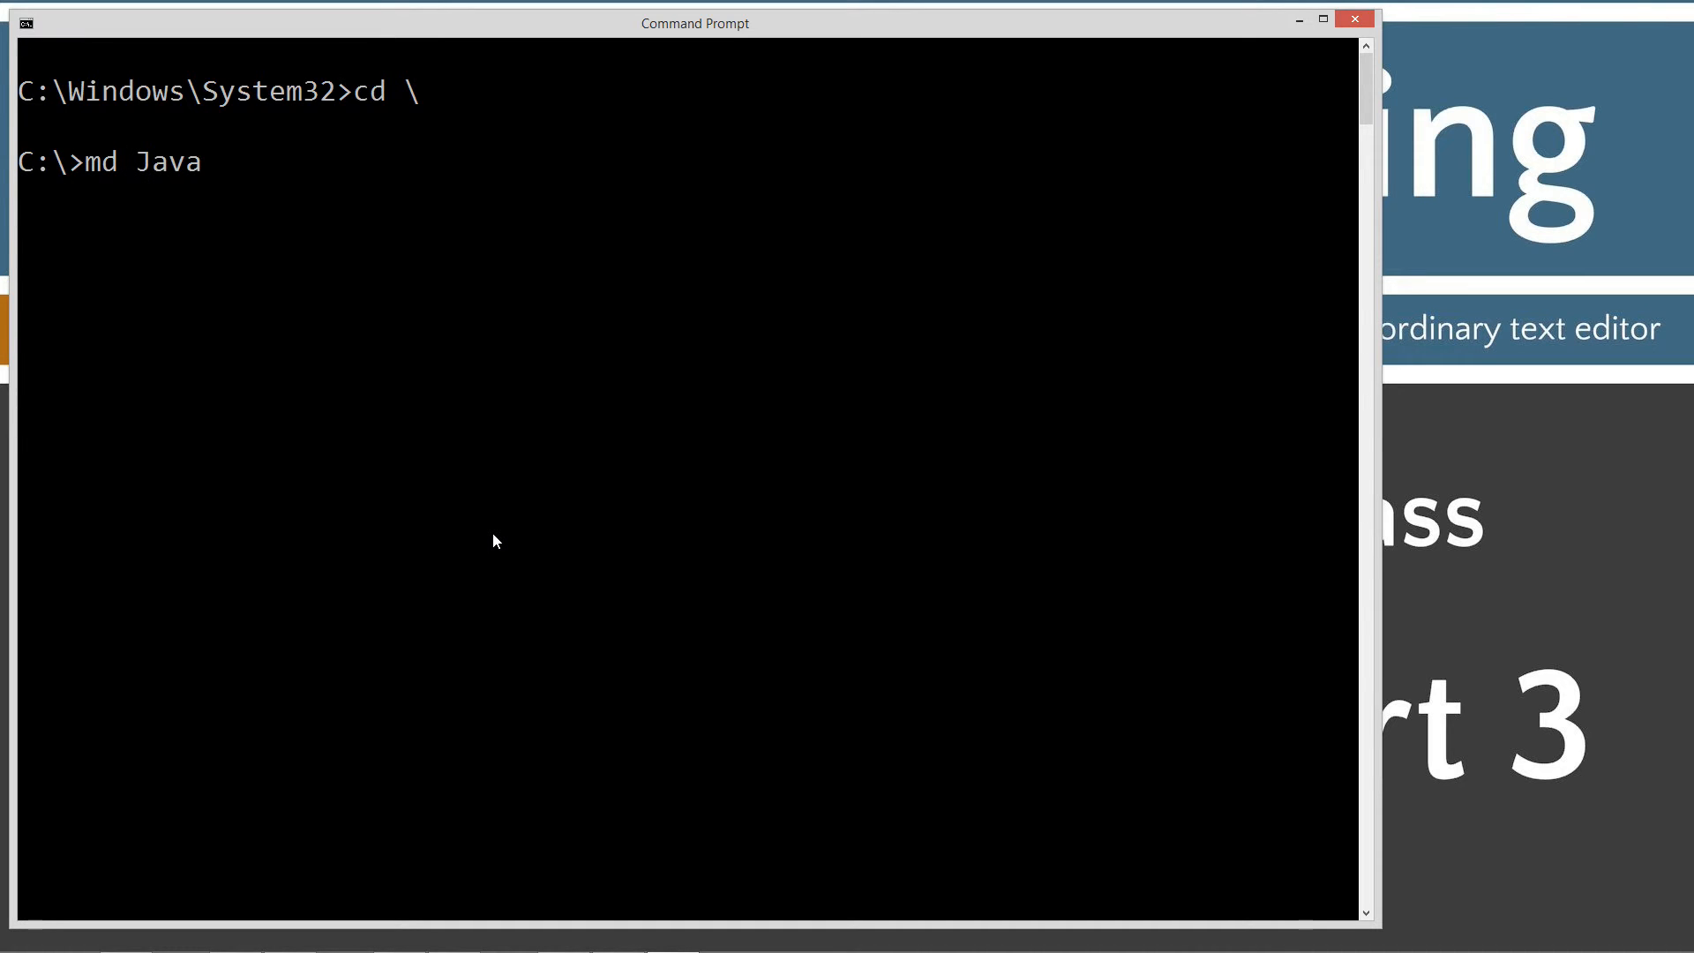
{"action": "key", "text": "Return"}
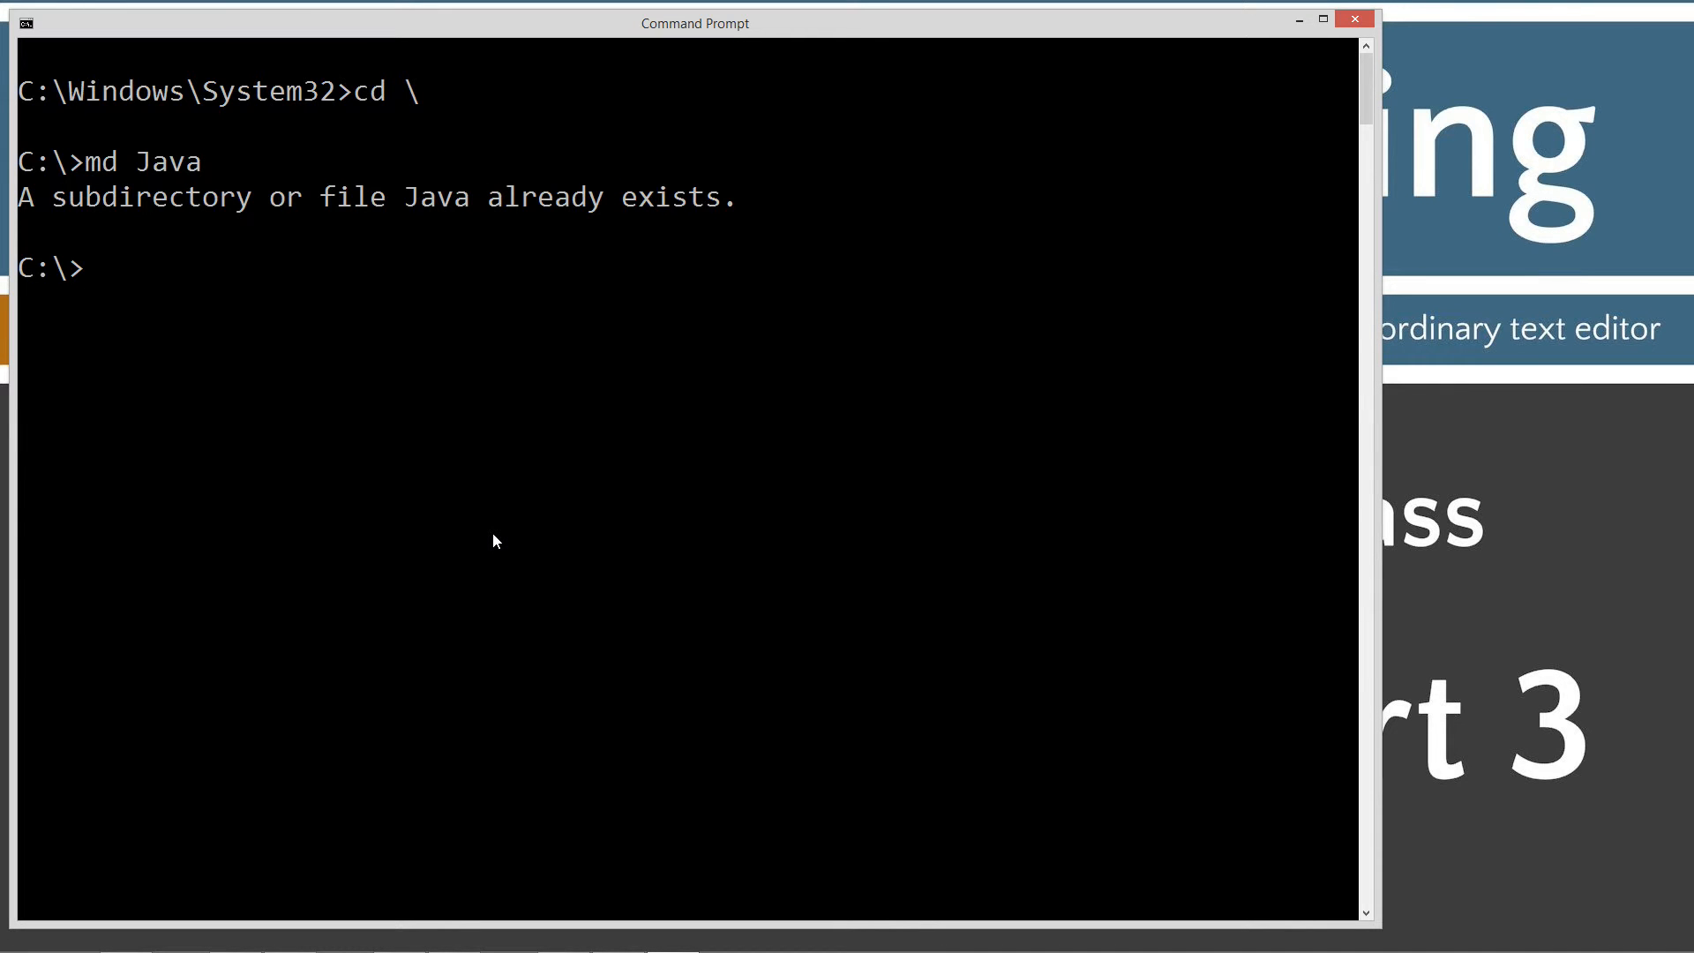
{"action": "type", "text": "cd Java"}
{"action": "type", "text": "m"}
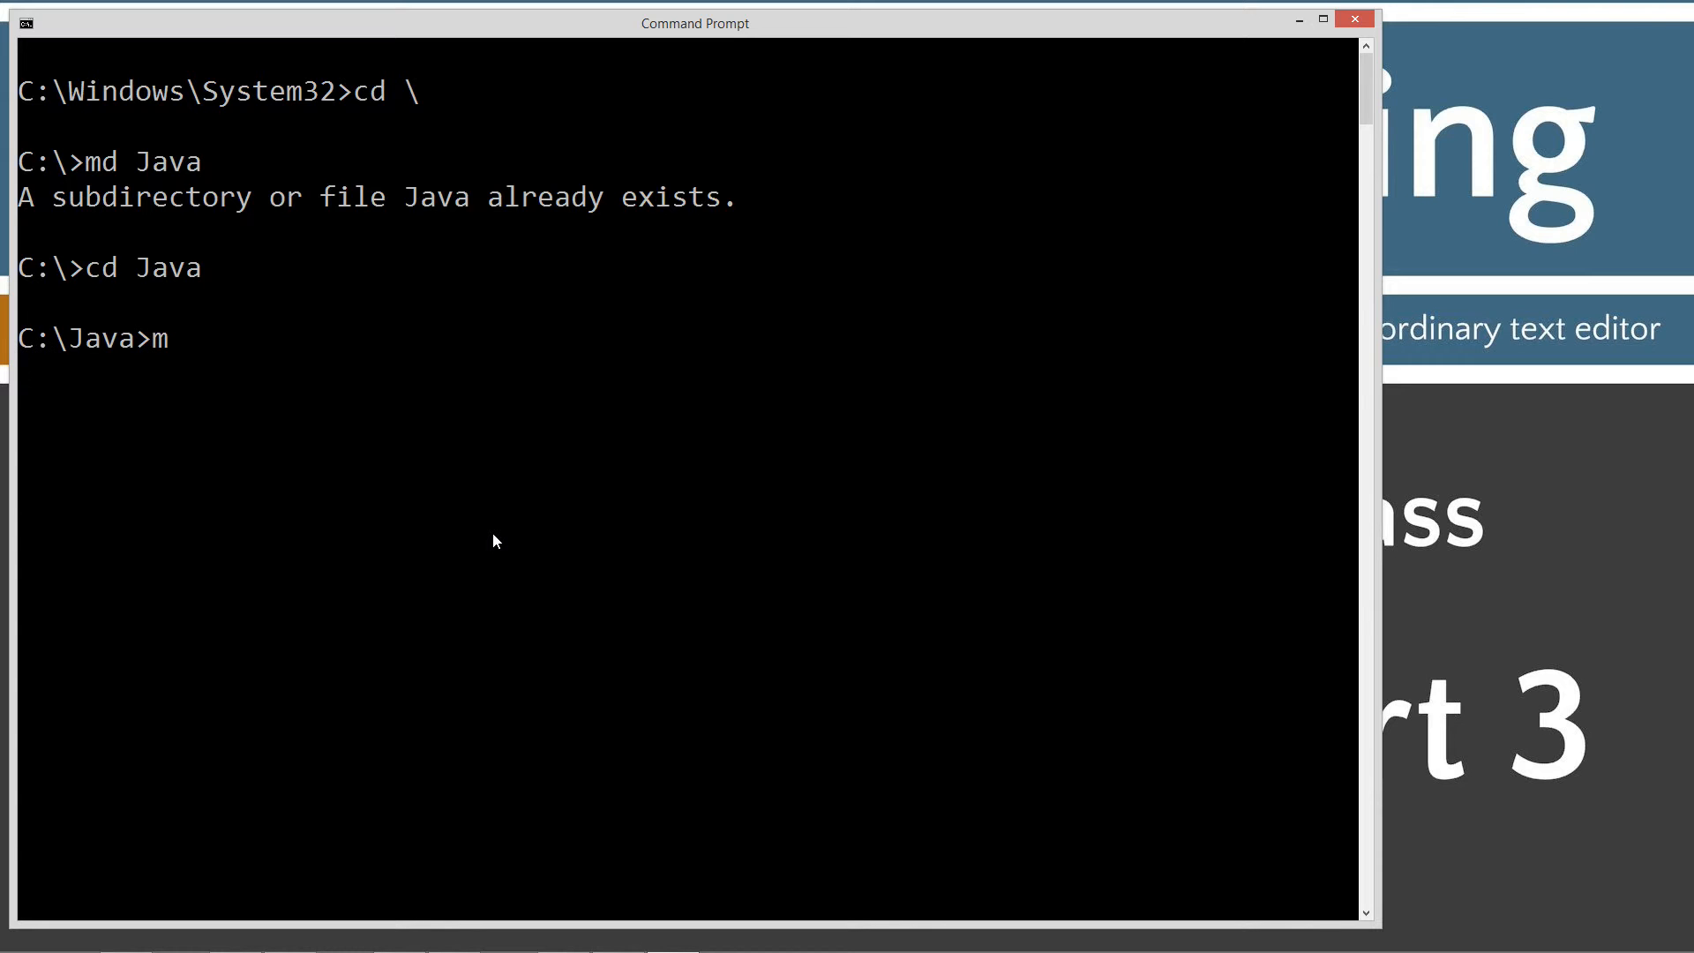
- Make the ConstructorThree folder and start Notepad on ConstructorThree.java
{"action": "type", "text": "d C"}
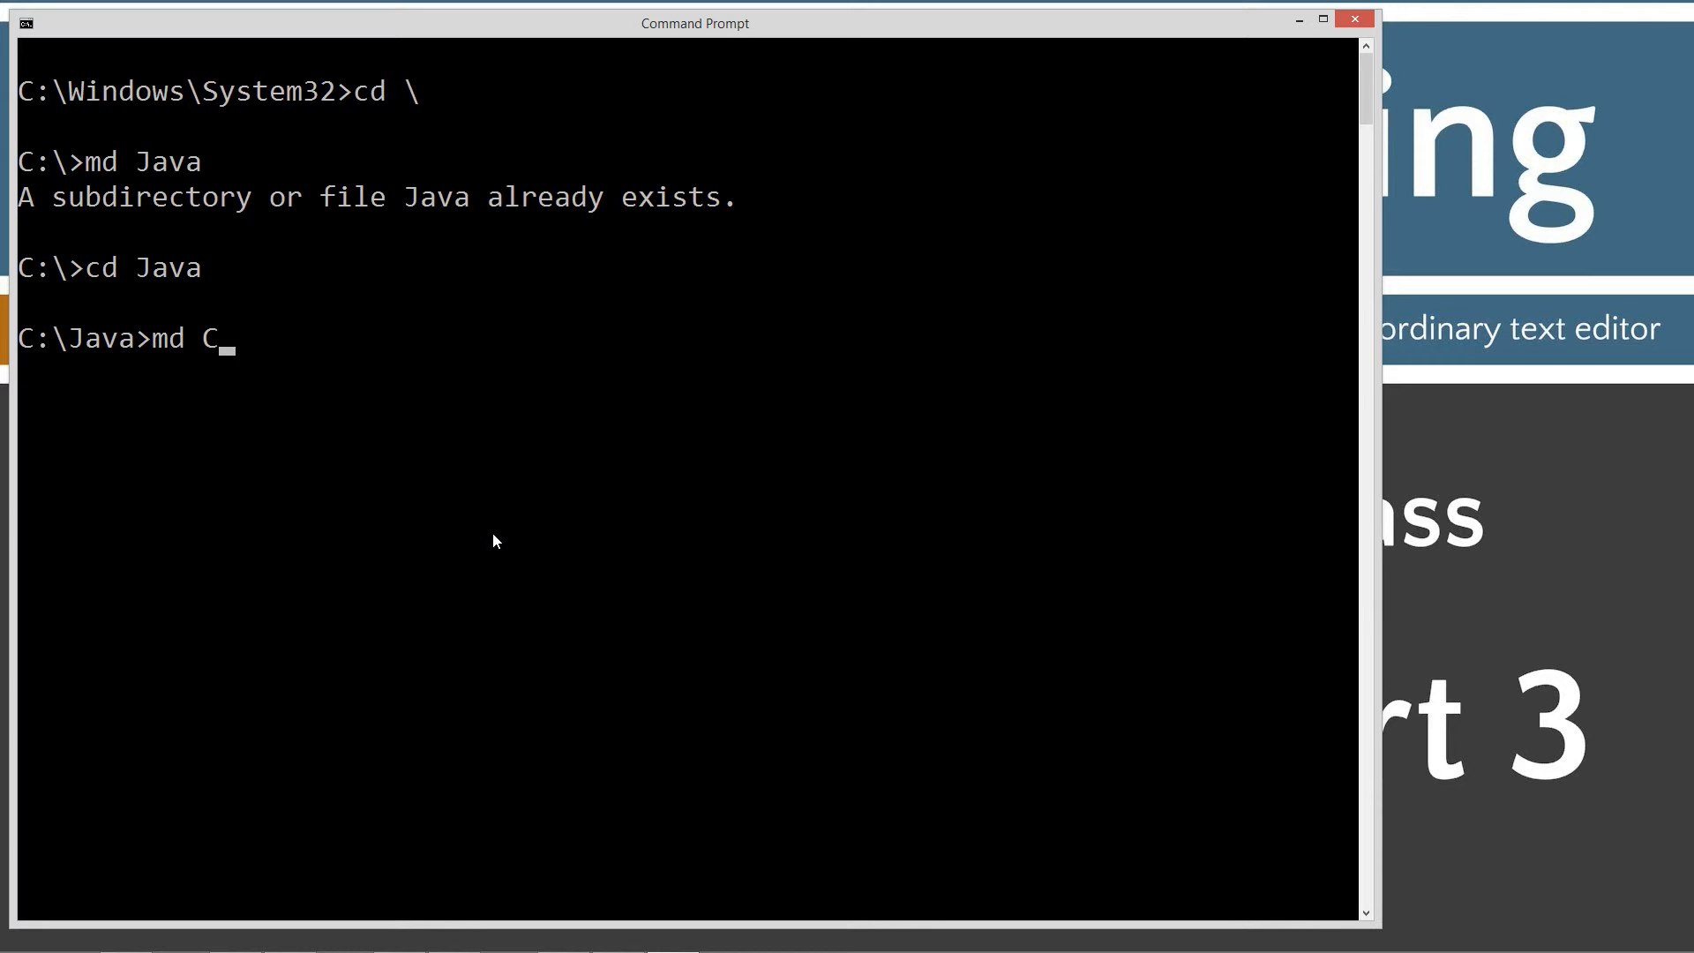
{"action": "type", "text": "onstructor"}
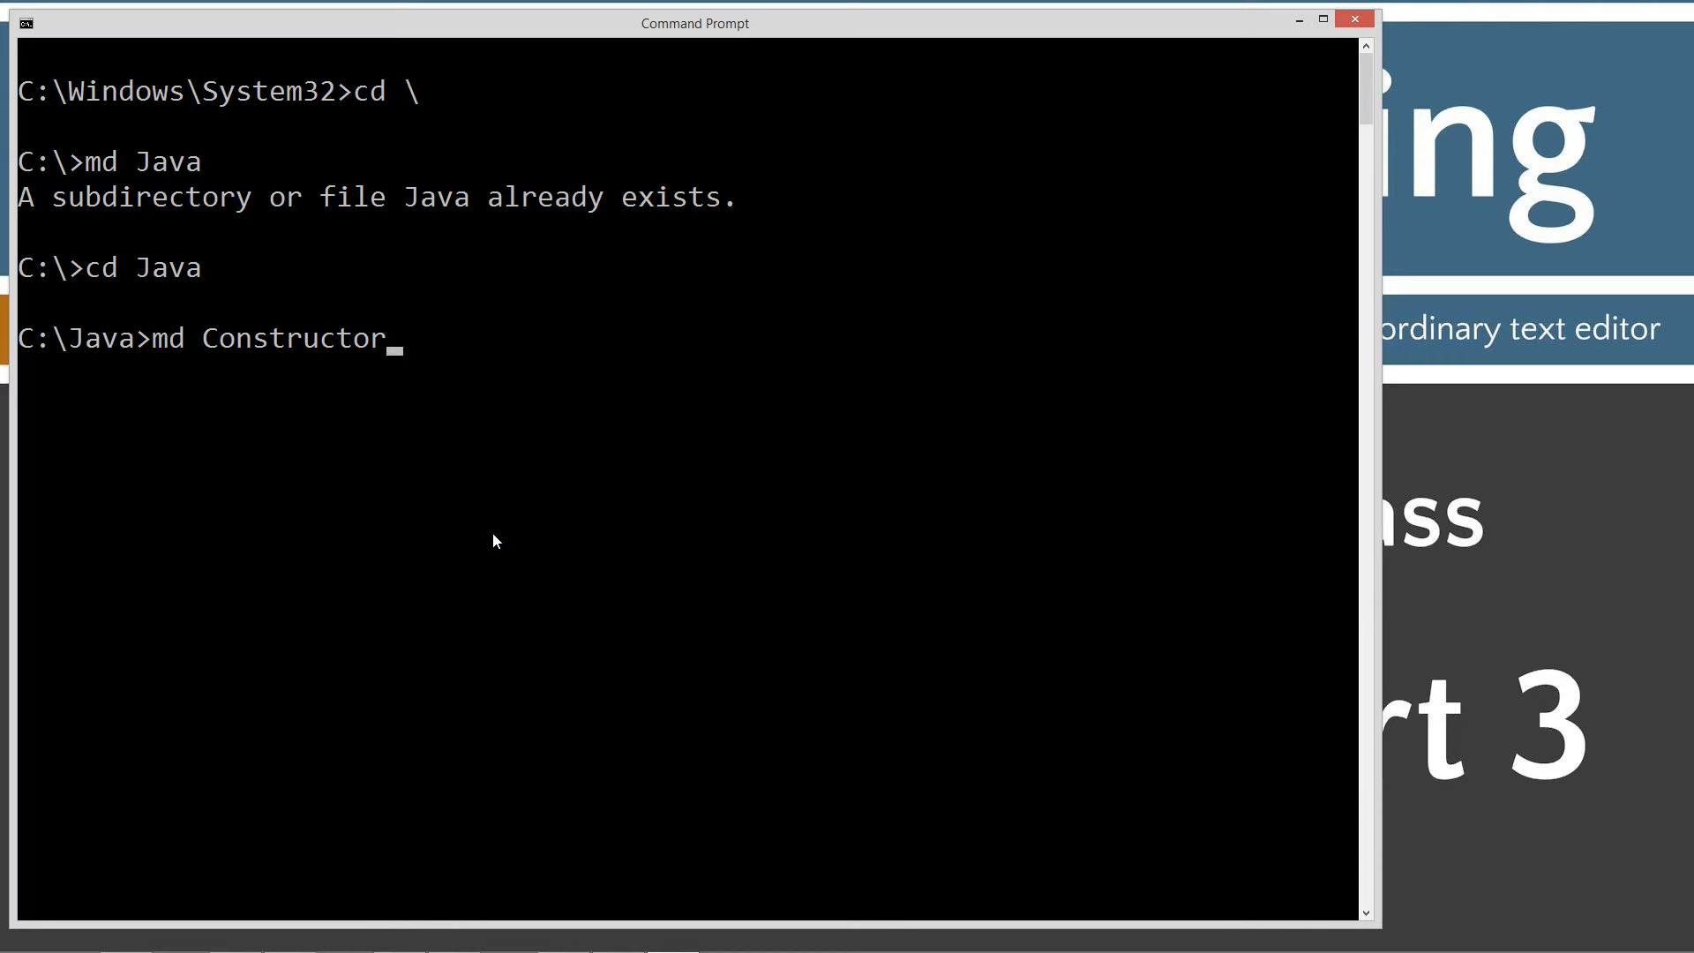
{"action": "type", "text": "Thr"}
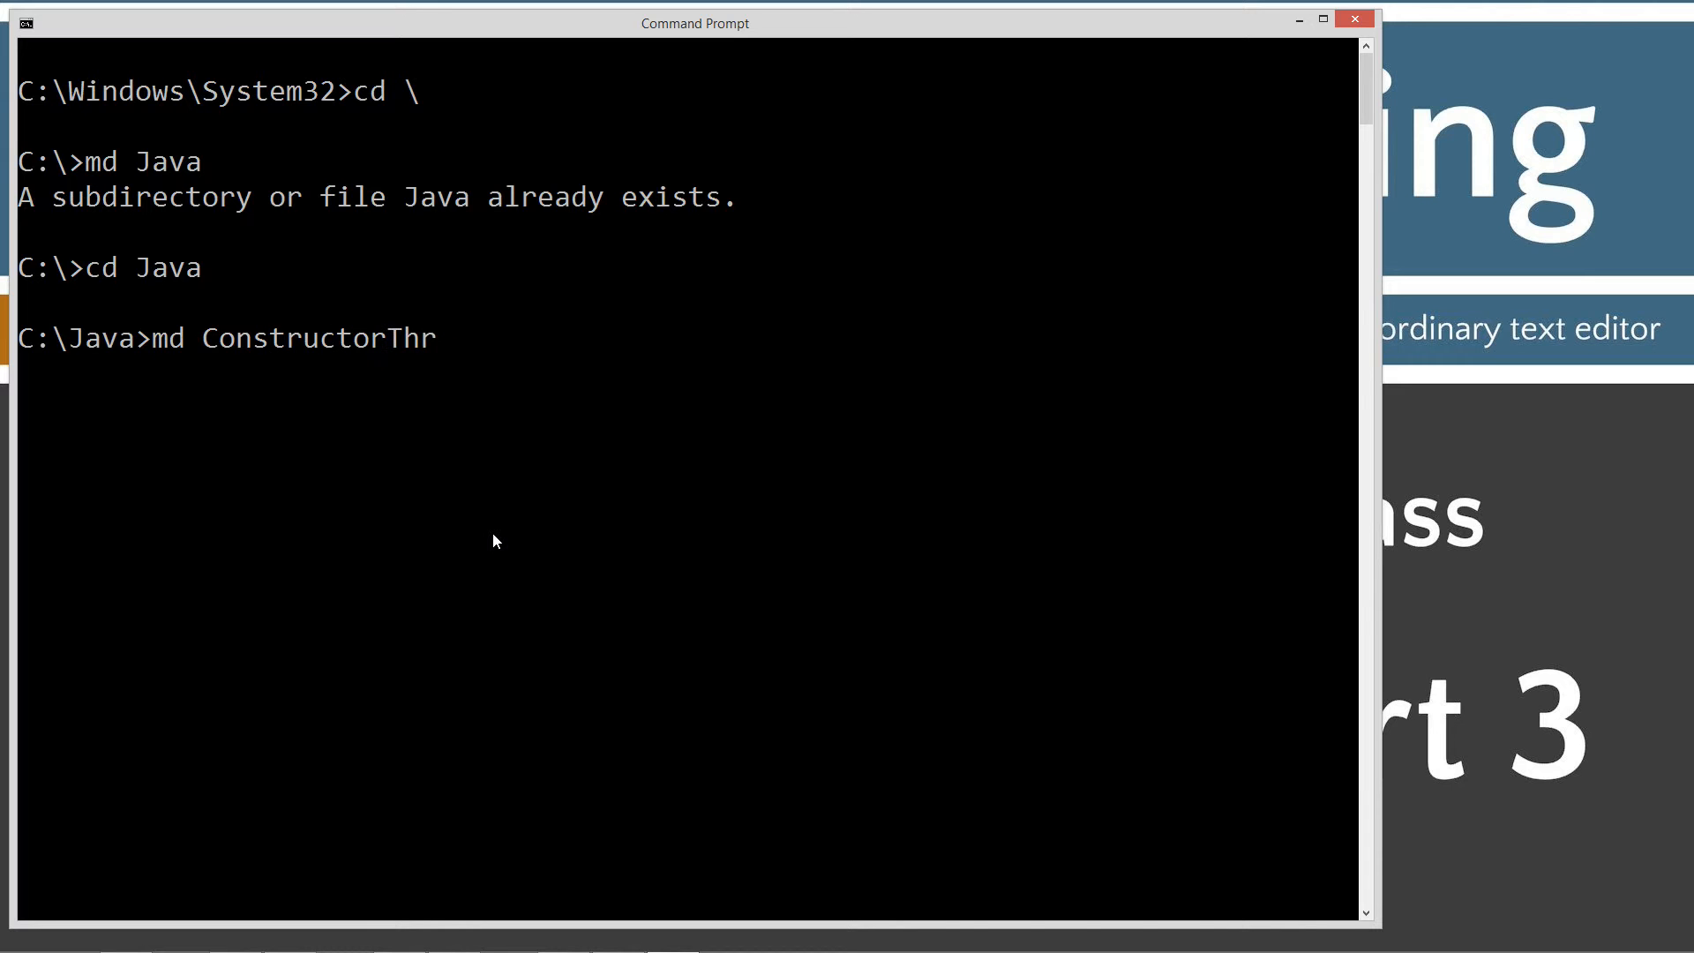
{"action": "key", "text": "Return"}
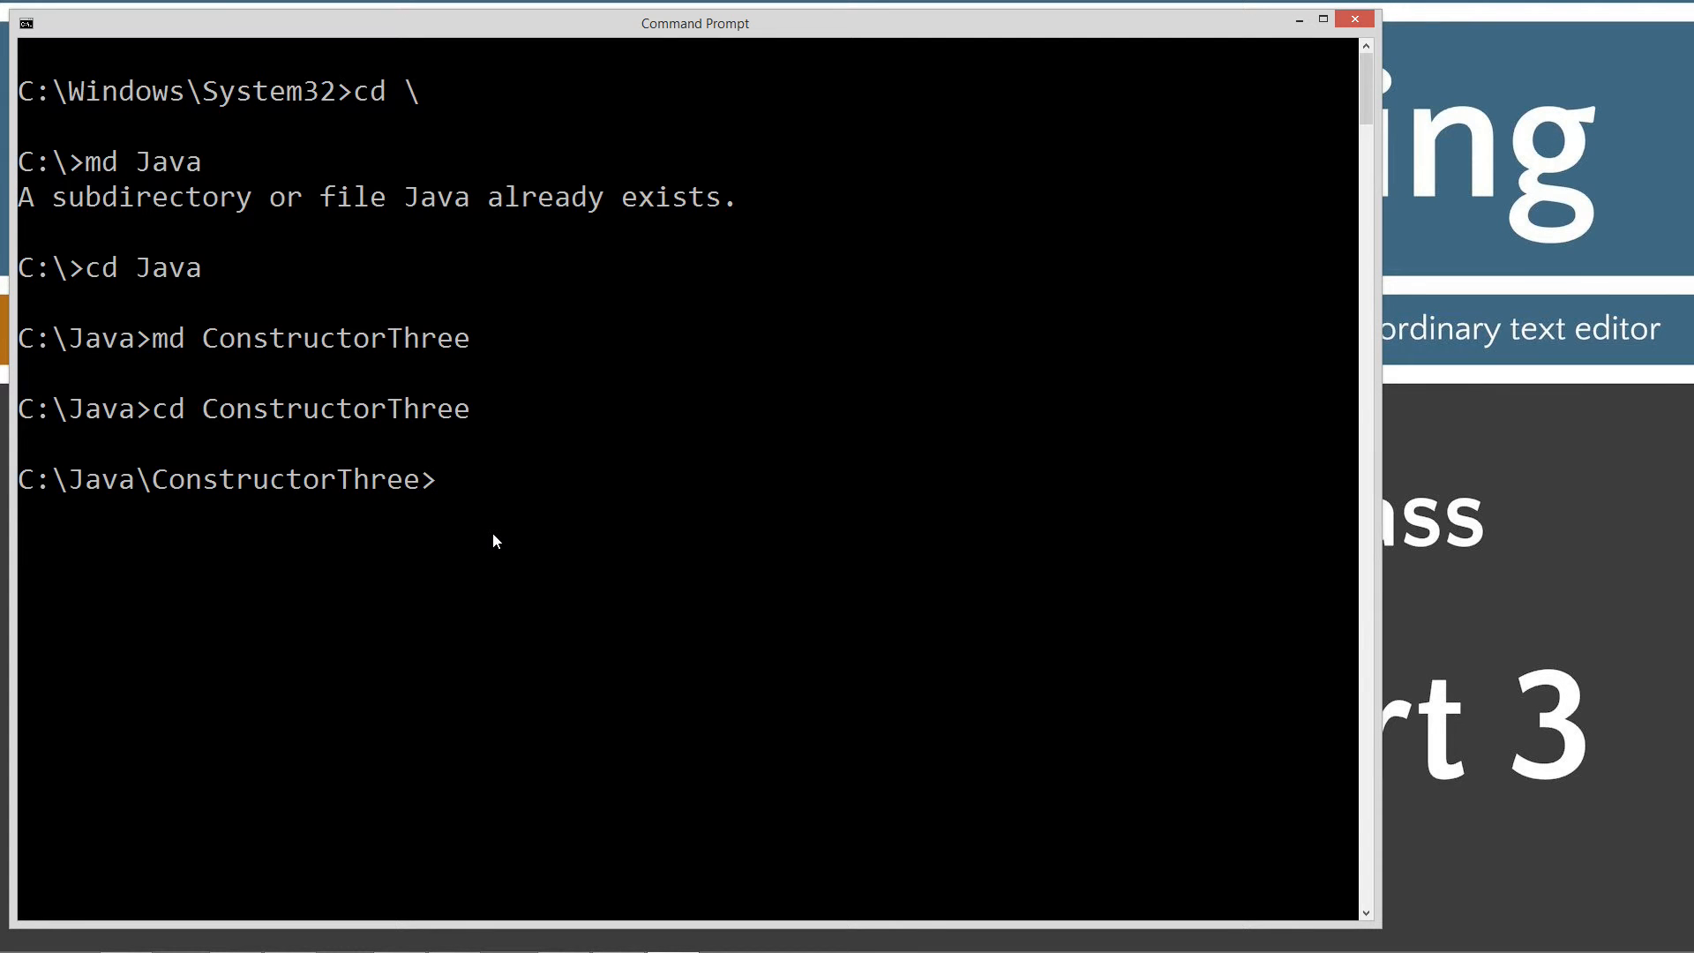
{"action": "type", "text": "notepad Constr"}
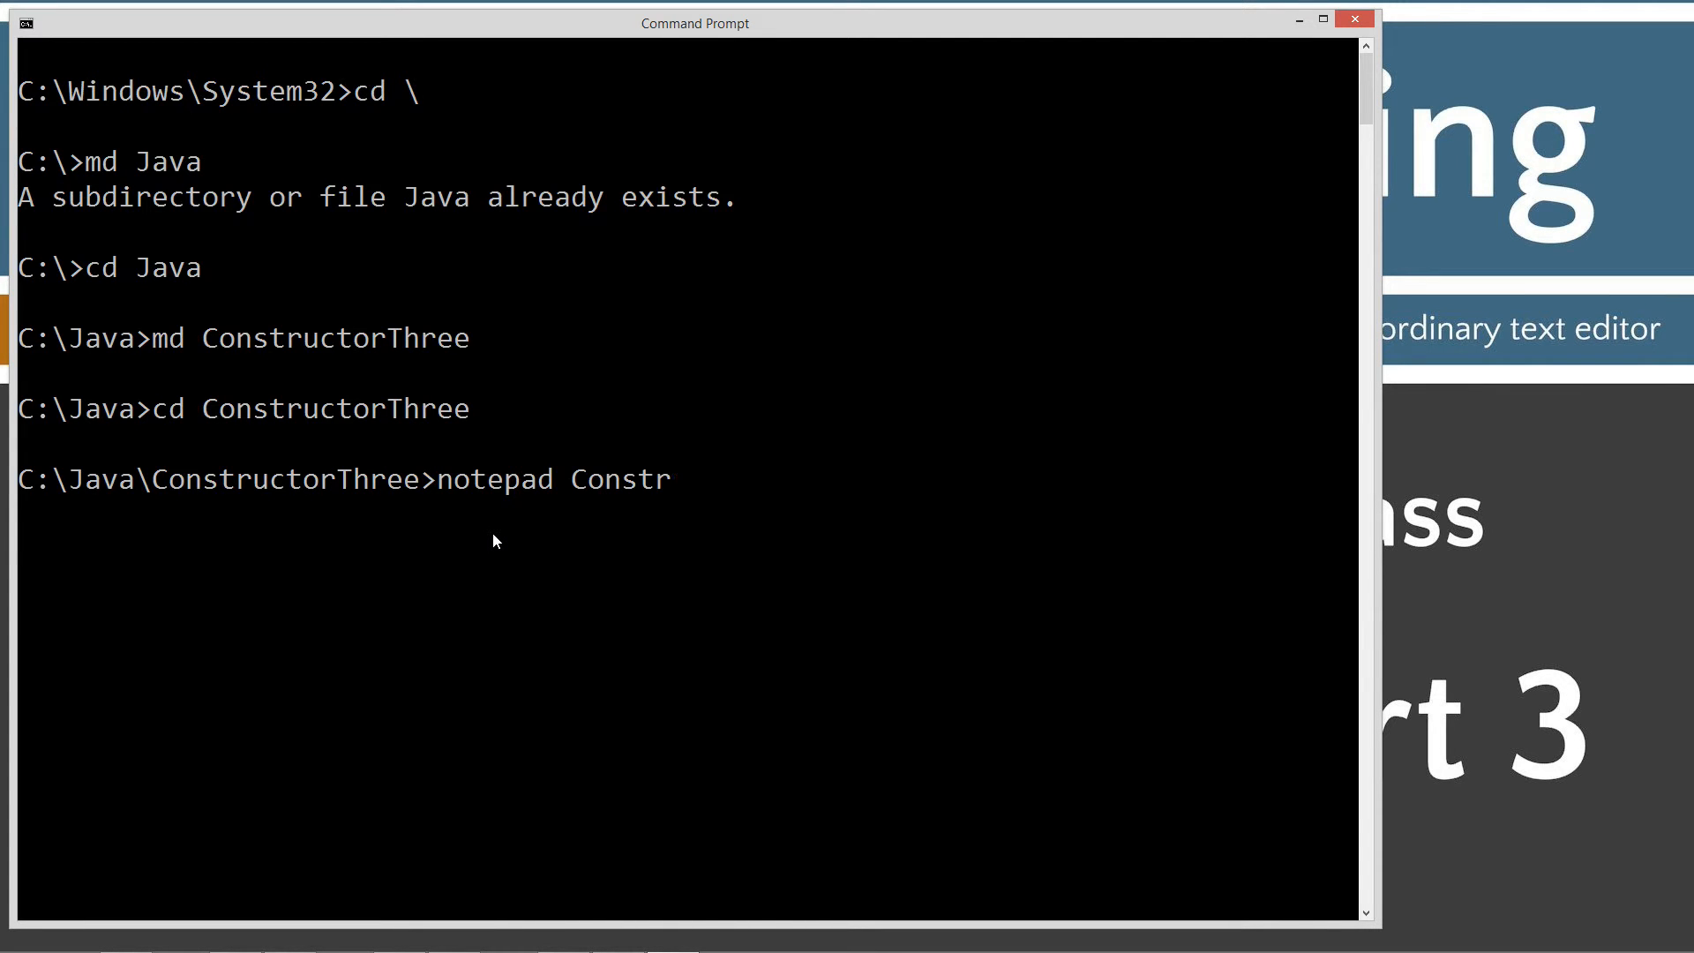
{"action": "type", "text": "uctorThre"}
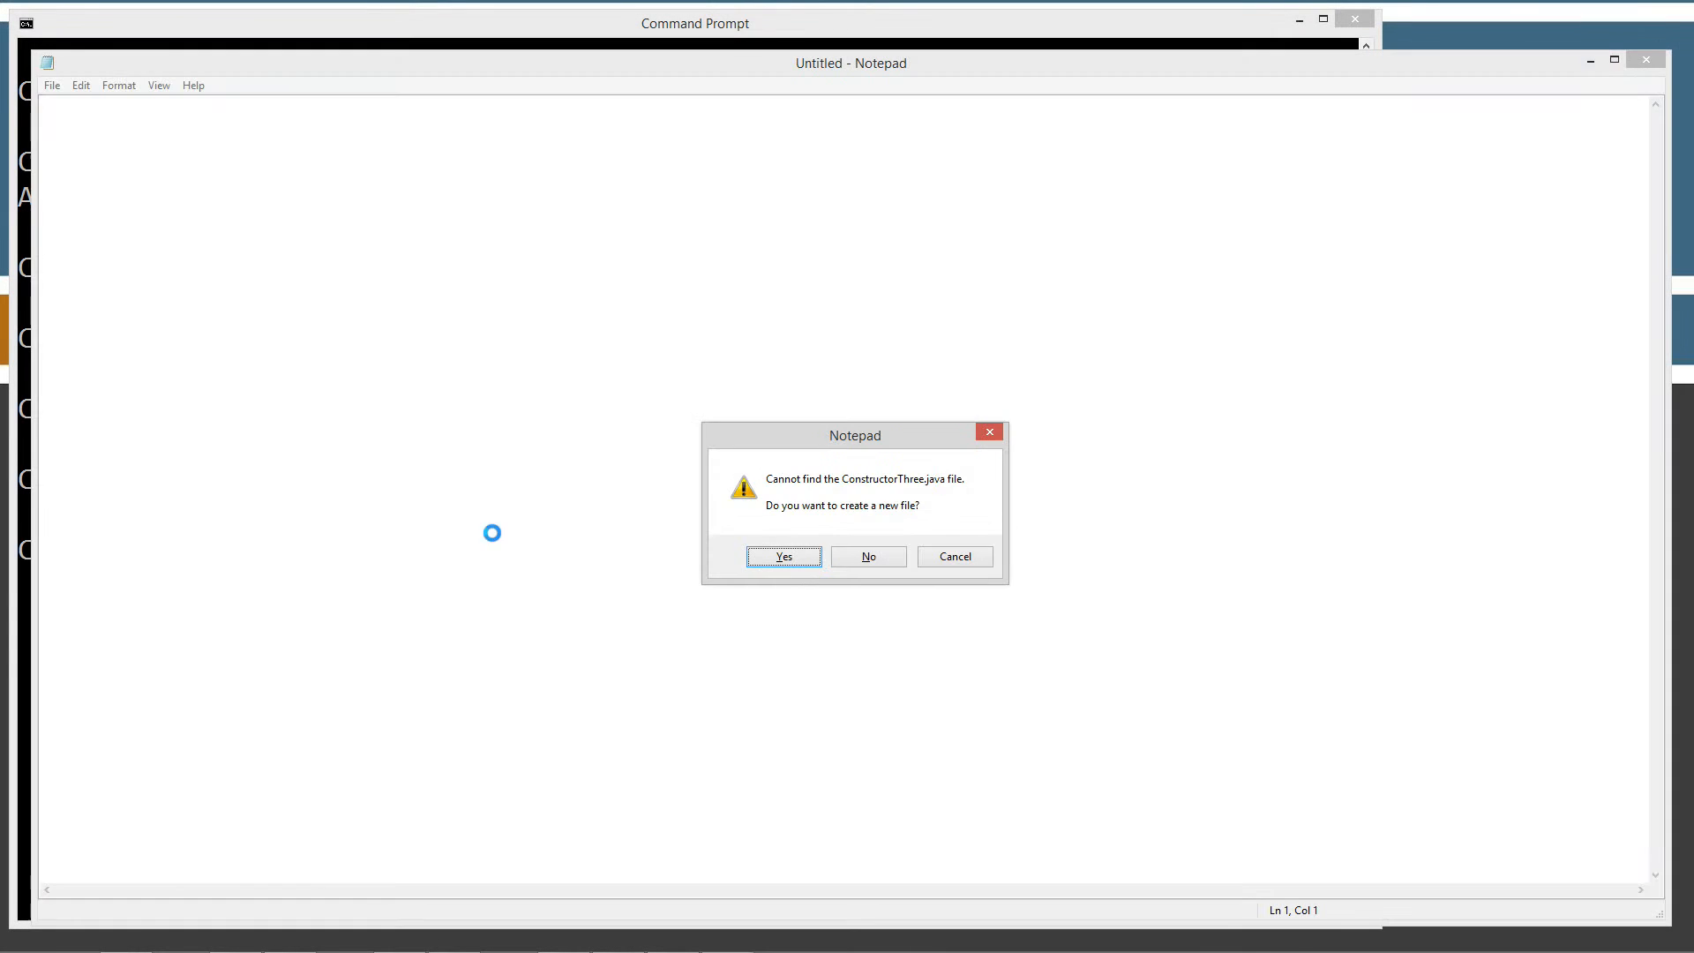
- Confirm creating the new ConstructorThree.java file and place the cursor in the editor
{"action": "left_click", "coordinate": [781, 555]}
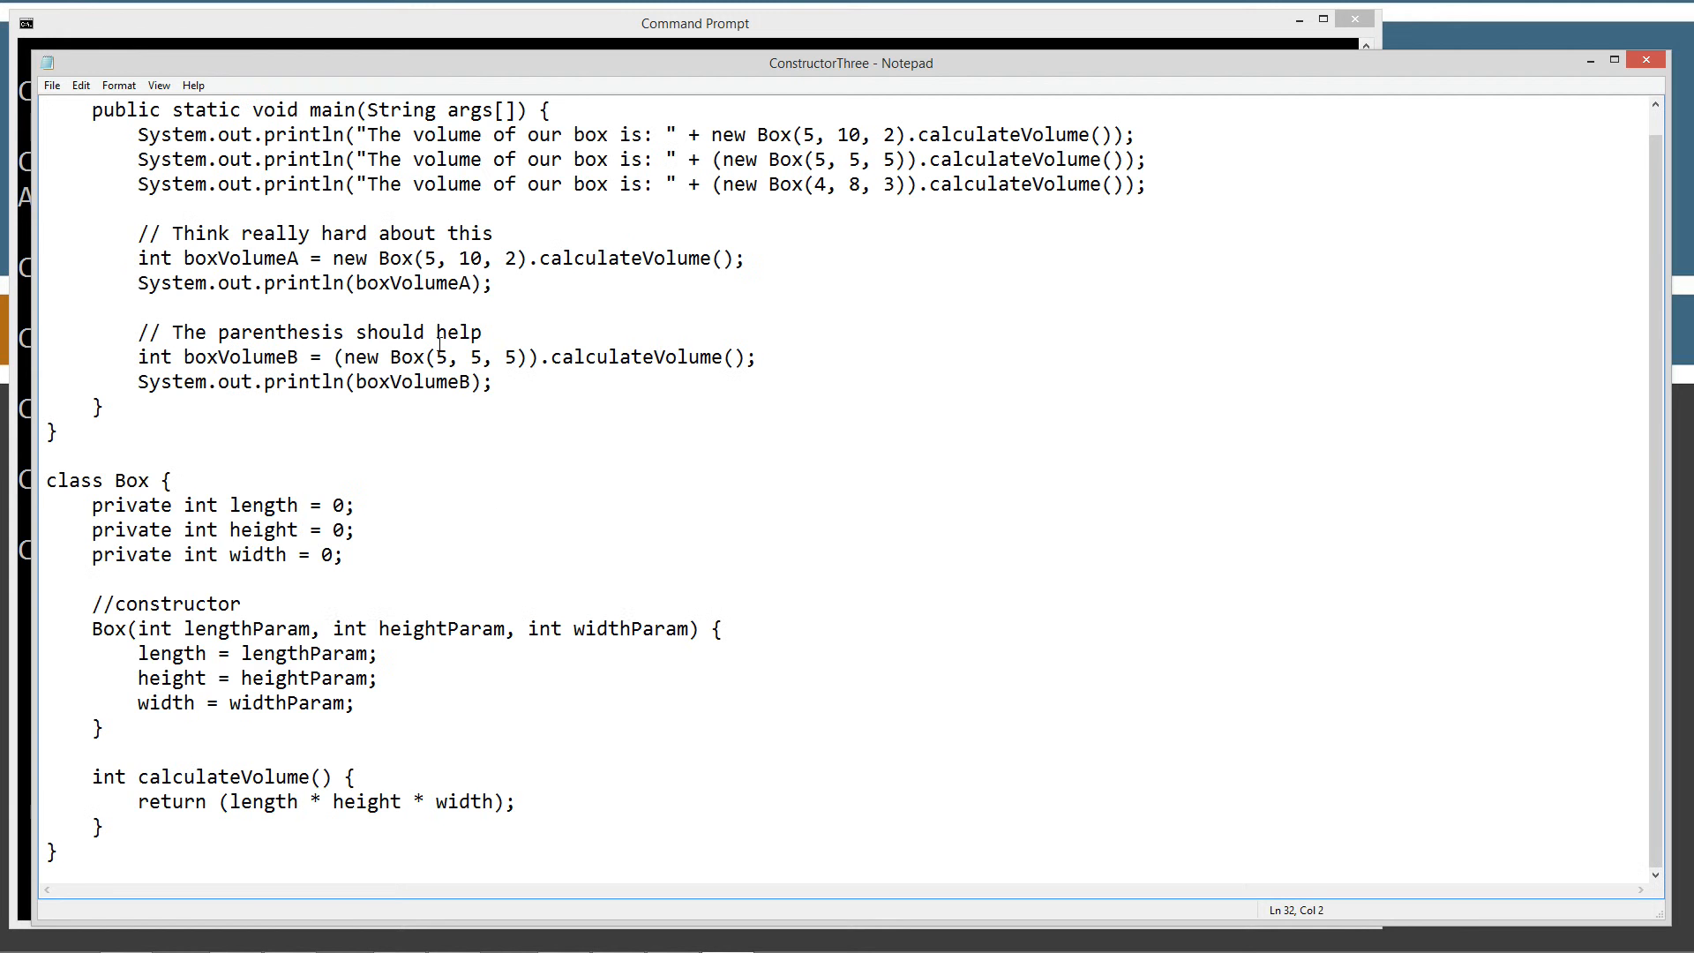
{"action": "left_click", "coordinate": [51, 86]}
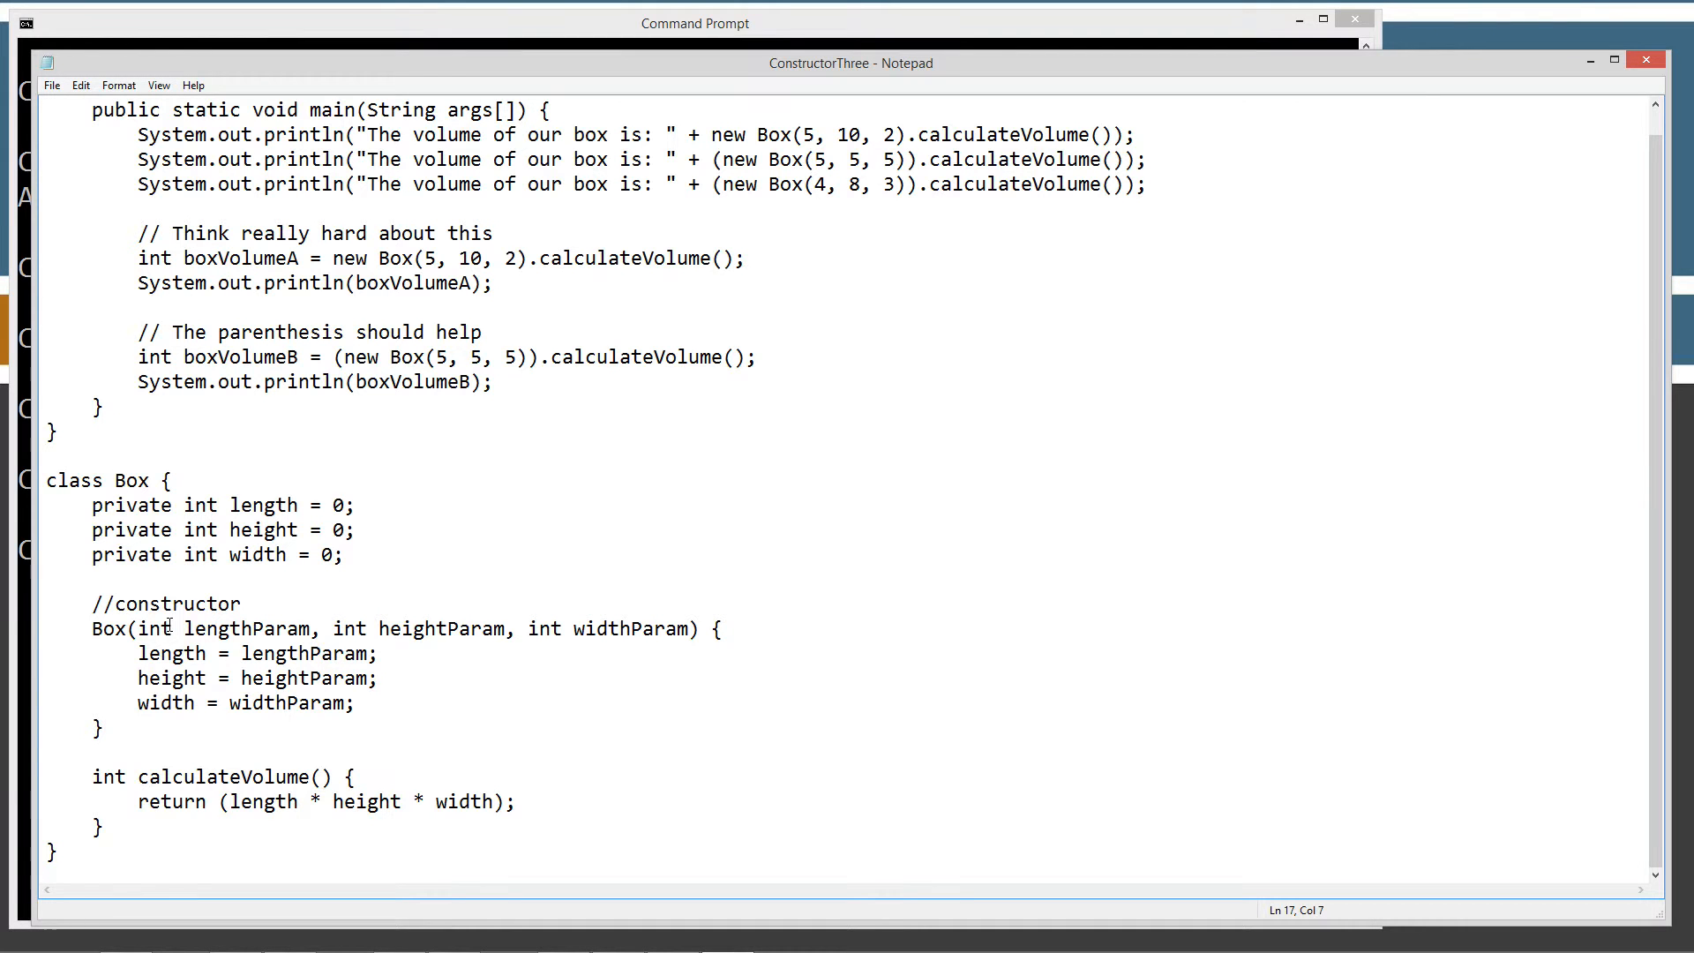
{"action": "mouse_move", "coordinate": [257, 554]}
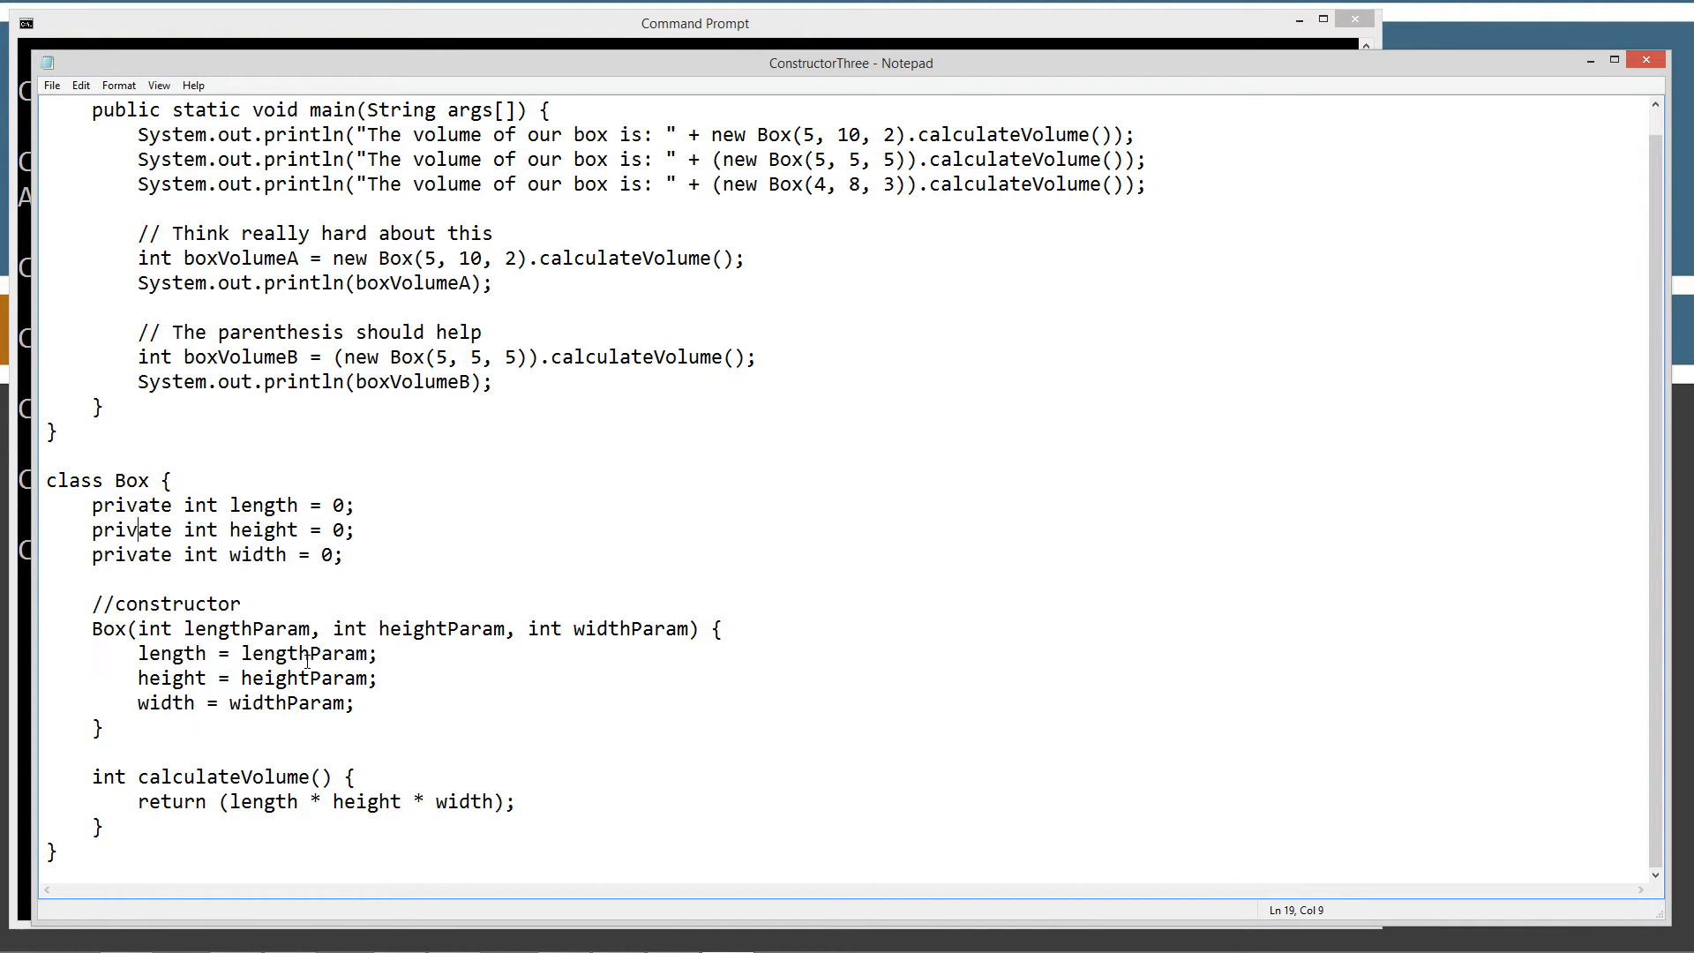
{"action": "mouse_move", "coordinate": [108, 832]}
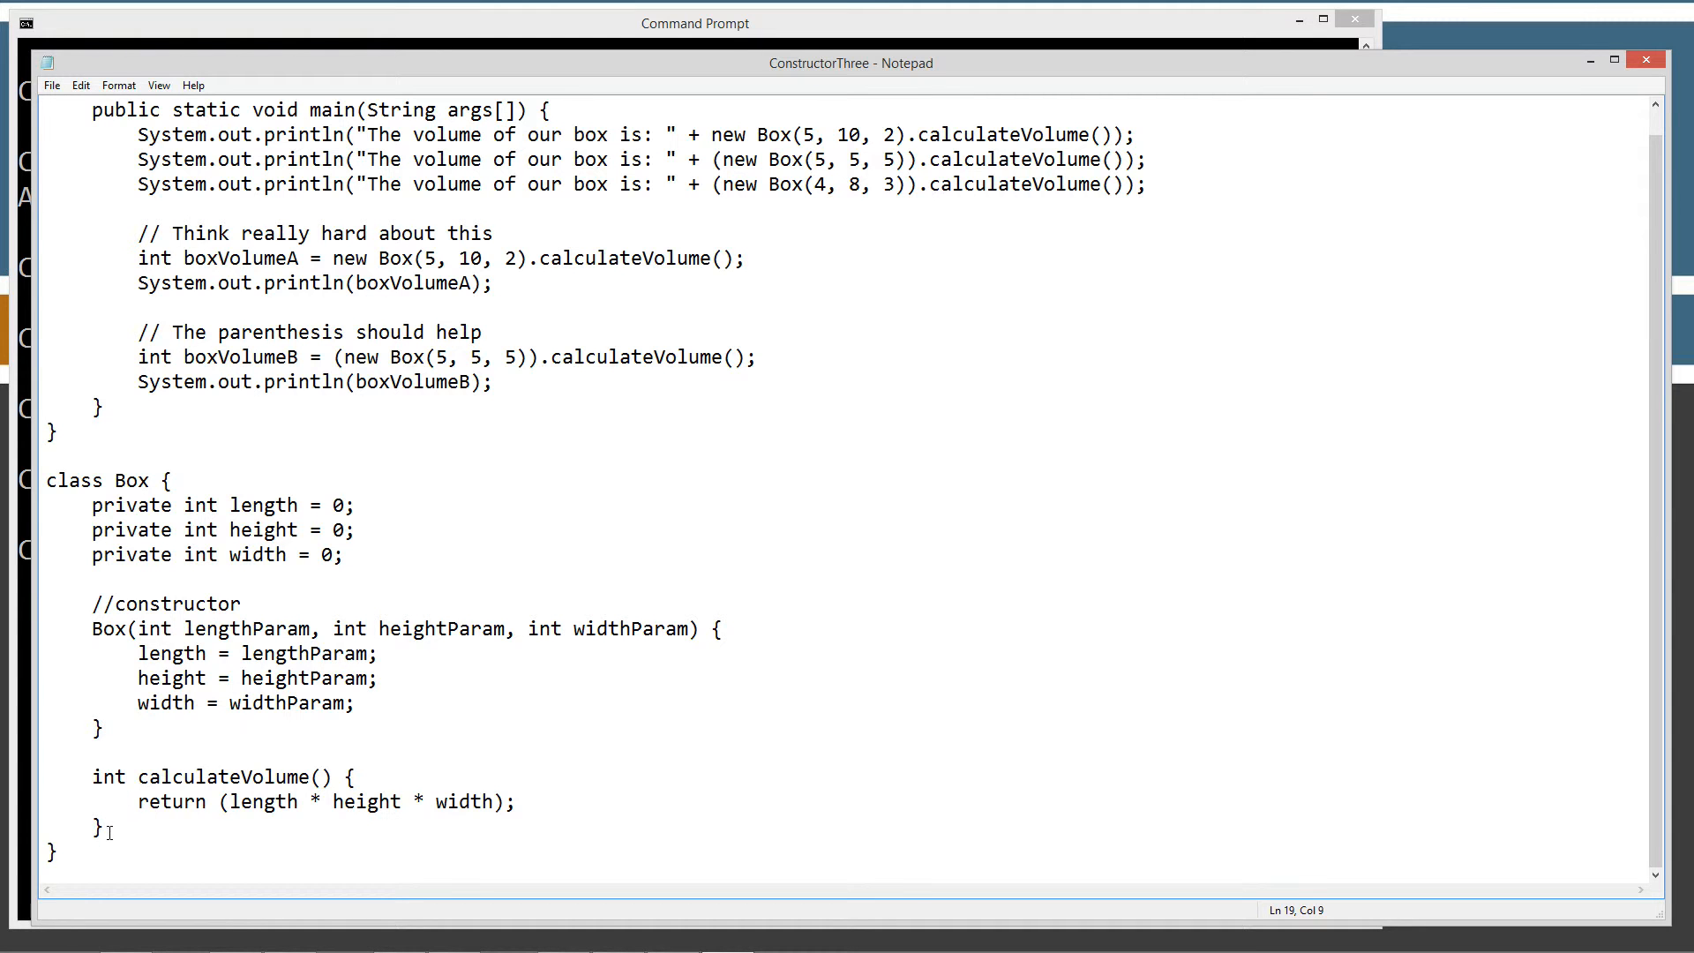
{"action": "left_click", "coordinate": [127, 776]}
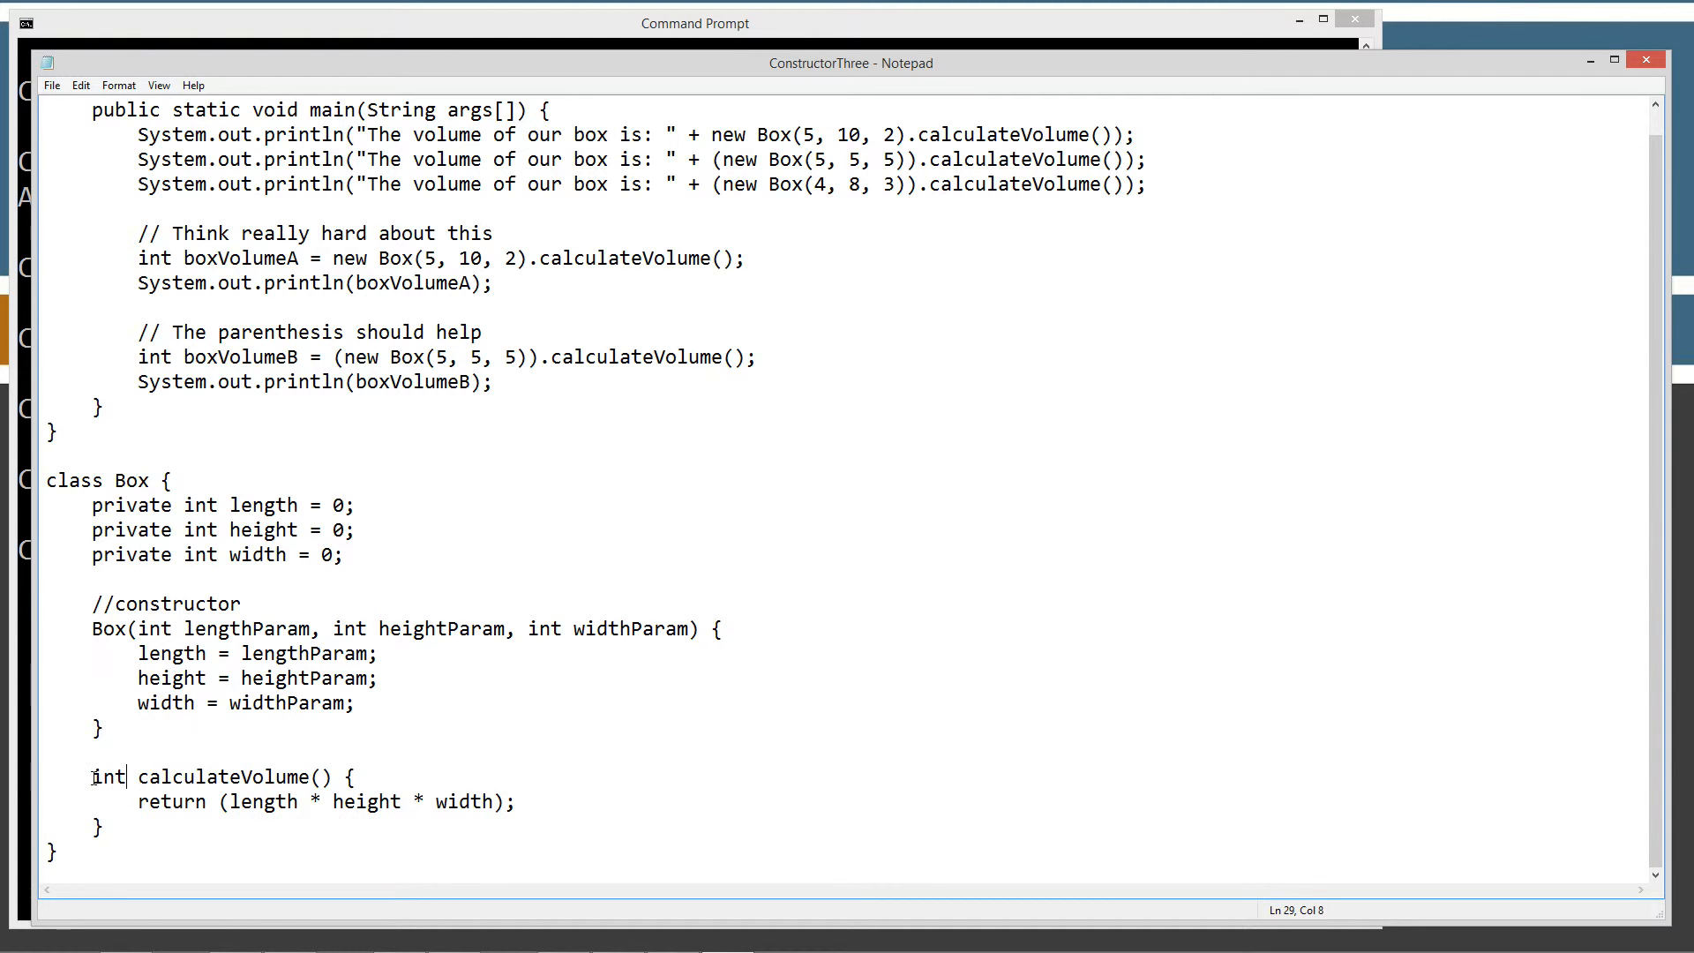
{"action": "double_click", "coordinate": [232, 776]}
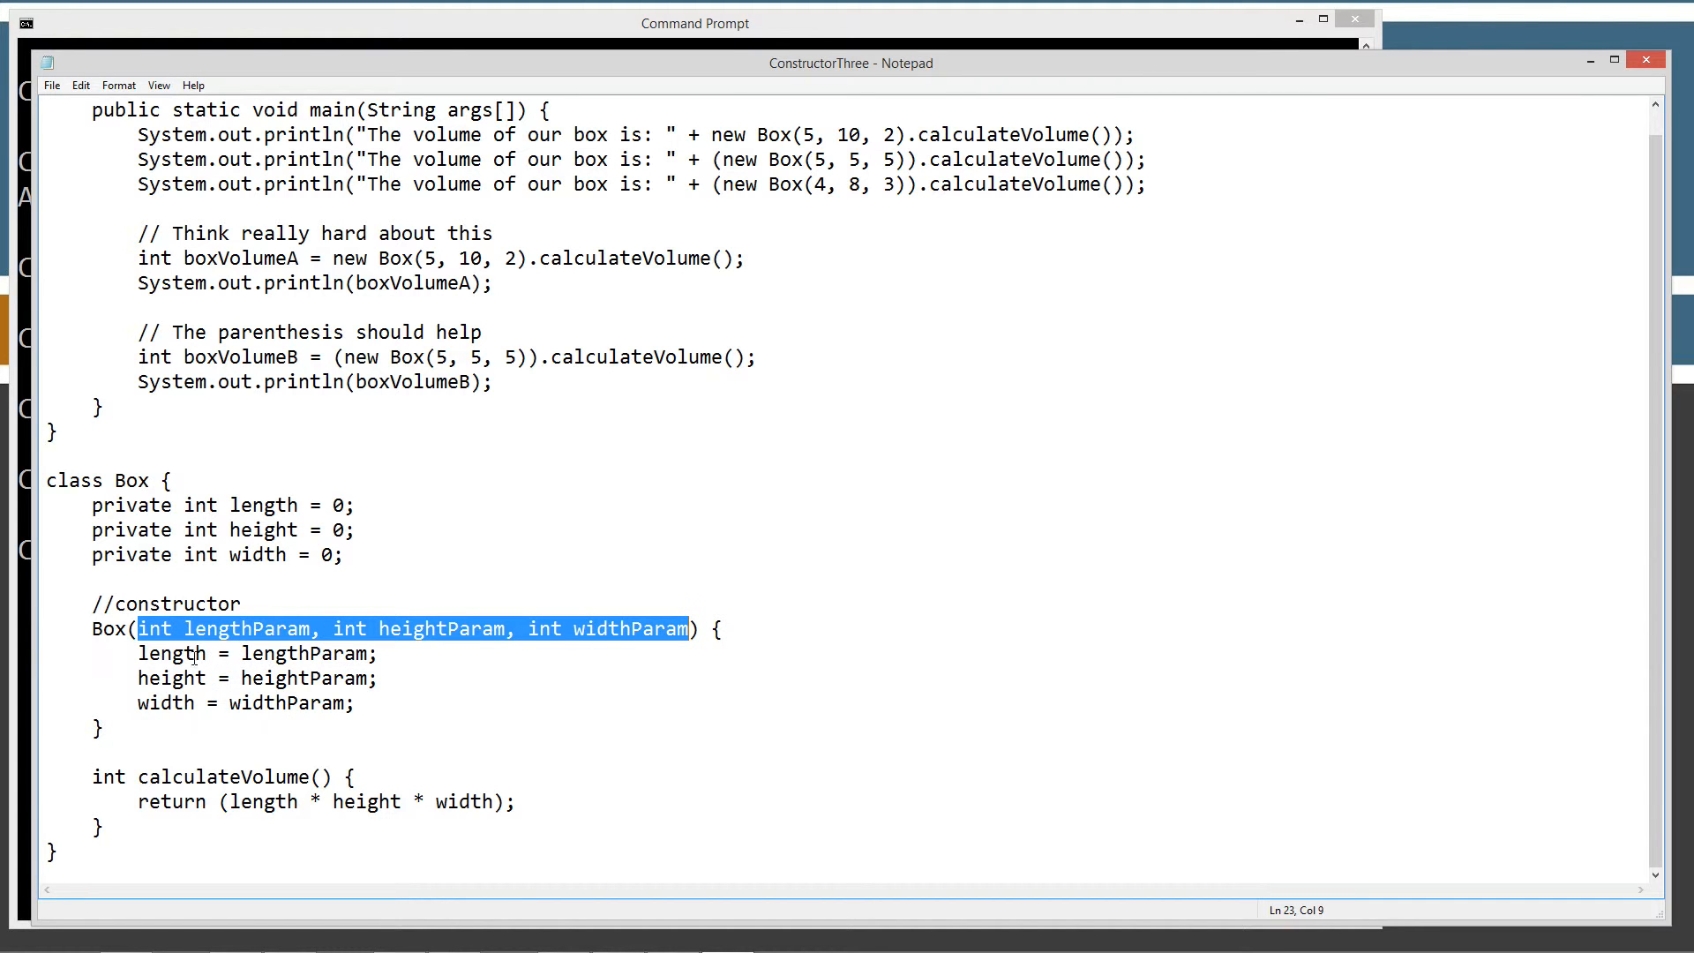
{"action": "double_click", "coordinate": [263, 505]}
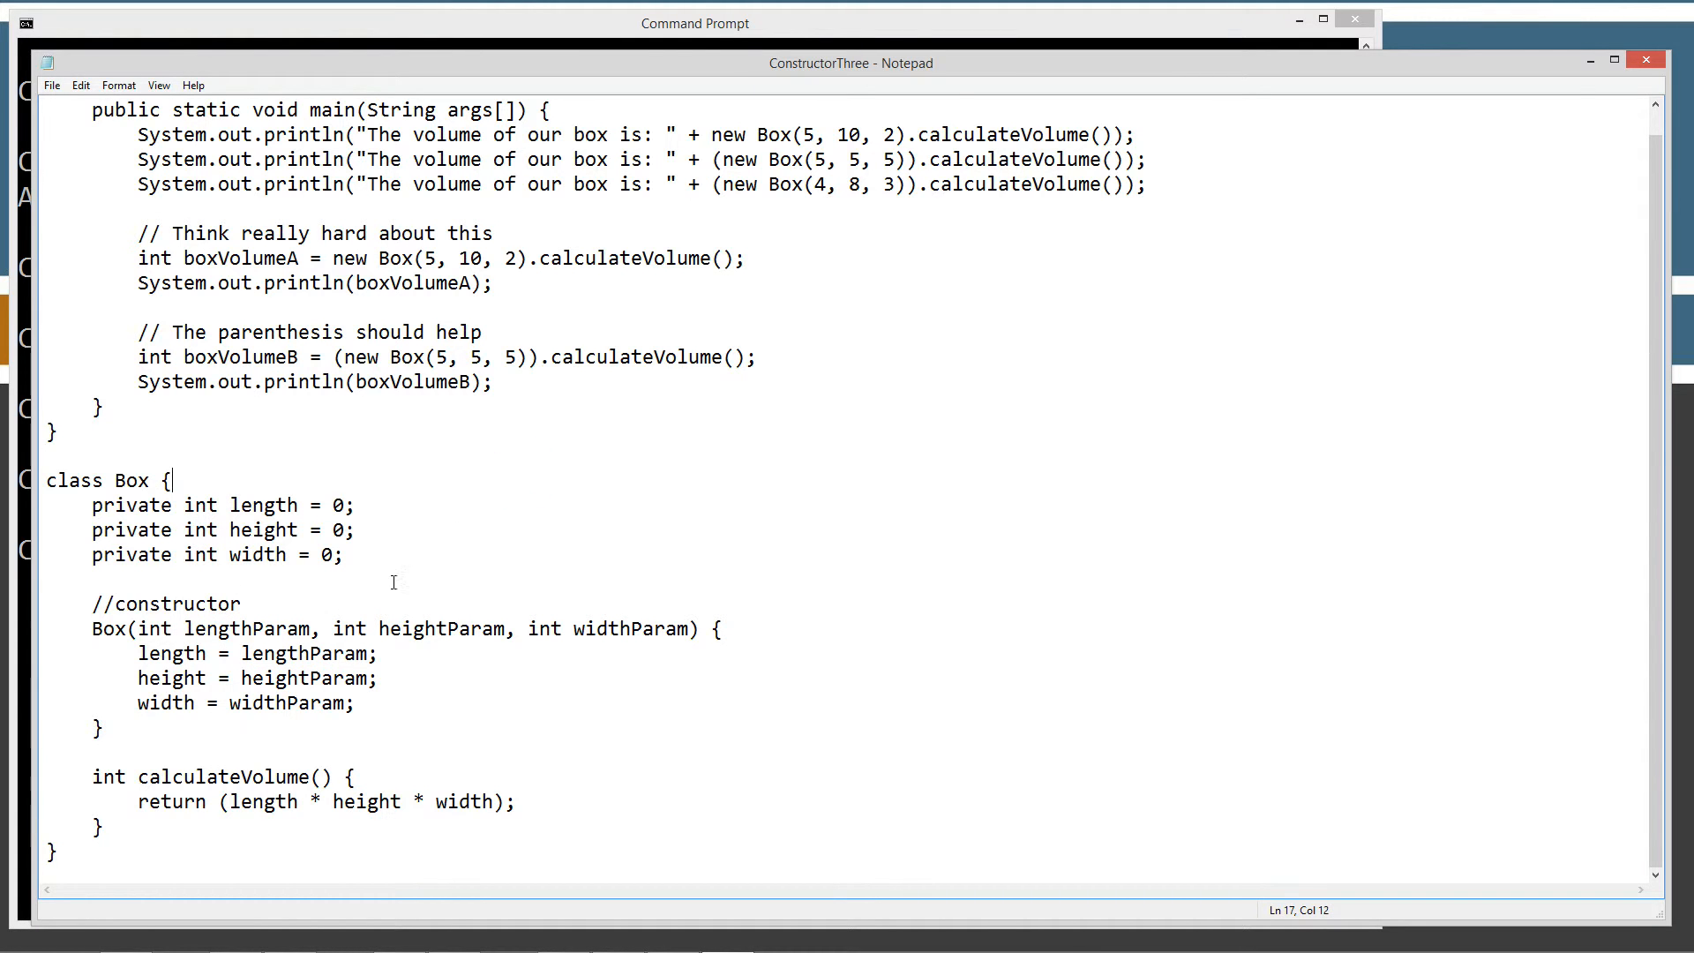
{"action": "scroll", "scroll_direction": "up", "scroll_amount": 3}
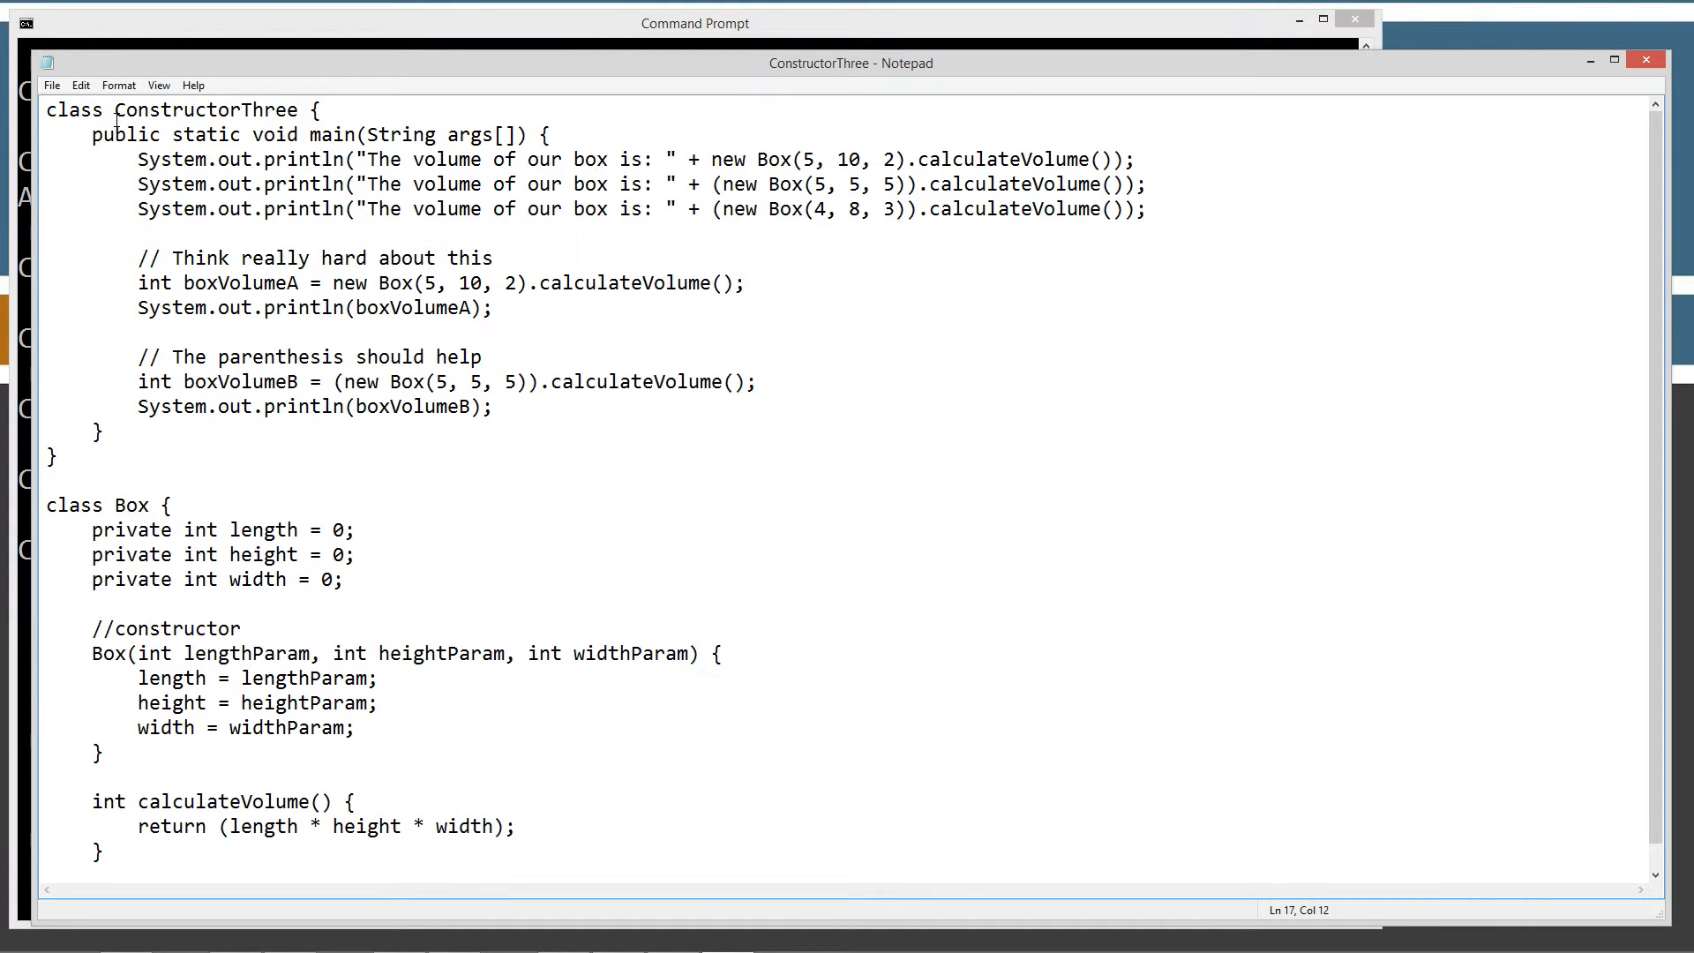
{"action": "double_click", "coordinate": [205, 110]}
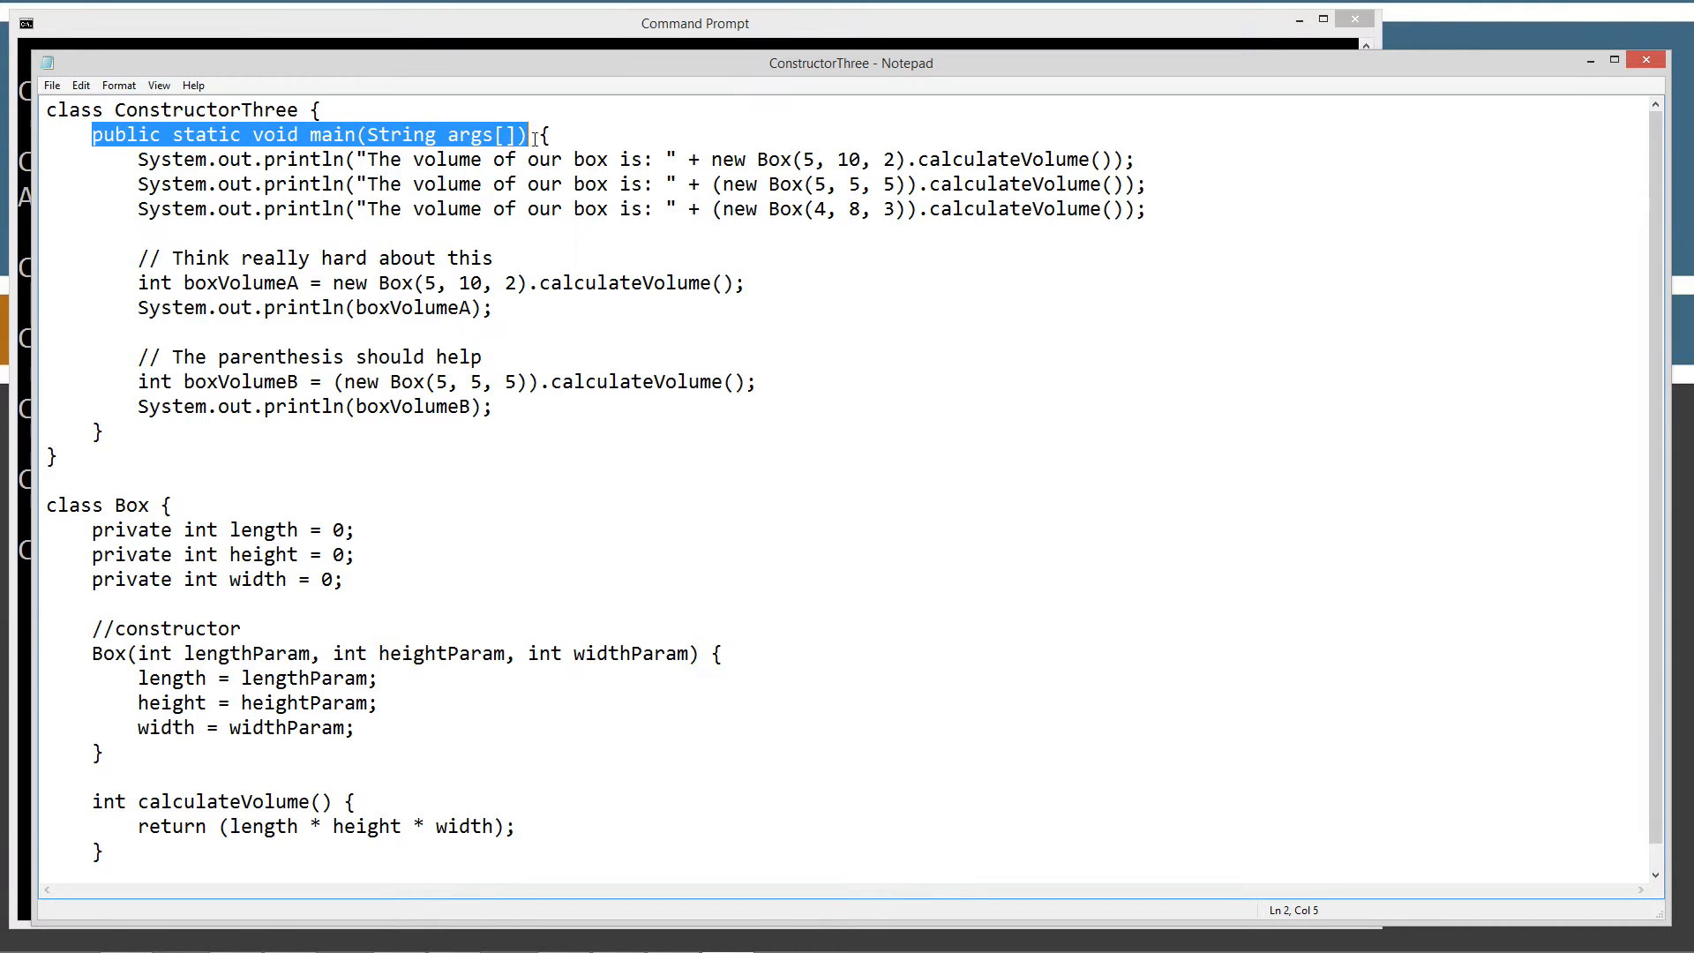
{"action": "left_click", "coordinate": [248, 159]}
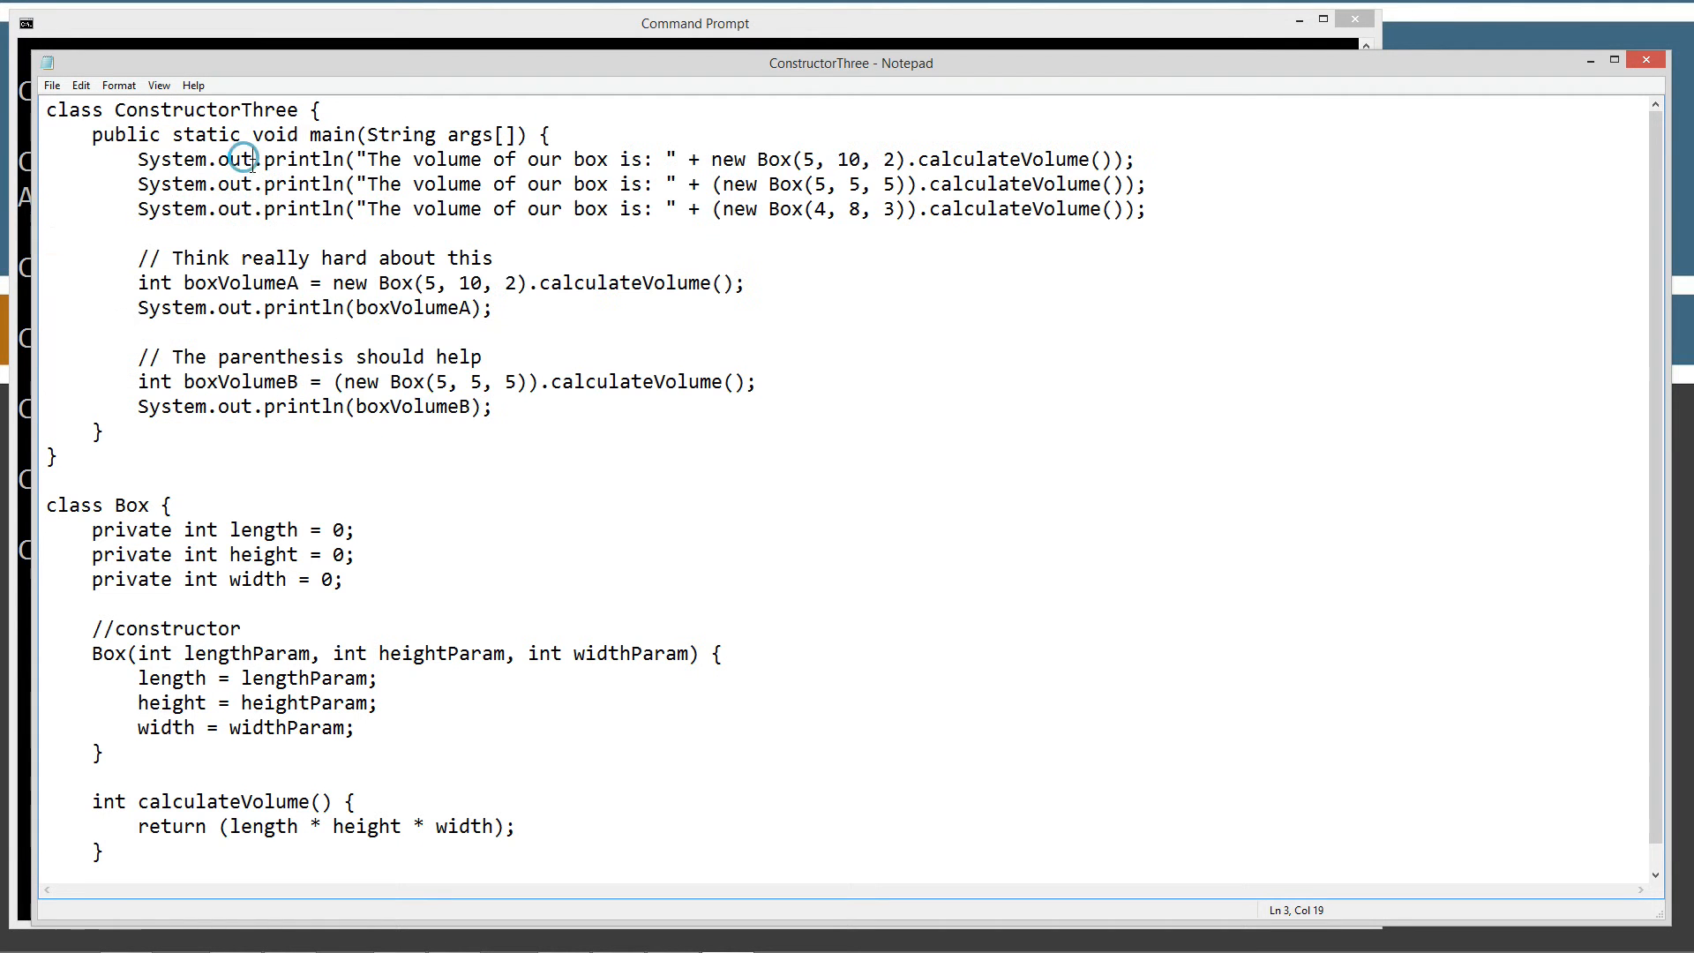
{"action": "mouse_move", "coordinate": [279, 159]}
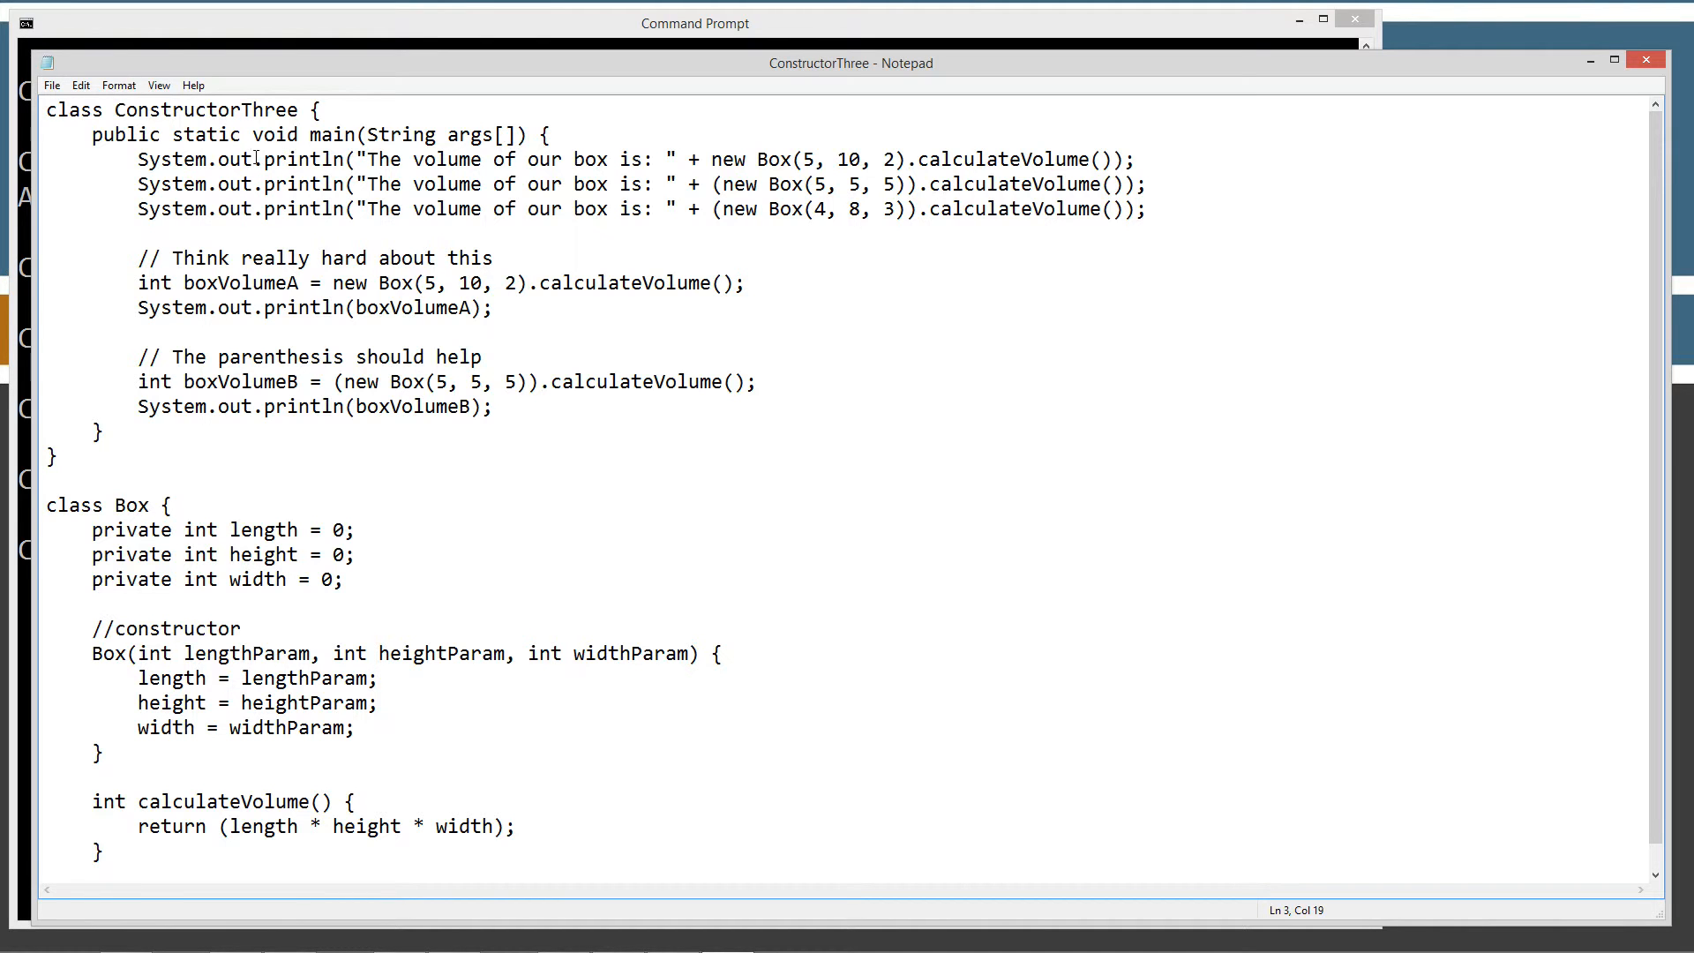
{"action": "double_click", "coordinate": [303, 159]}
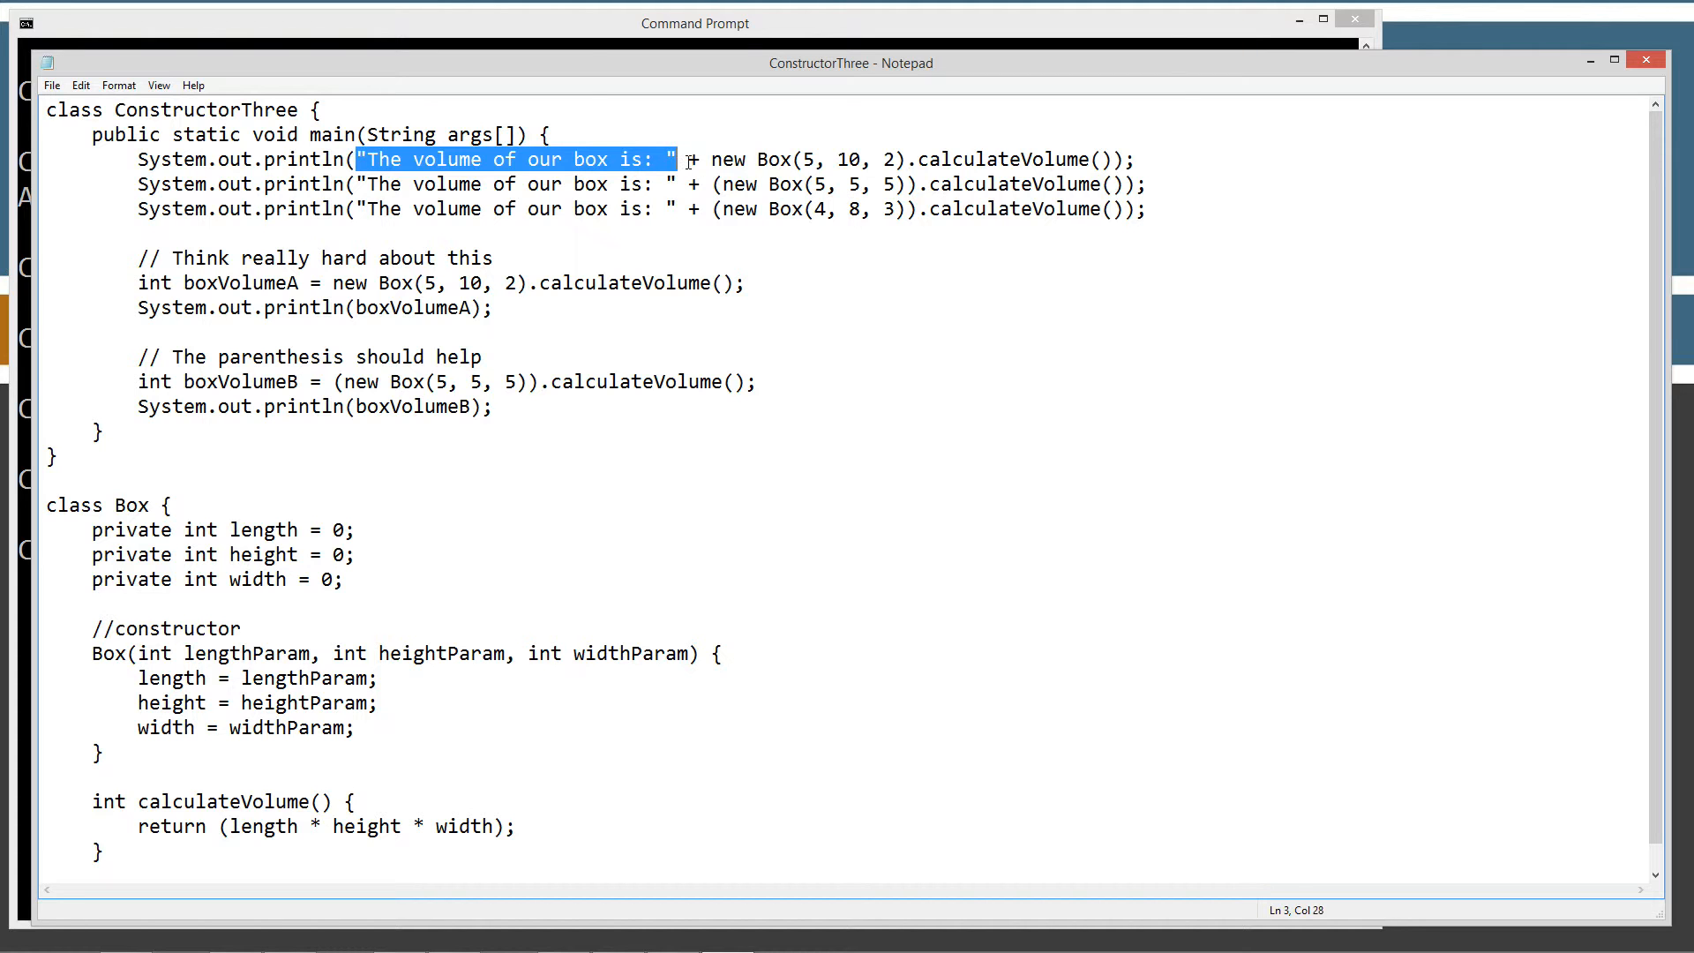
{"action": "left_click", "coordinate": [713, 159]}
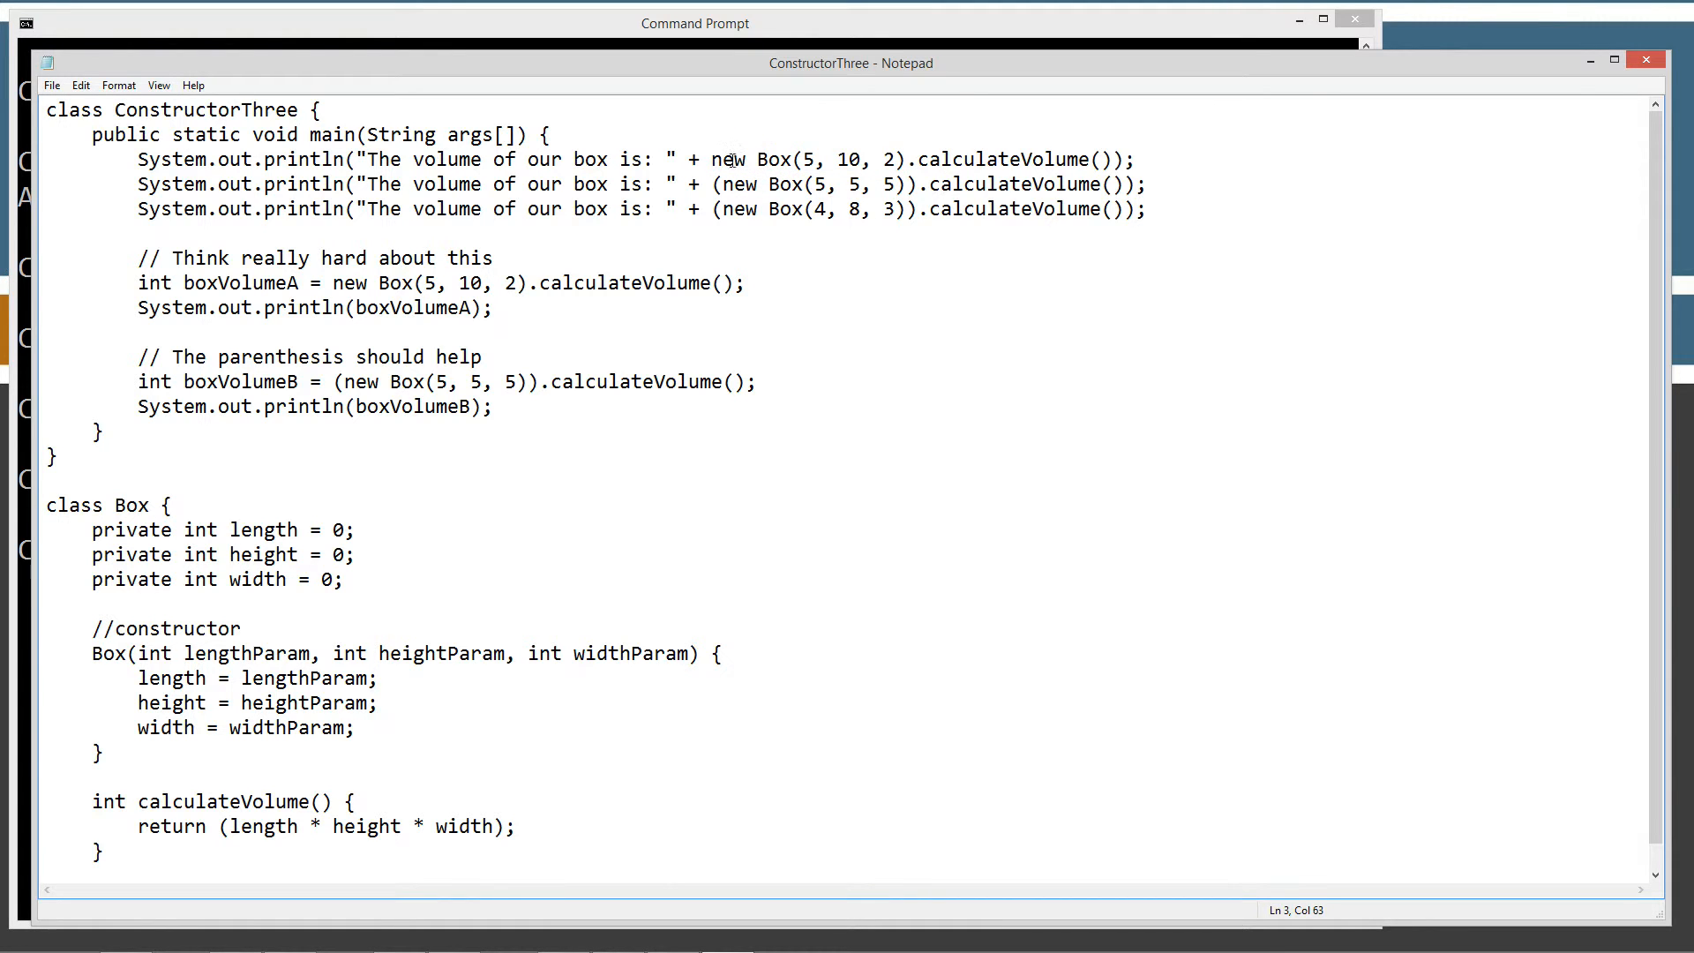
{"action": "double_click", "coordinate": [730, 159]}
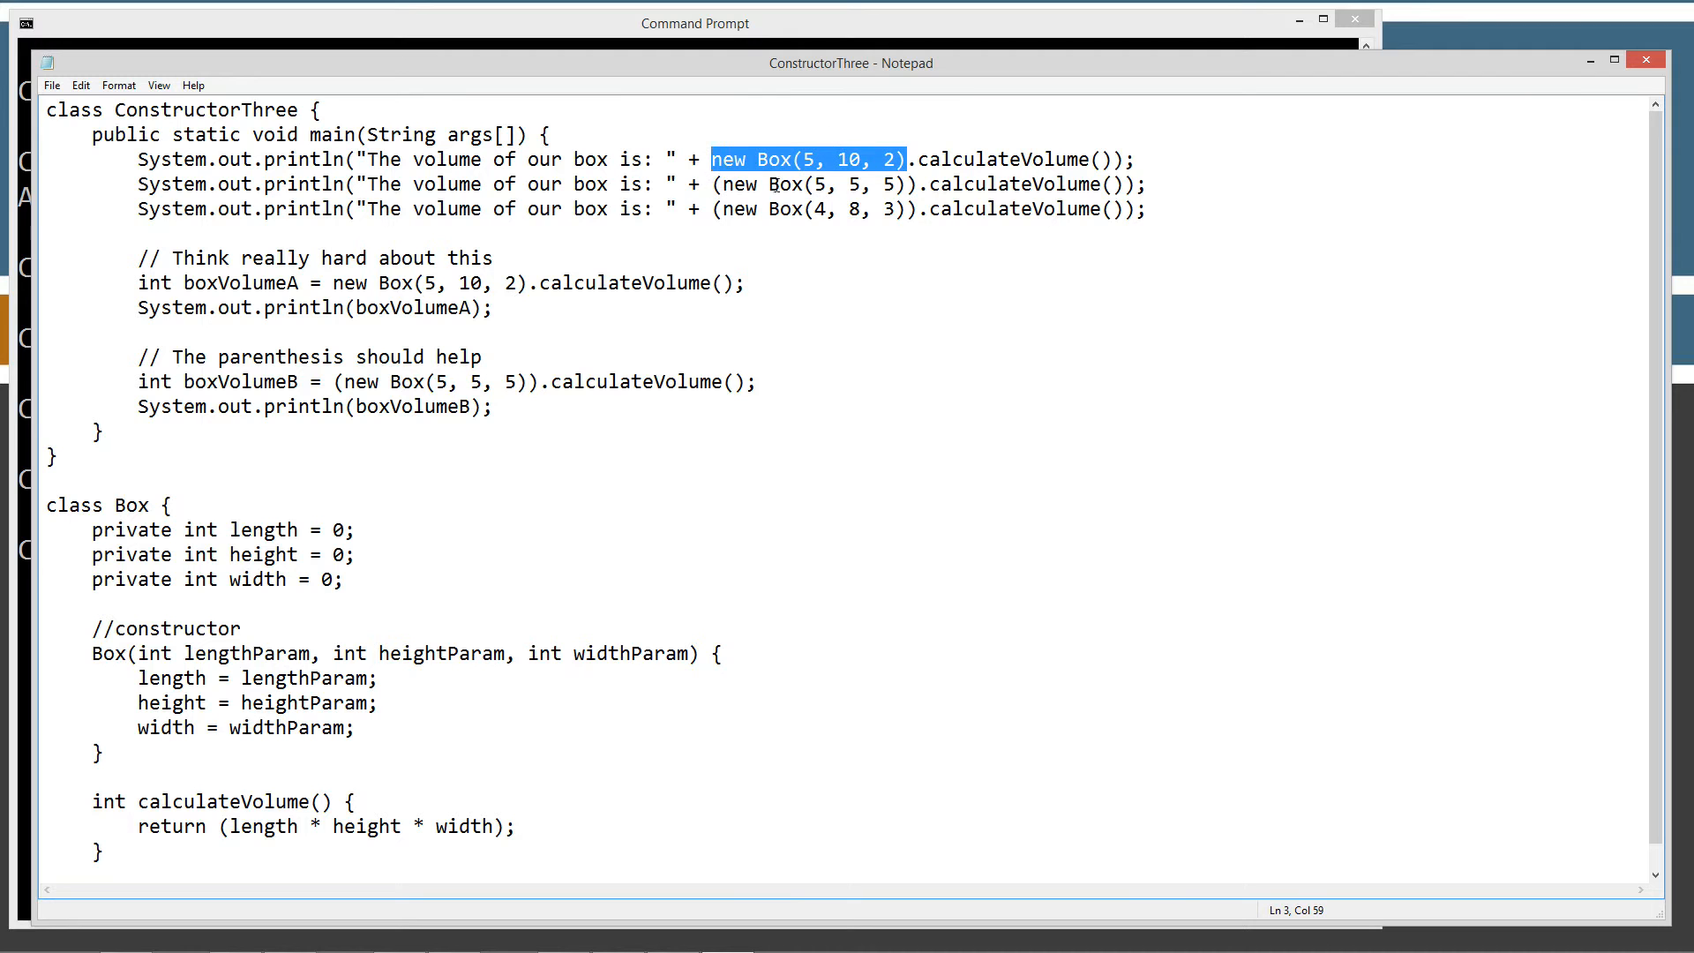
{"action": "mouse_move", "coordinate": [905, 157]}
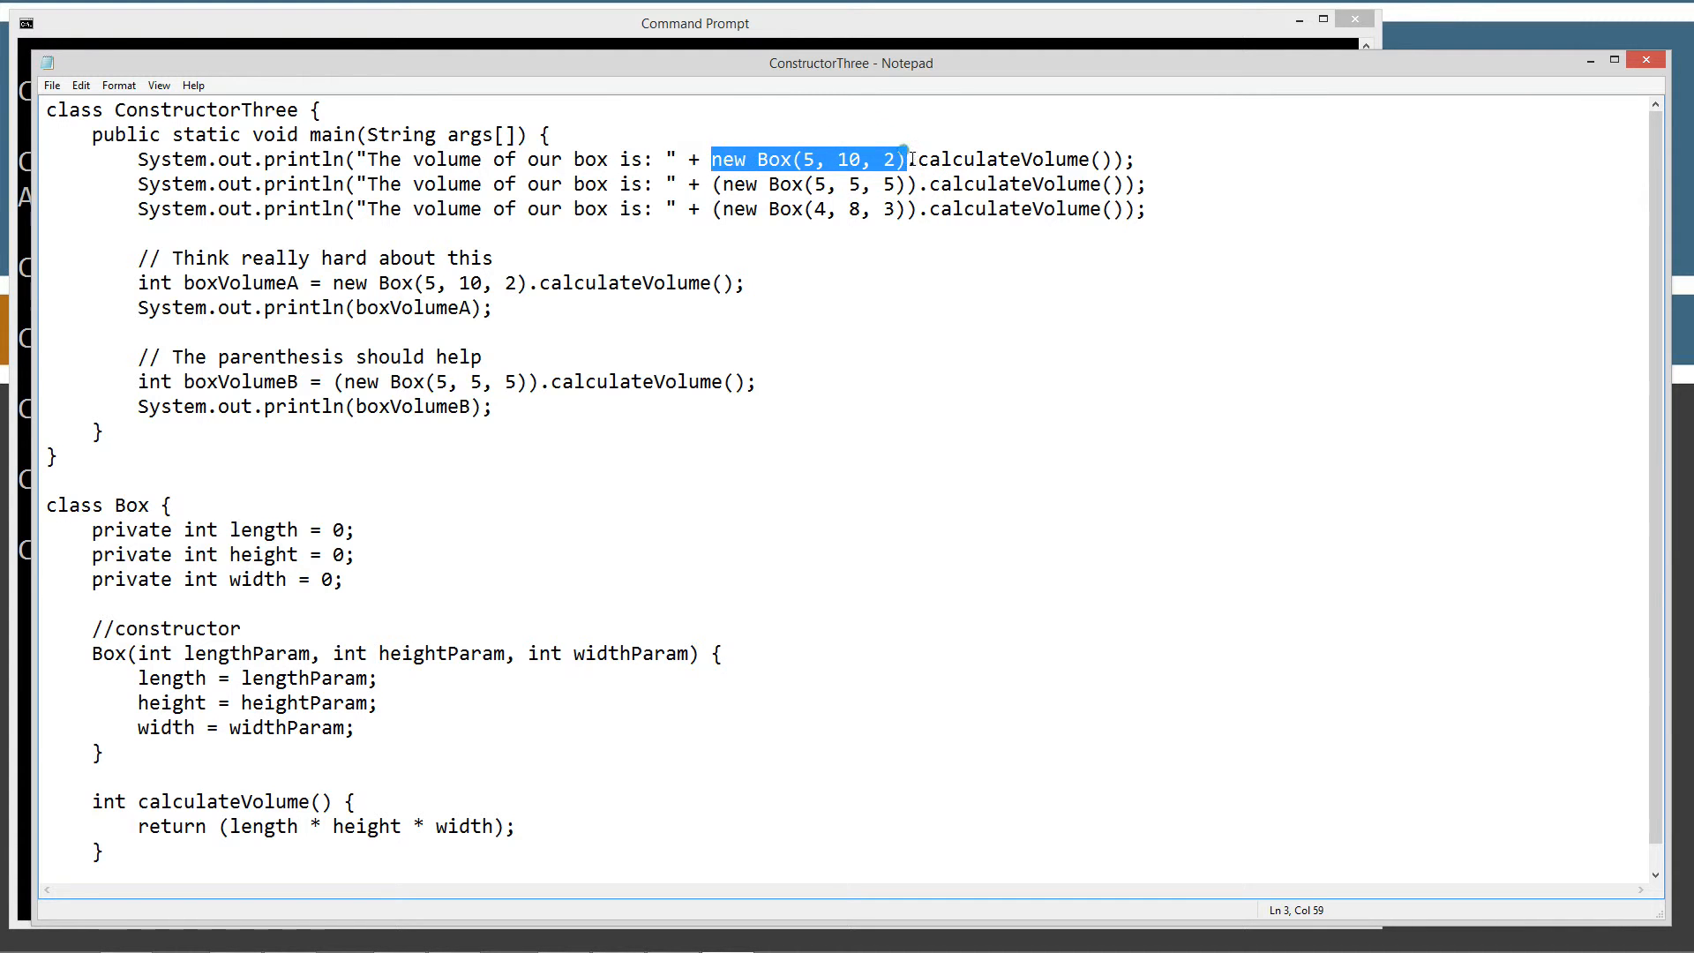
{"action": "left_click", "coordinate": [913, 159]}
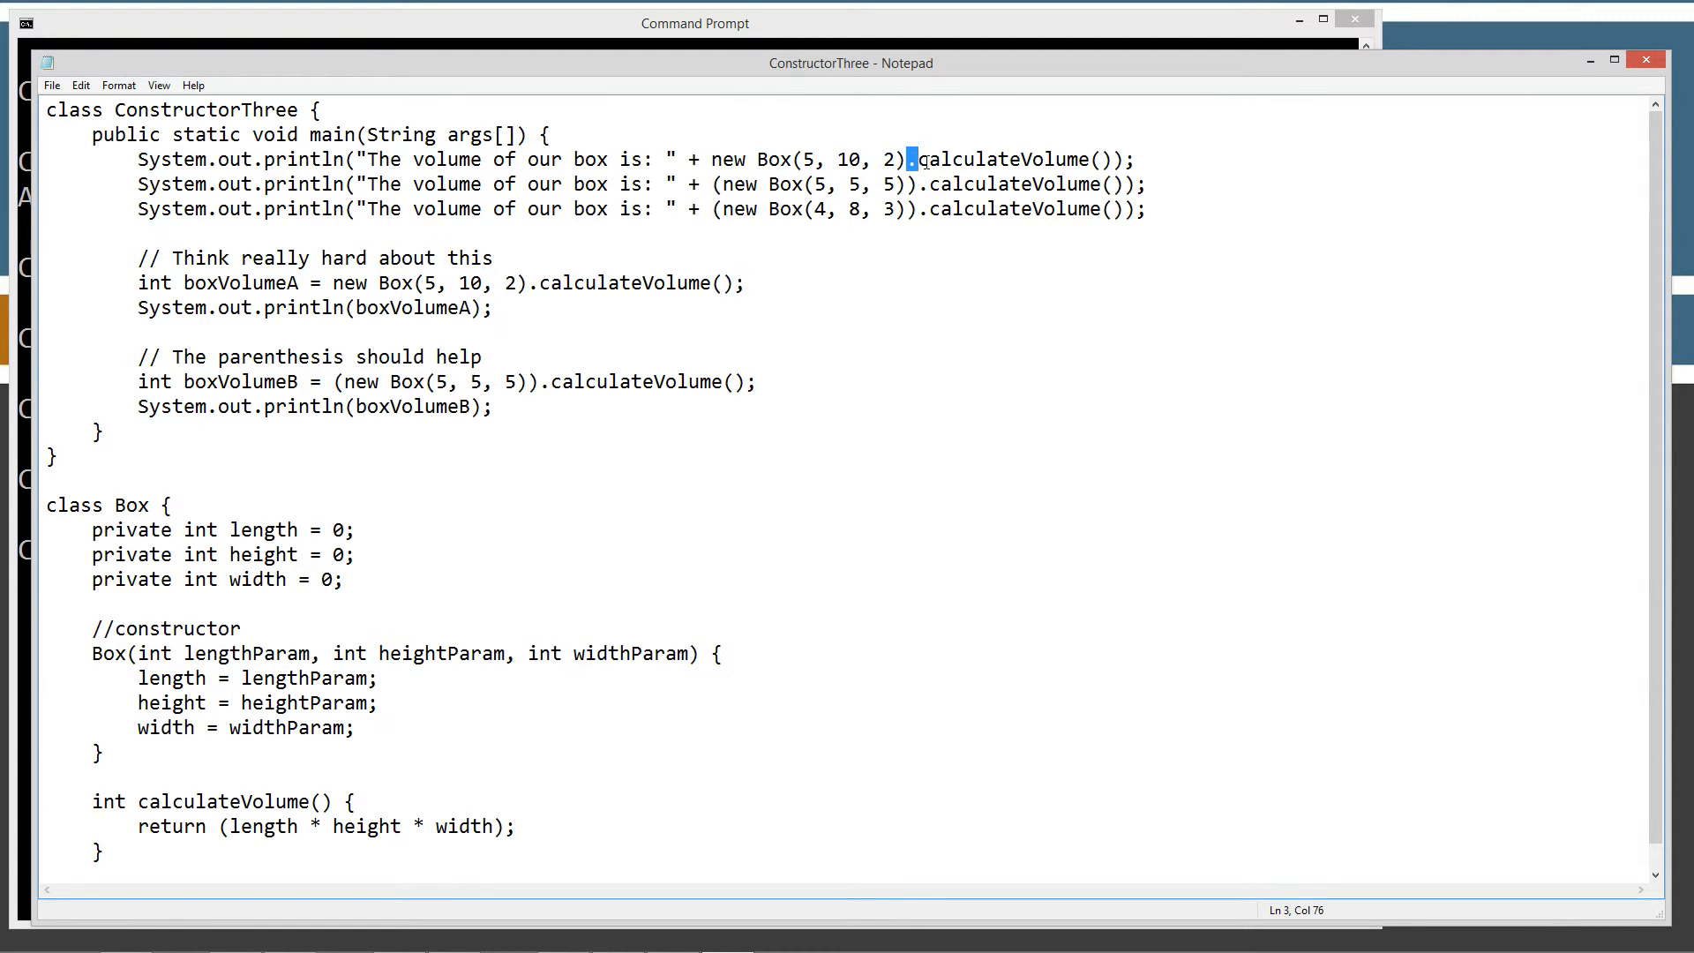
{"action": "double_click", "coordinate": [1010, 159]}
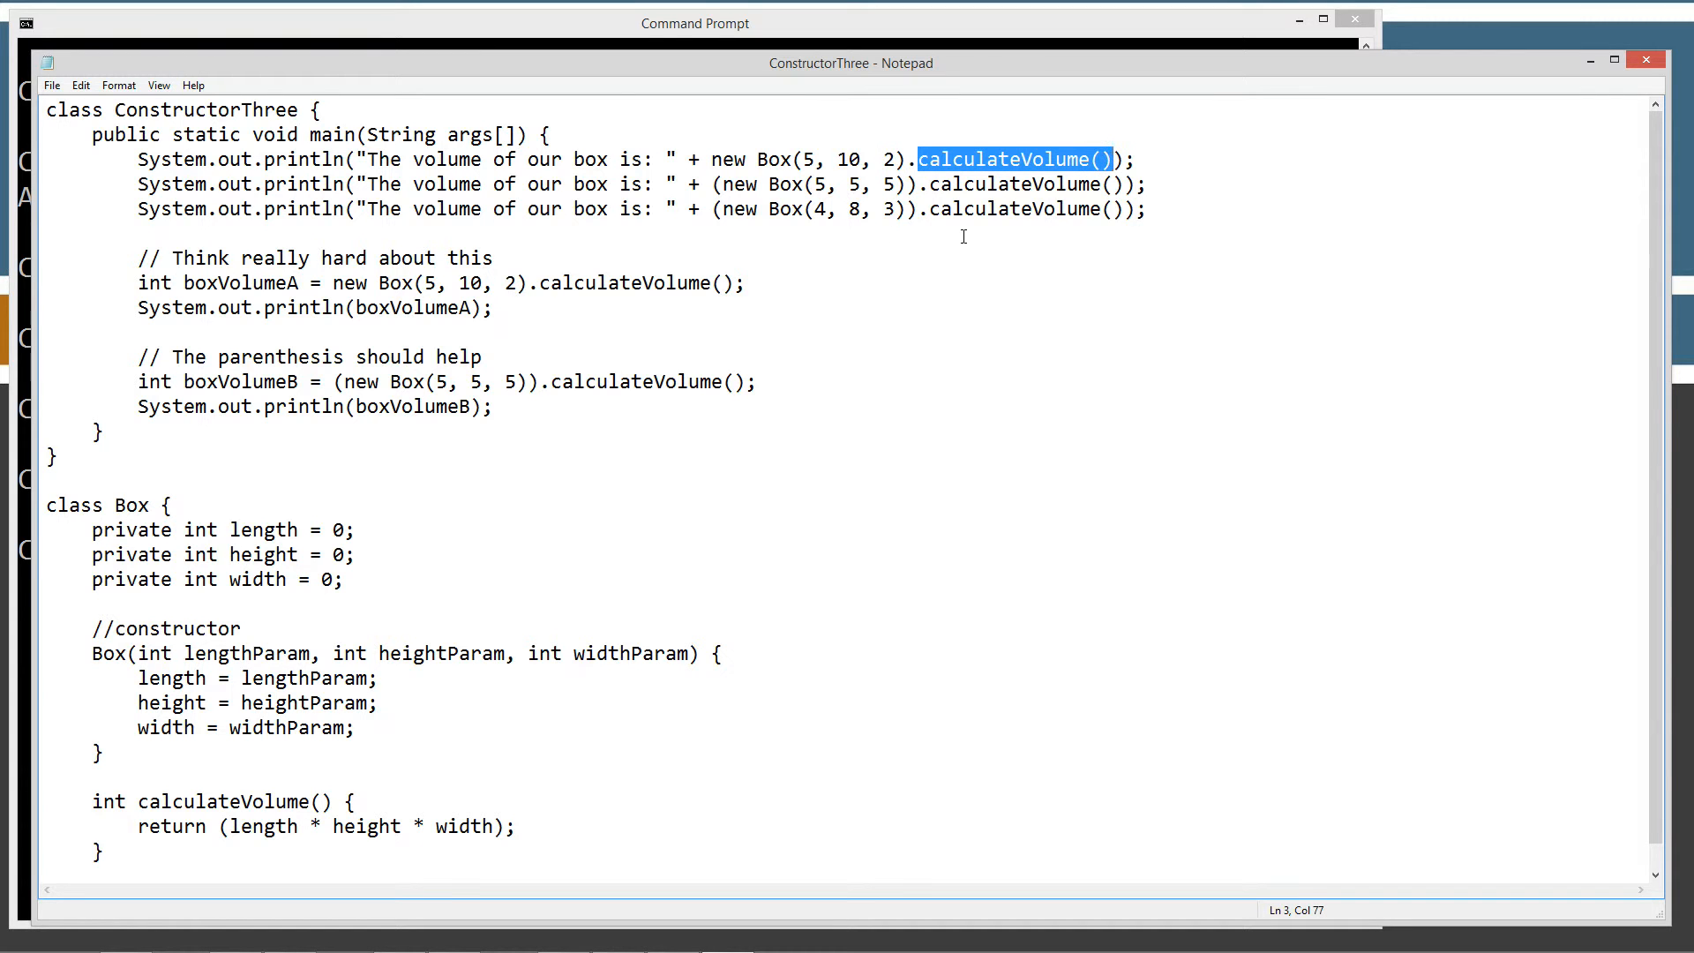
{"action": "mouse_move", "coordinate": [881, 229]}
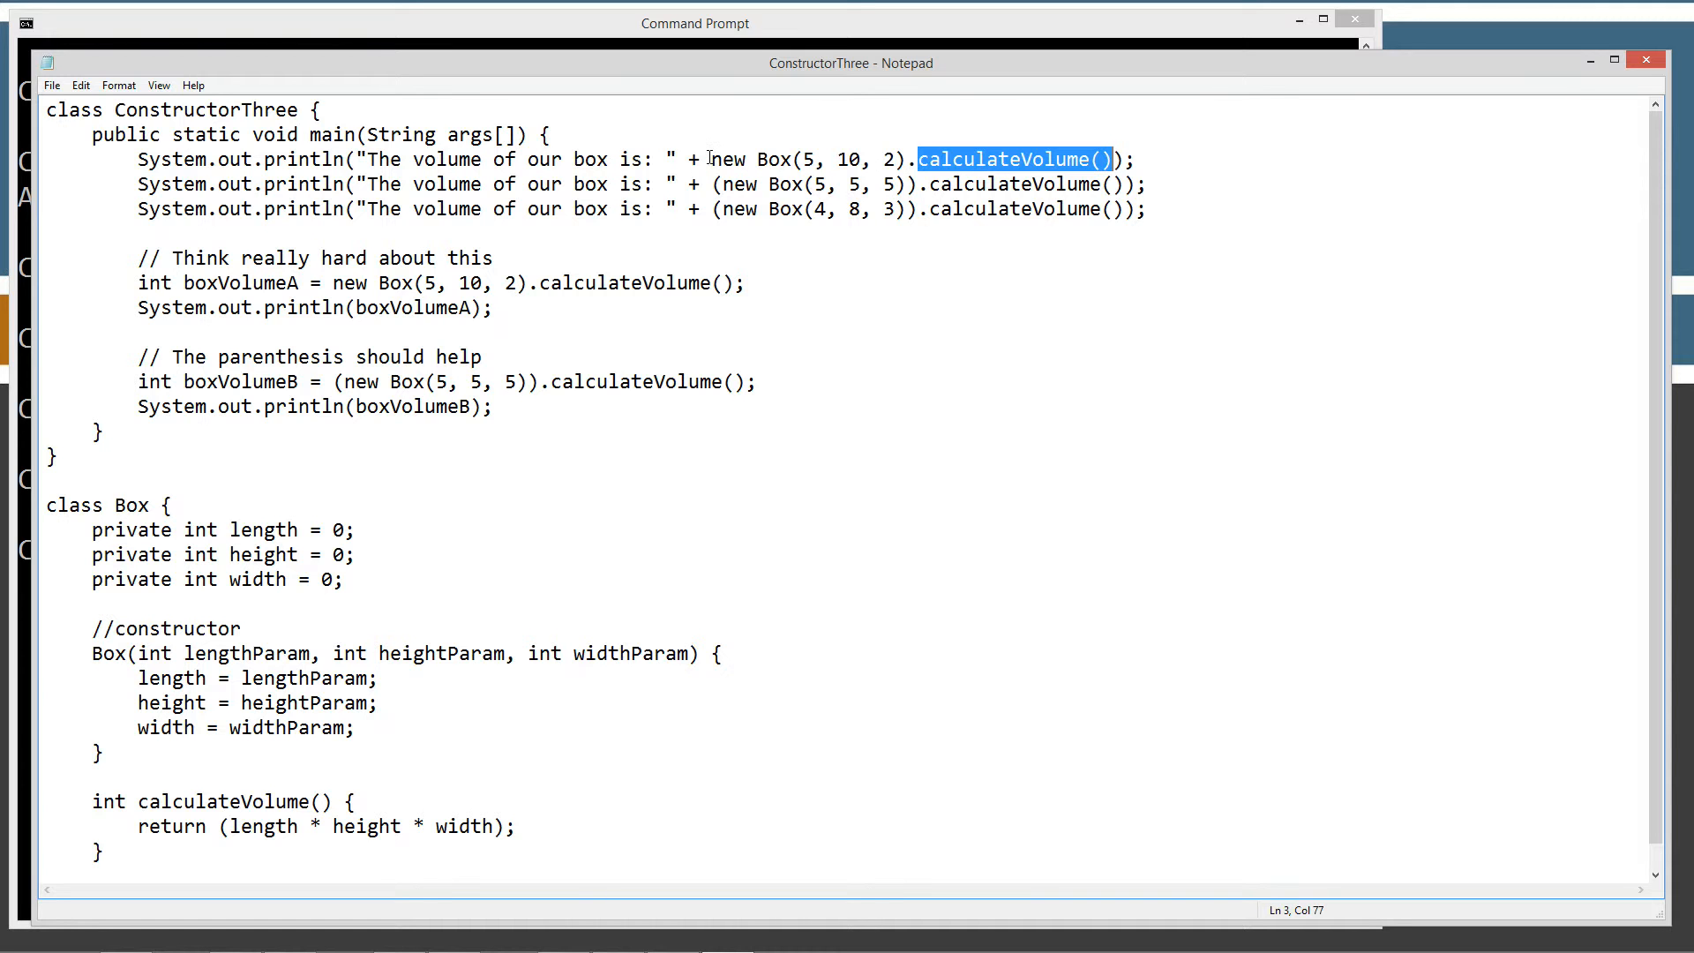
{"action": "mouse_move", "coordinate": [996, 192]}
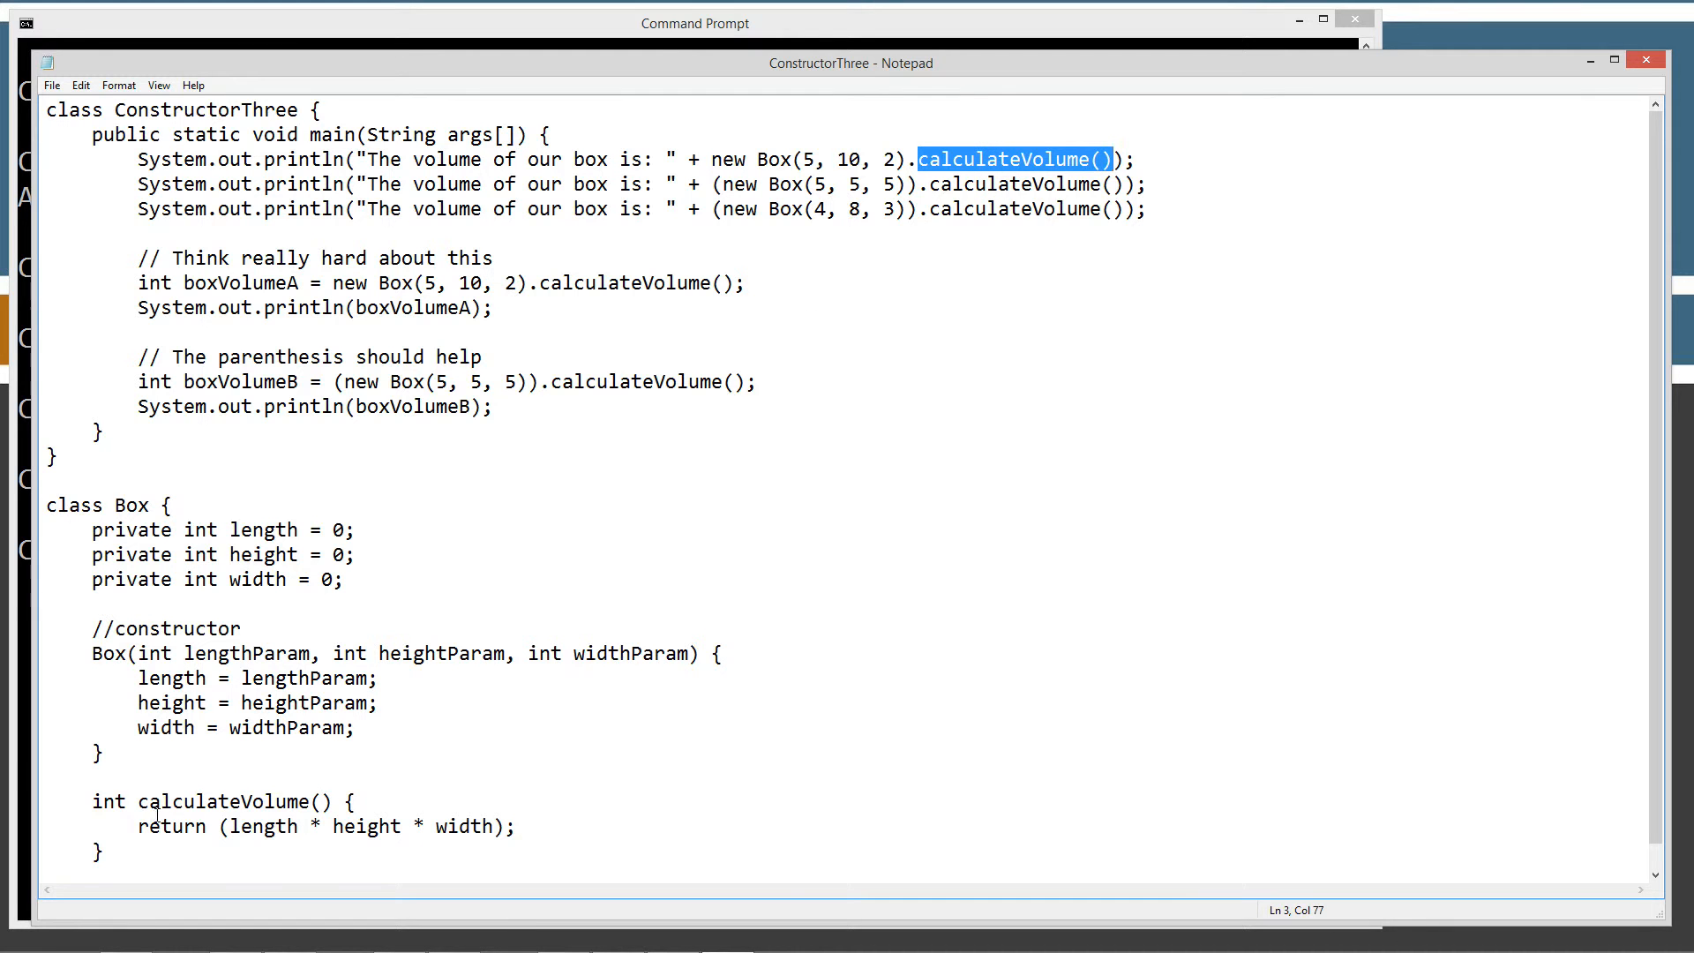
{"action": "double_click", "coordinate": [232, 800]}
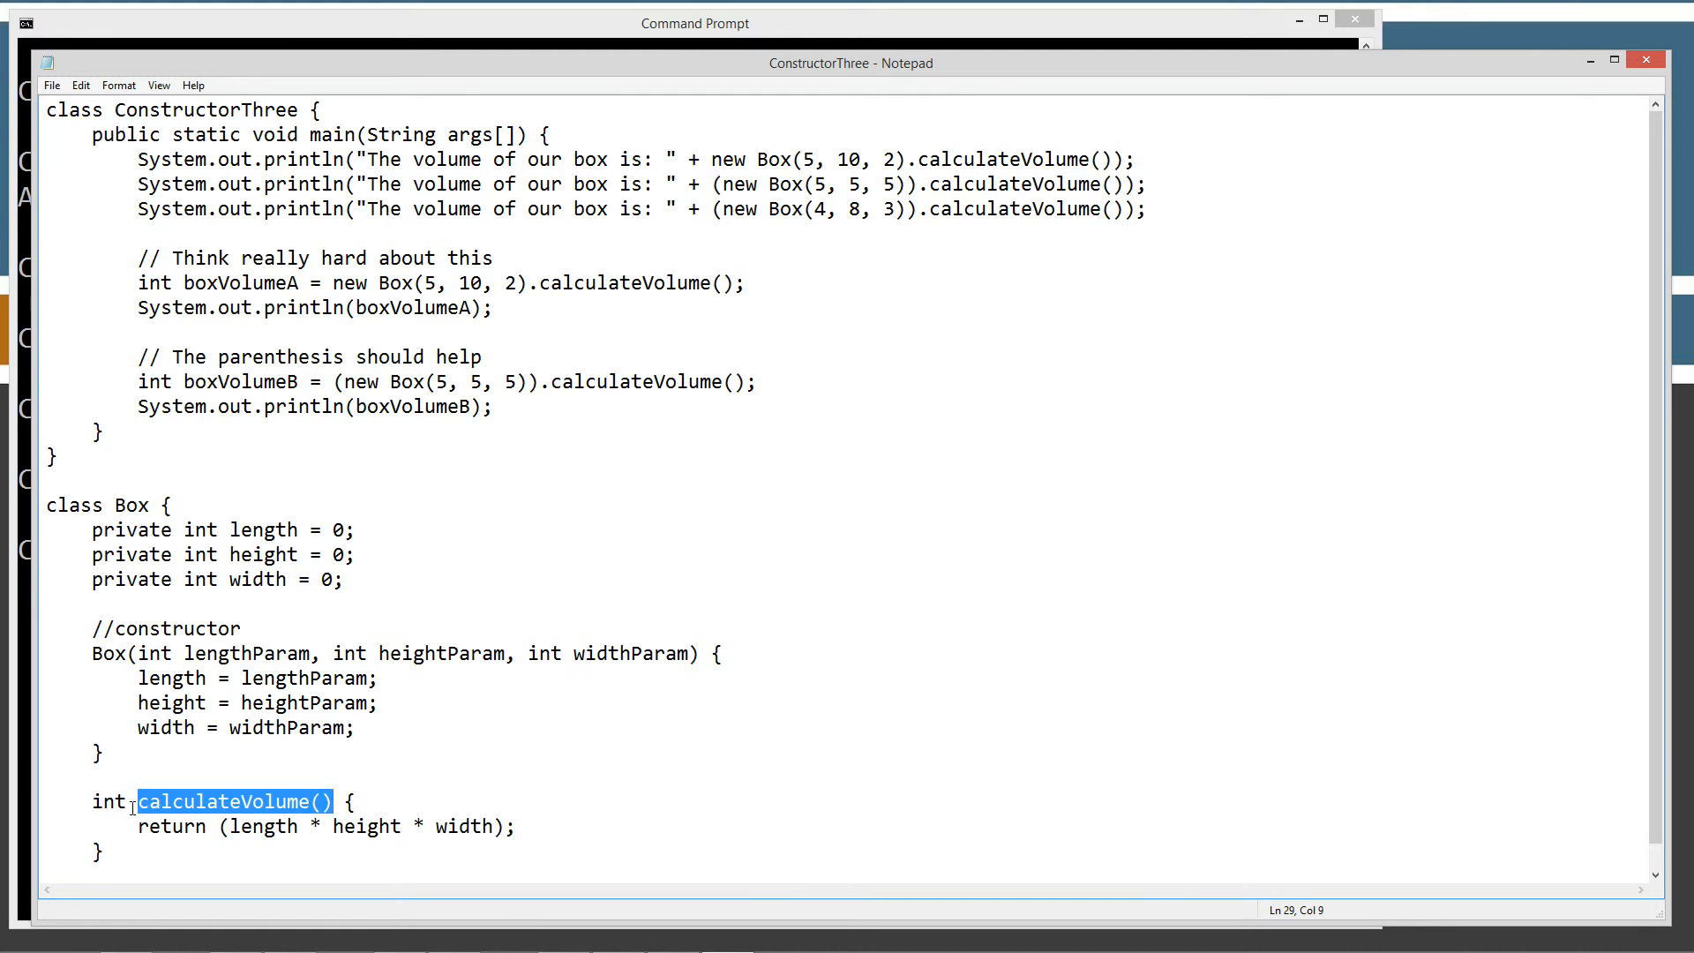
{"action": "double_click", "coordinate": [108, 800]}
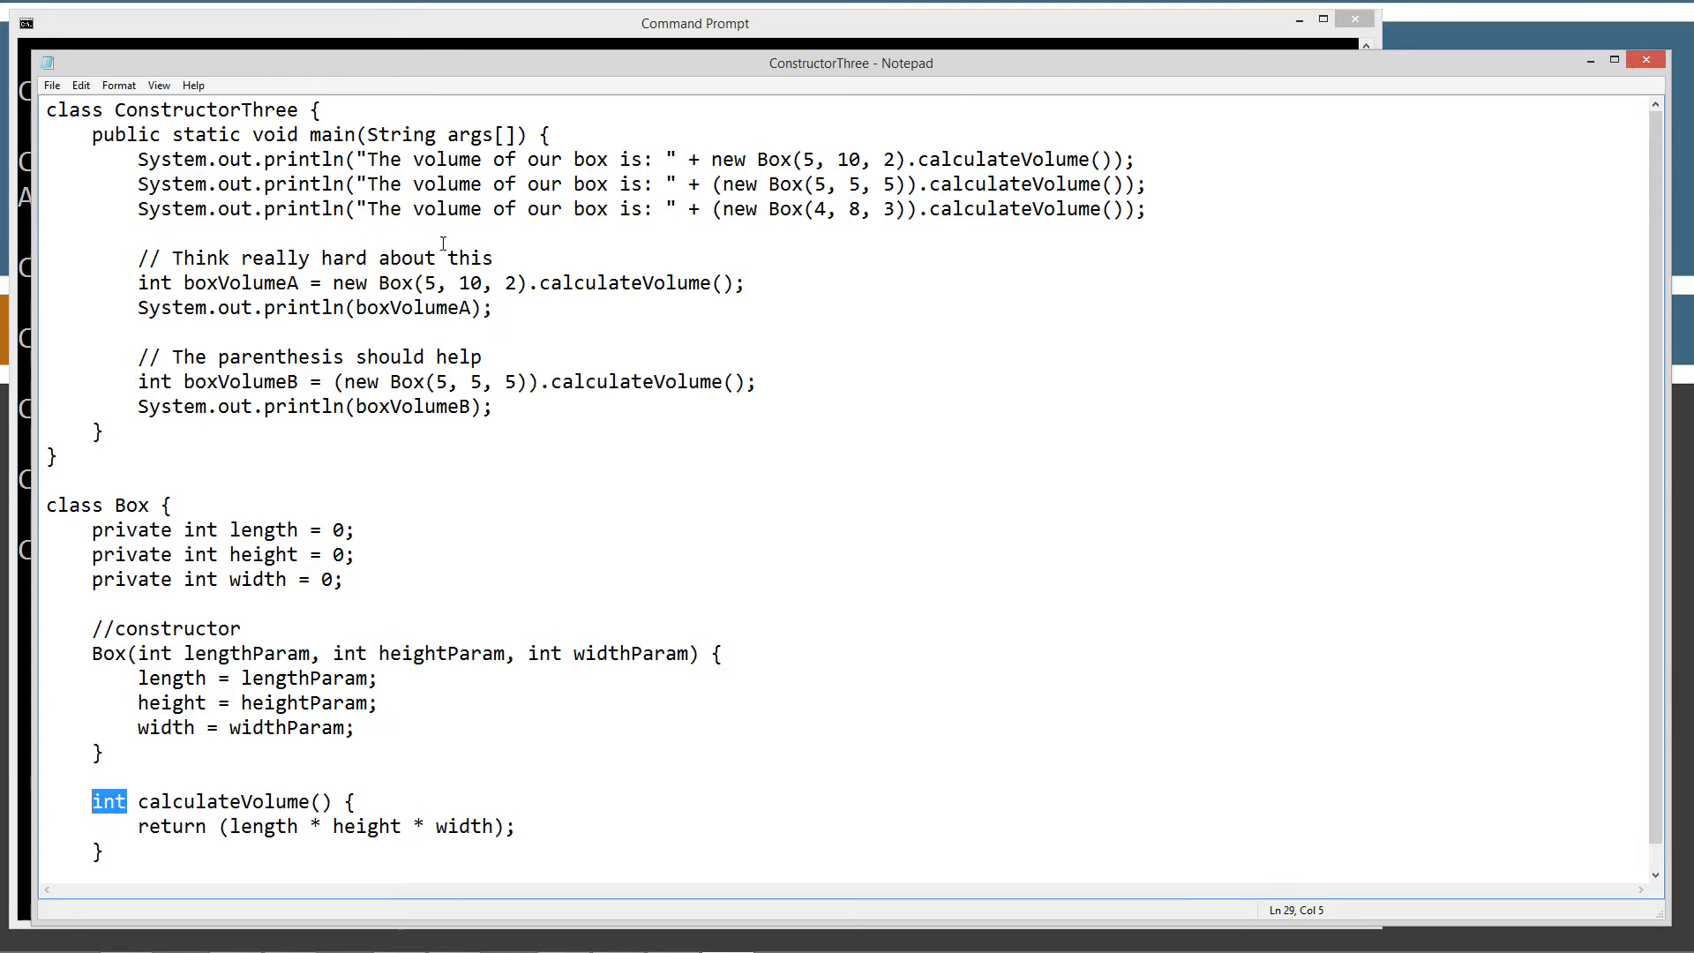
{"action": "mouse_move", "coordinate": [646, 237]}
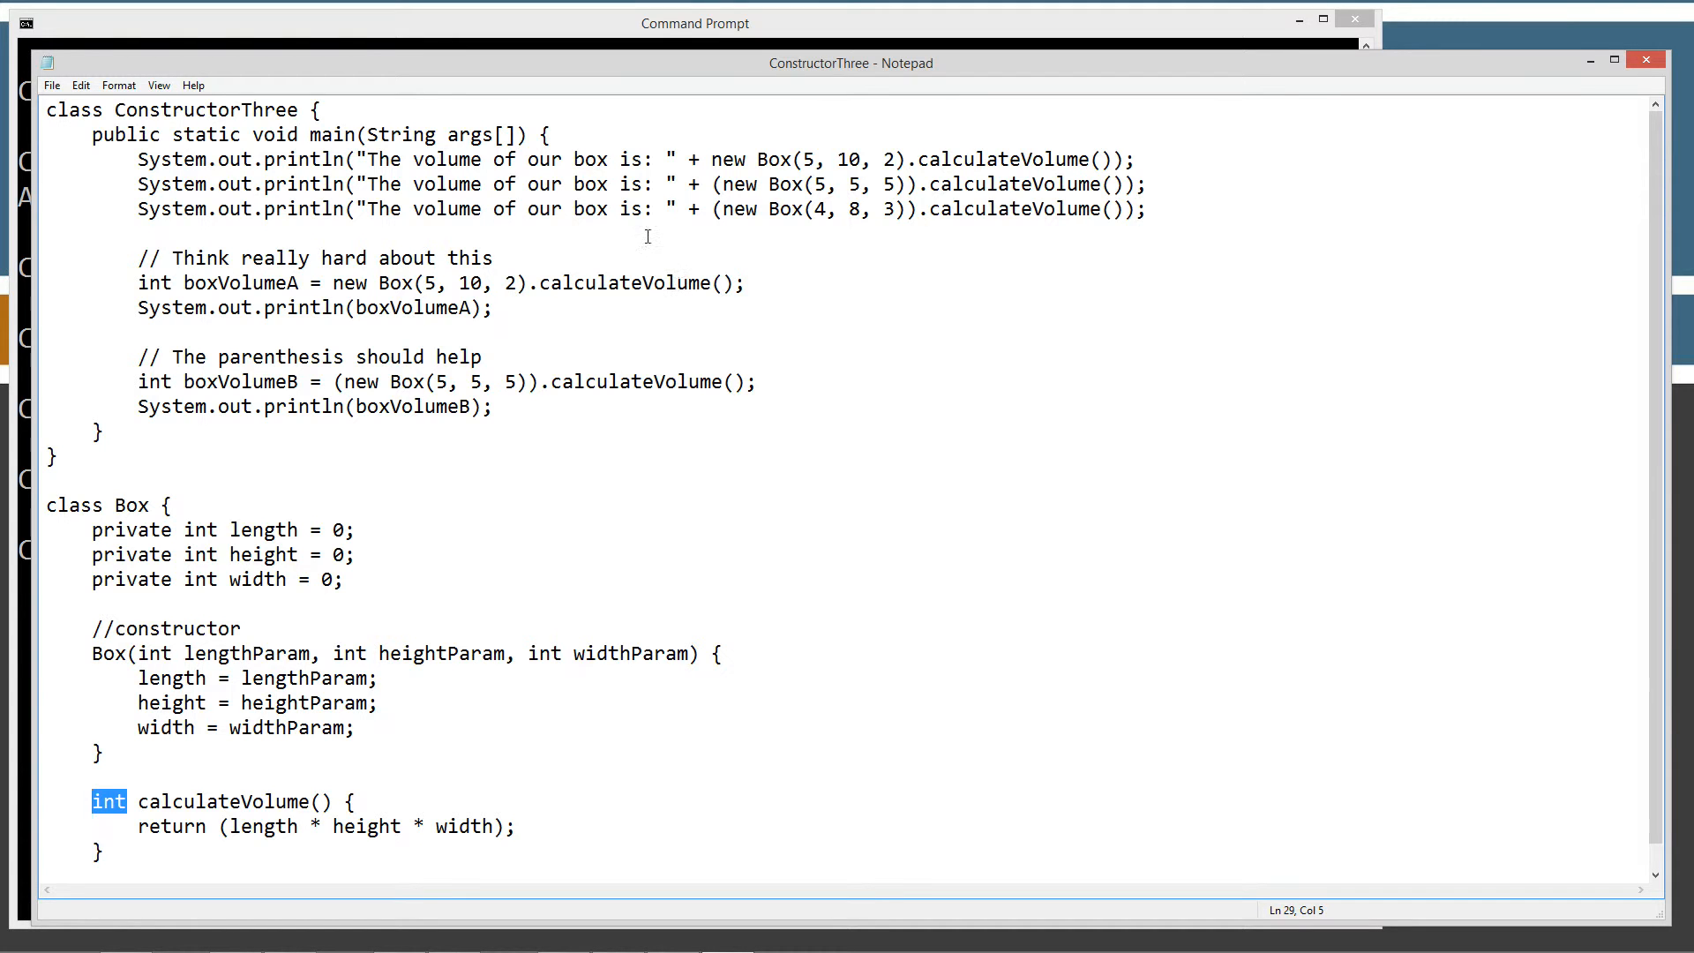
{"action": "mouse_move", "coordinate": [717, 206]}
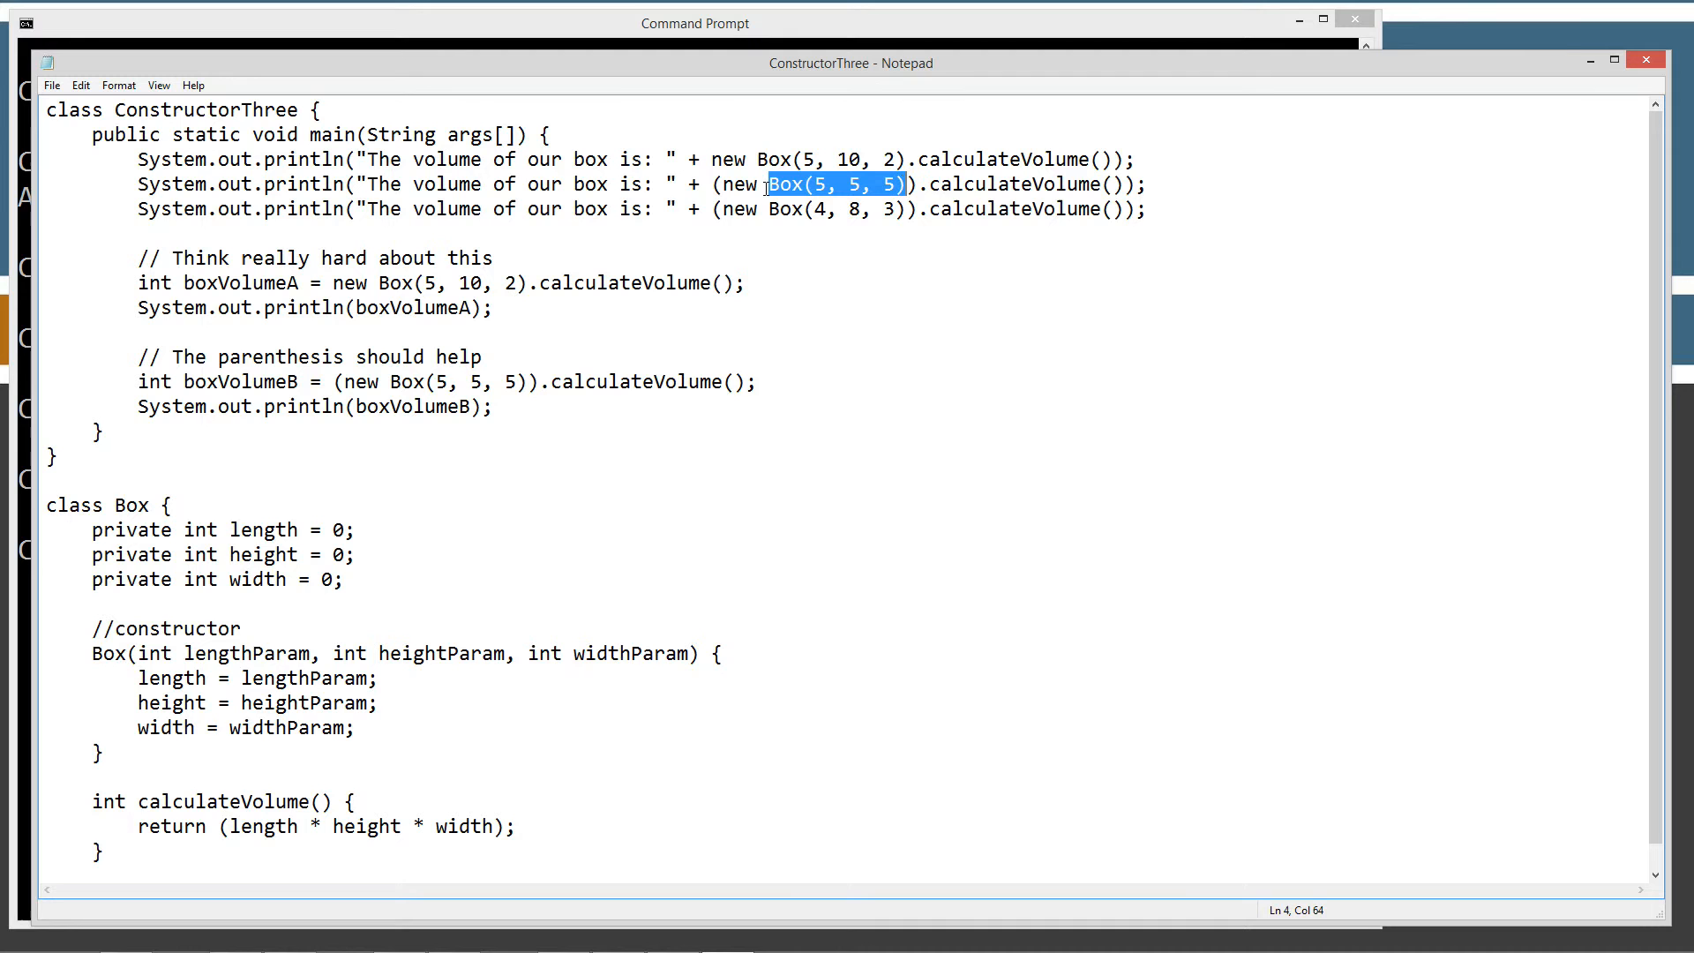
{"action": "mouse_move", "coordinate": [251, 553]}
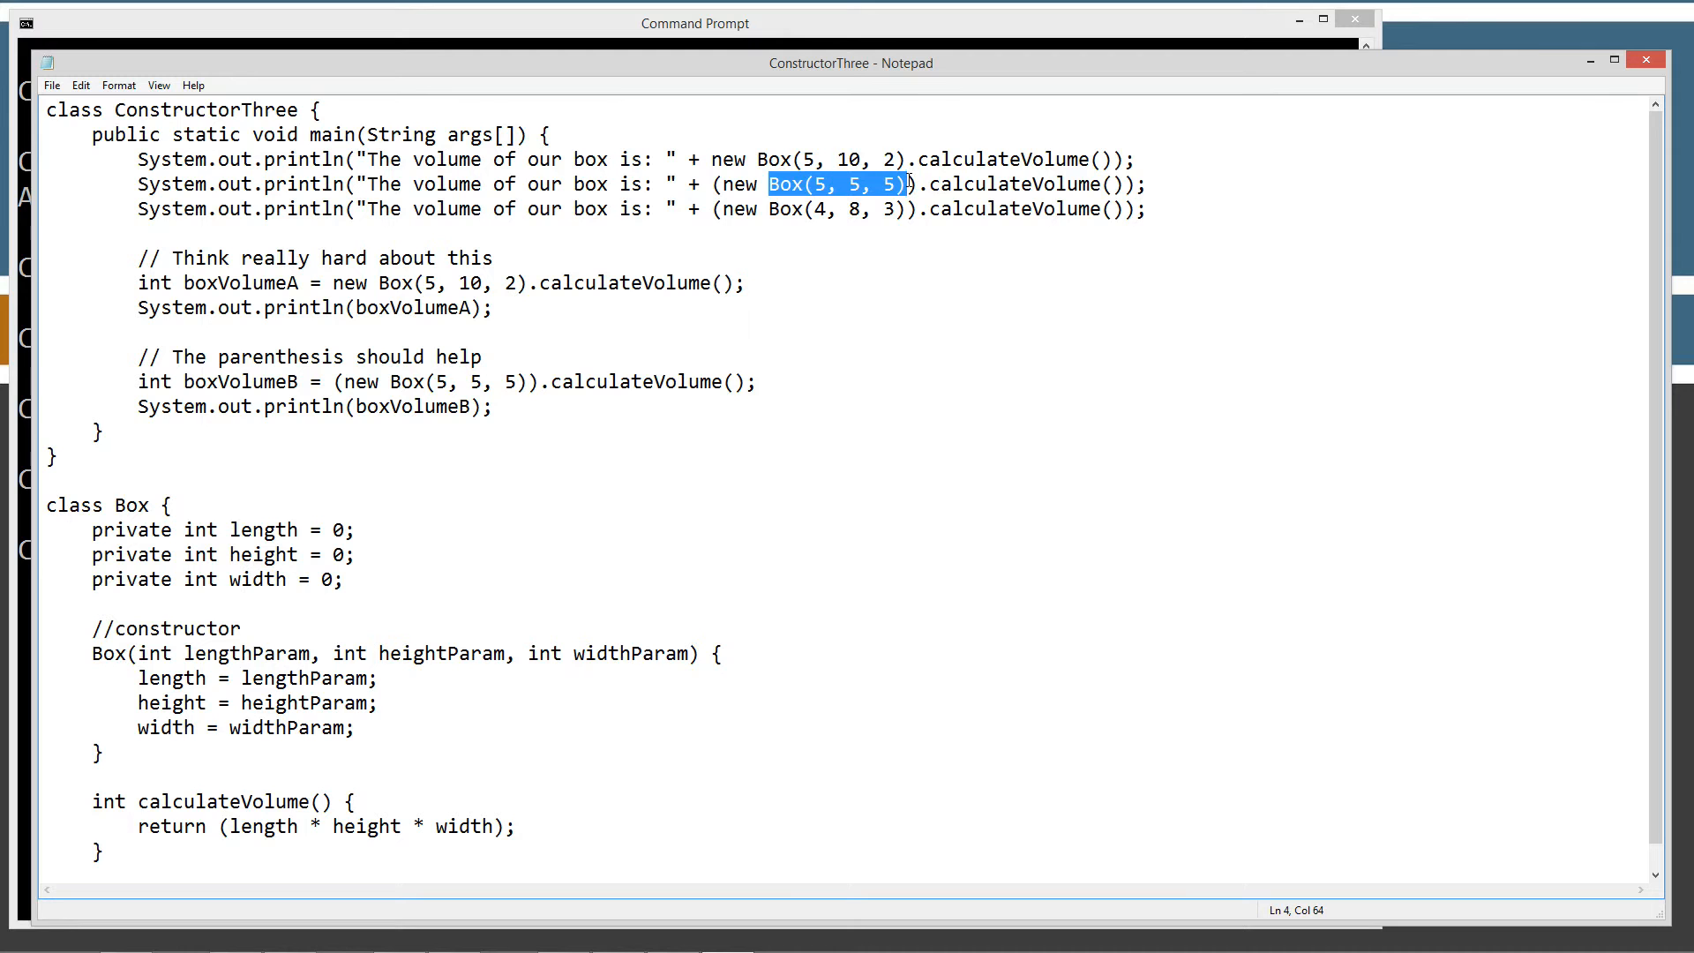
{"action": "left_click", "coordinate": [709, 183]}
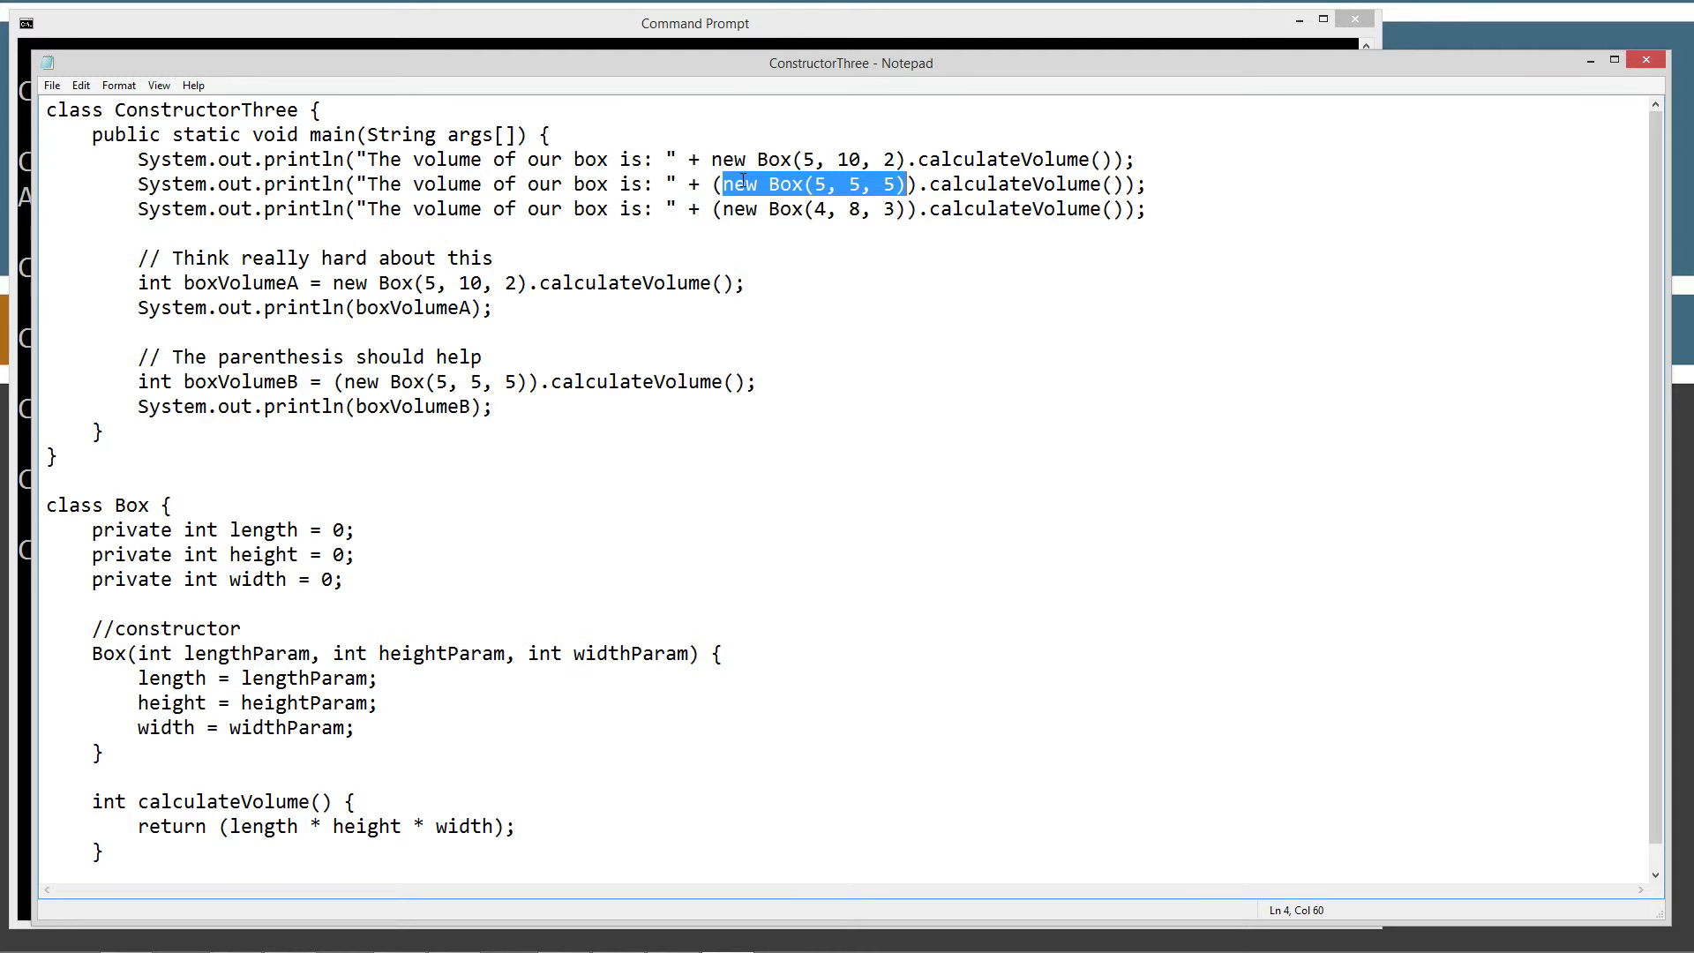
{"action": "left_click", "coordinate": [920, 183]}
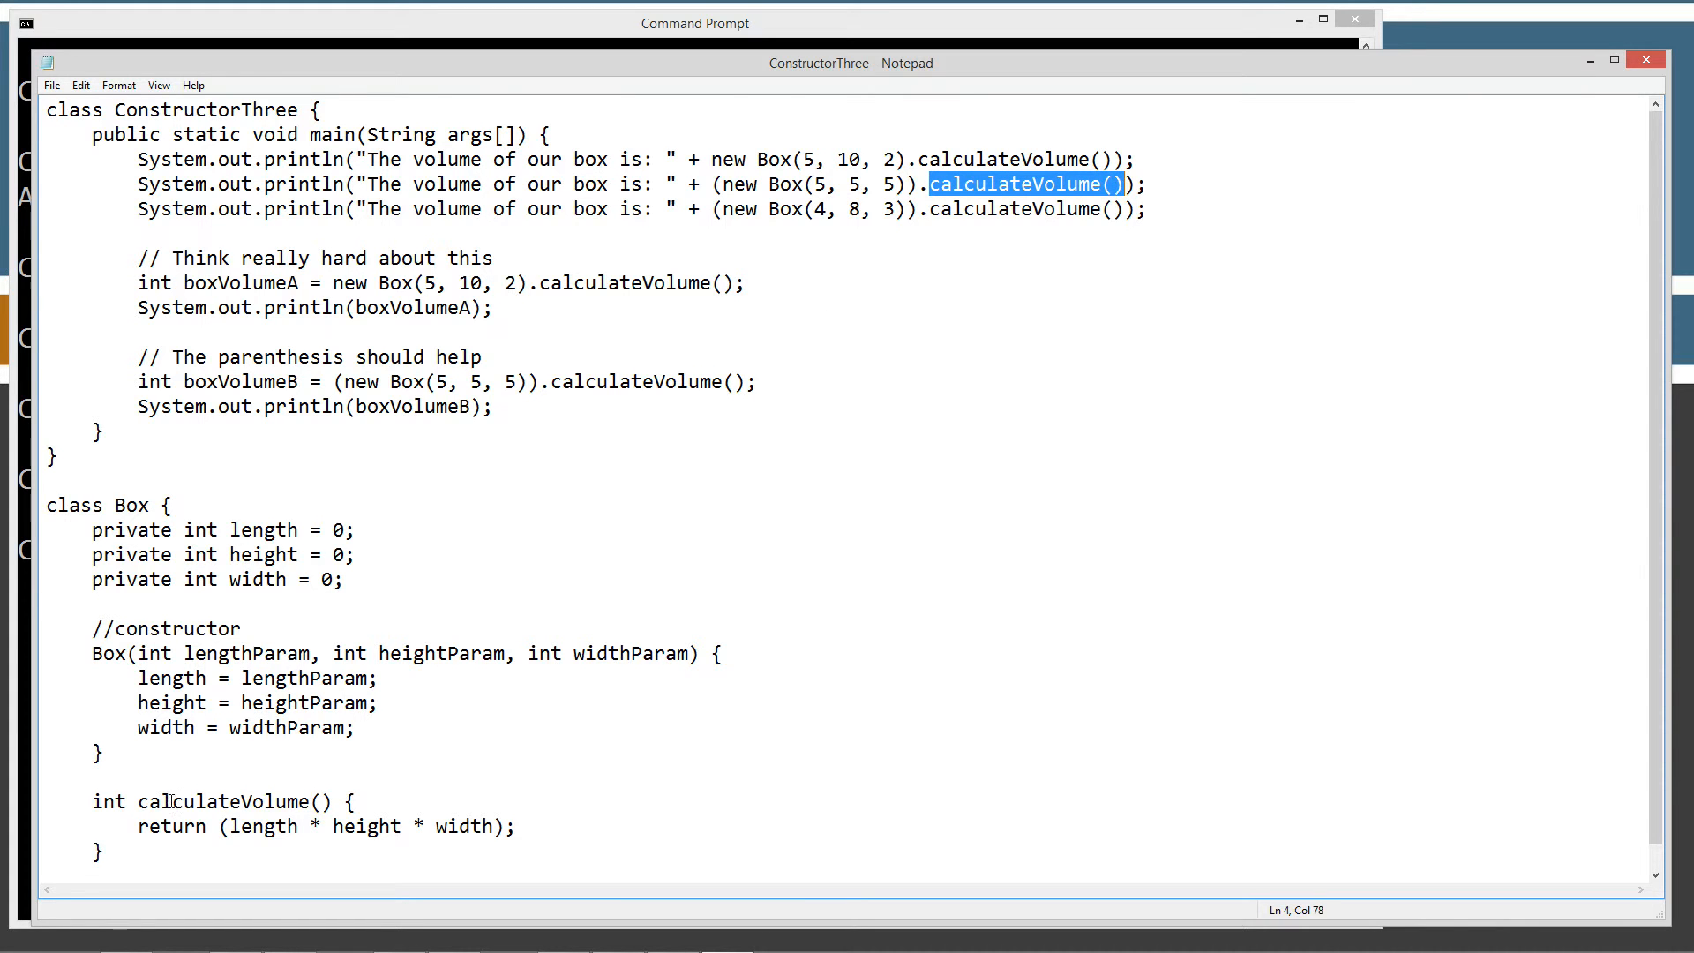
{"action": "double_click", "coordinate": [227, 800]}
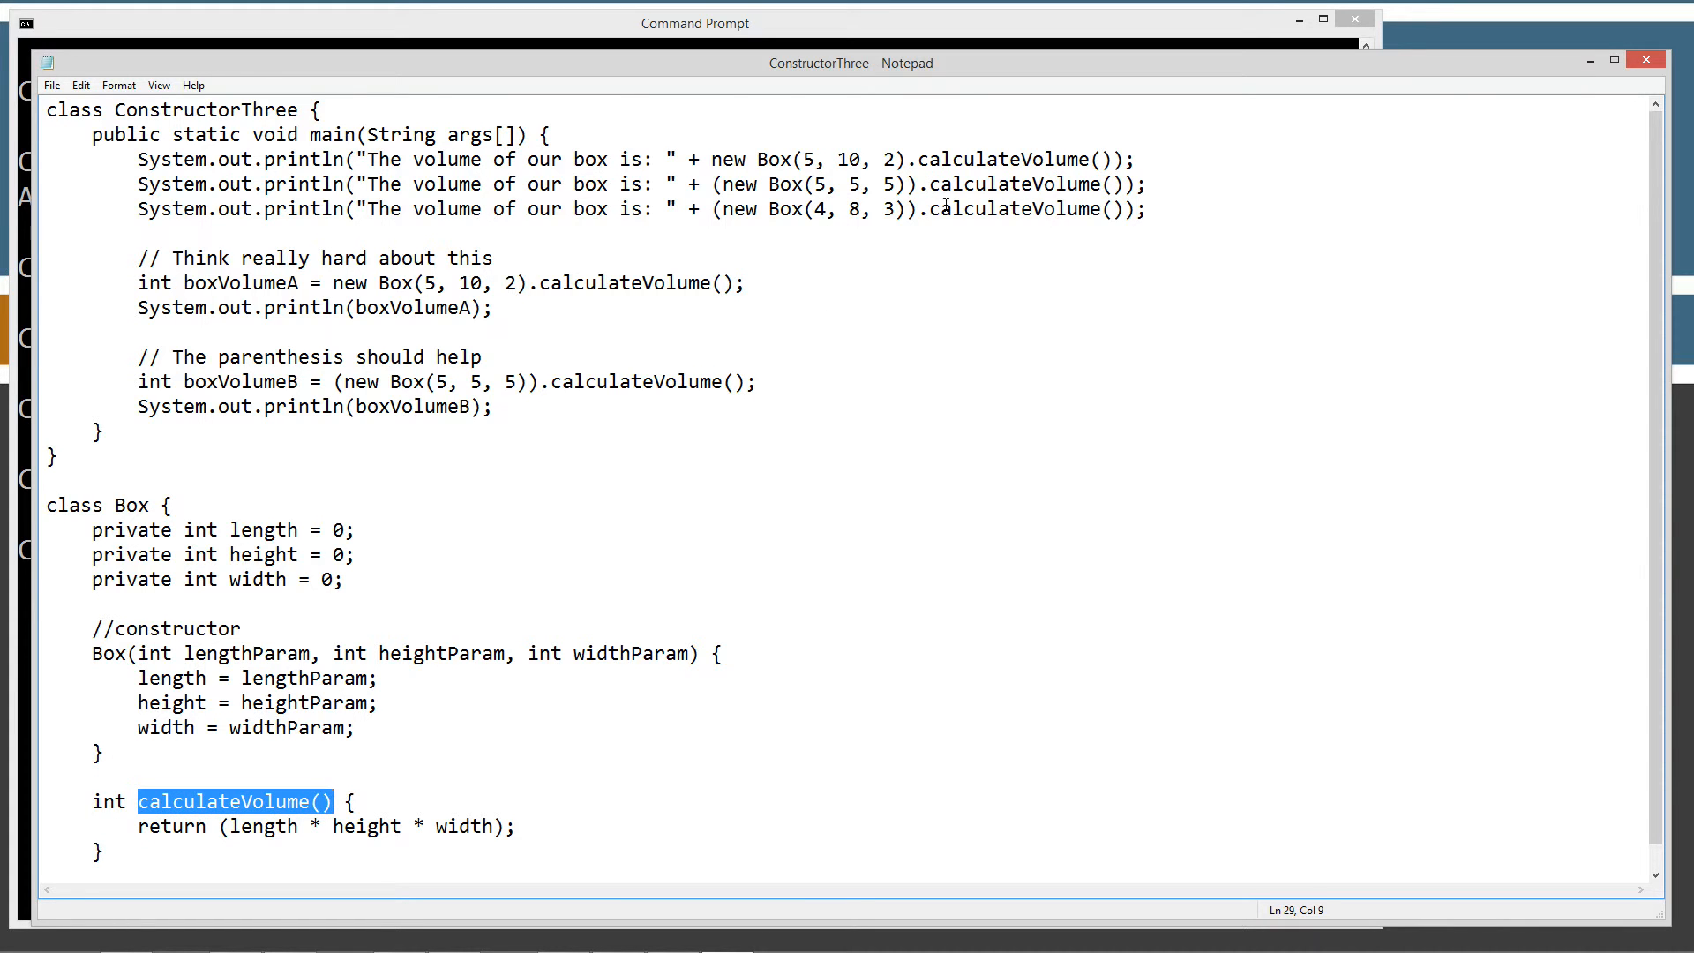
{"action": "left_click", "coordinate": [713, 183]}
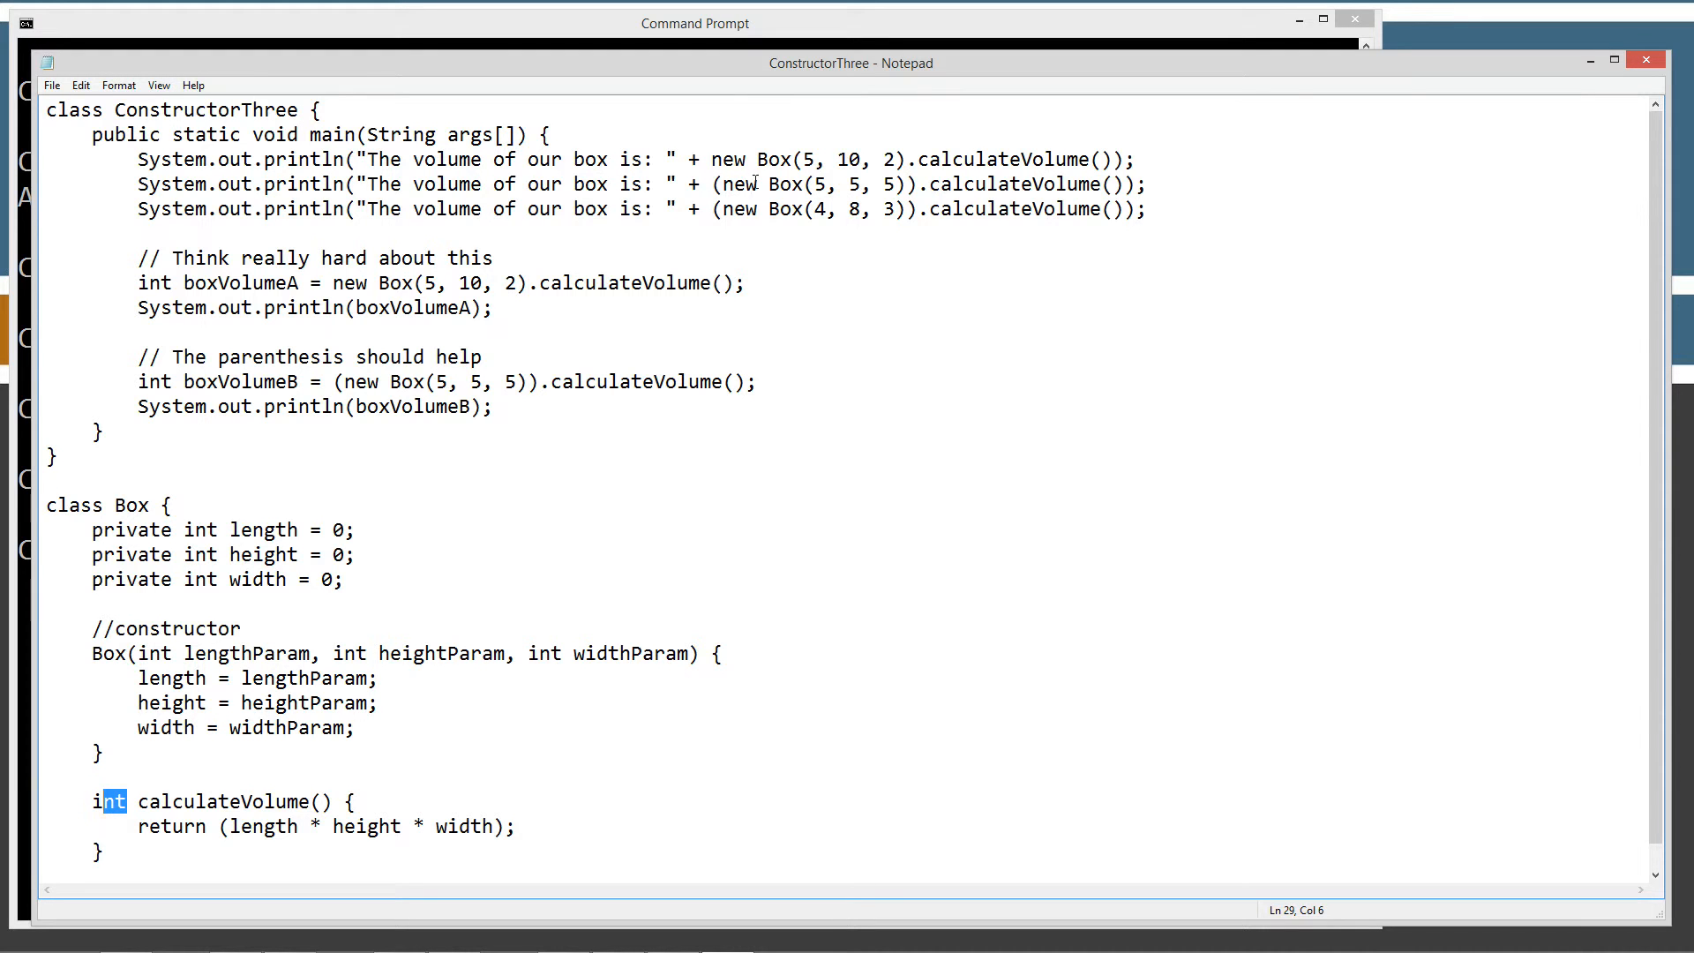
{"action": "mouse_move", "coordinate": [241, 828]}
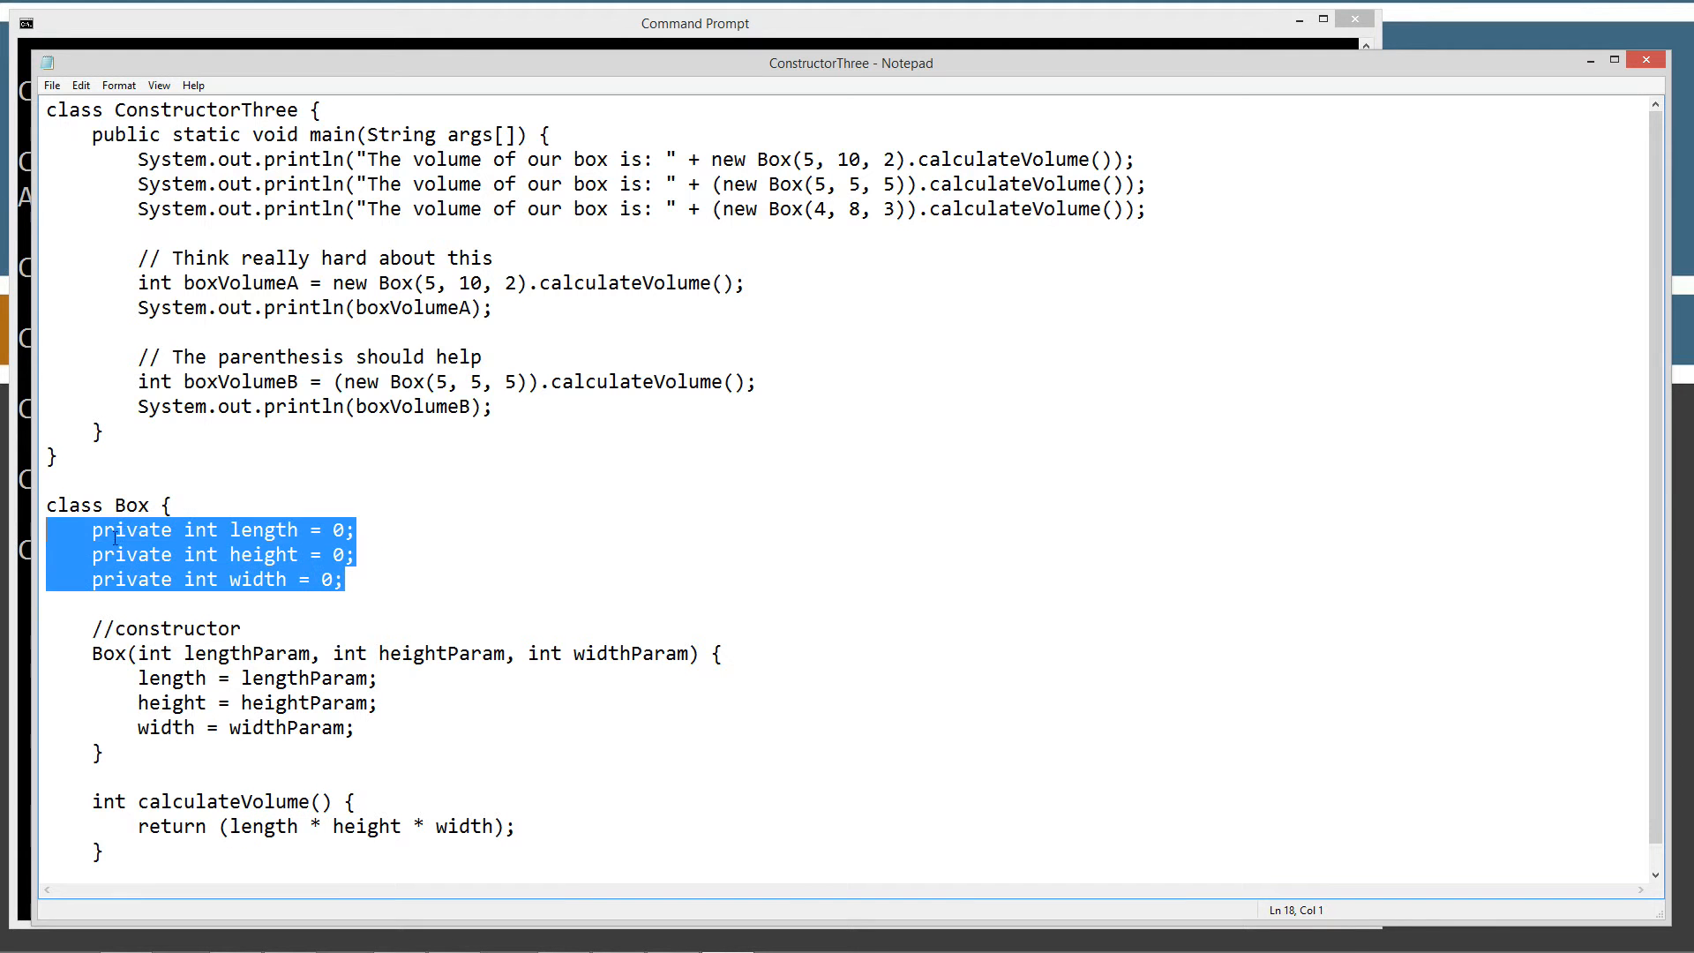
{"action": "left_click", "coordinate": [723, 208]}
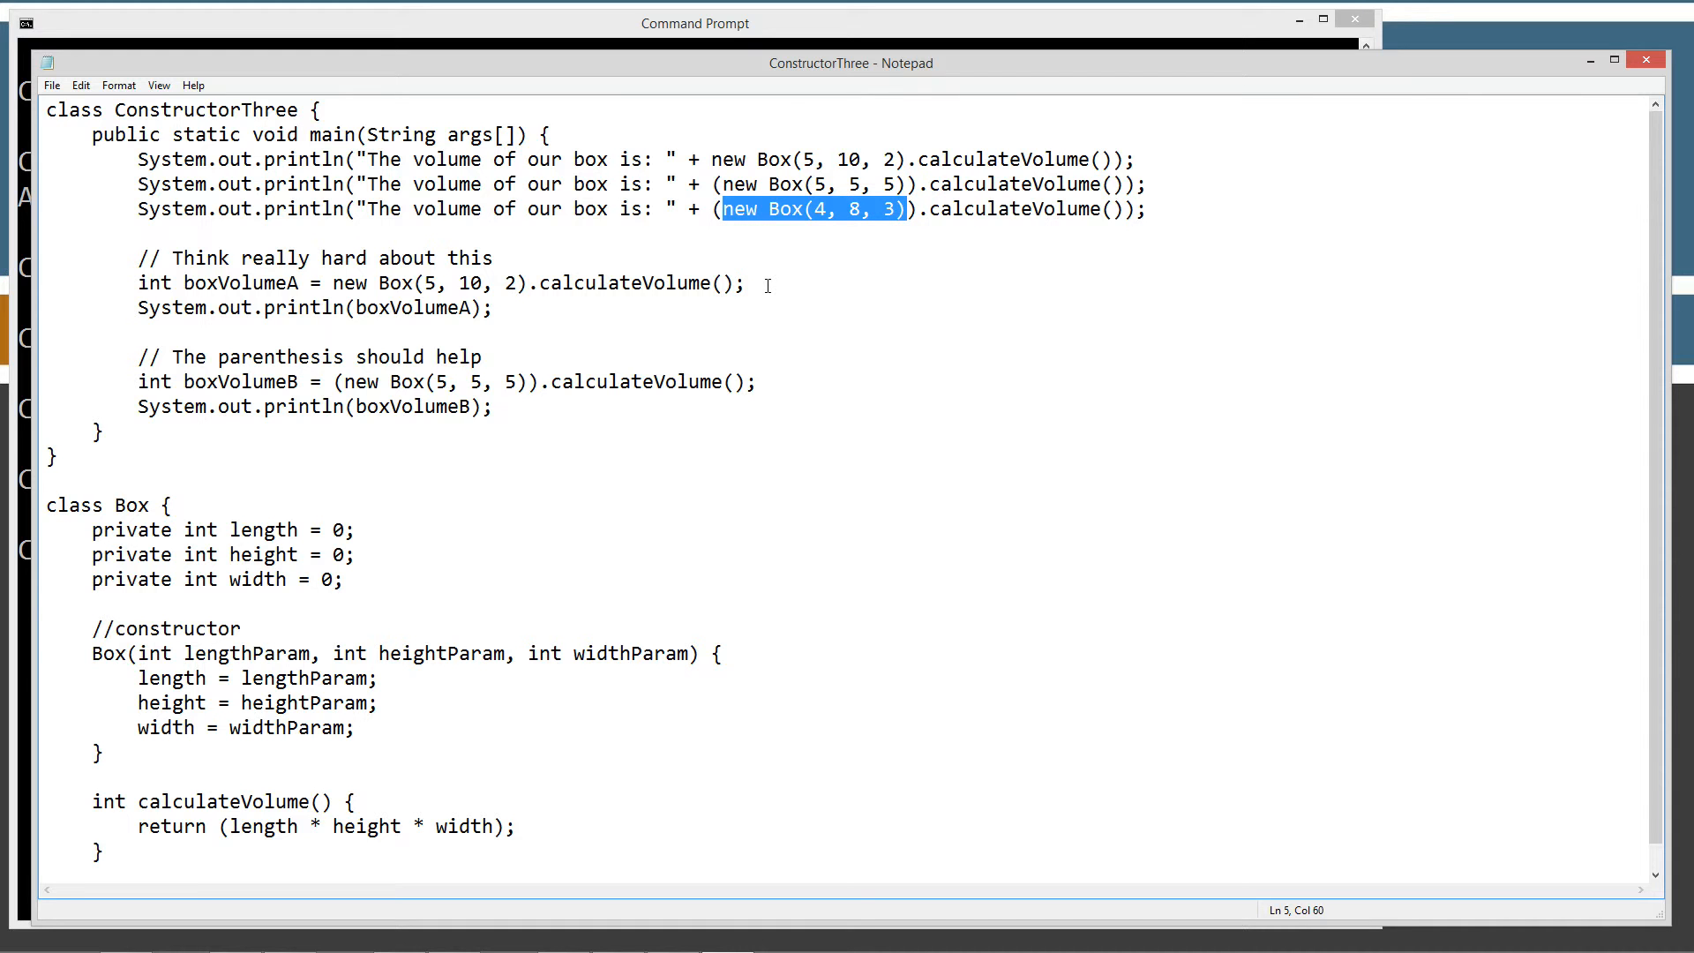
{"action": "left_click", "coordinate": [175, 256]}
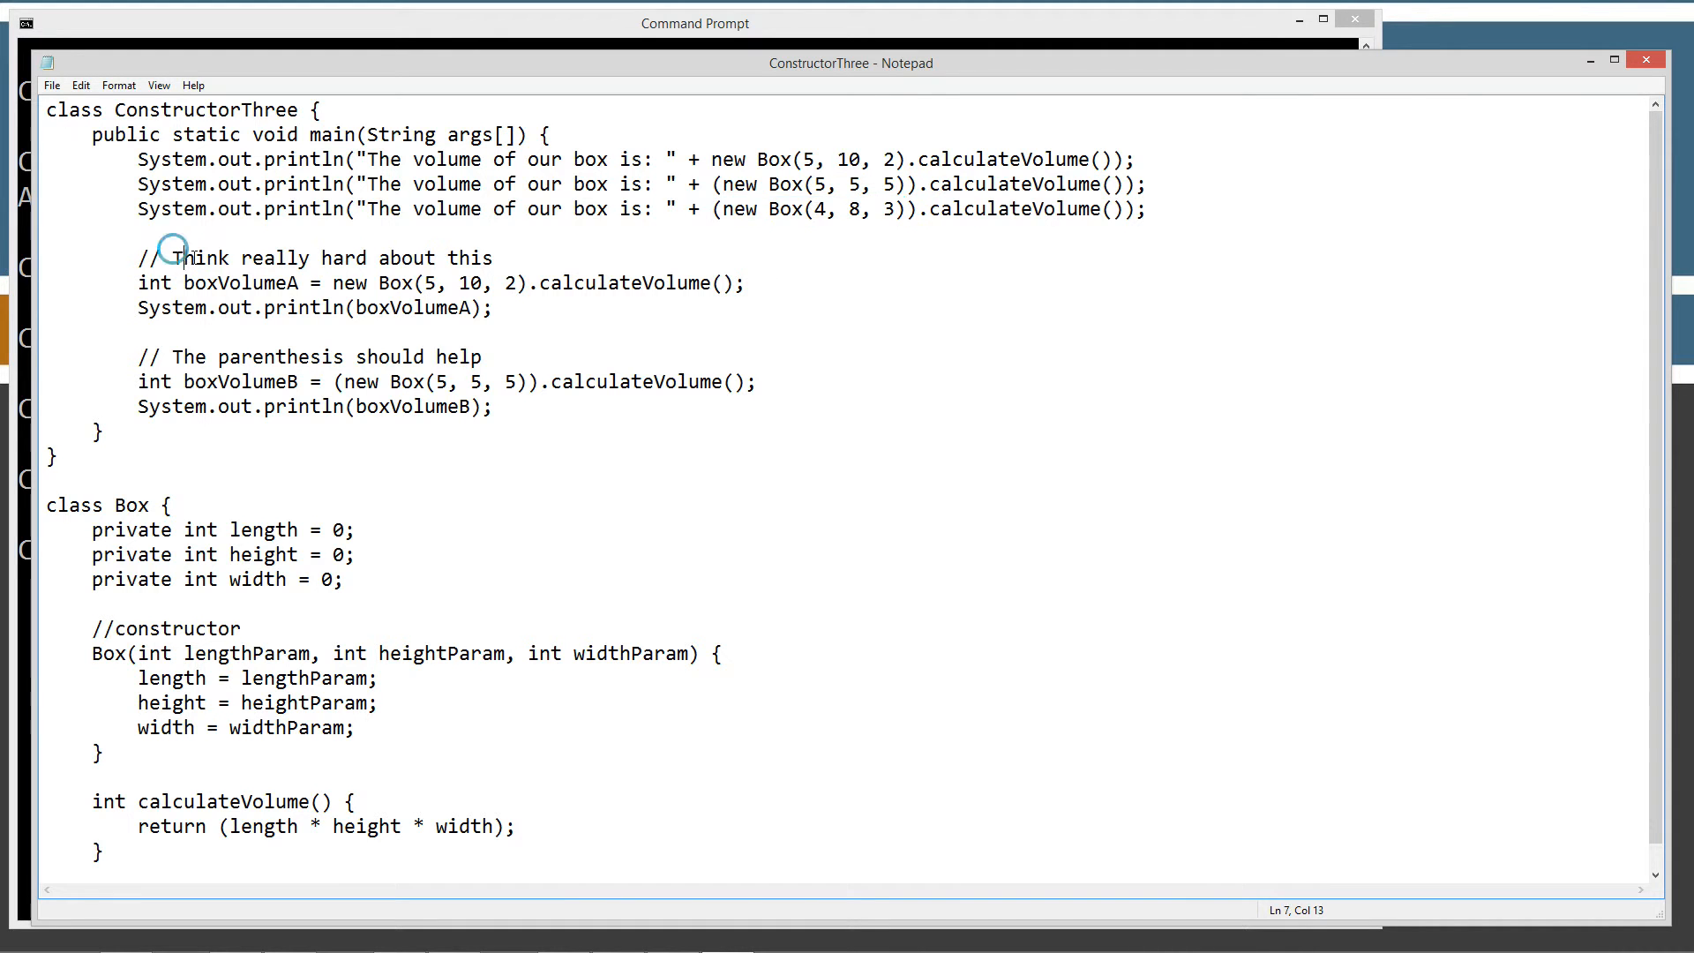
{"action": "left_click_drag", "start_coordinate": [181, 257], "coordinate": [494, 256]}
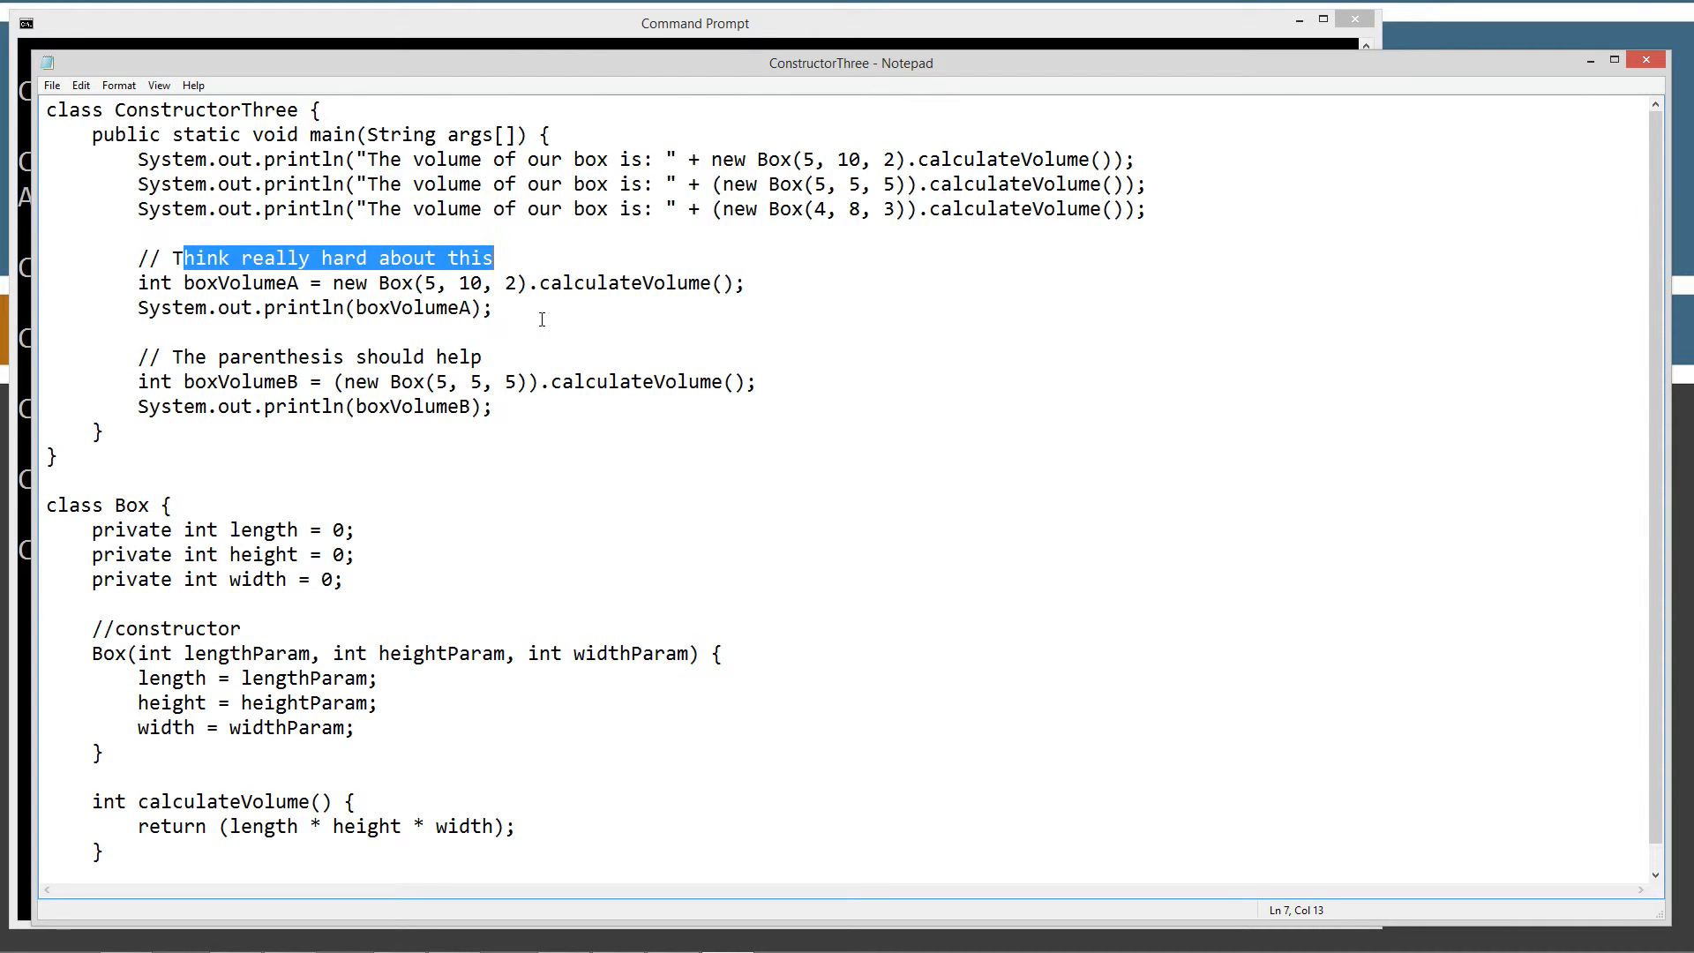
{"action": "mouse_move", "coordinate": [765, 144]}
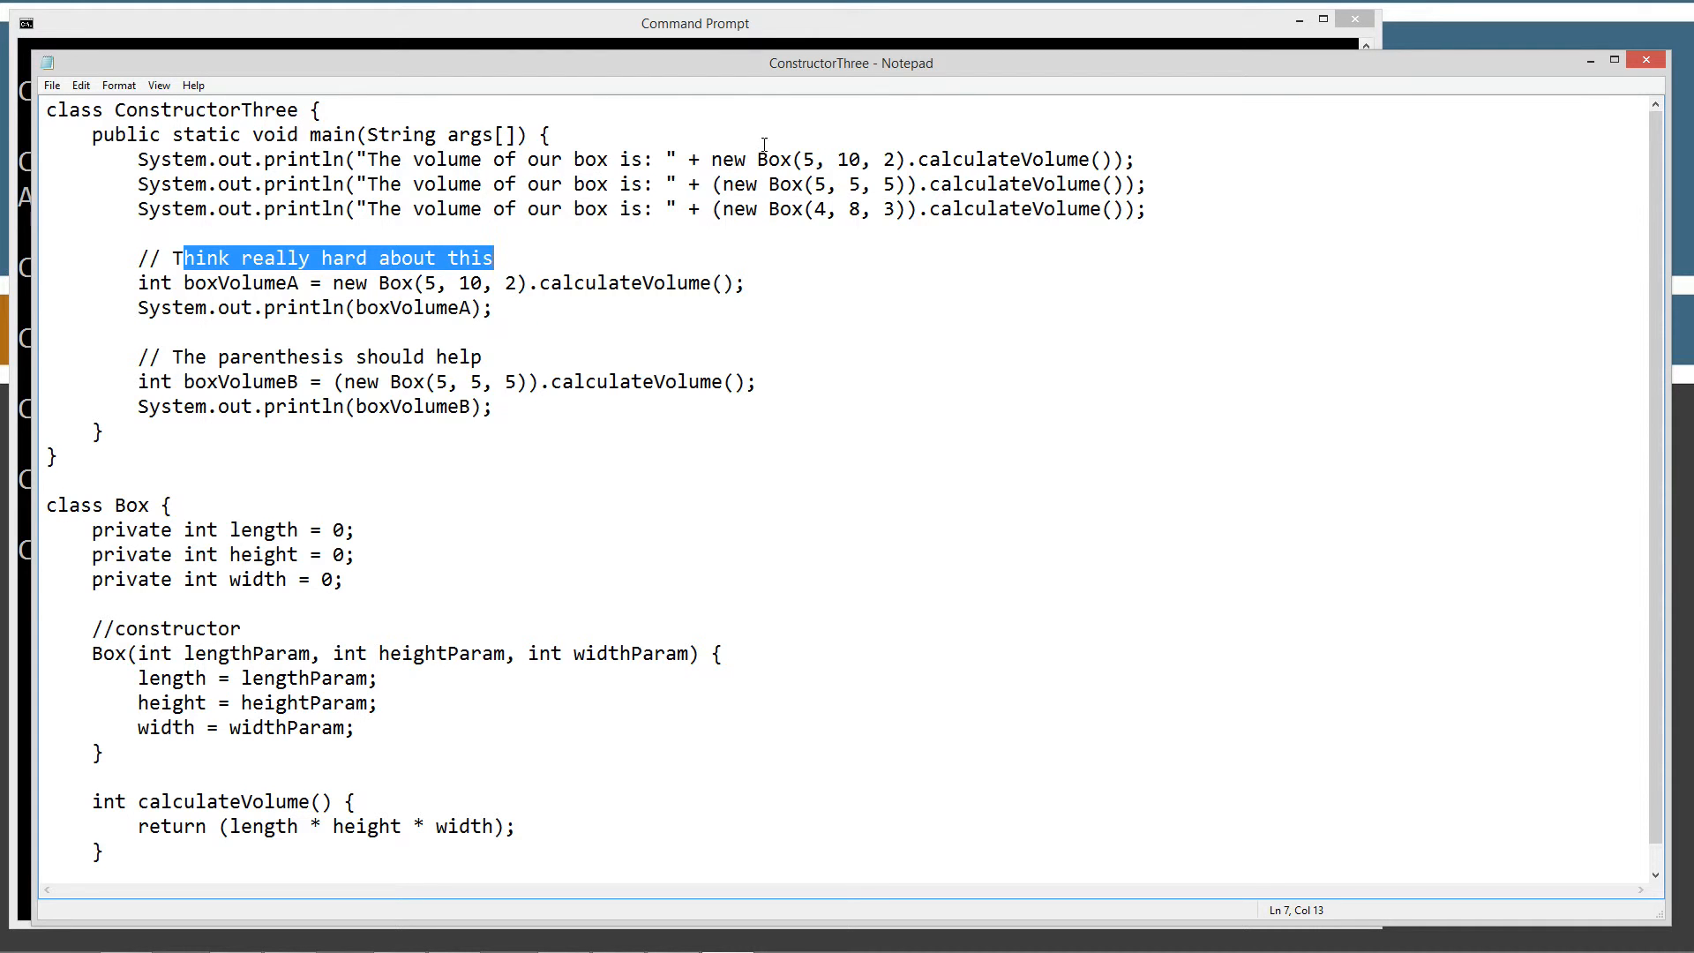
{"action": "mouse_move", "coordinate": [715, 157]}
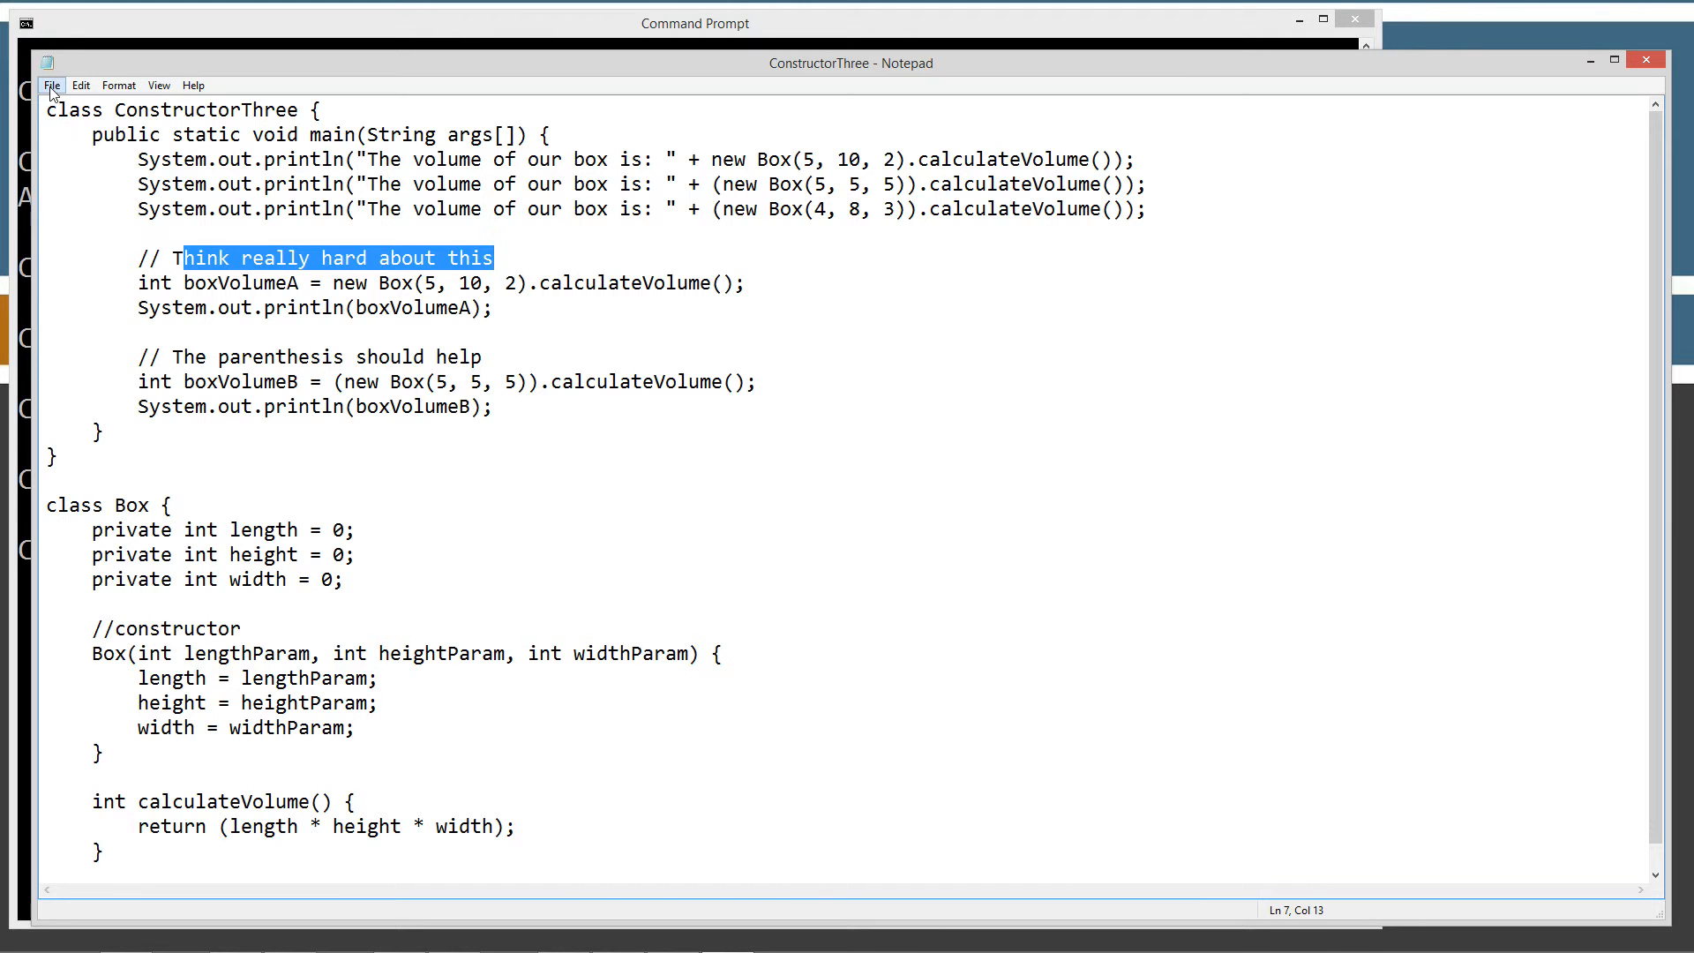
- Compile ConstructorThree.java with javac and run java ConstructorThree, printing volumes 100, 125 and 96
{"action": "left_click", "coordinate": [52, 85]}
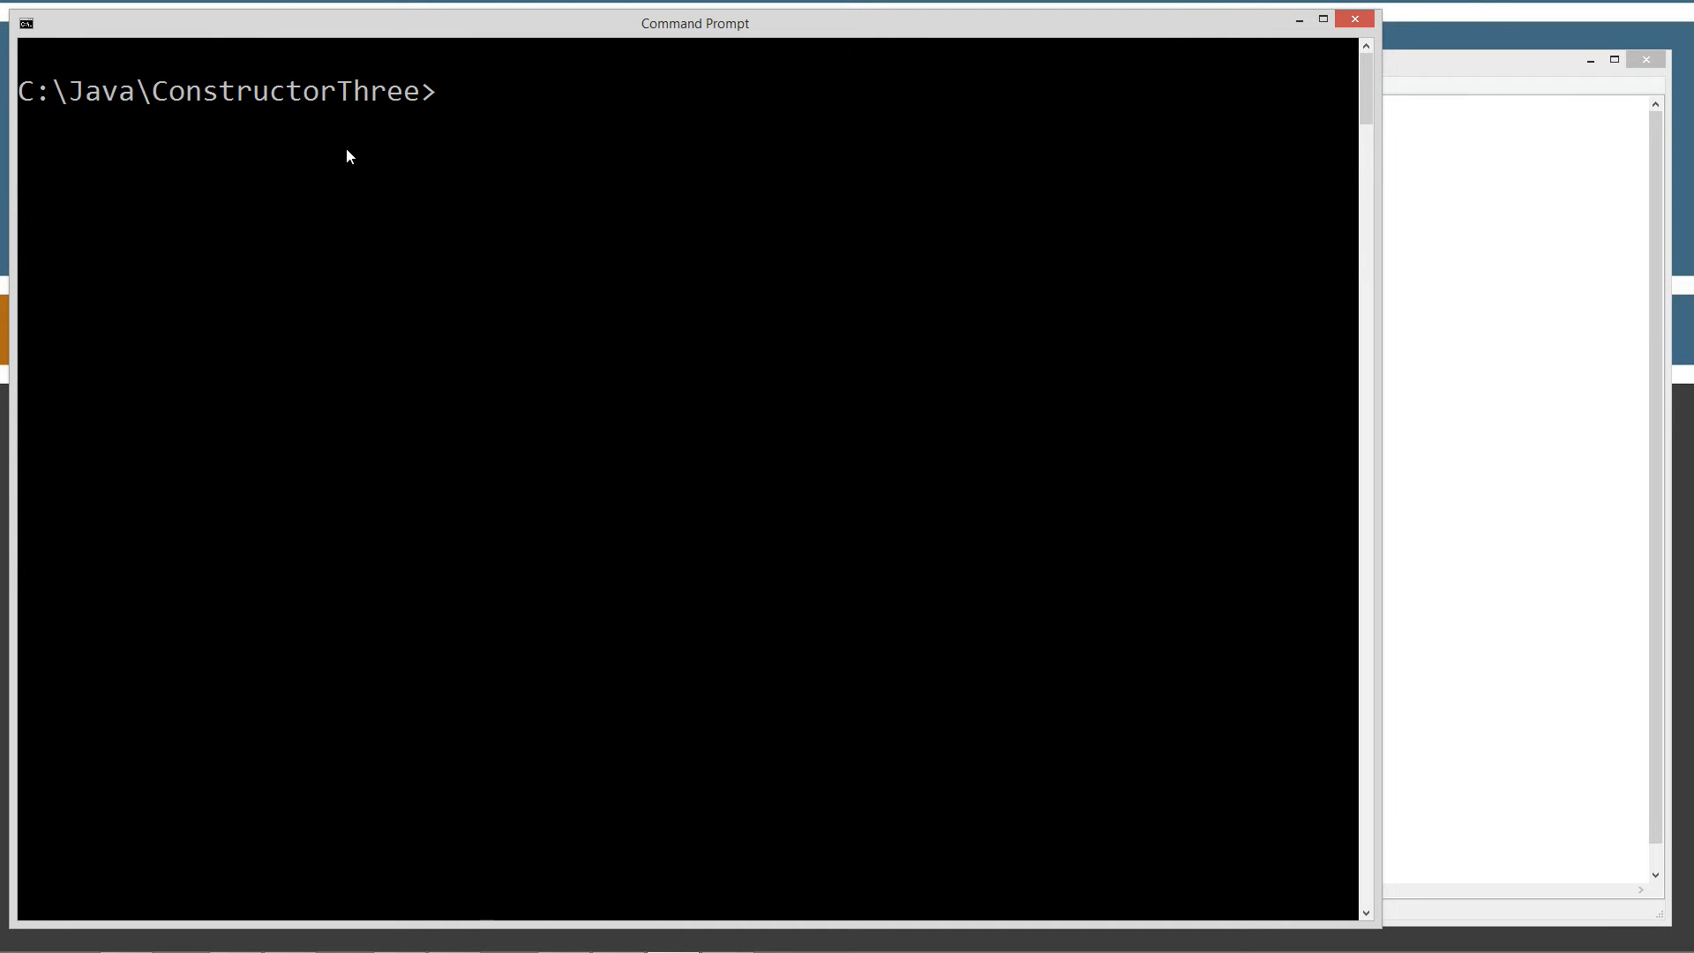
{"action": "type", "text": "javac"}
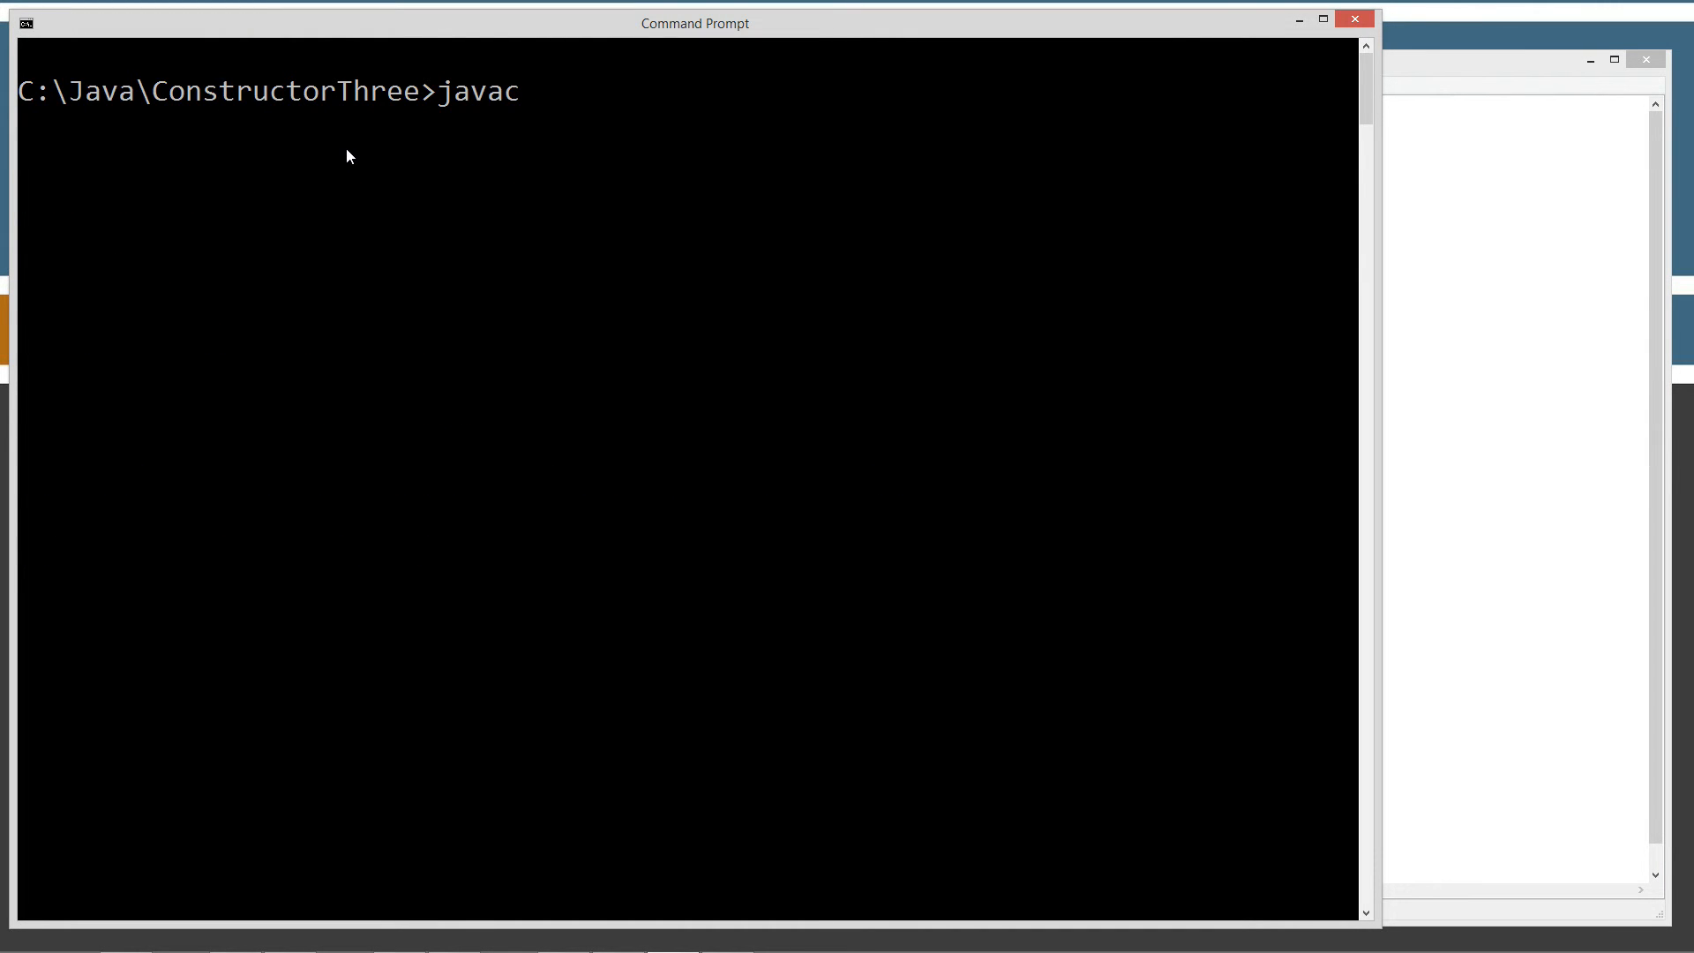
{"action": "type", "text": "ConstructorThree.java"}
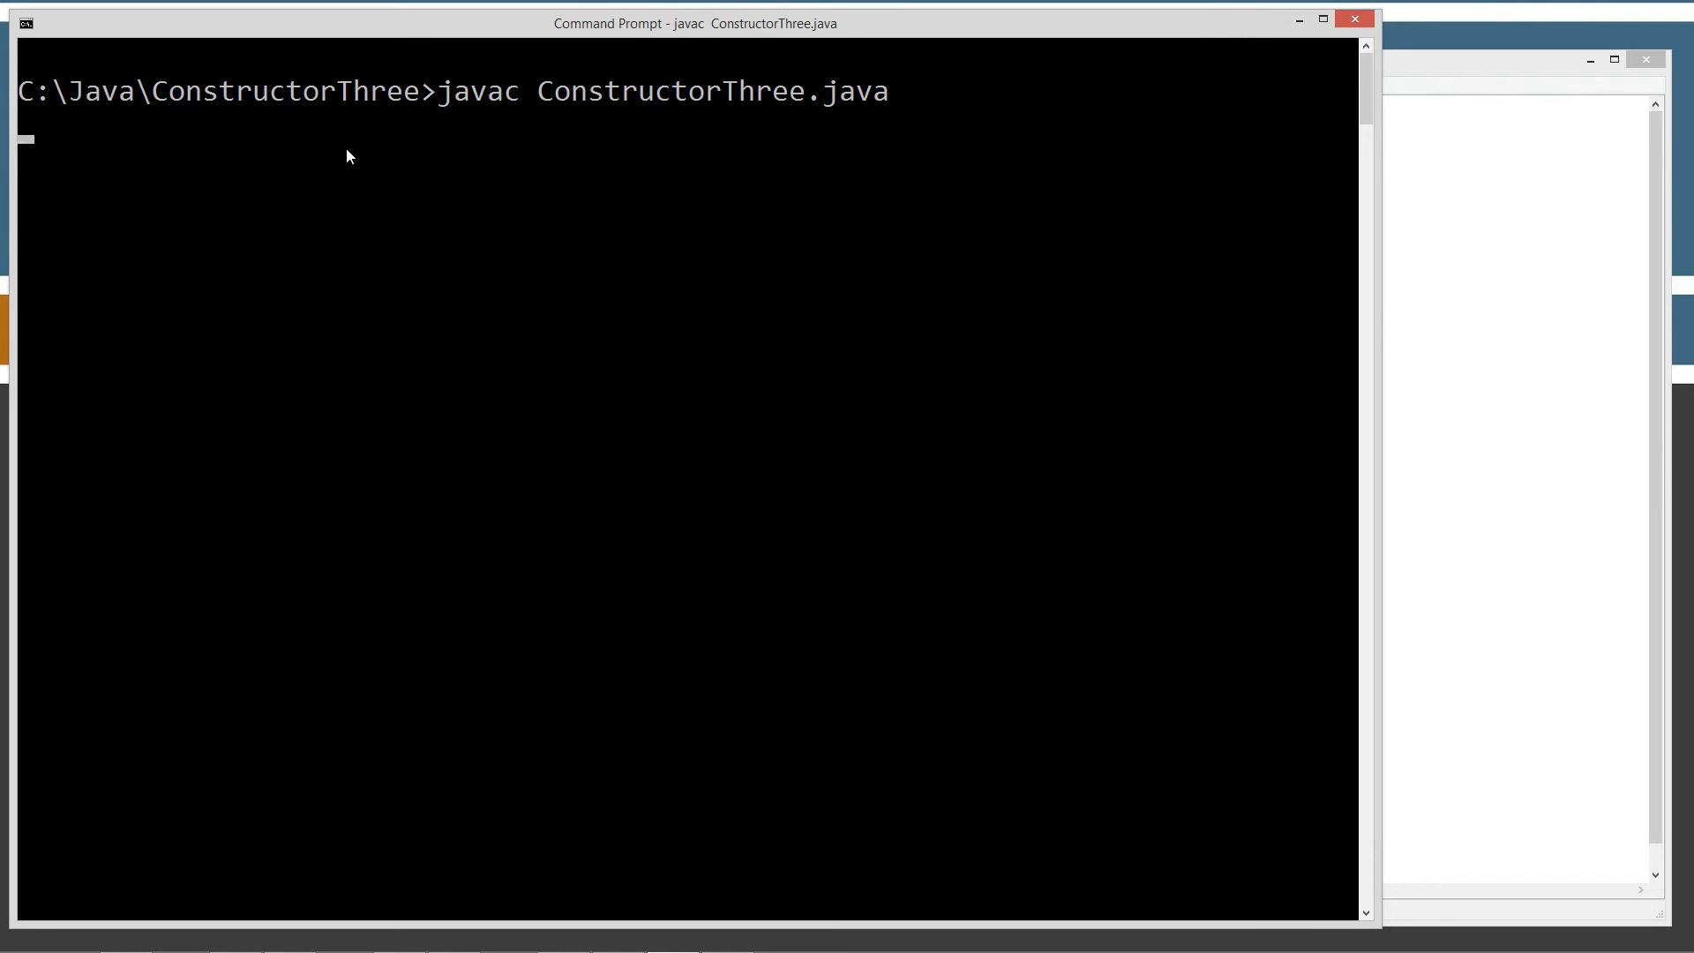
{"action": "type", "text": "Java\\ConstructorThree>J"}
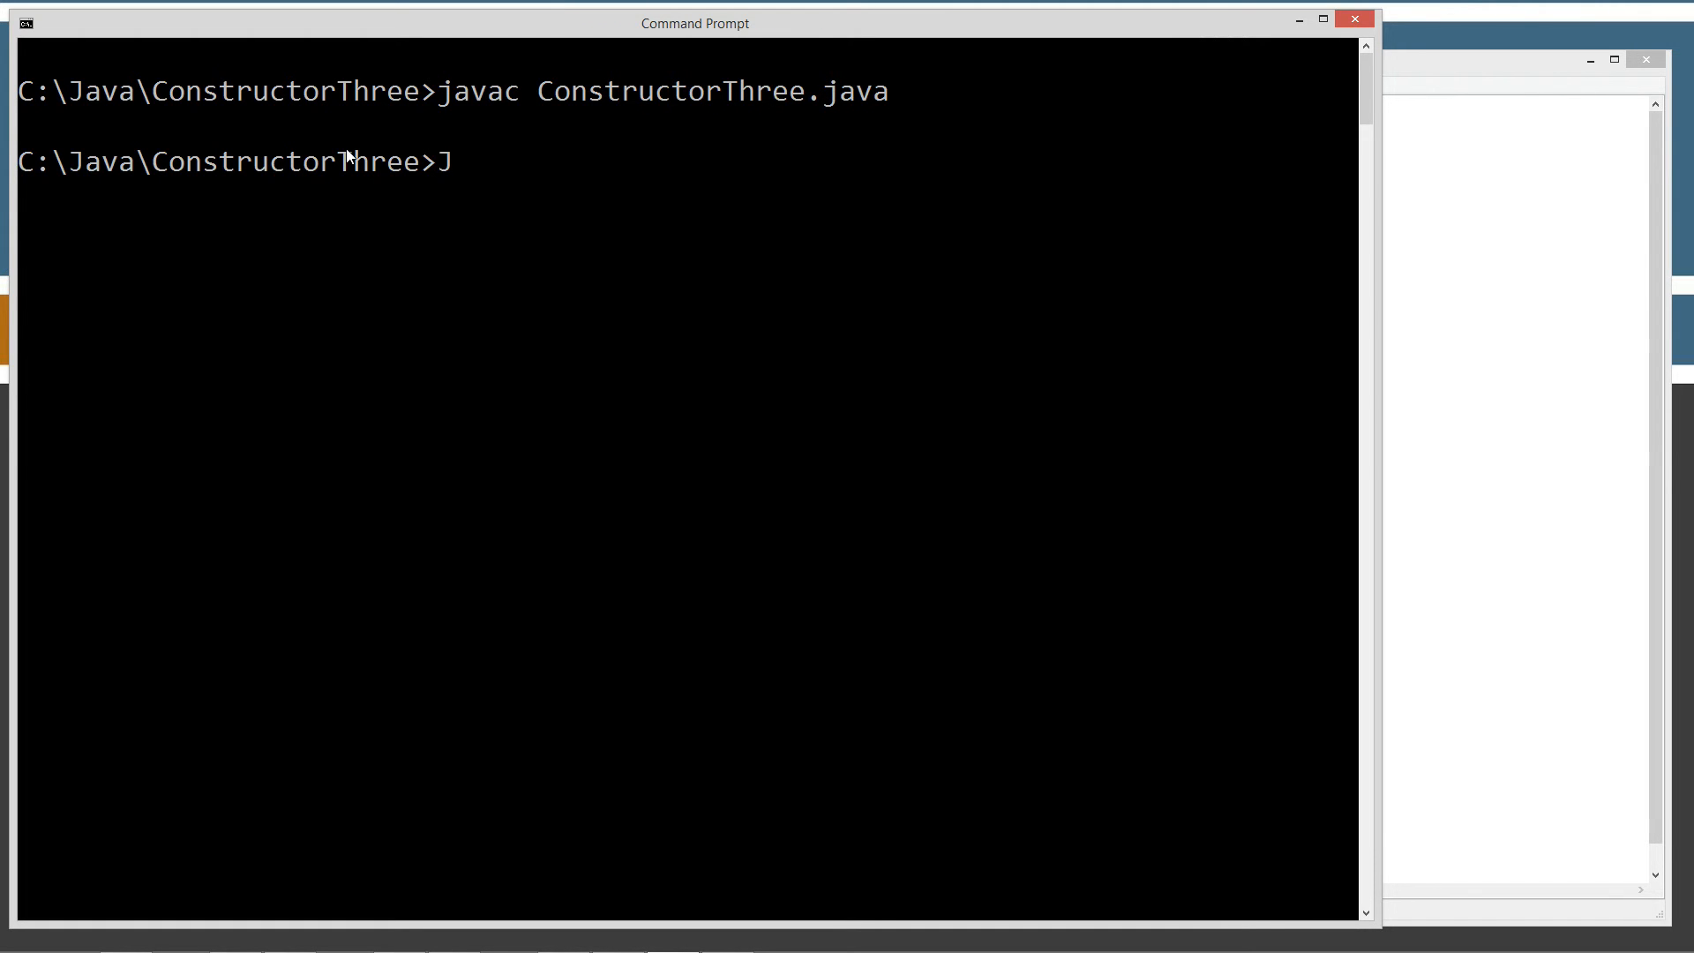
{"action": "type", "text": "ava Con"}
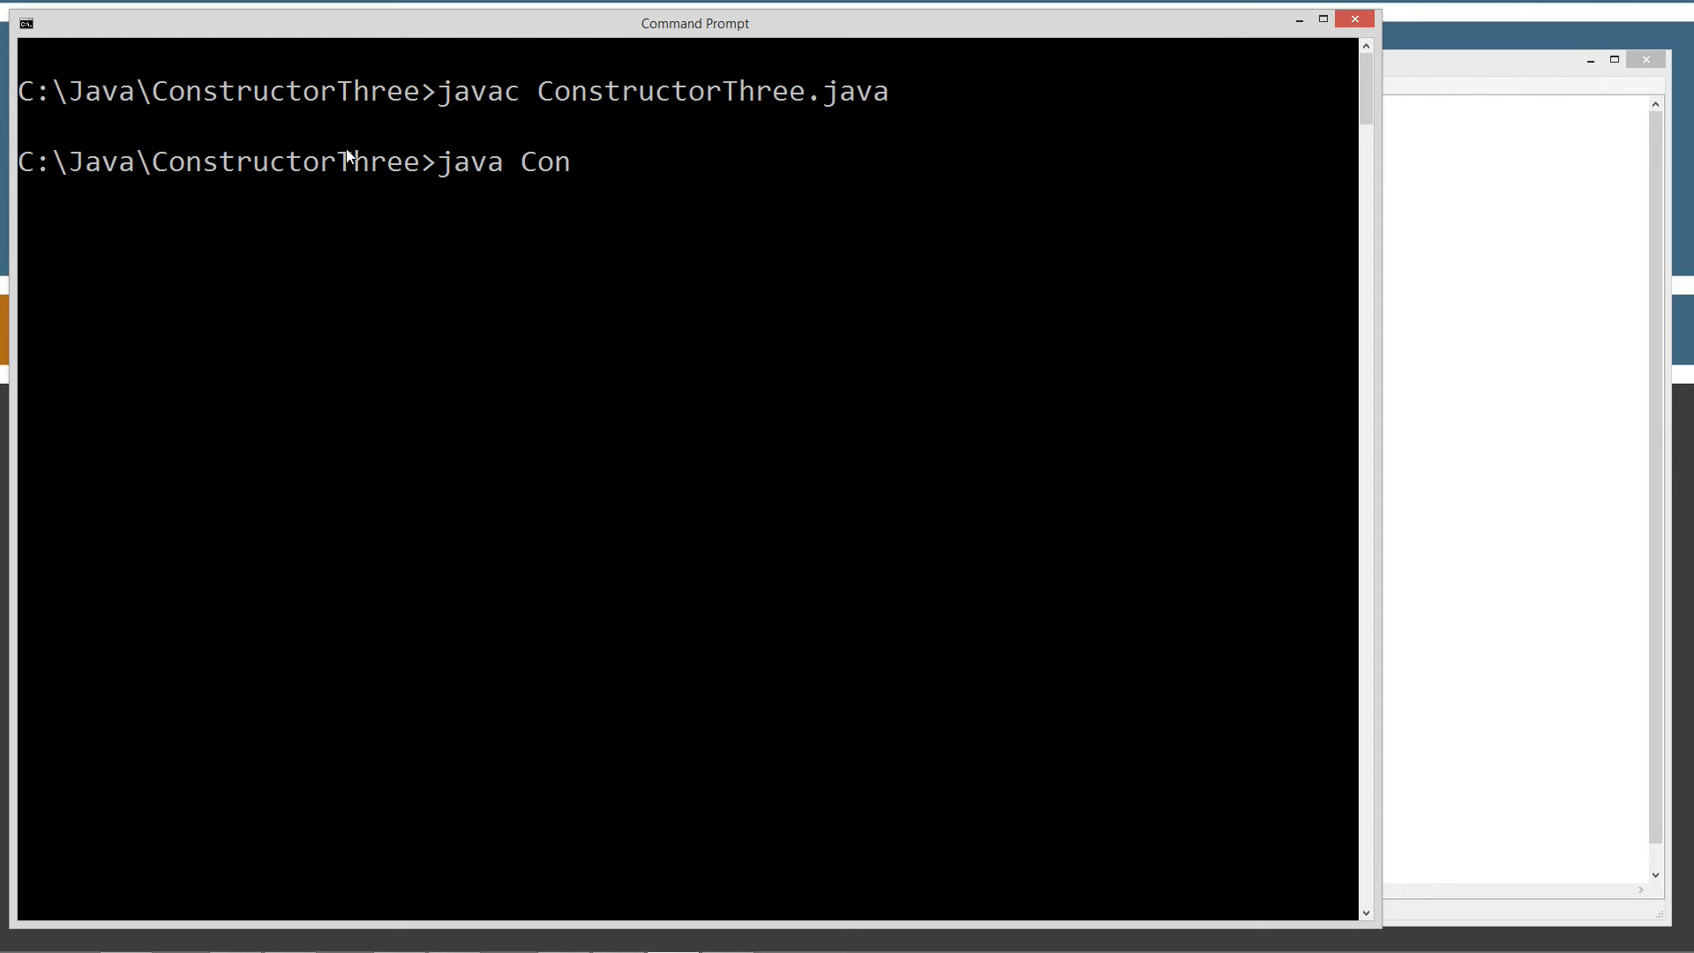
{"action": "type", "text": "structorThree"}
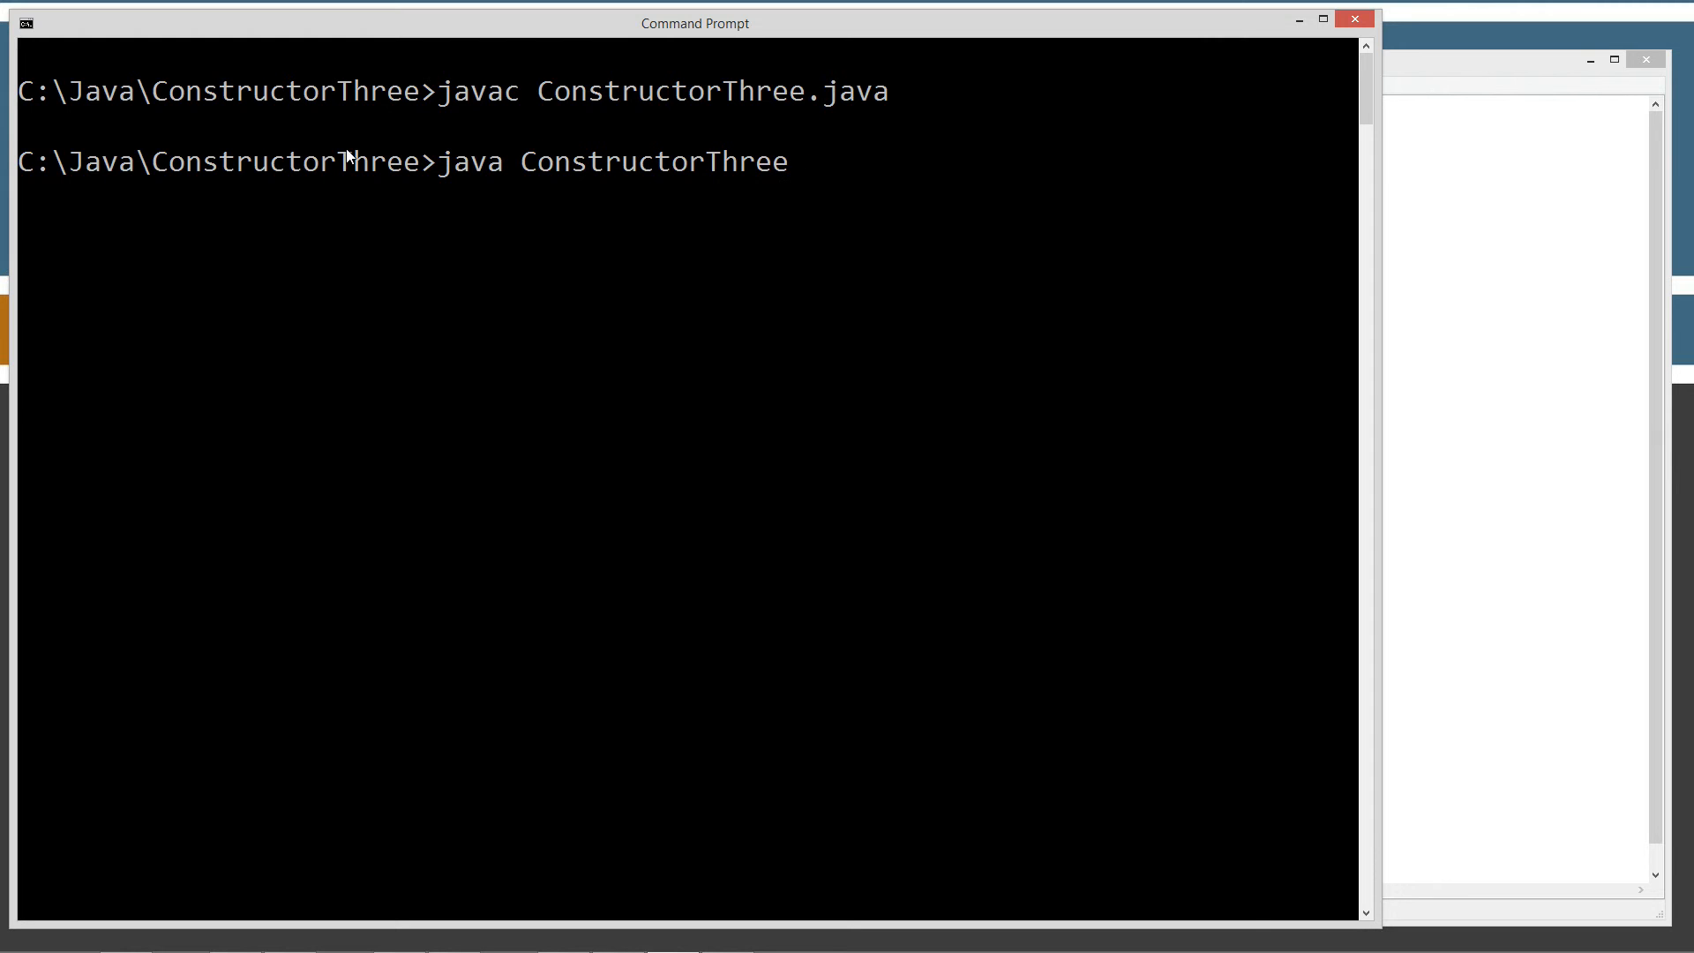
{"action": "key", "text": "Return"}
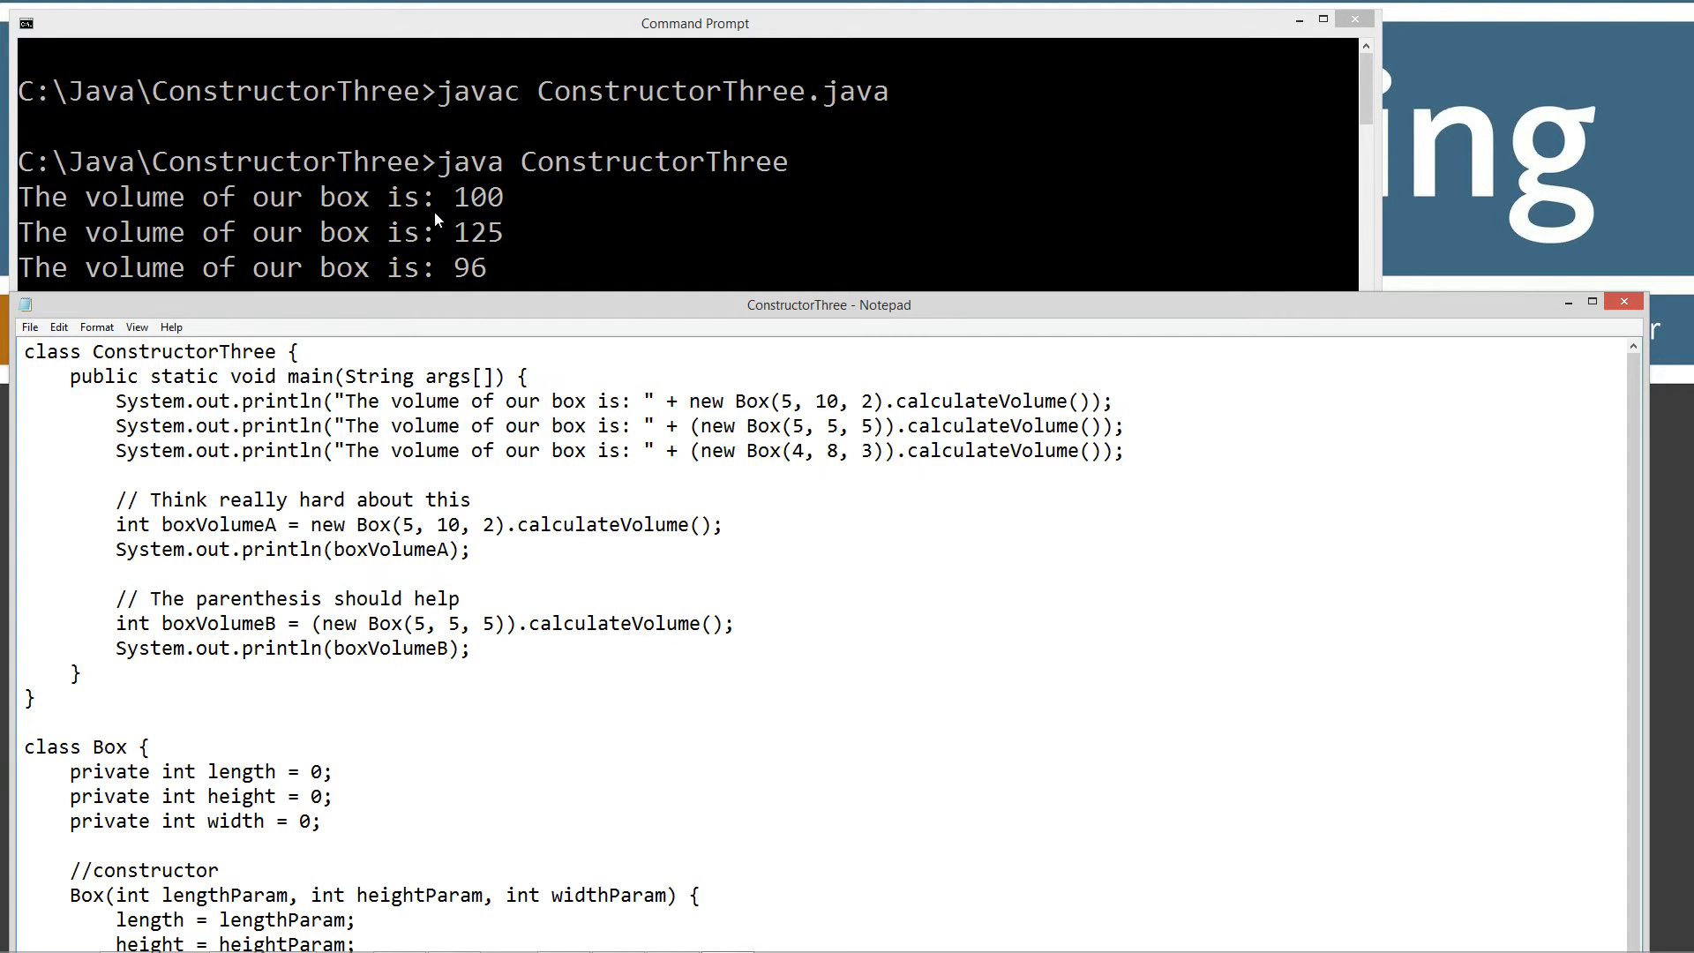
{"action": "mouse_move", "coordinate": [824, 424]}
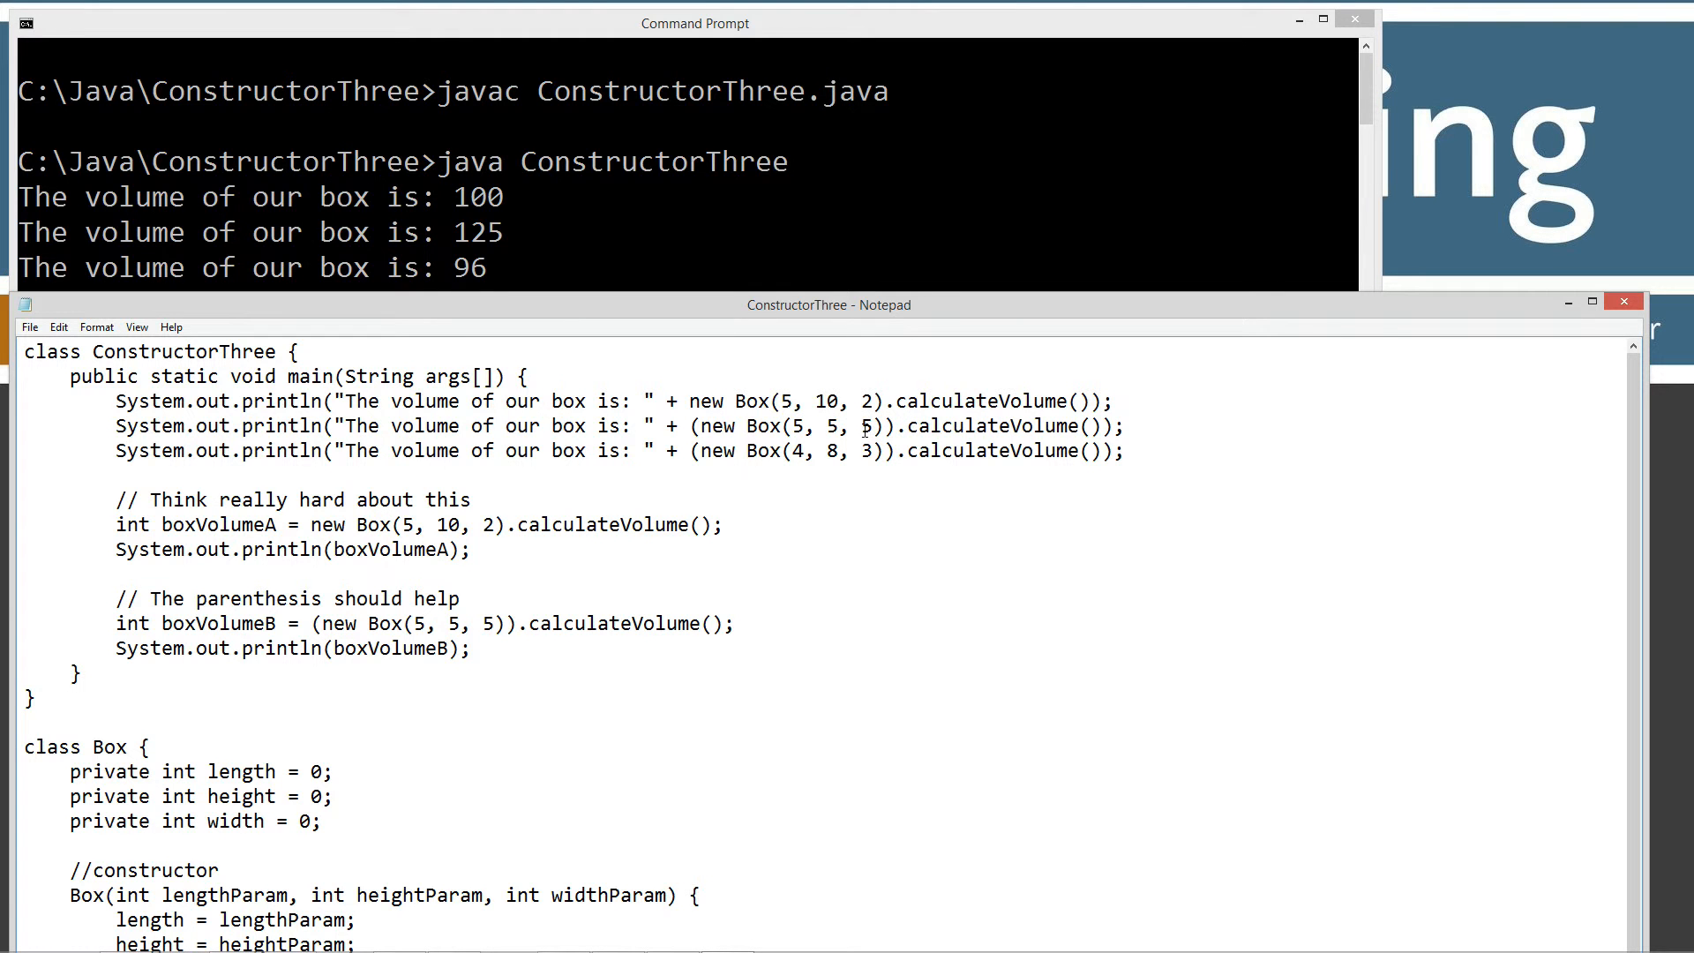
{"action": "mouse_move", "coordinate": [870, 426]}
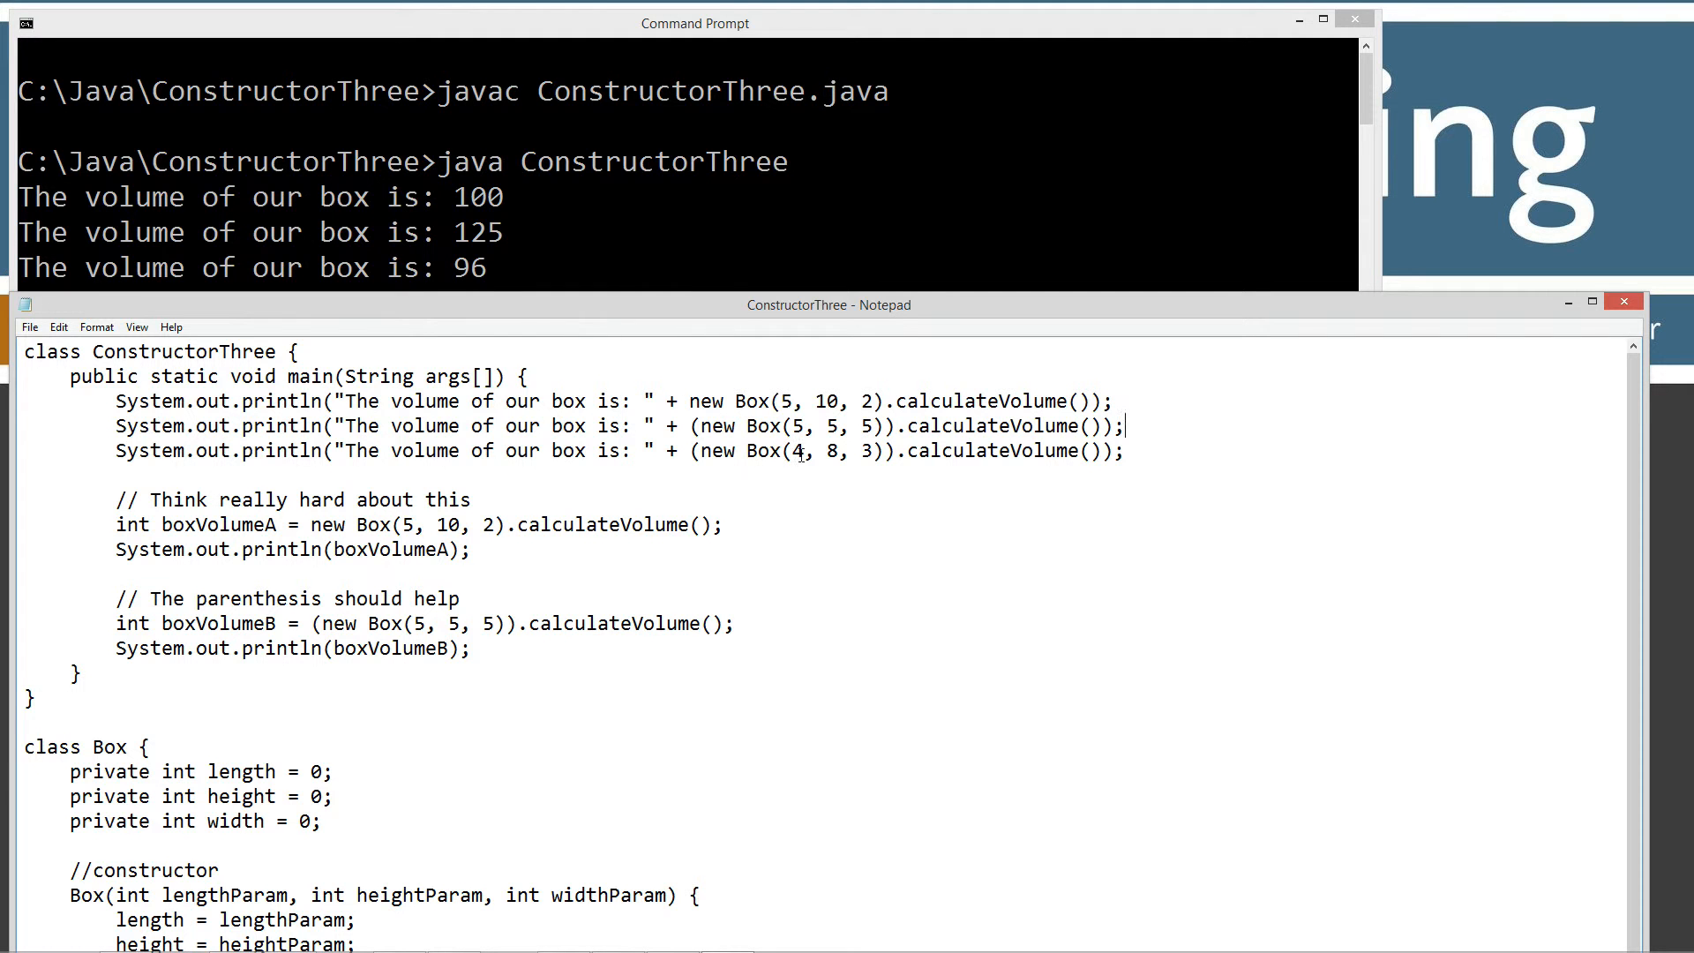
{"action": "mouse_move", "coordinate": [855, 444]}
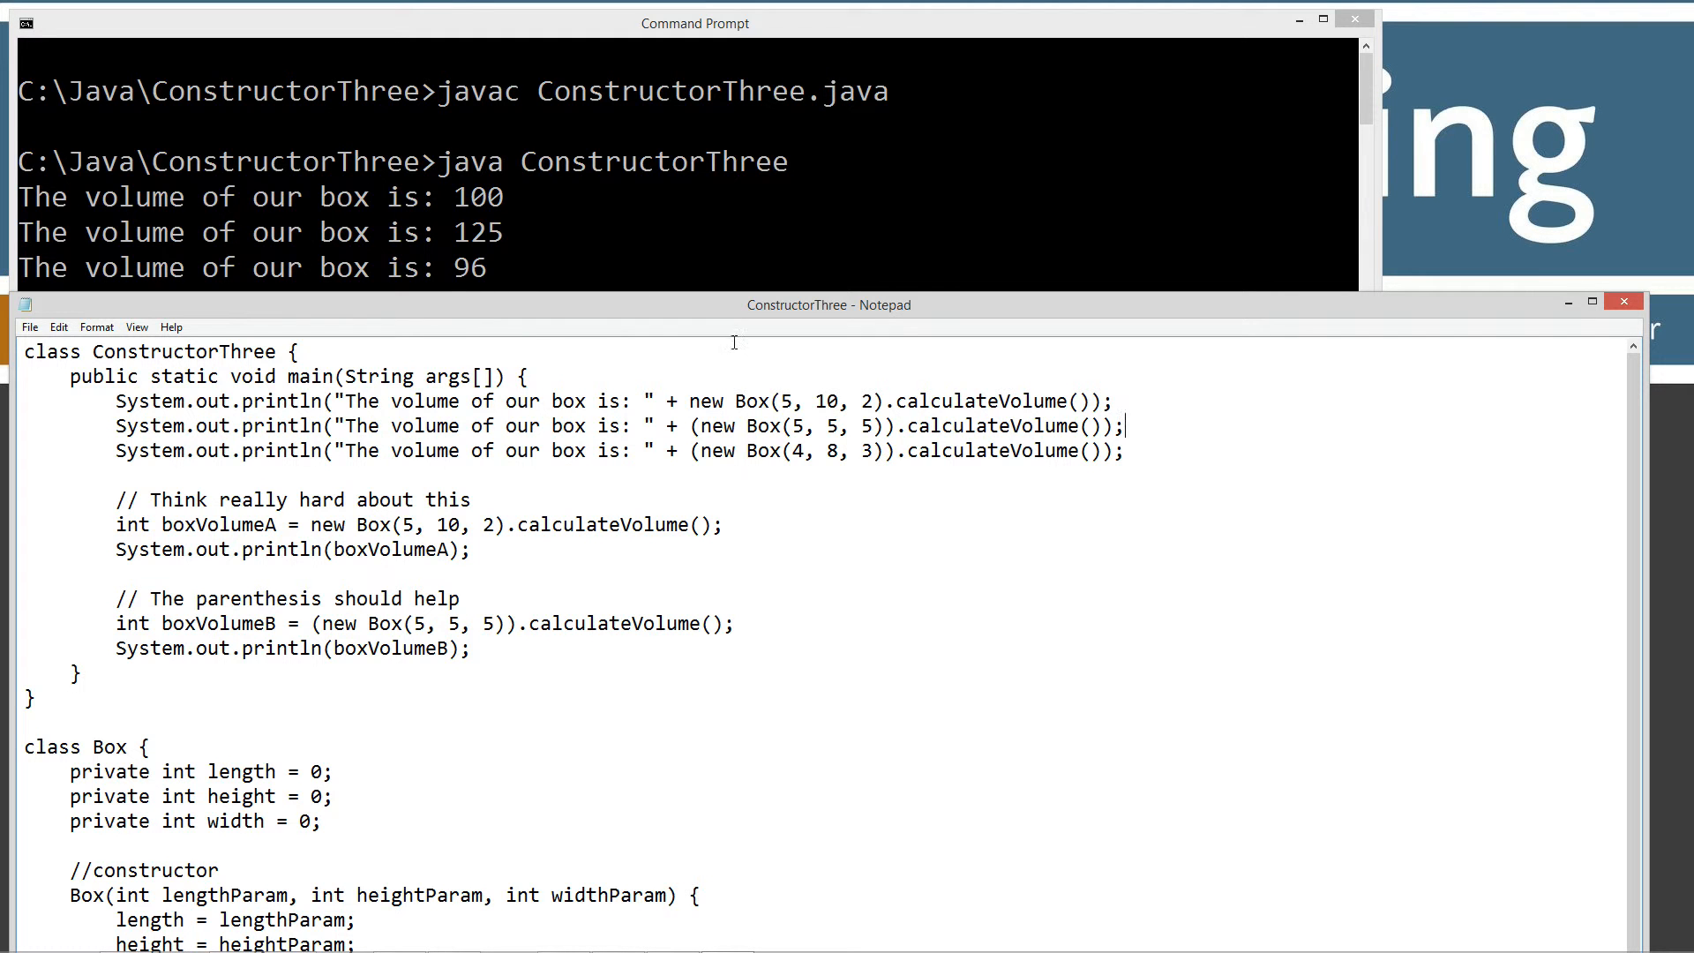
{"action": "mouse_move", "coordinate": [764, 391]}
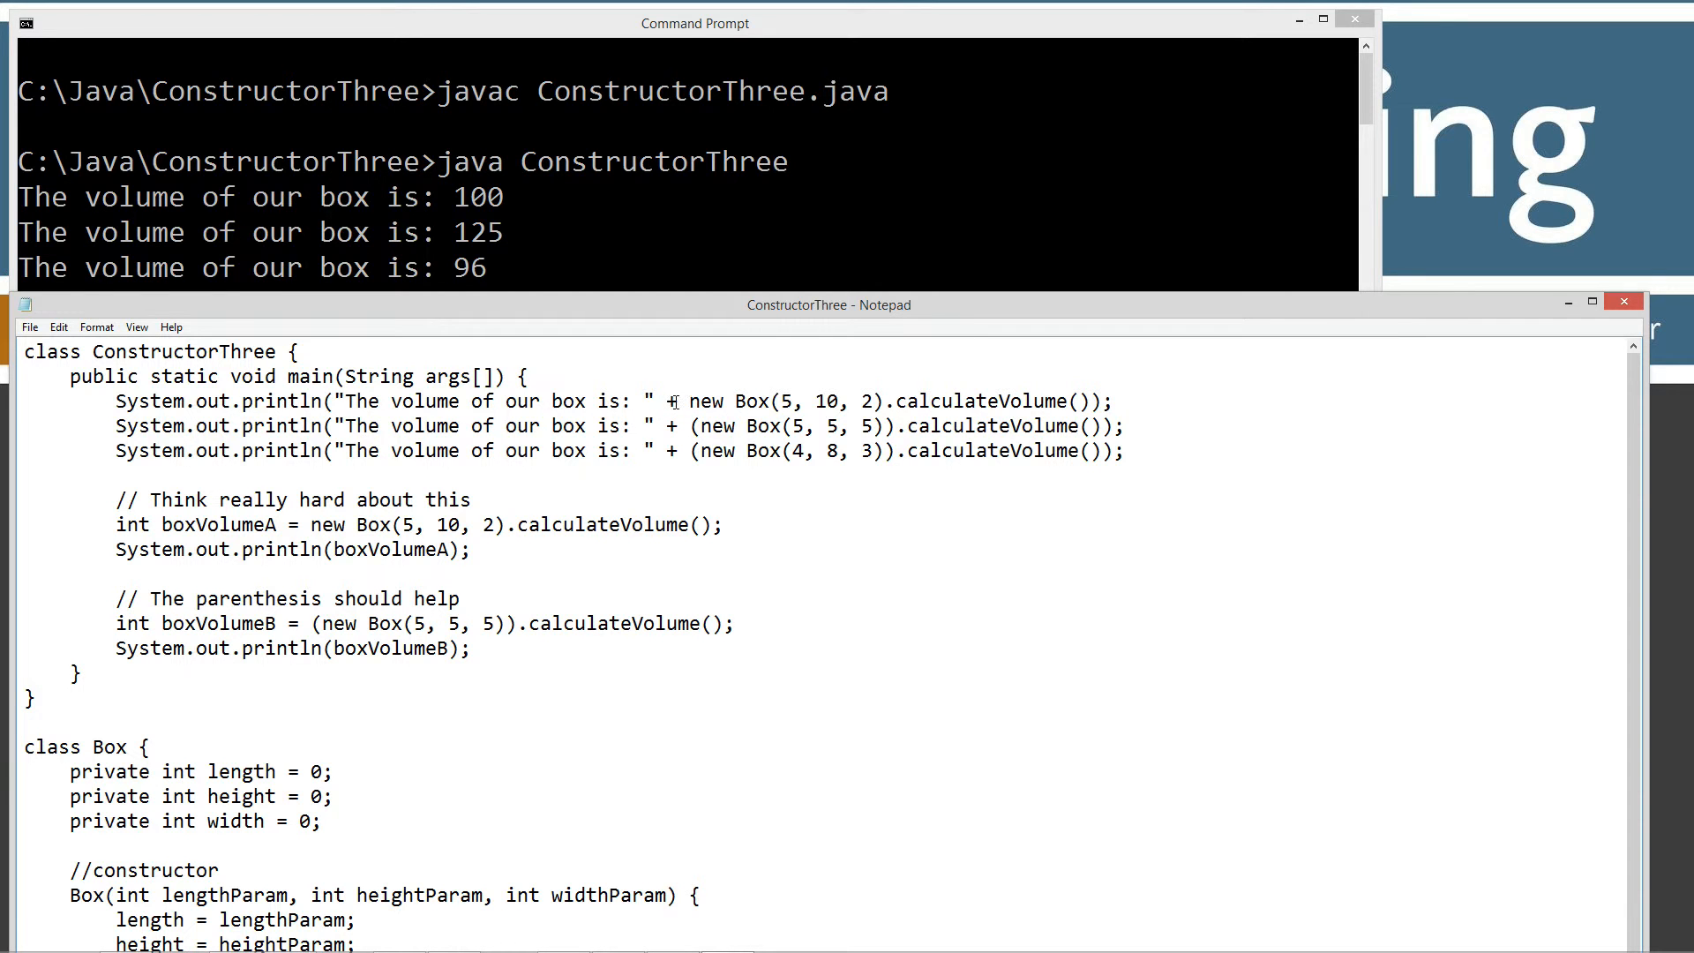
{"action": "double_click", "coordinate": [669, 401]}
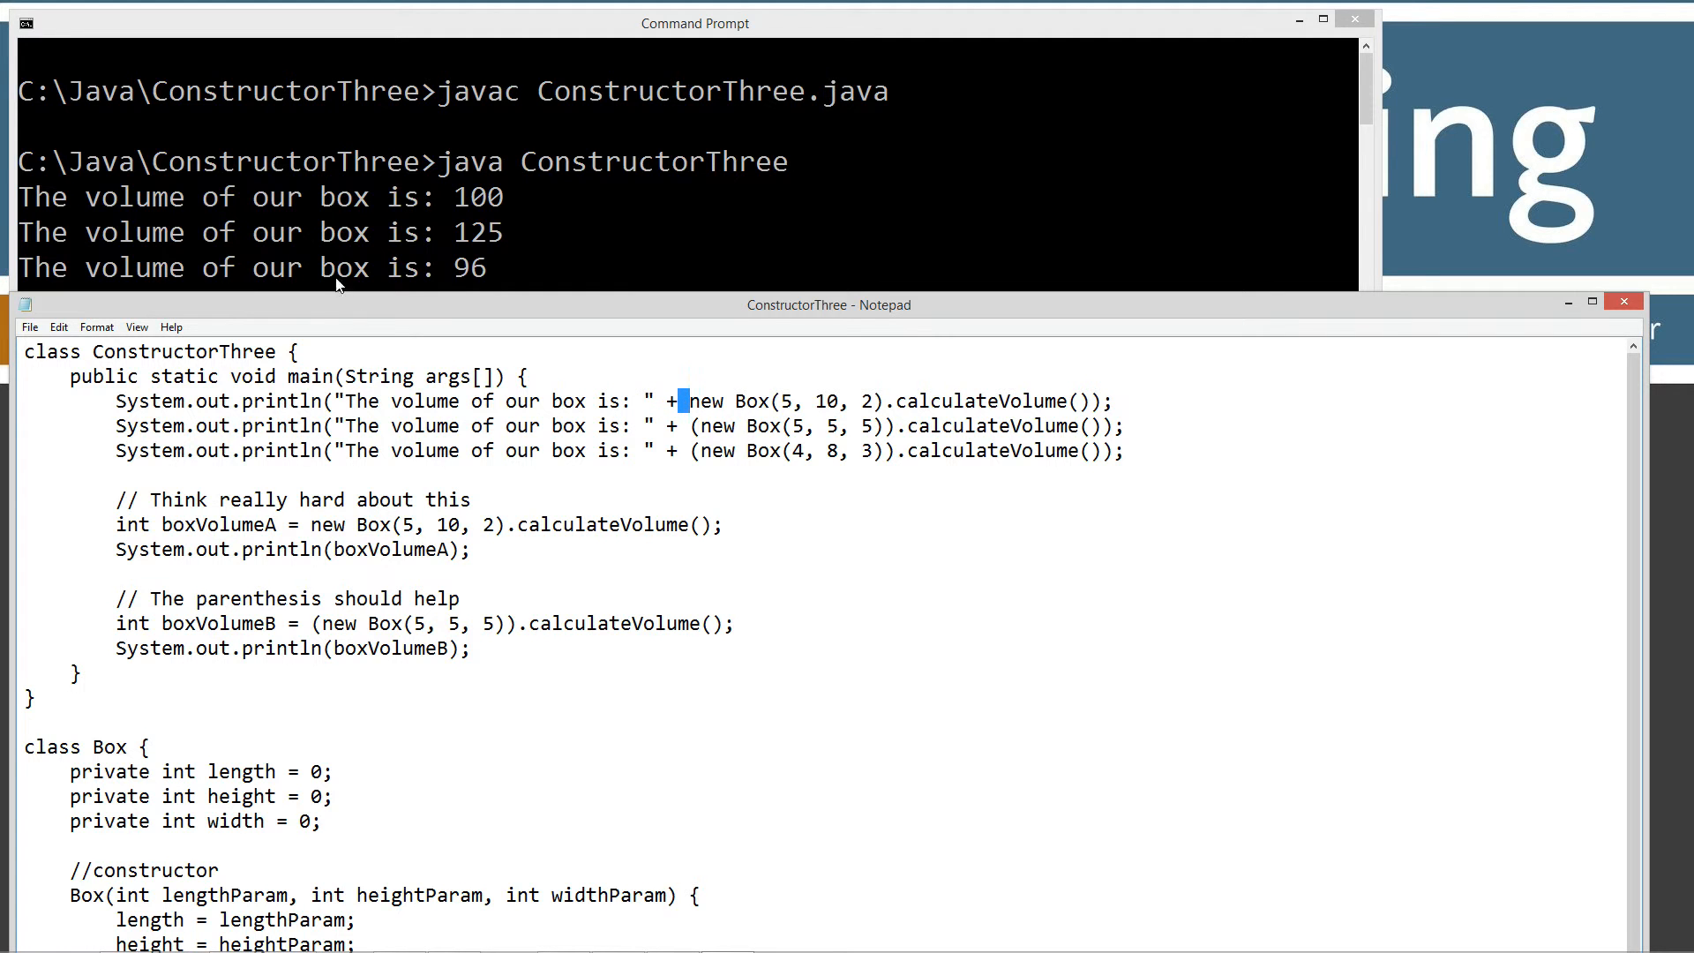
{"action": "mouse_move", "coordinate": [343, 519]}
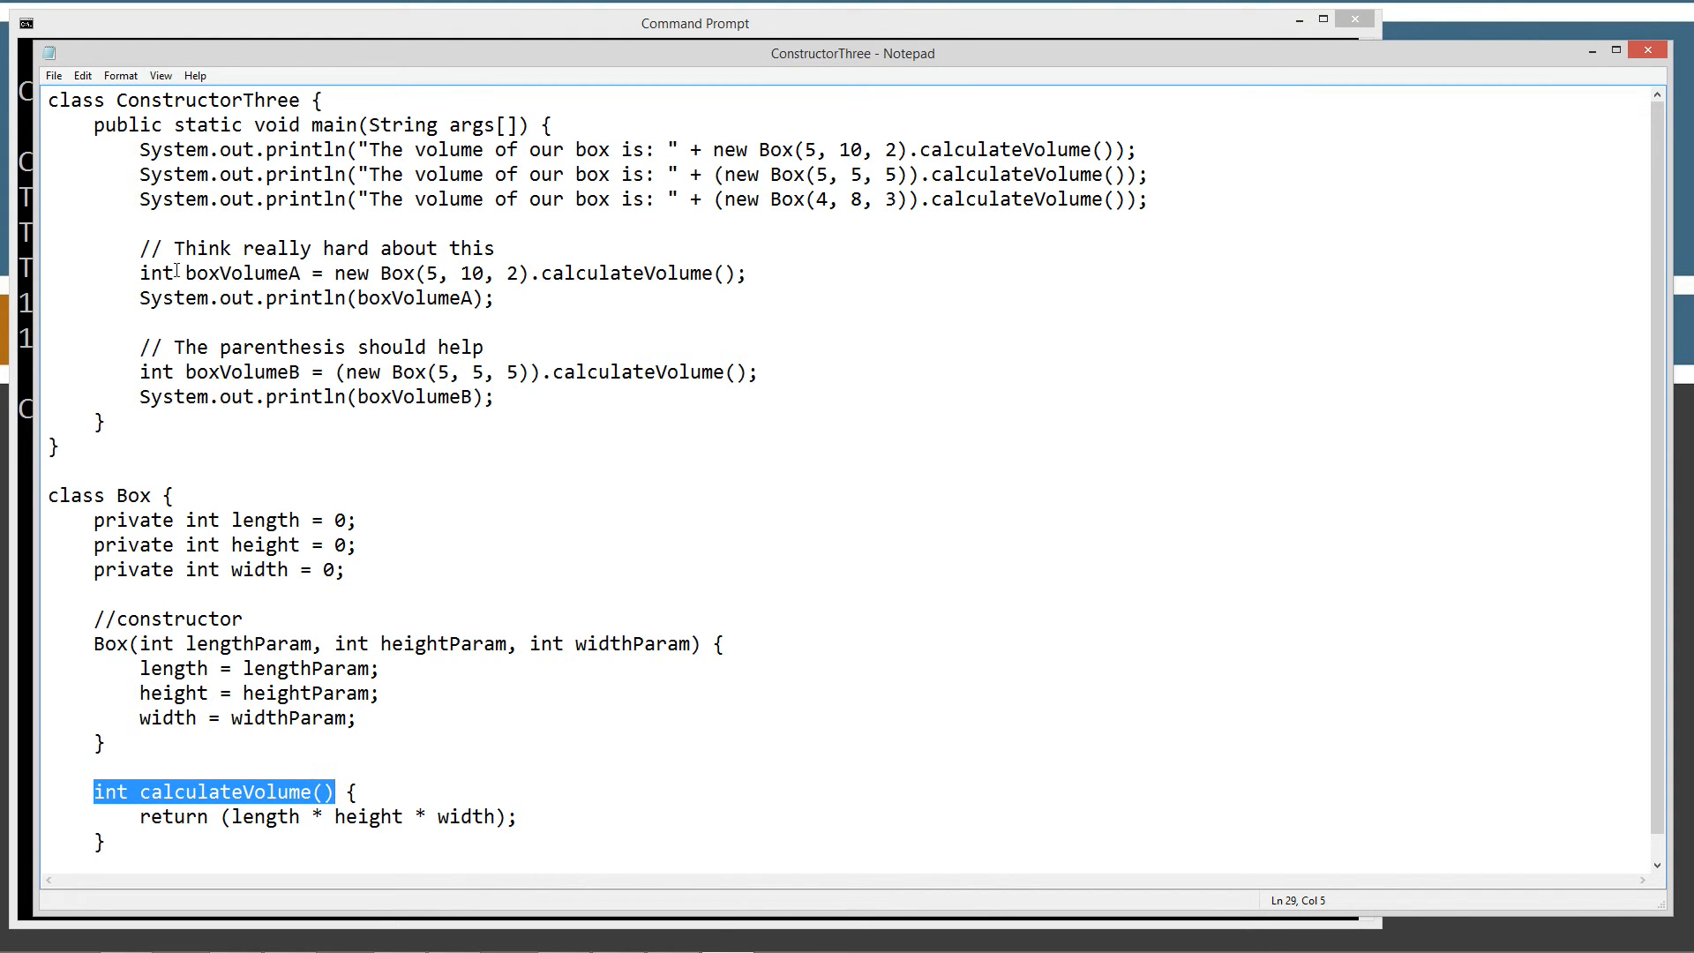
{"action": "double_click", "coordinate": [154, 272]}
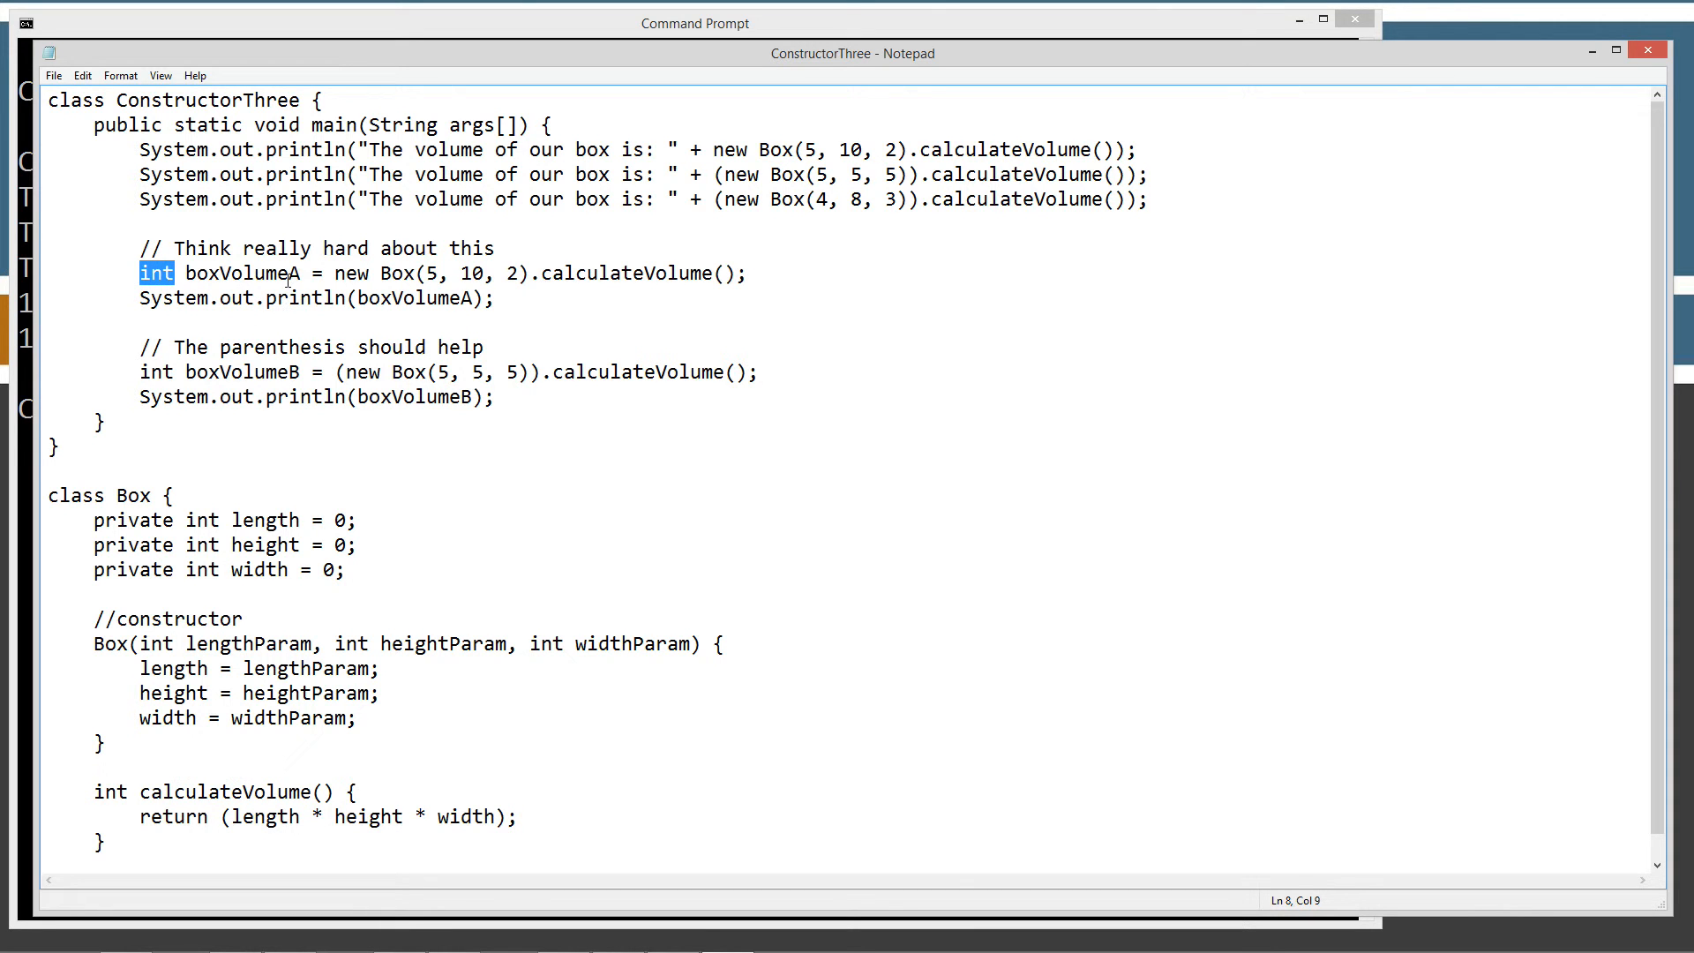
{"action": "left_click", "coordinate": [300, 273]}
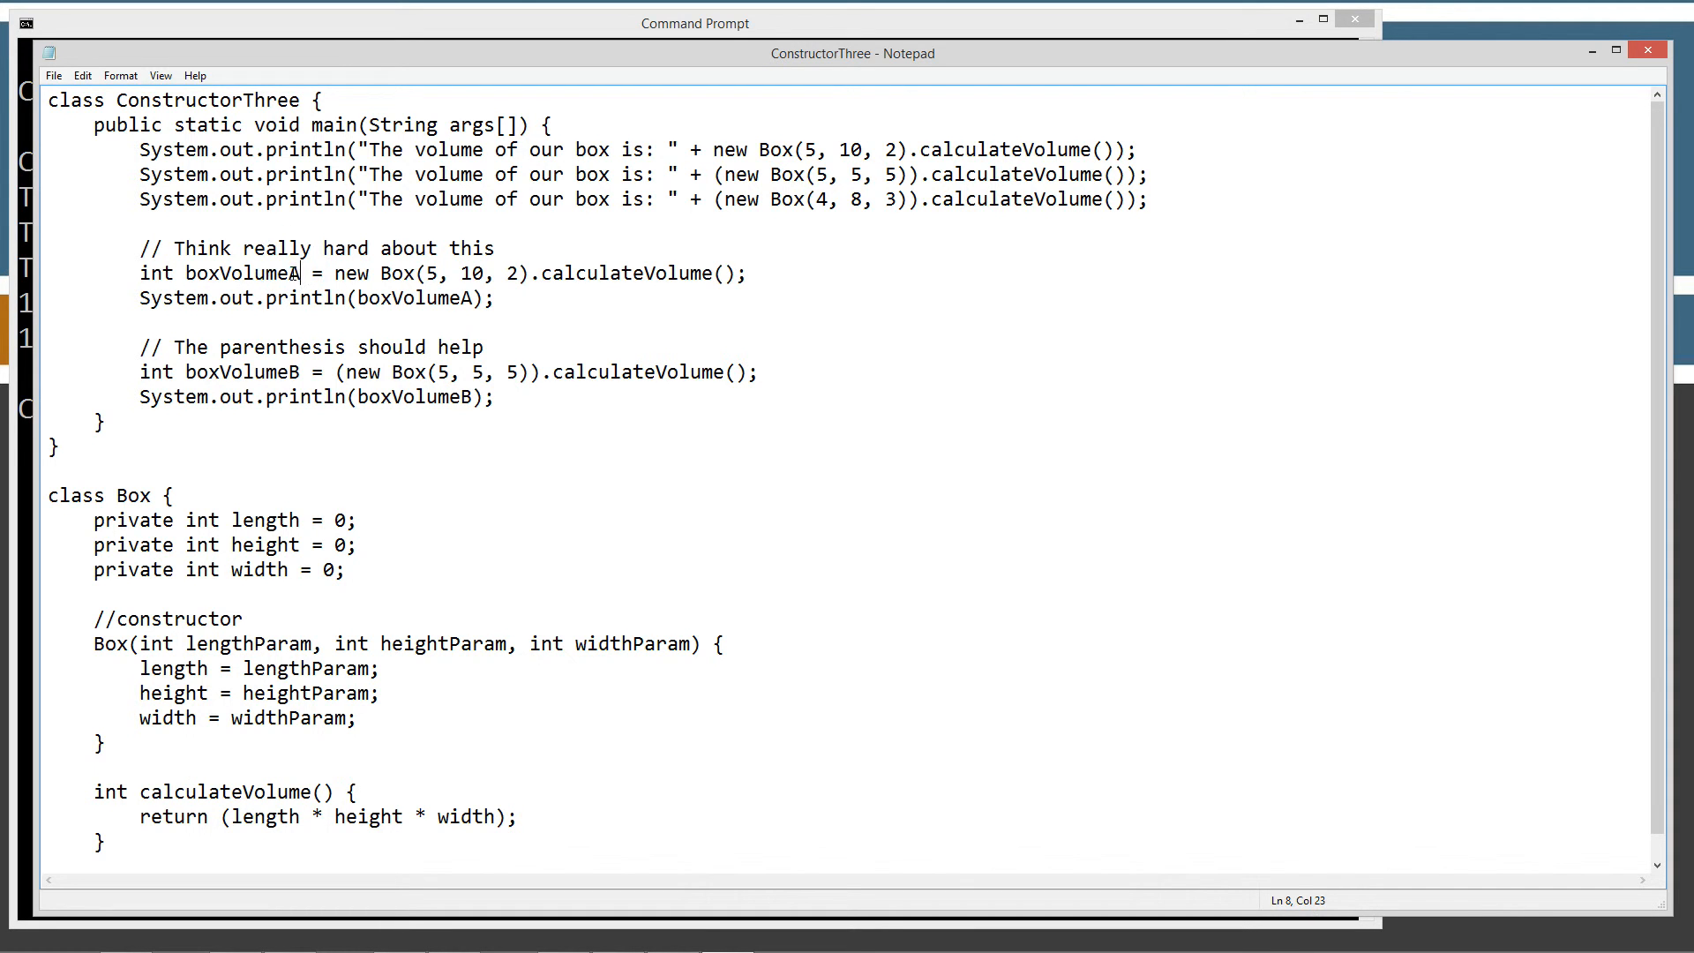
{"action": "double_click", "coordinate": [241, 273]}
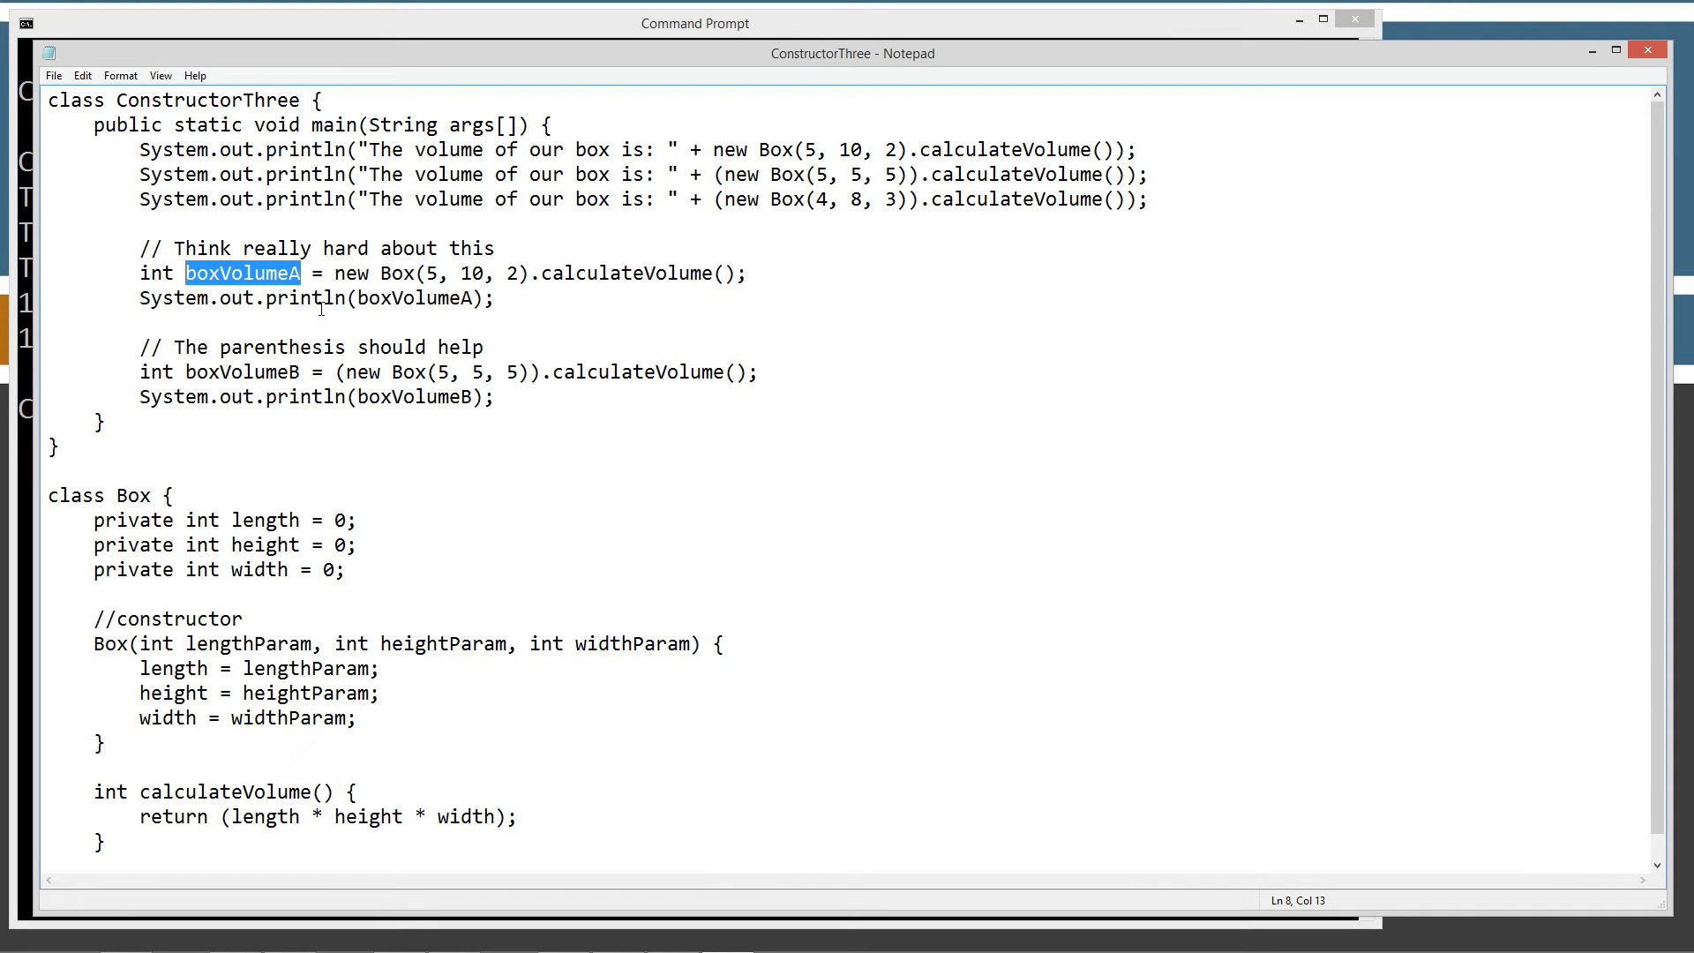
{"action": "left_click", "coordinate": [316, 273]}
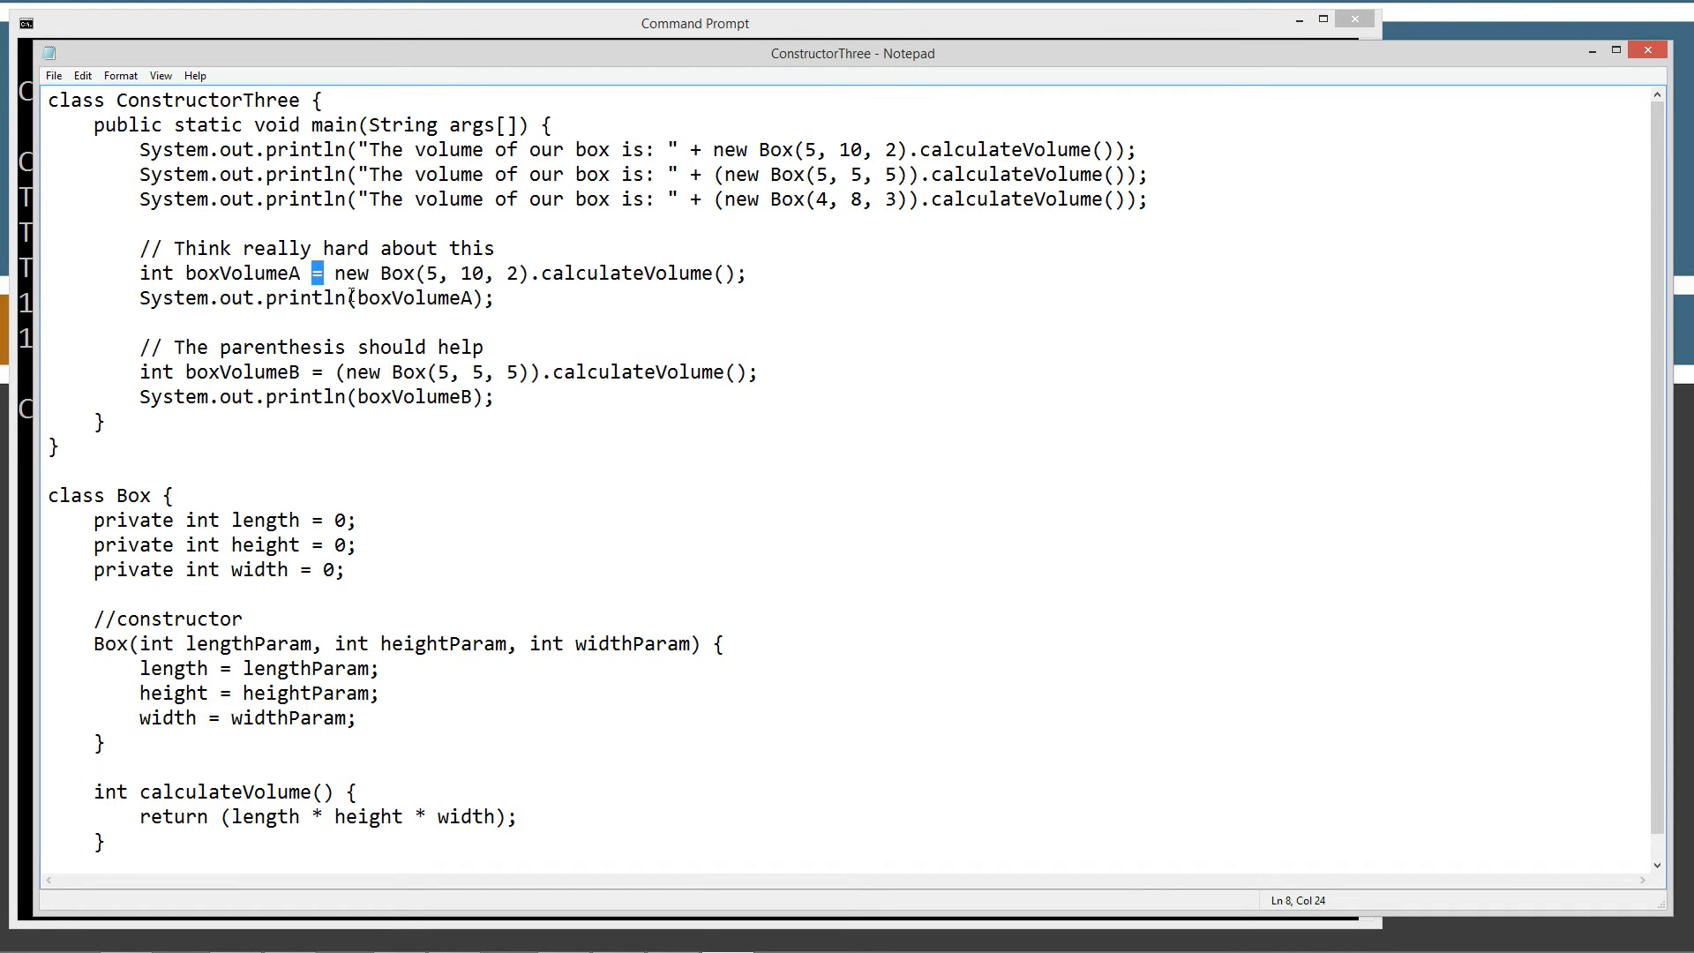
{"action": "left_click_drag", "start_coordinate": [333, 272], "coordinate": [578, 273]}
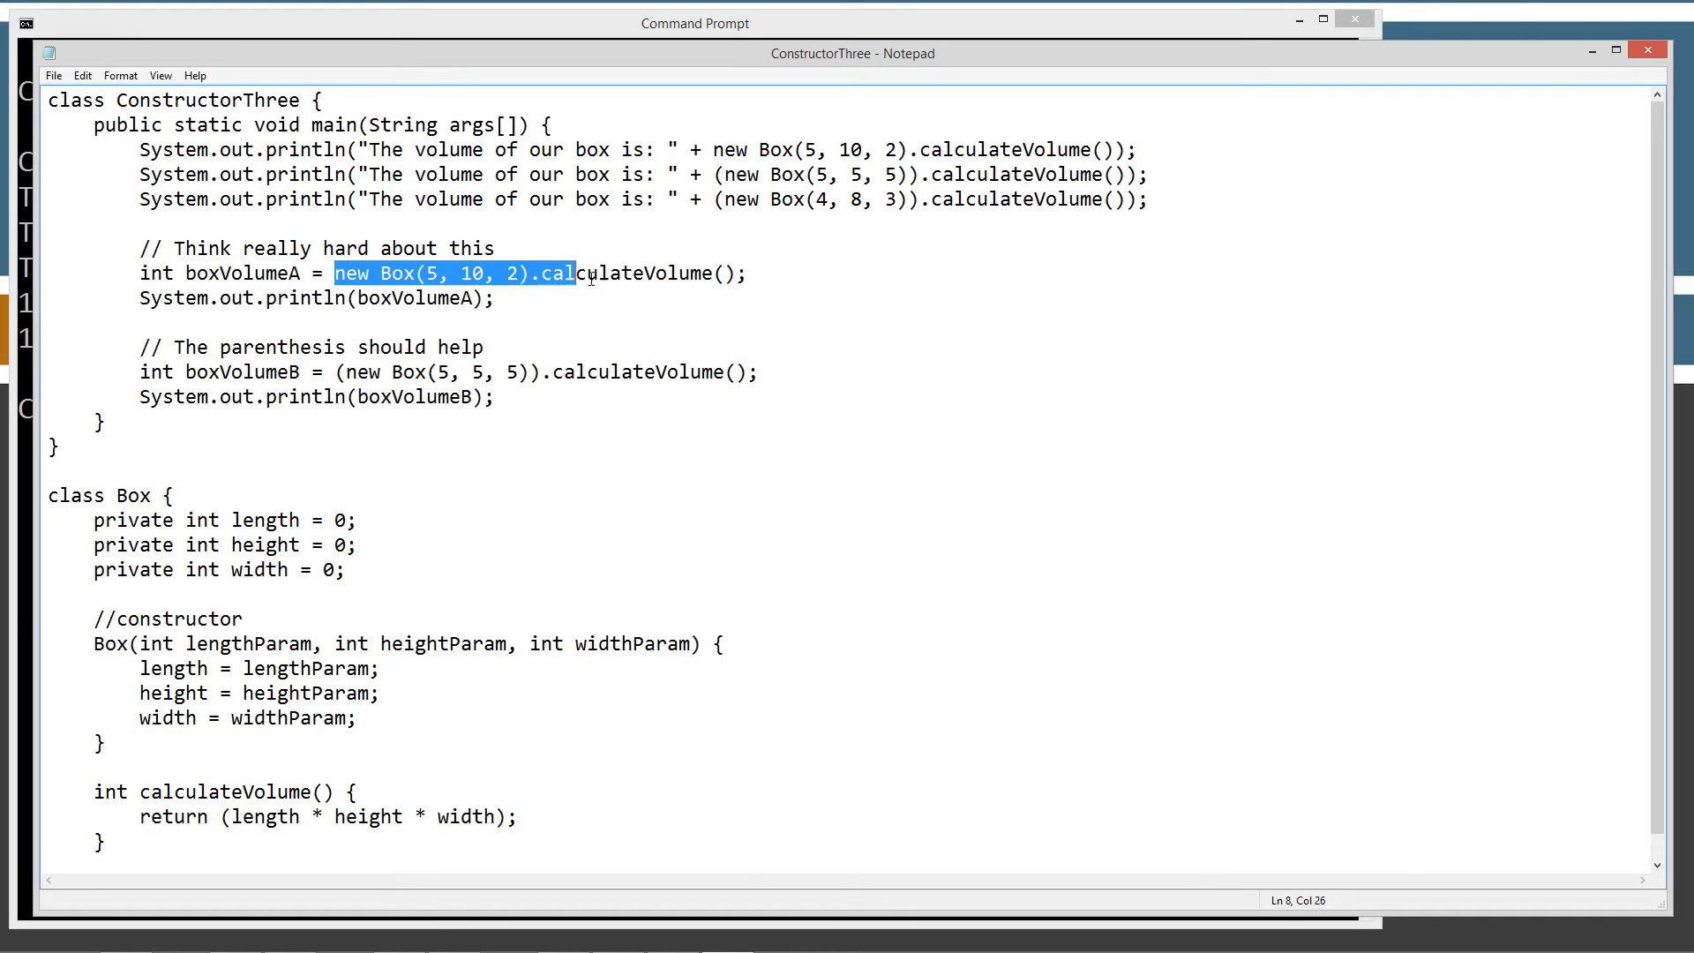
{"action": "left_click_drag", "start_coordinate": [578, 272], "coordinate": [735, 273]}
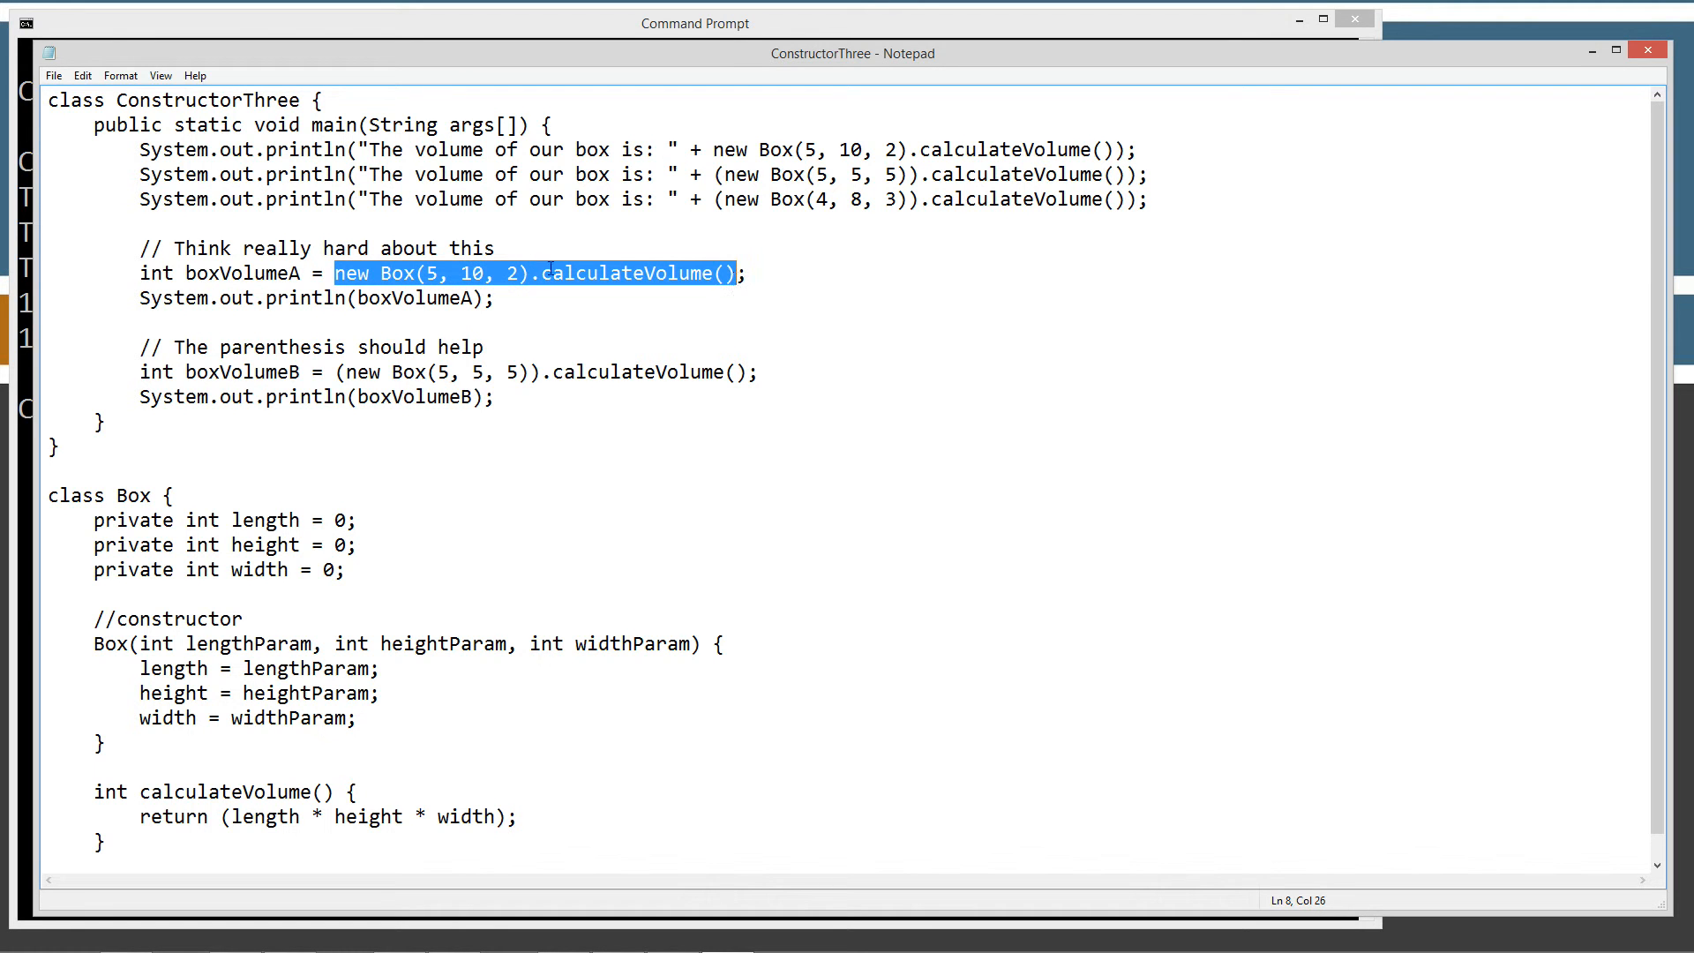
{"action": "mouse_move", "coordinate": [370, 280]}
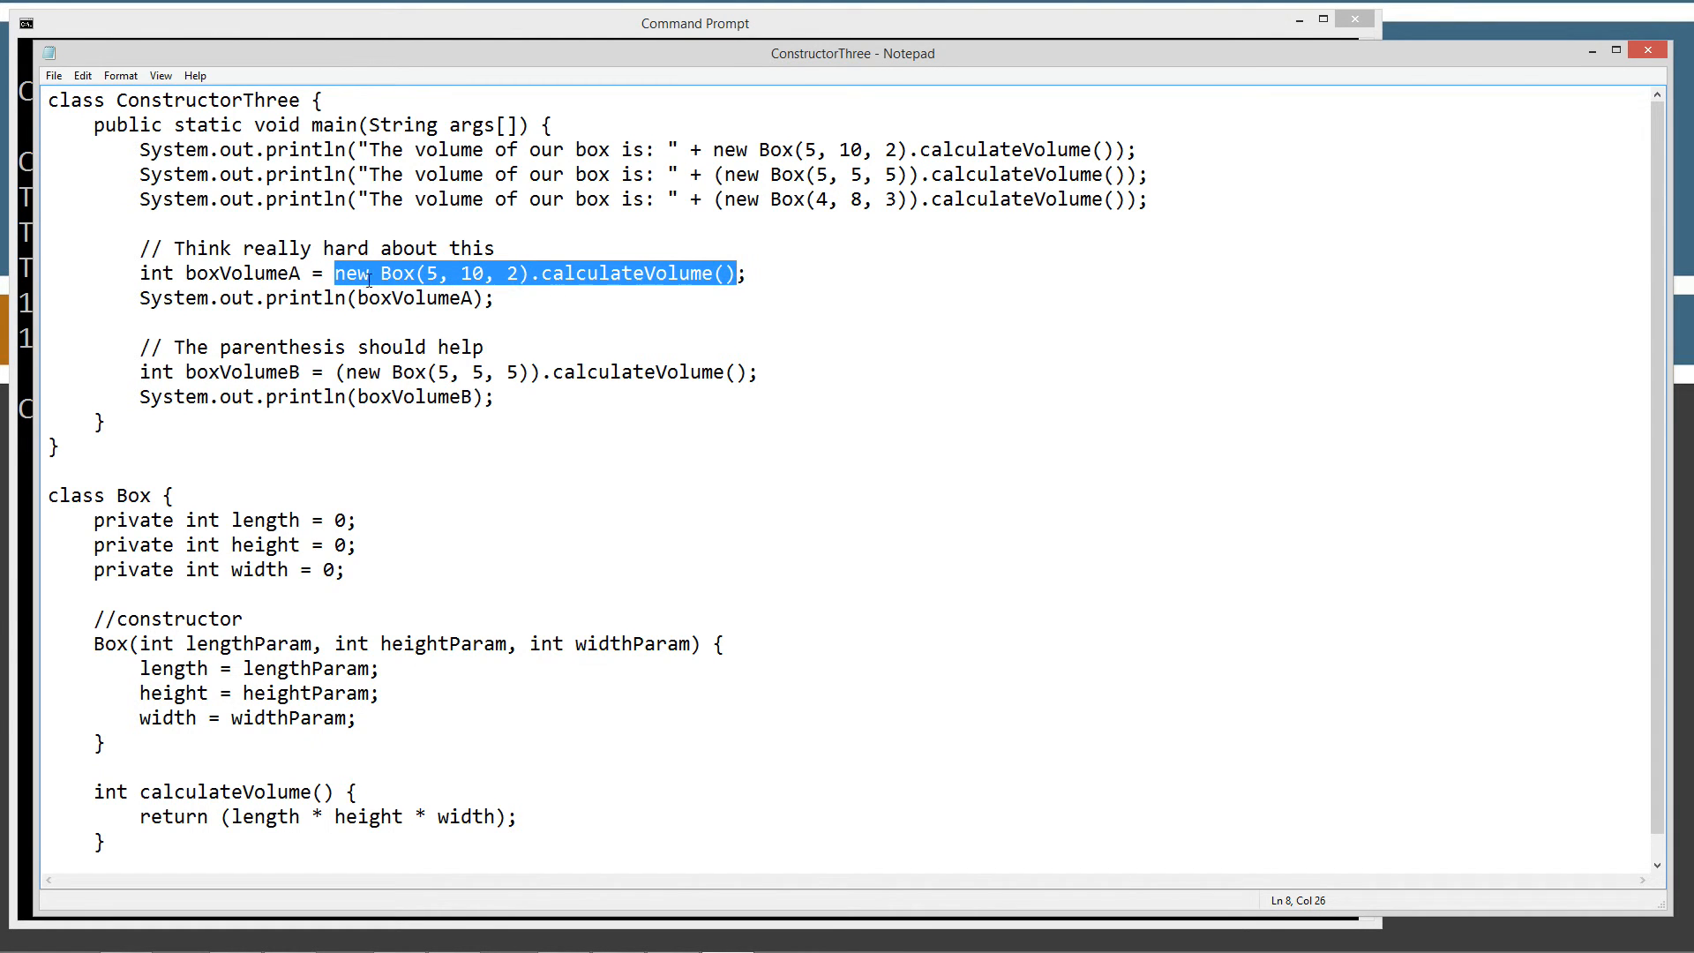
{"action": "left_click", "coordinate": [335, 272]}
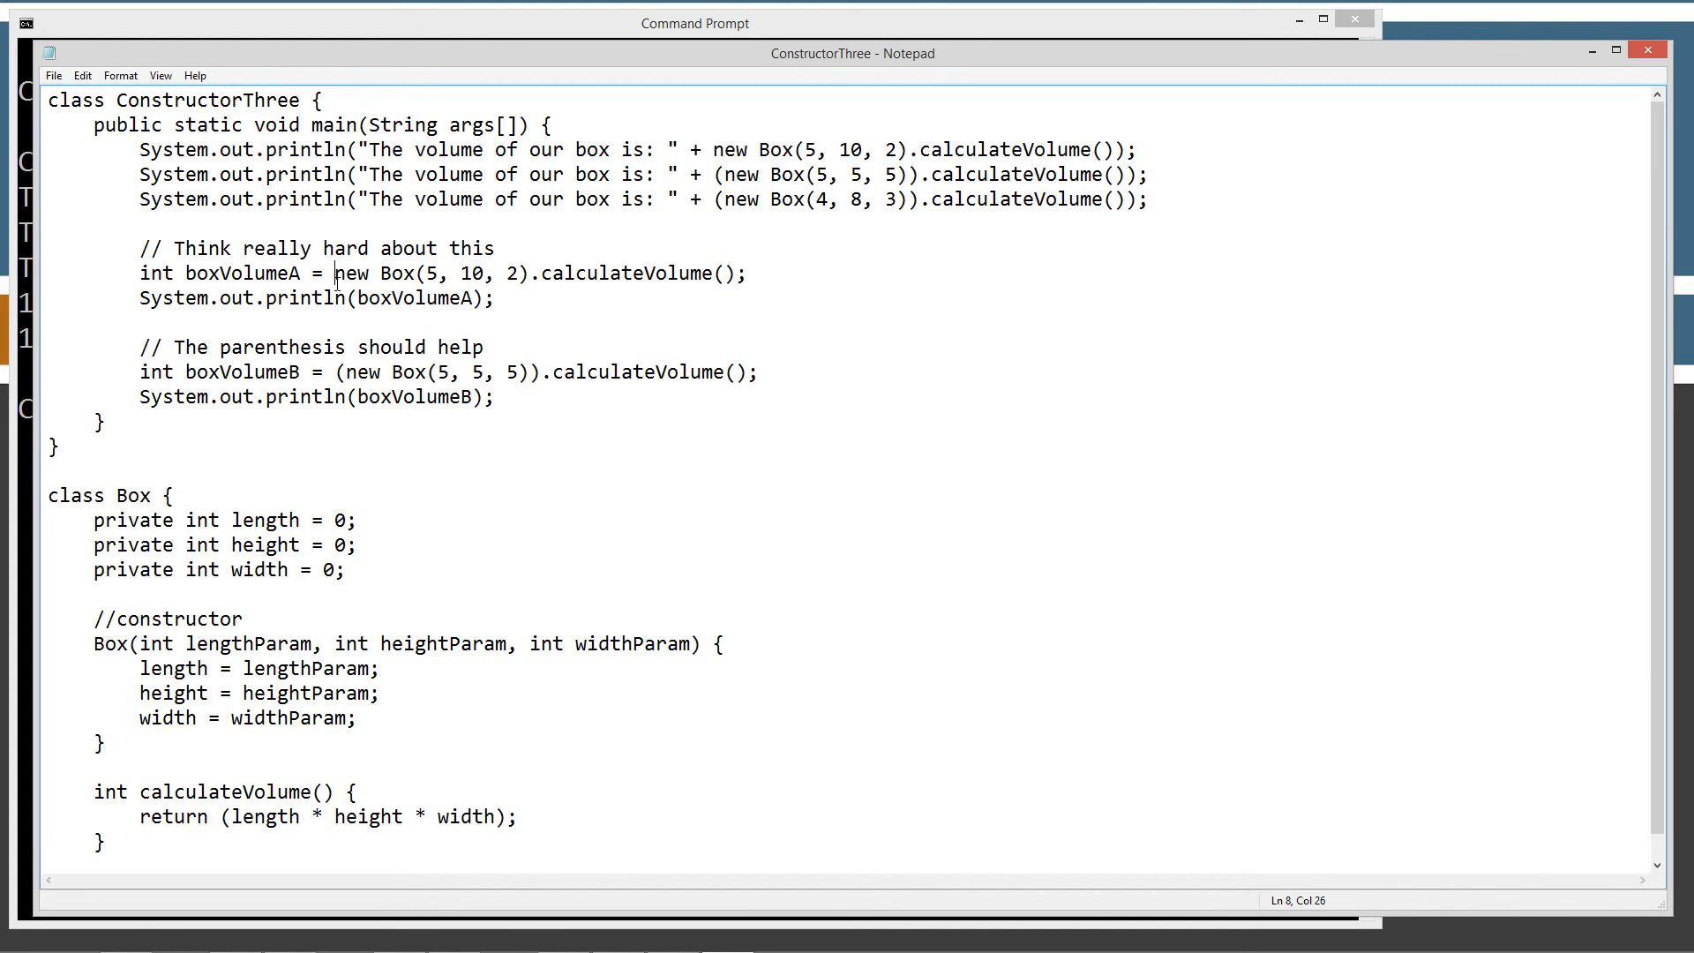
{"action": "double_click", "coordinate": [350, 272]}
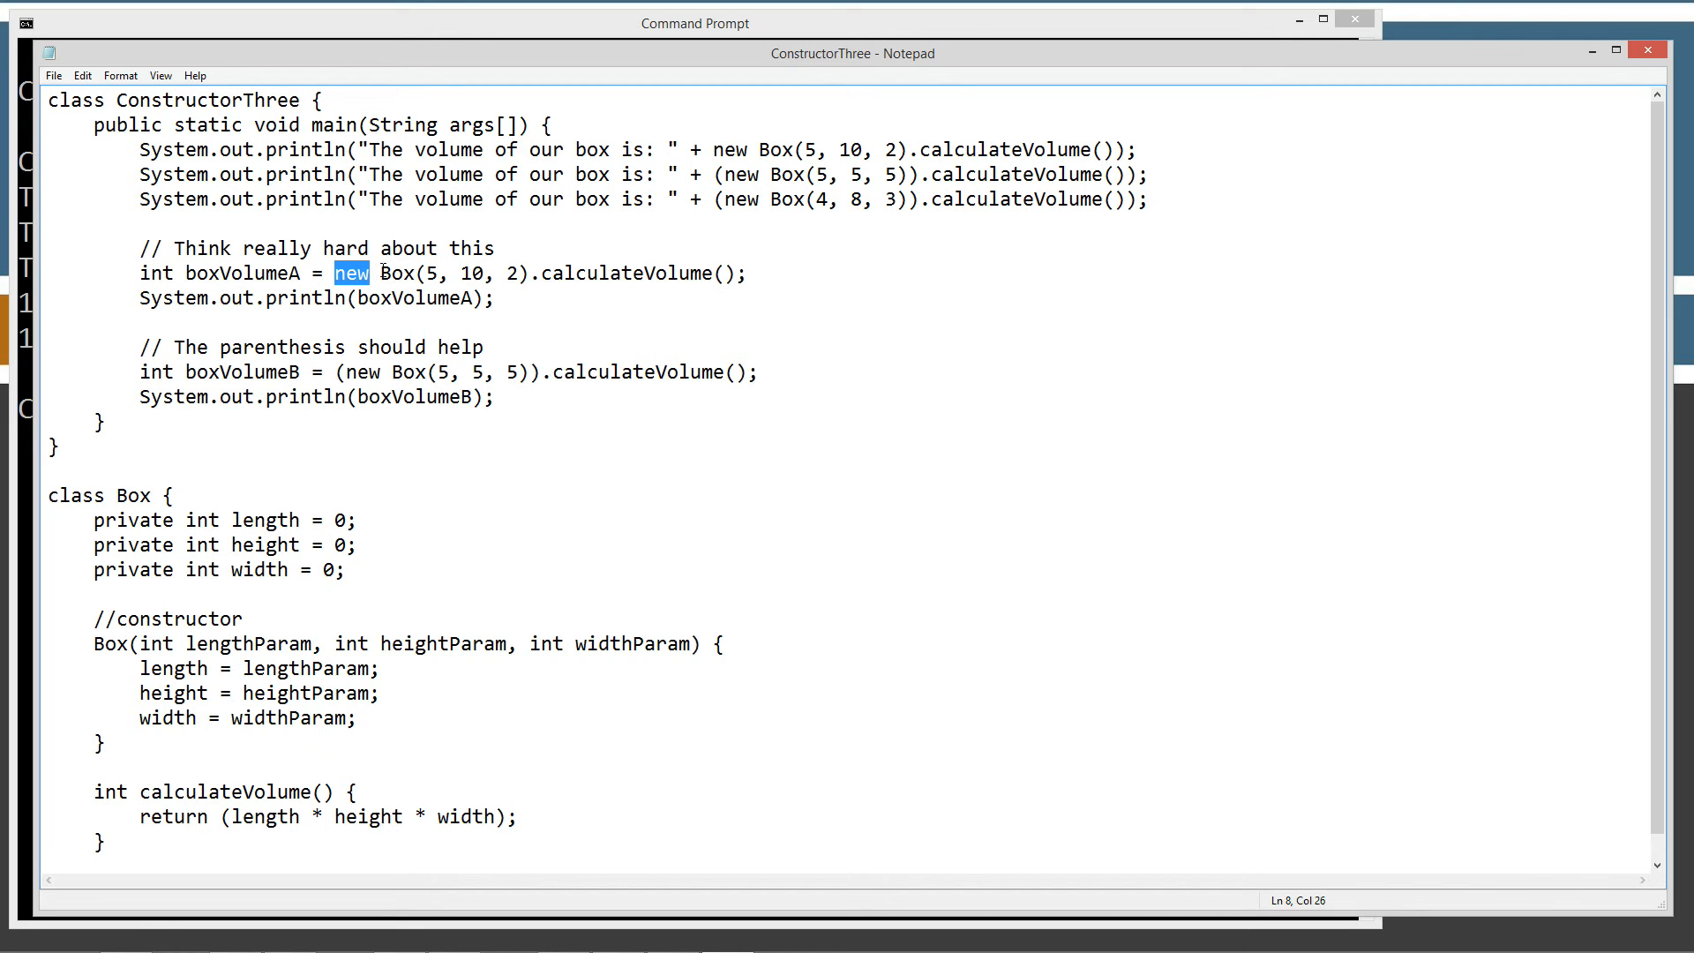
{"action": "left_click_drag", "start_coordinate": [351, 272], "coordinate": [530, 273]}
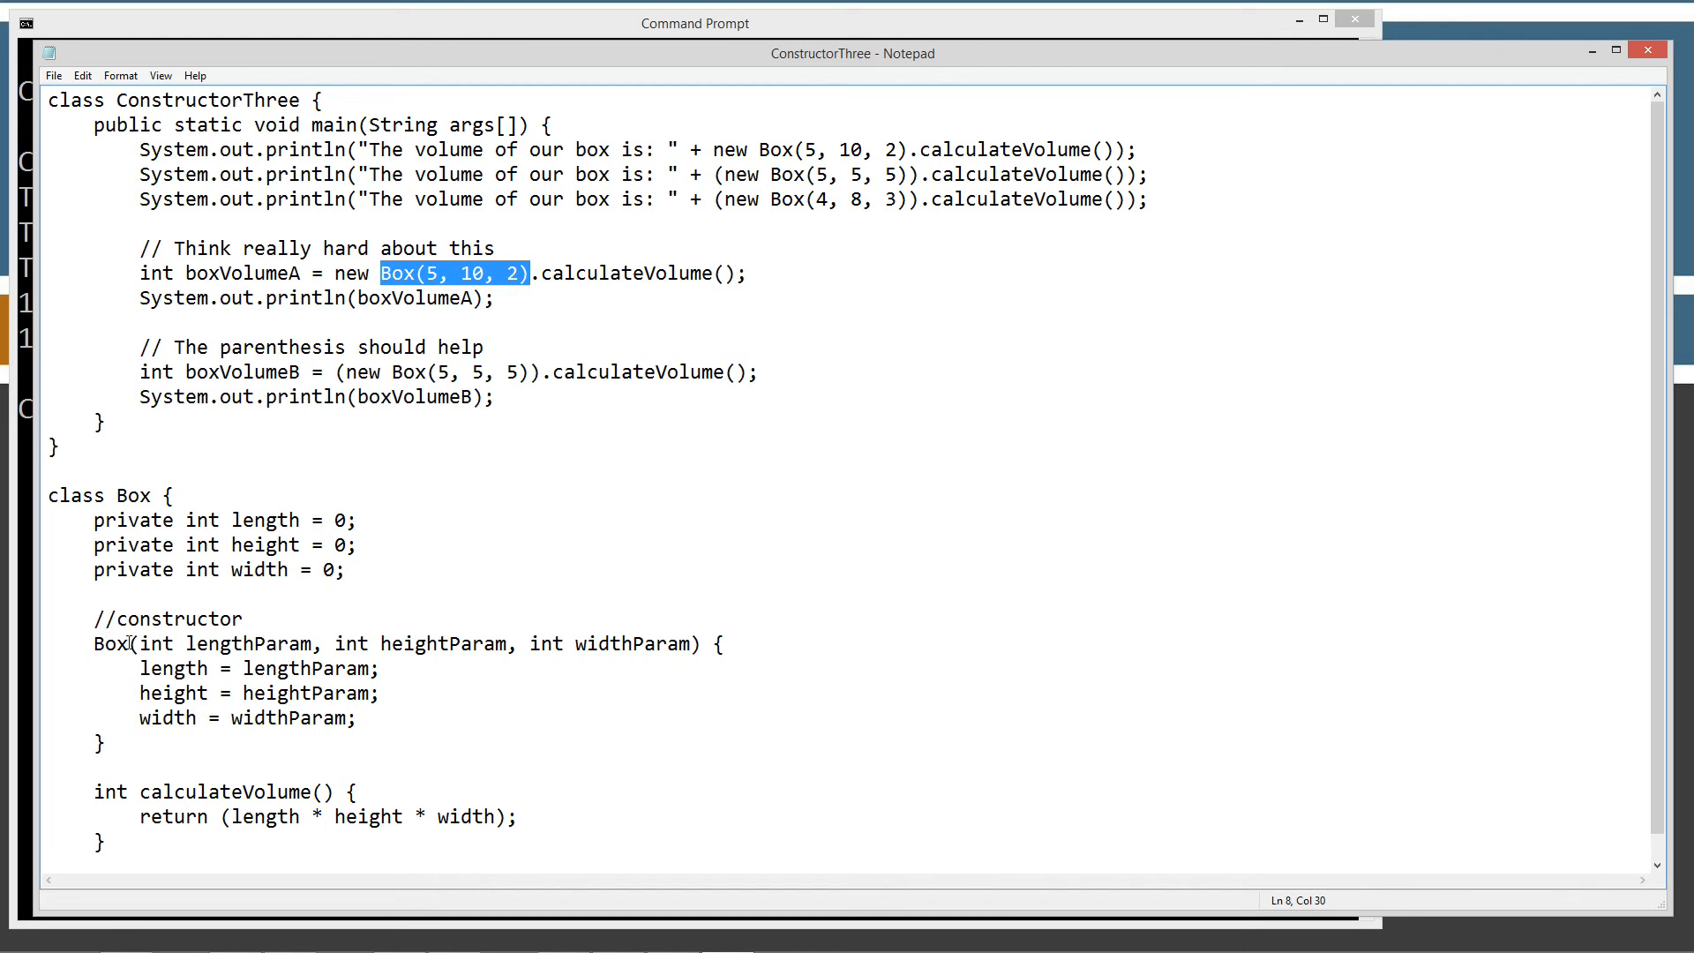
{"action": "mouse_move", "coordinate": [130, 714]}
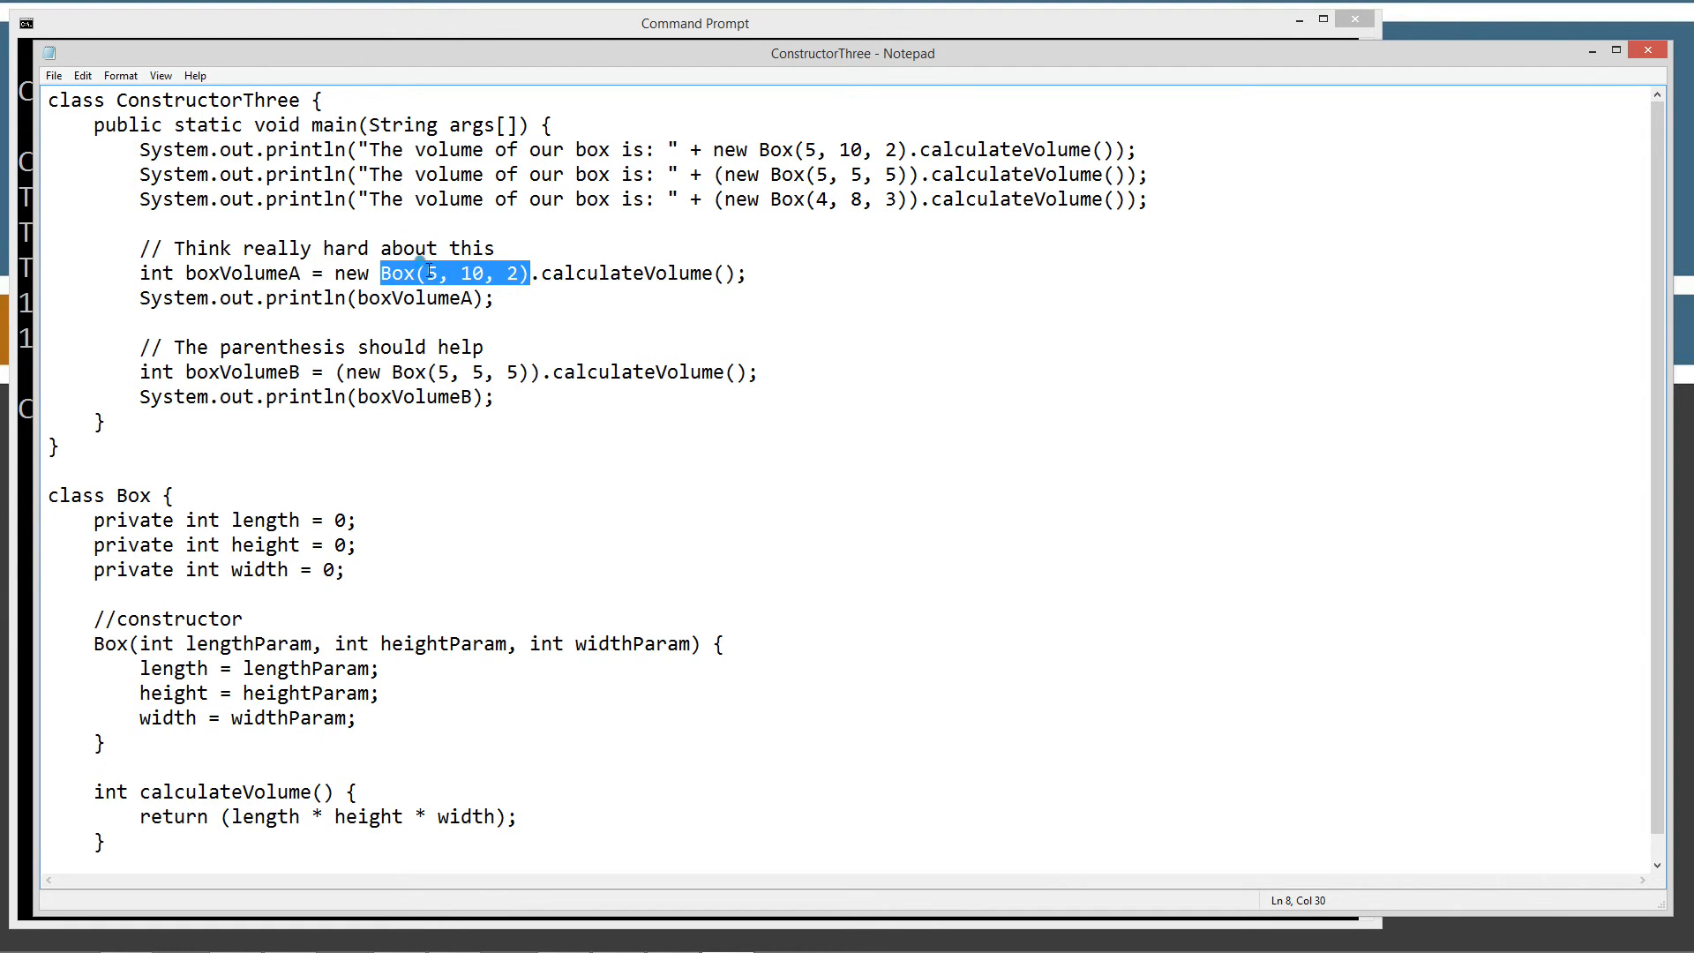
{"action": "left_click", "coordinate": [195, 643]}
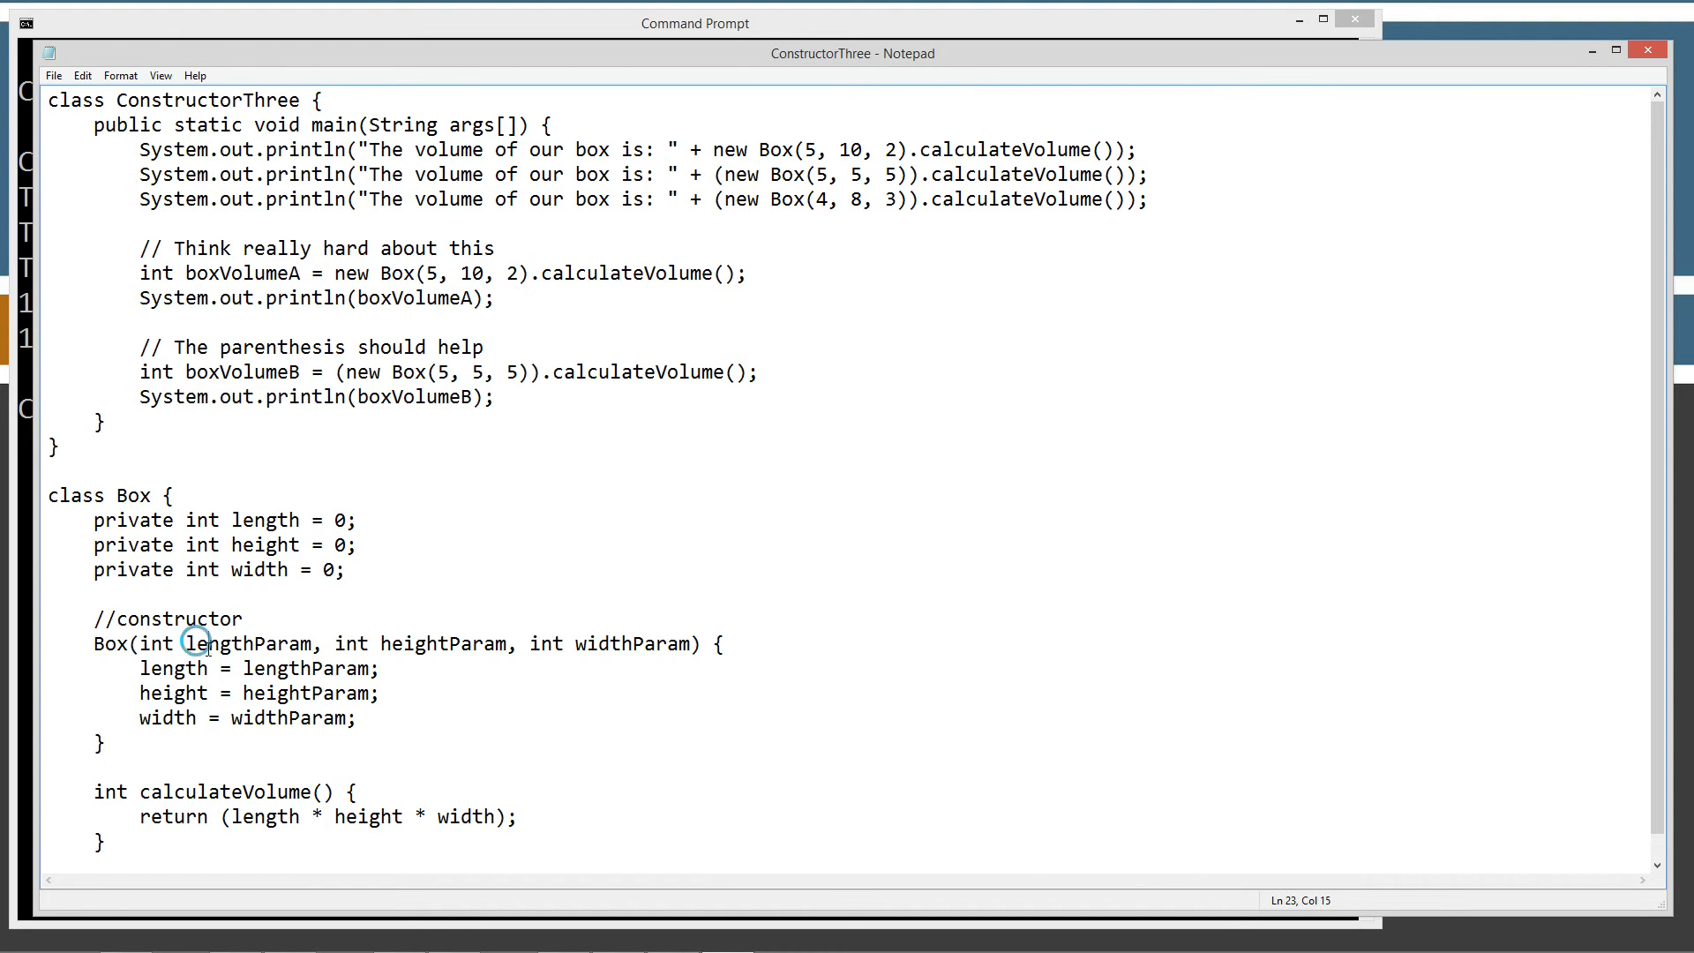
{"action": "left_click", "coordinate": [285, 668]}
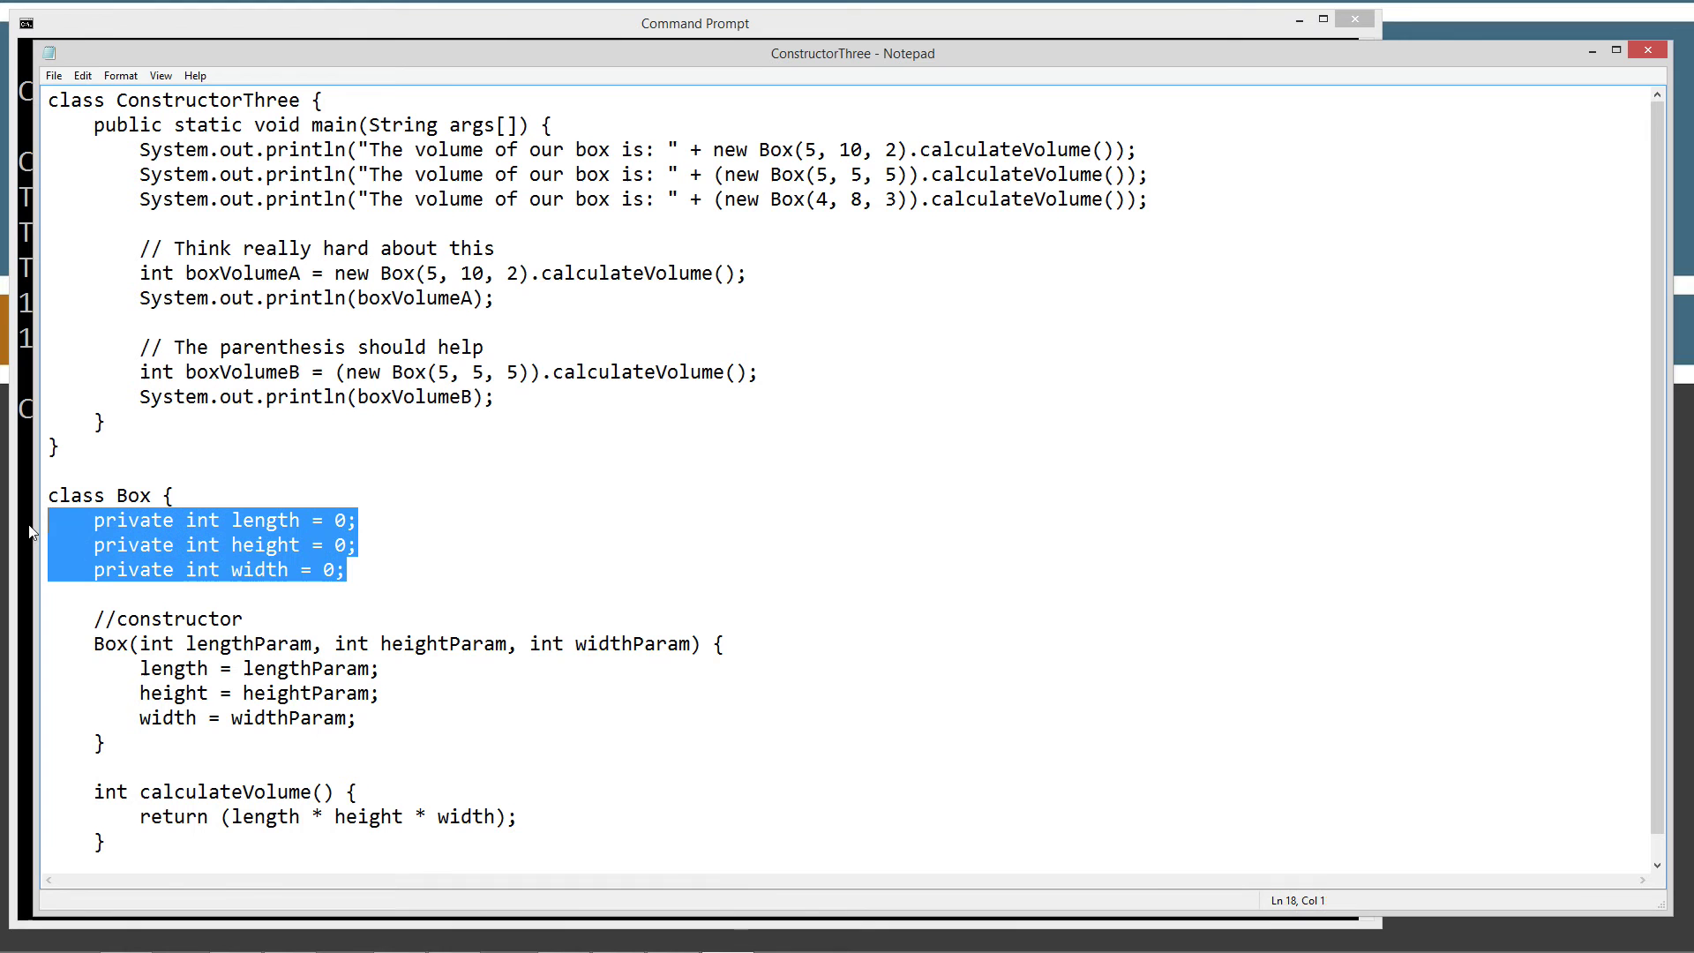
{"action": "mouse_move", "coordinate": [111, 592]}
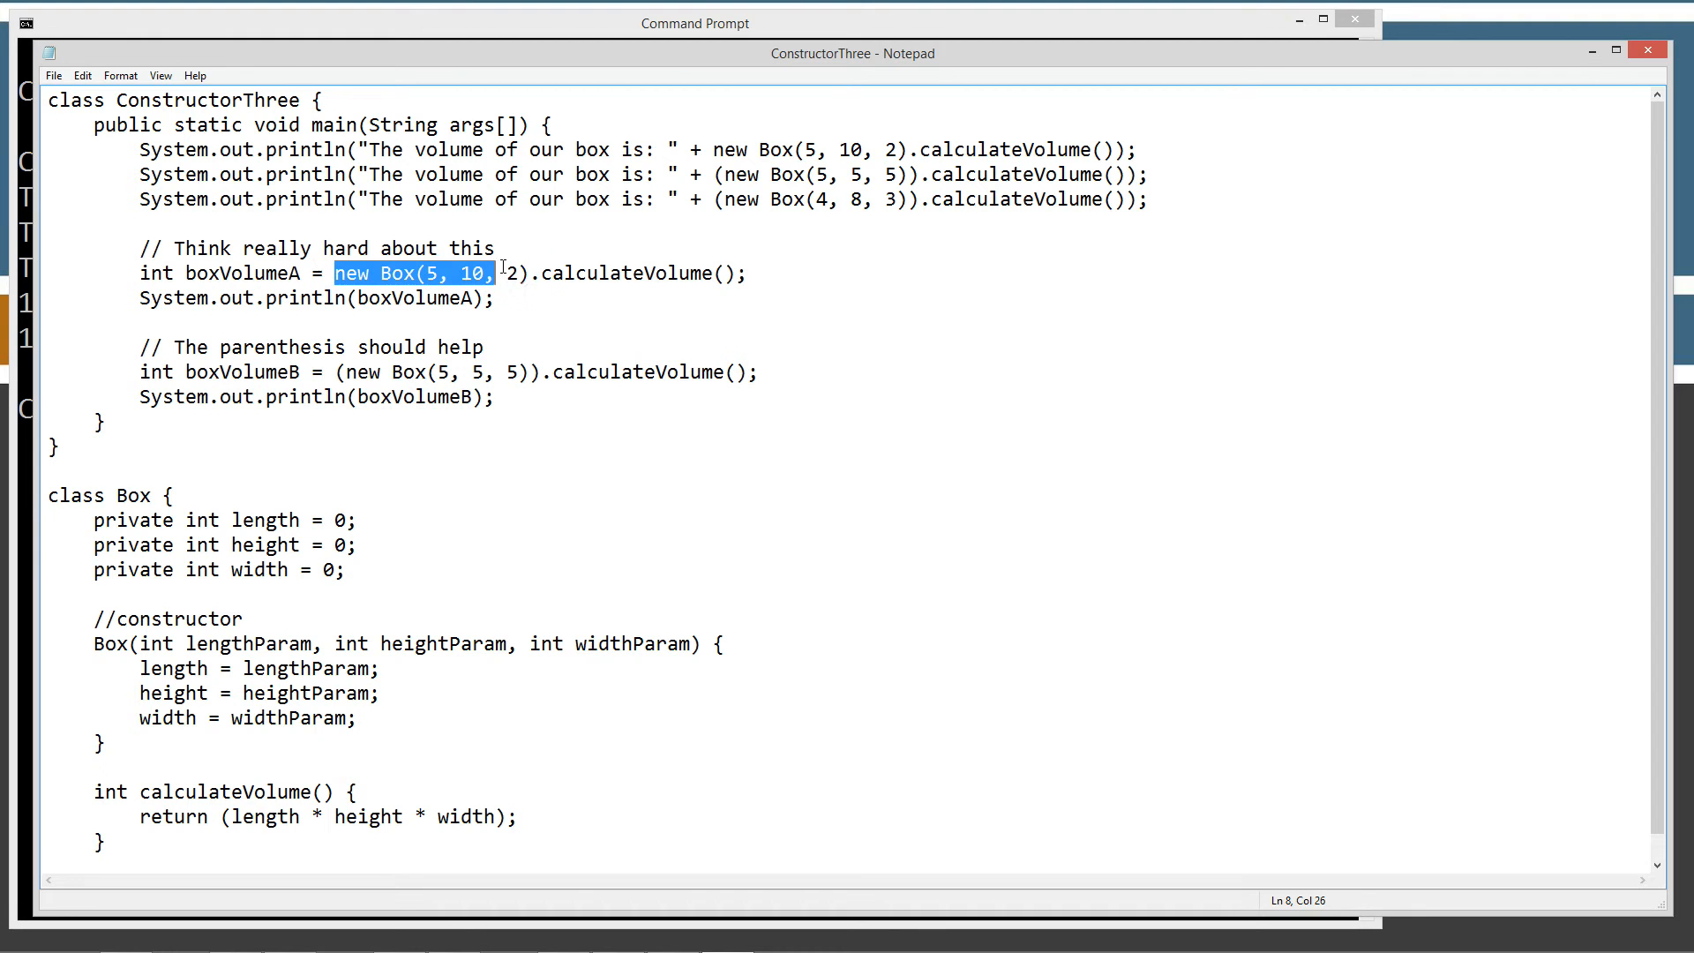
{"action": "left_click", "coordinate": [529, 272]}
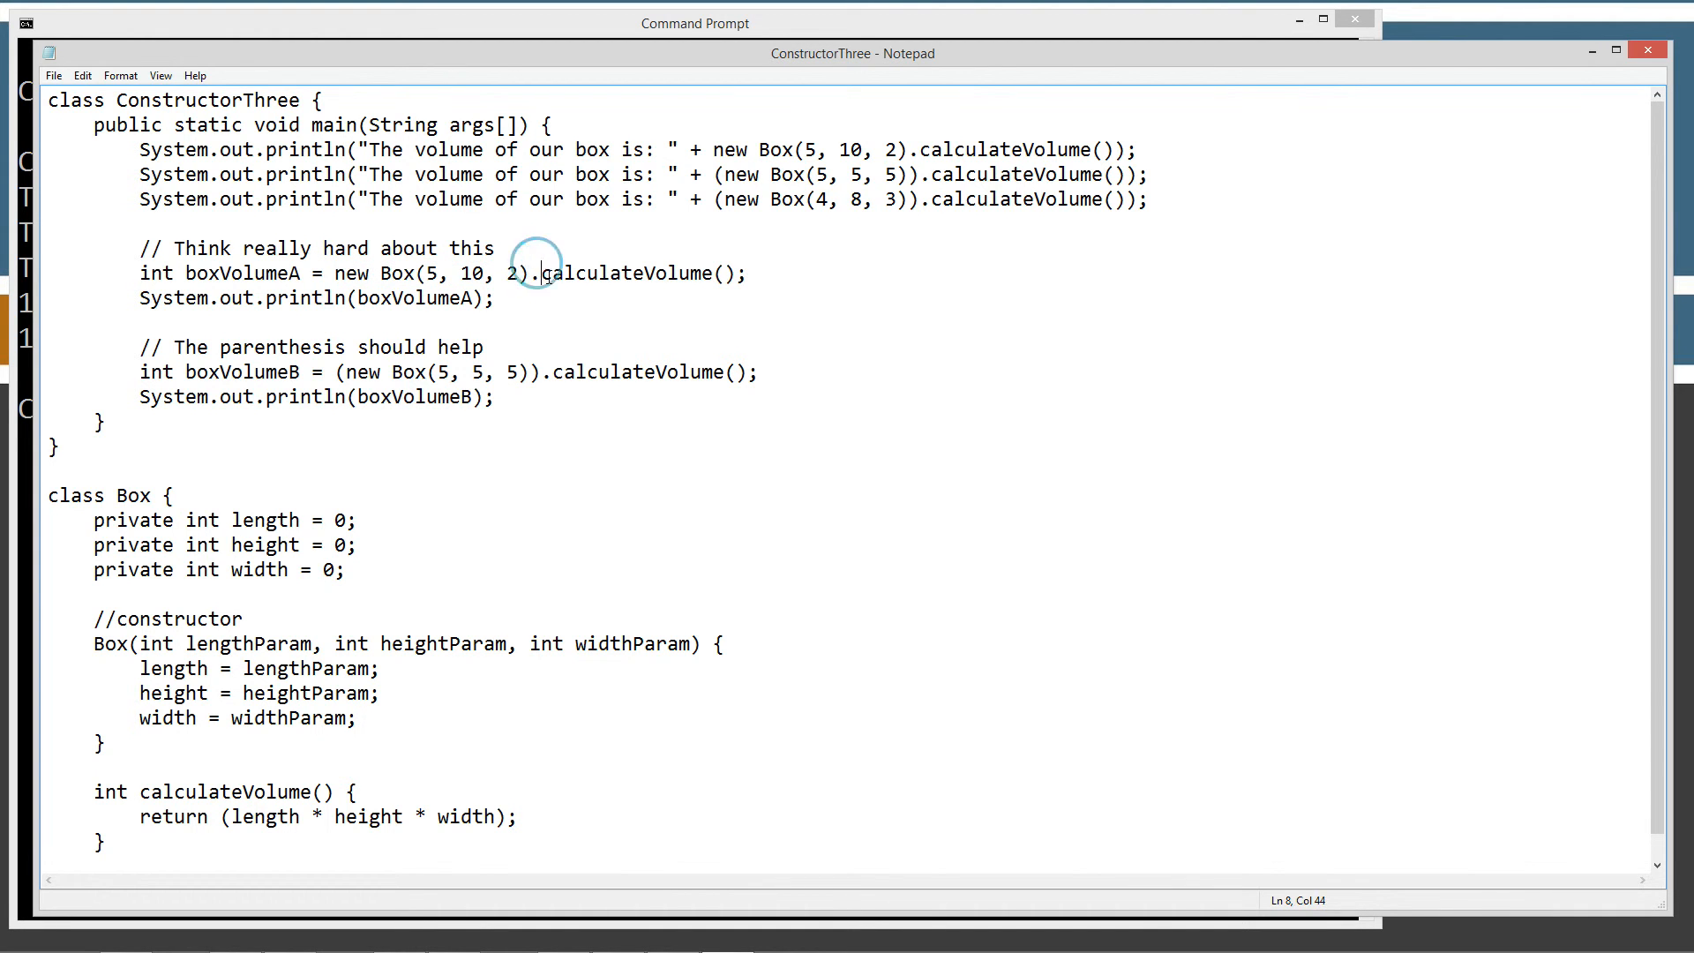
{"action": "double_click", "coordinate": [616, 273]}
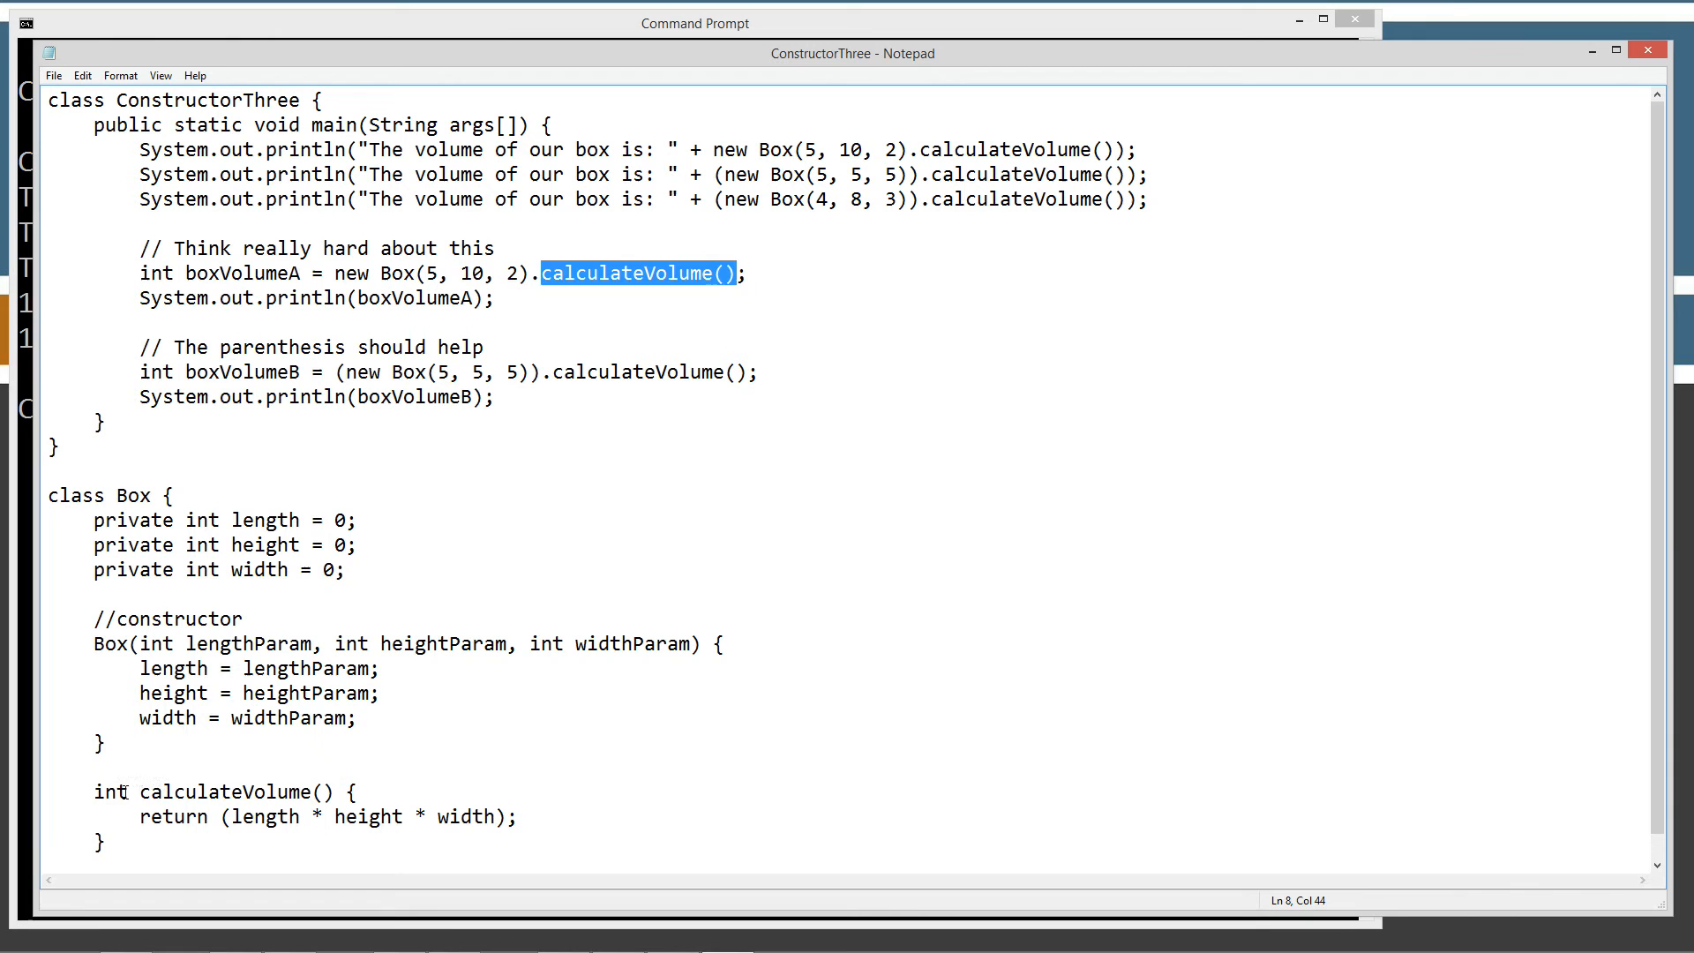
{"action": "double_click", "coordinate": [109, 792]}
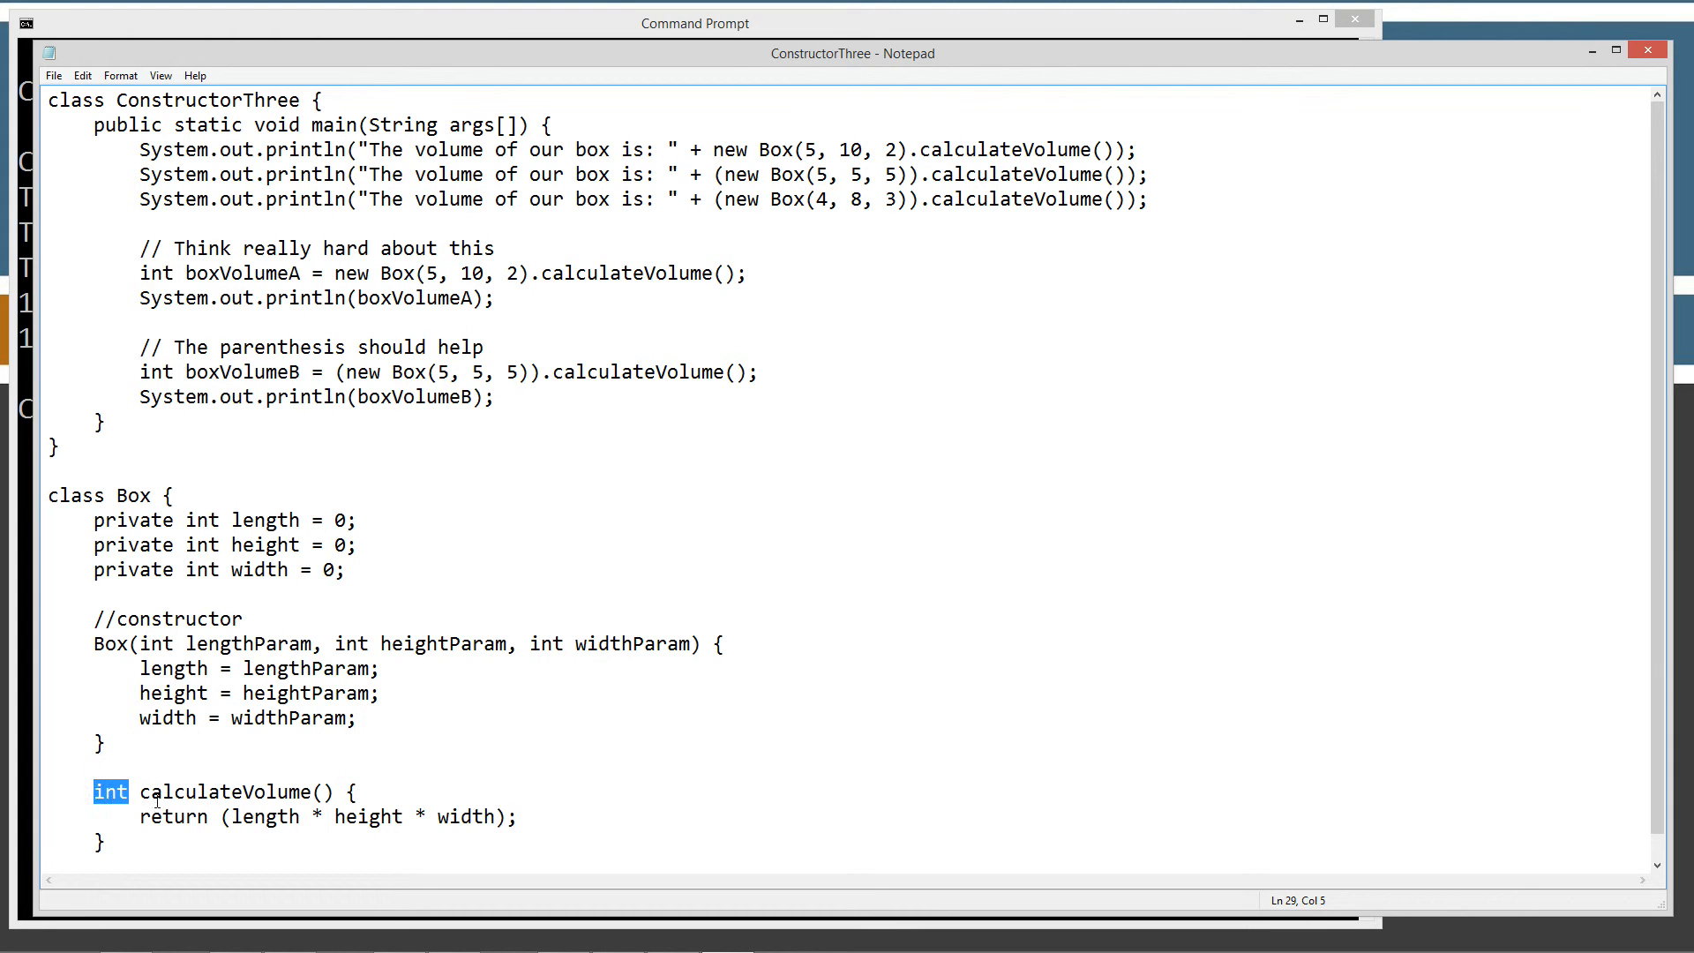
{"action": "double_click", "coordinate": [266, 816]}
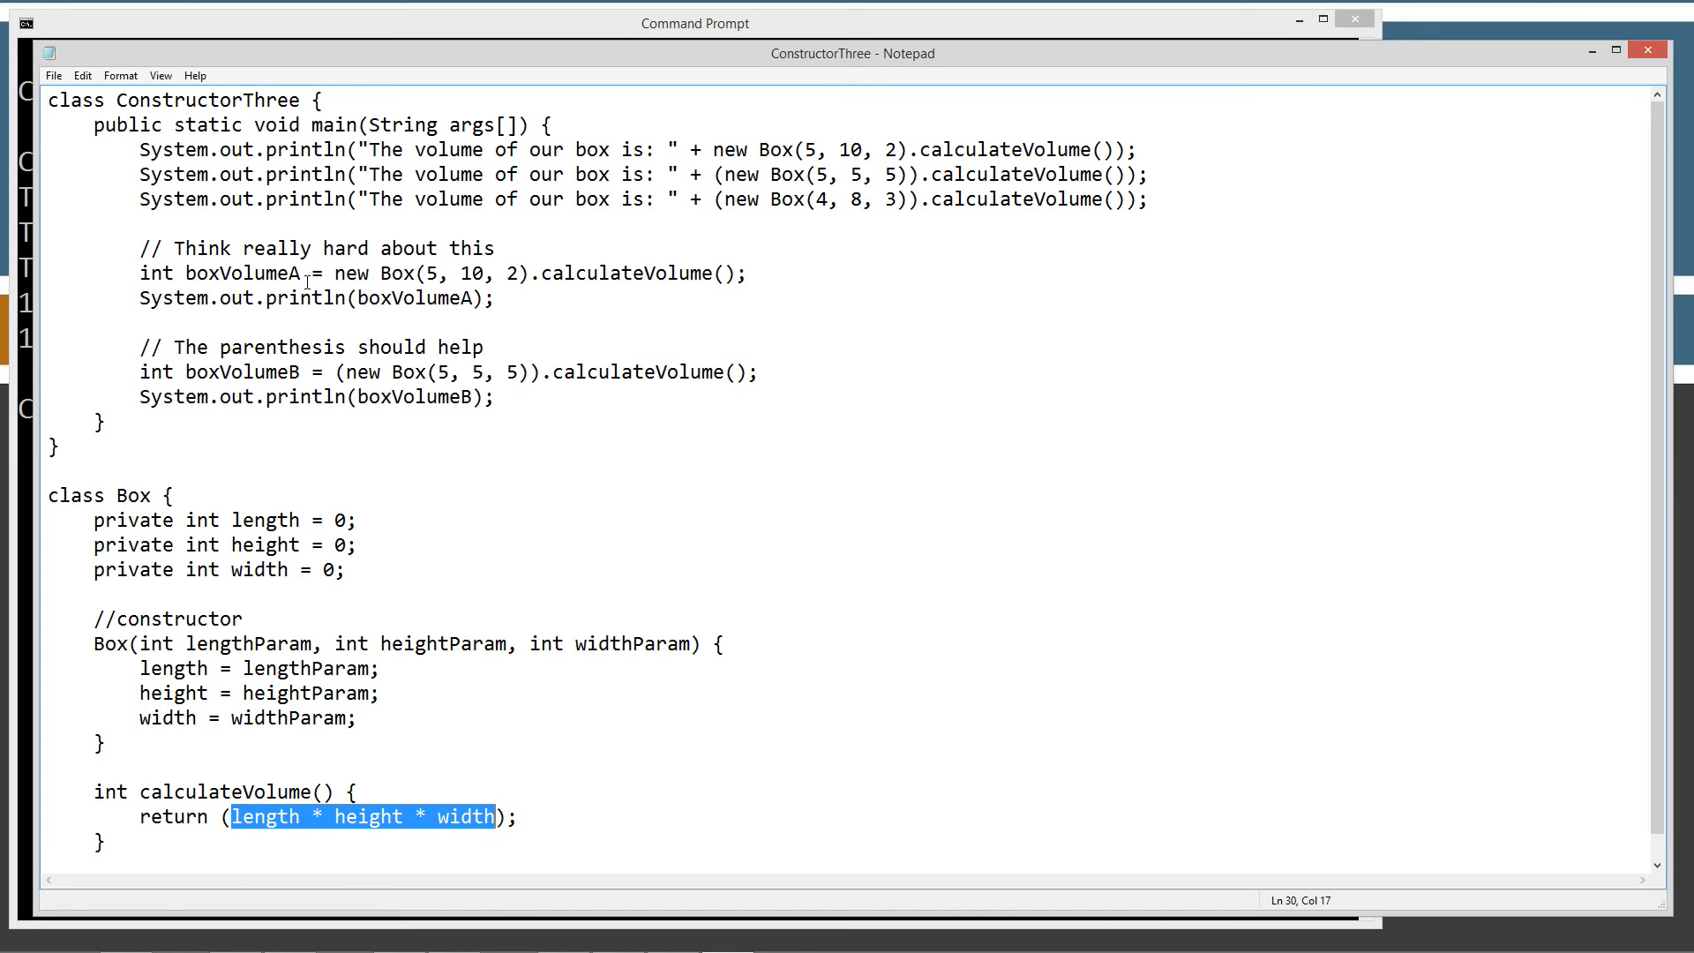
{"action": "left_click", "coordinate": [319, 273]}
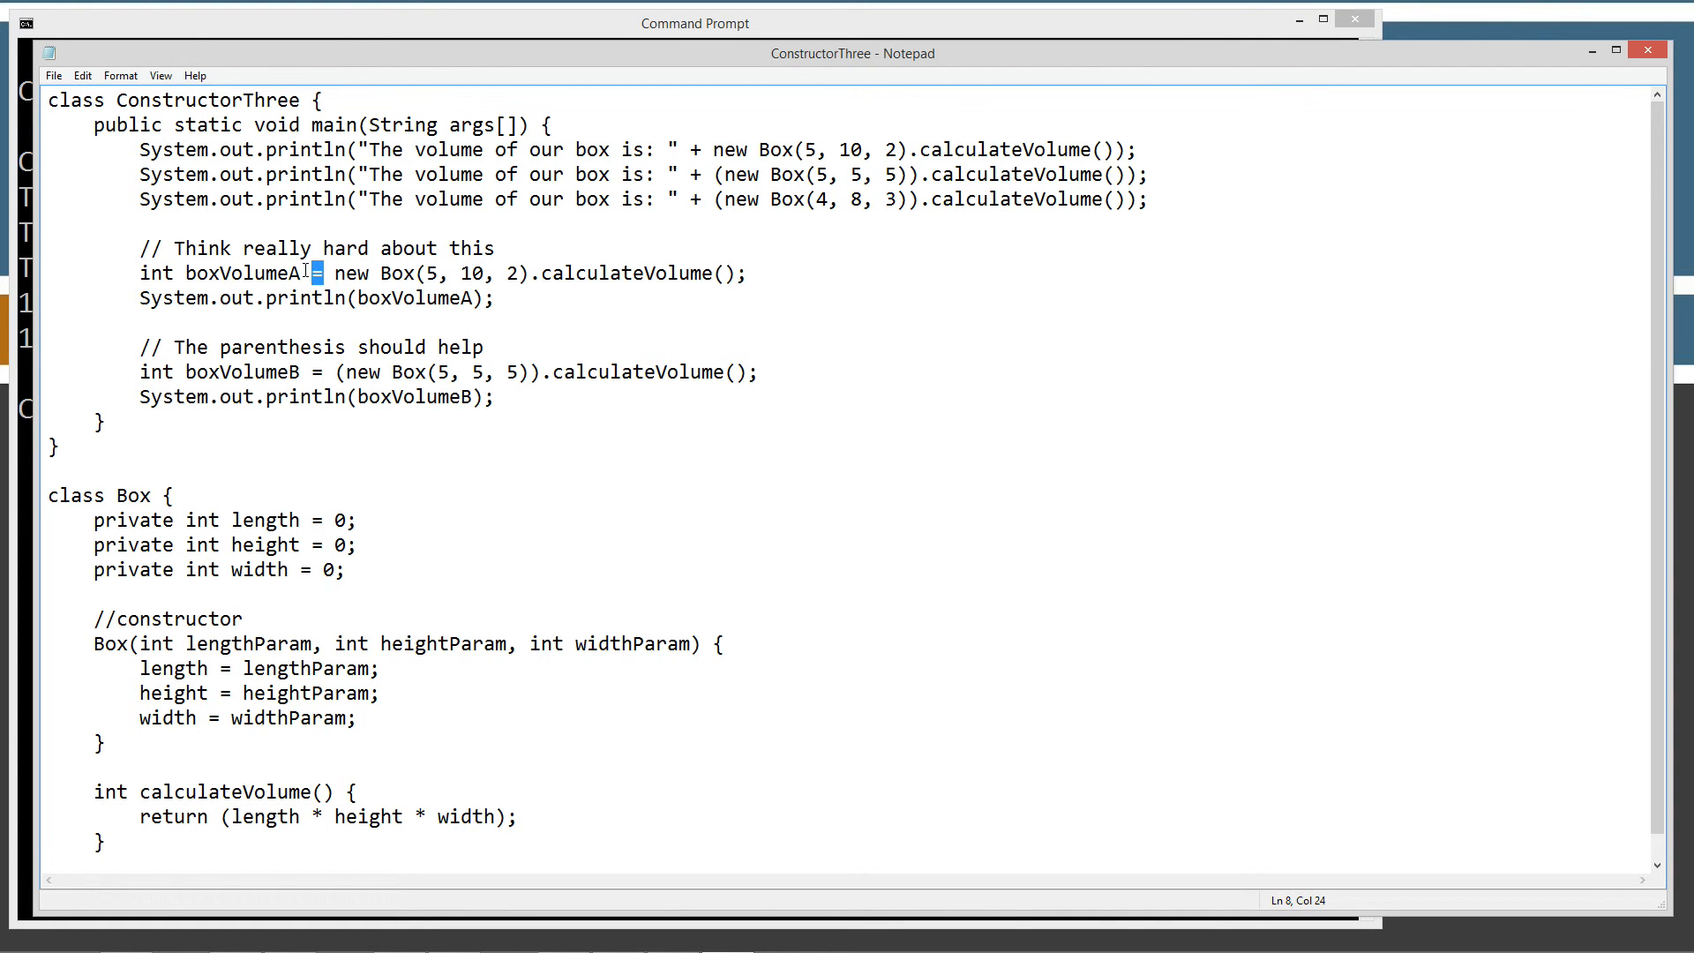
{"action": "double_click", "coordinate": [243, 273]}
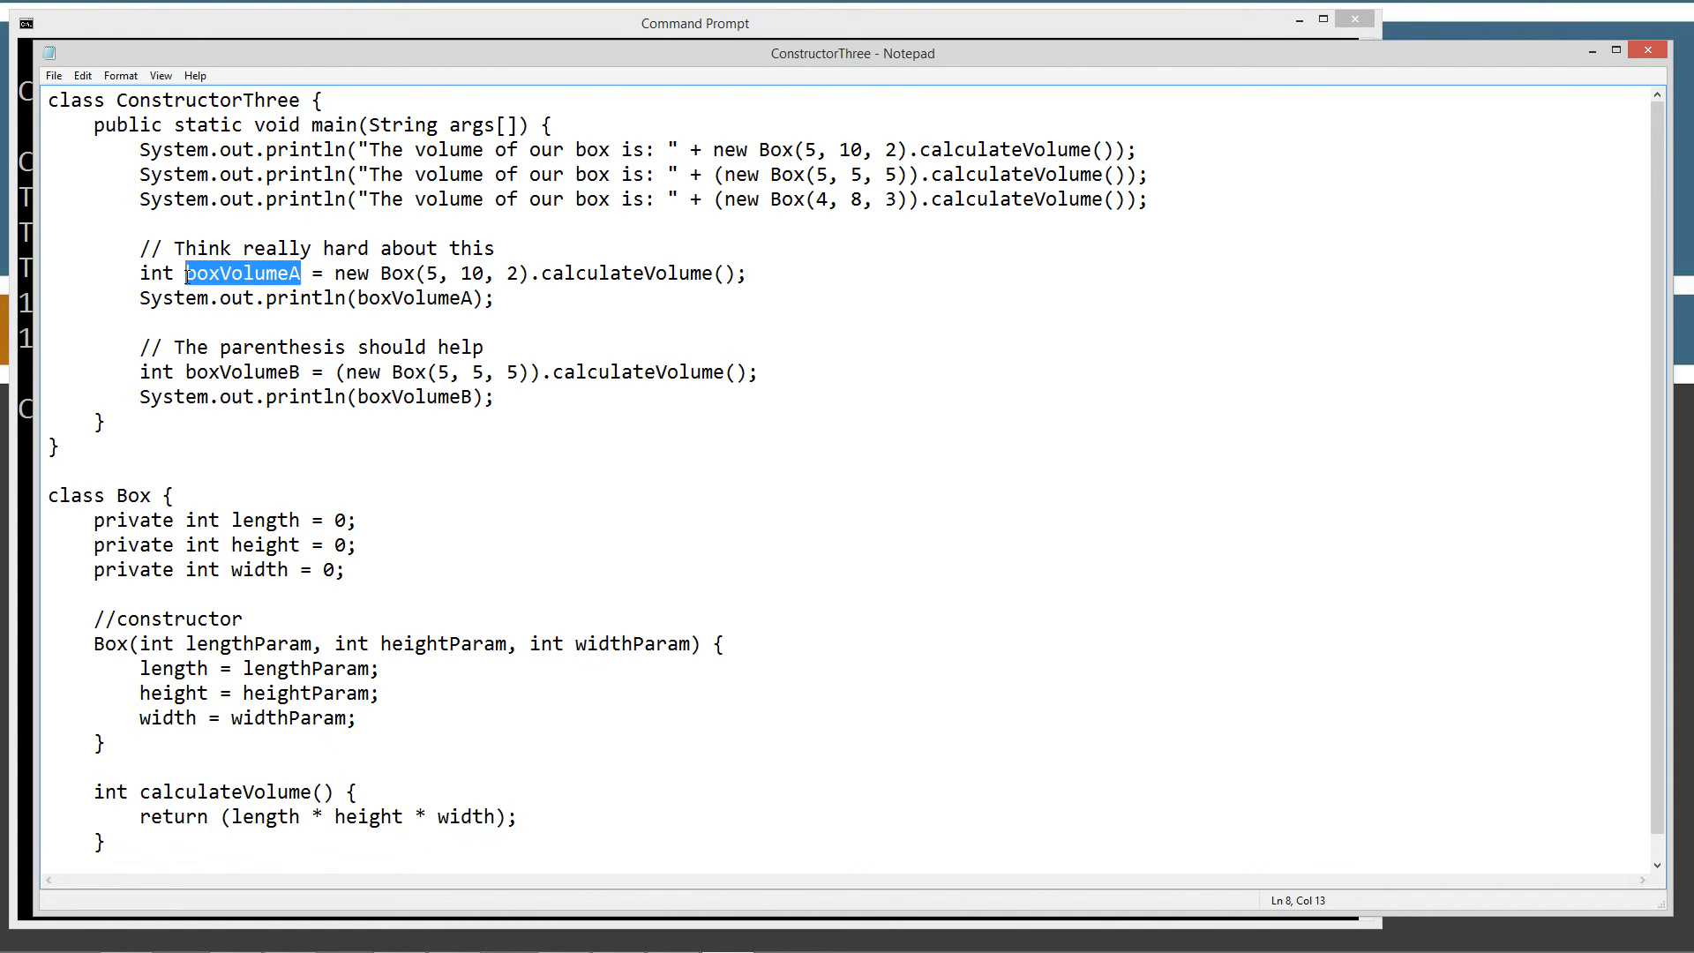
{"action": "double_click", "coordinate": [420, 298]}
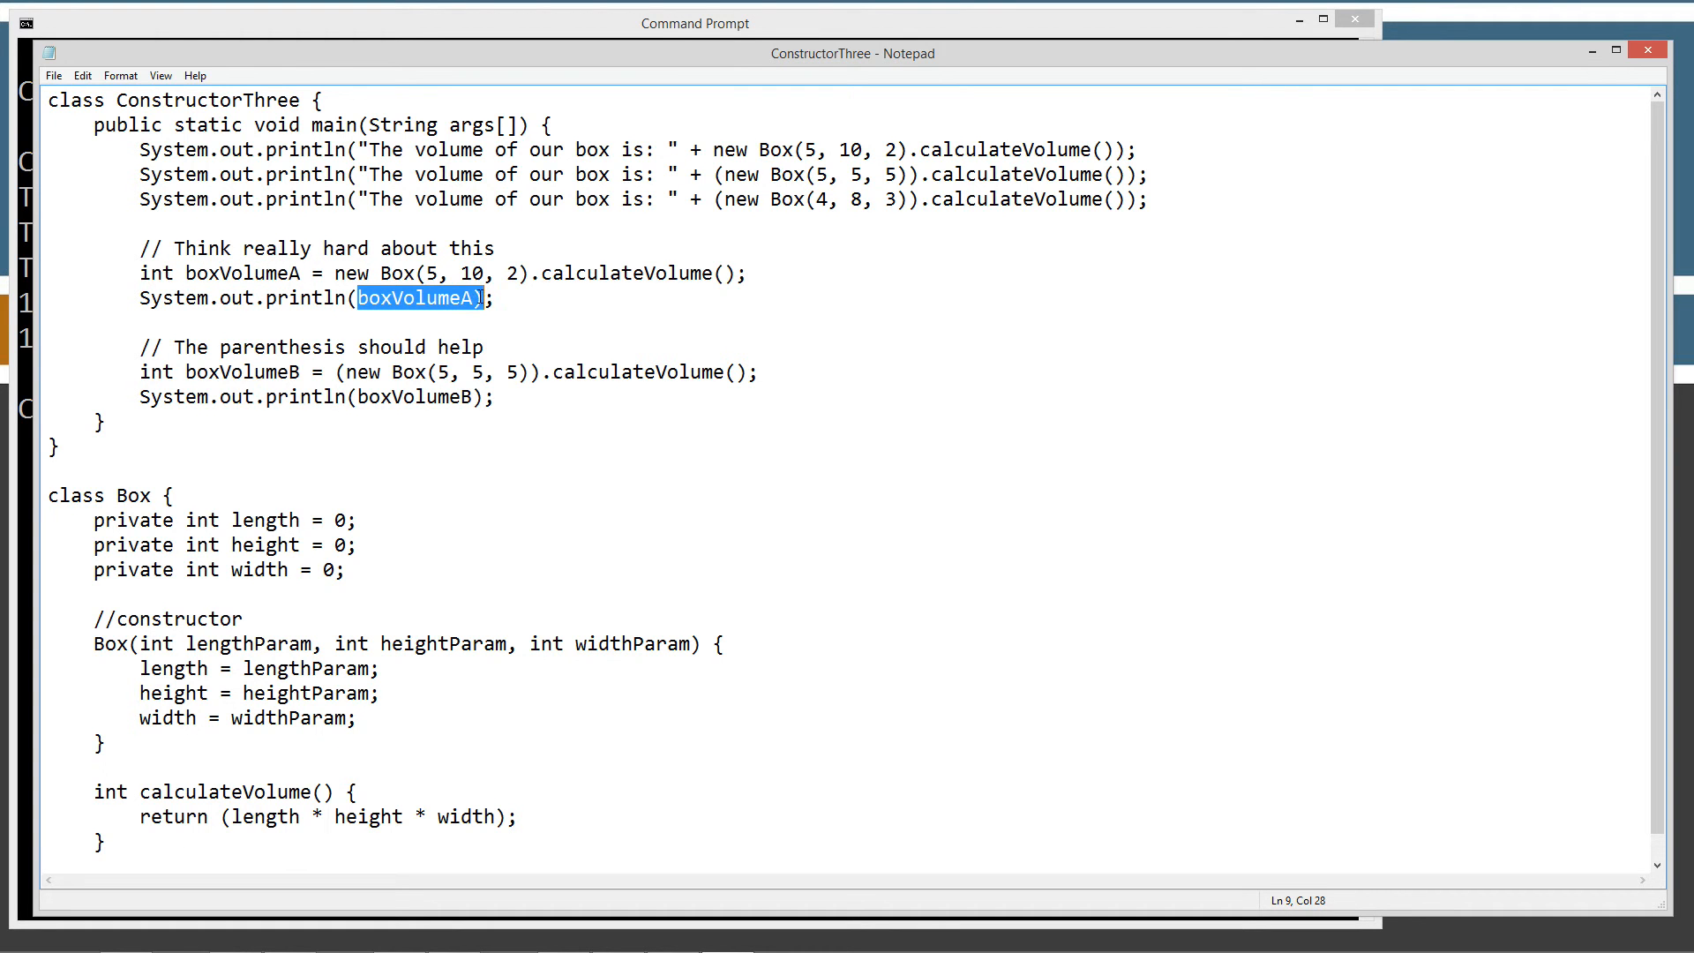
{"action": "mouse_move", "coordinate": [377, 415]}
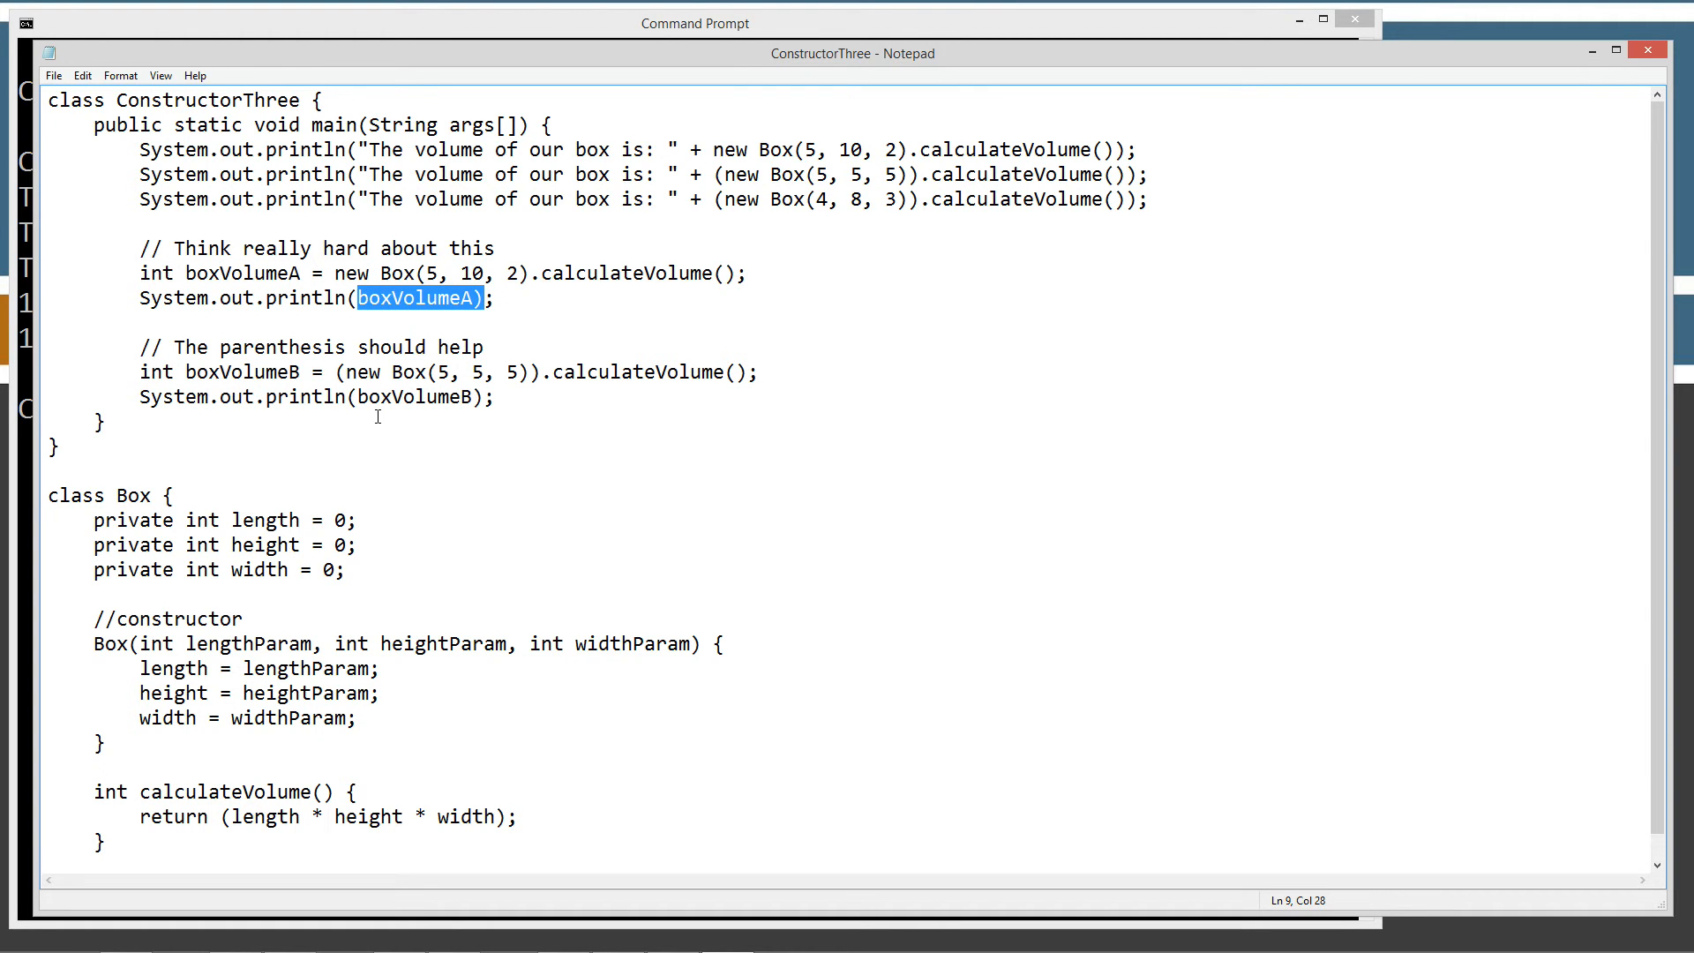
{"action": "mouse_move", "coordinate": [336, 372]}
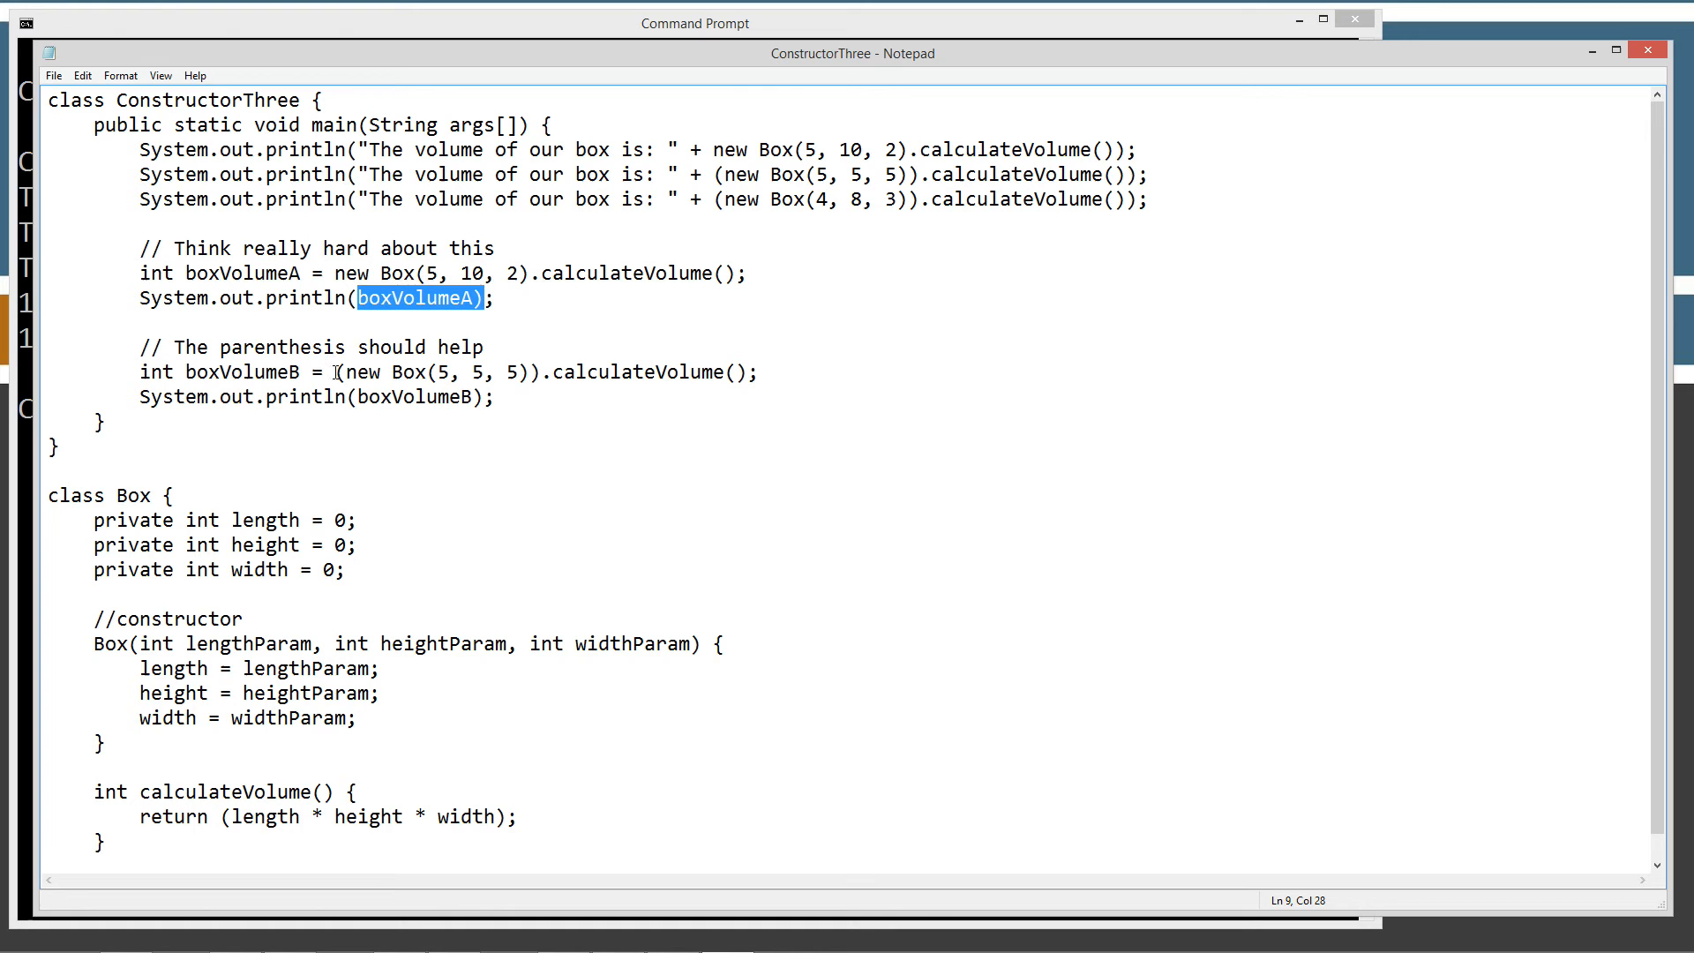
{"action": "mouse_move", "coordinate": [353, 396]}
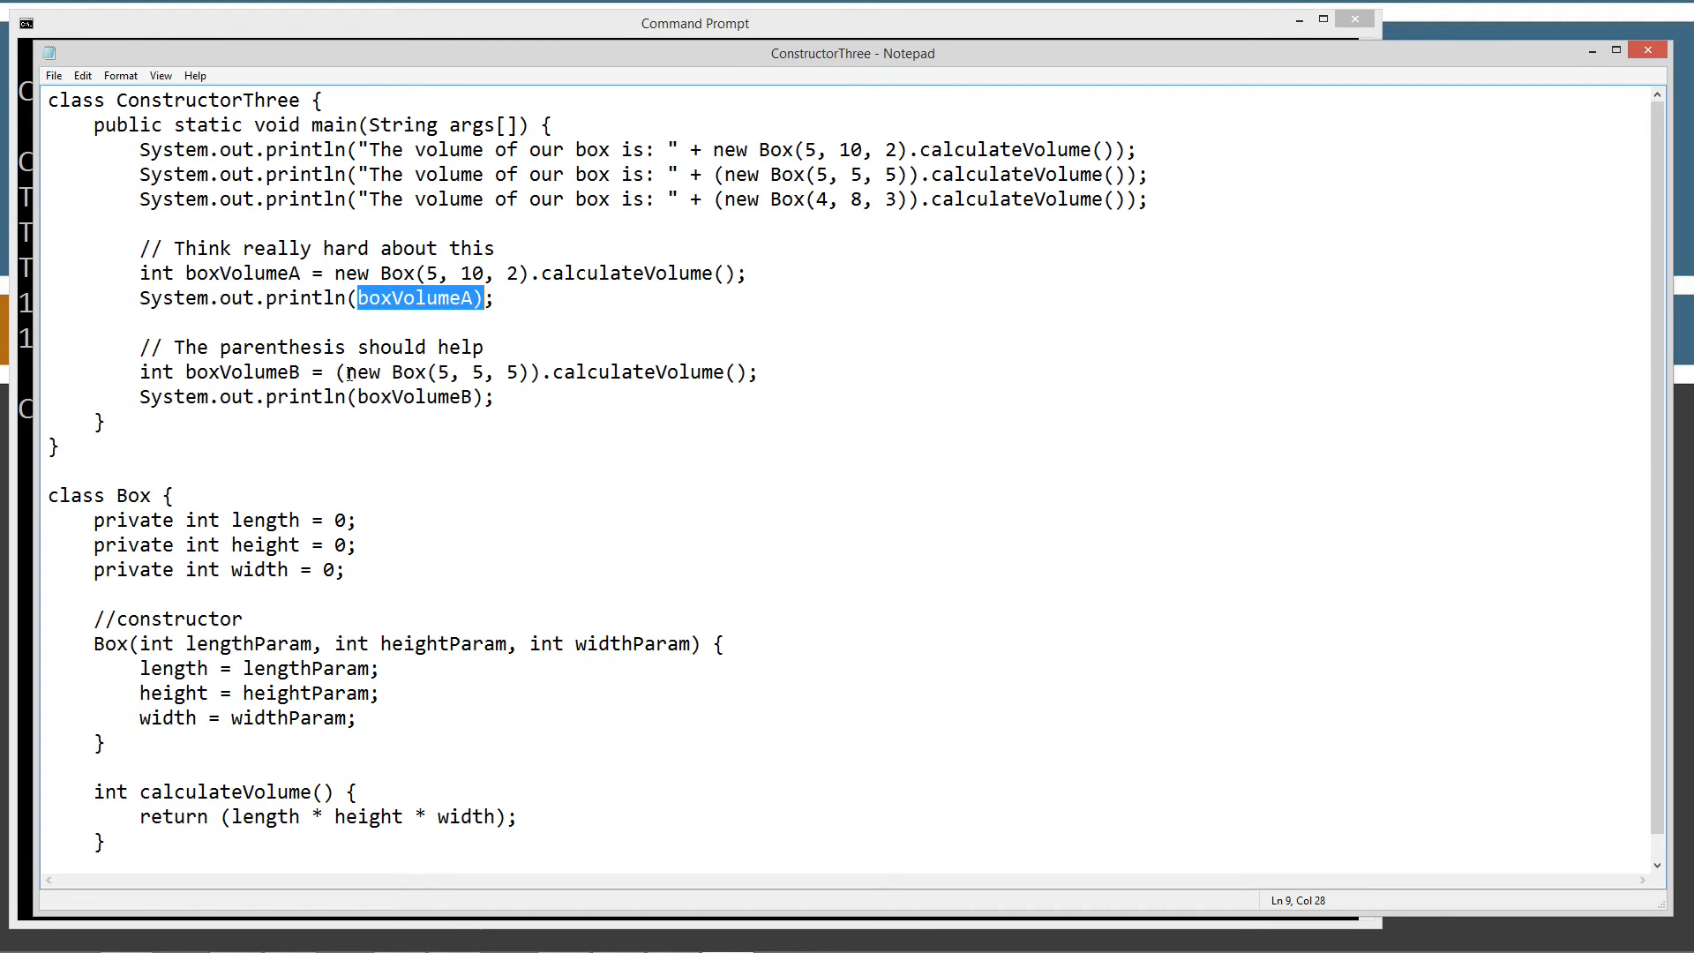
{"action": "double_click", "coordinate": [363, 371]}
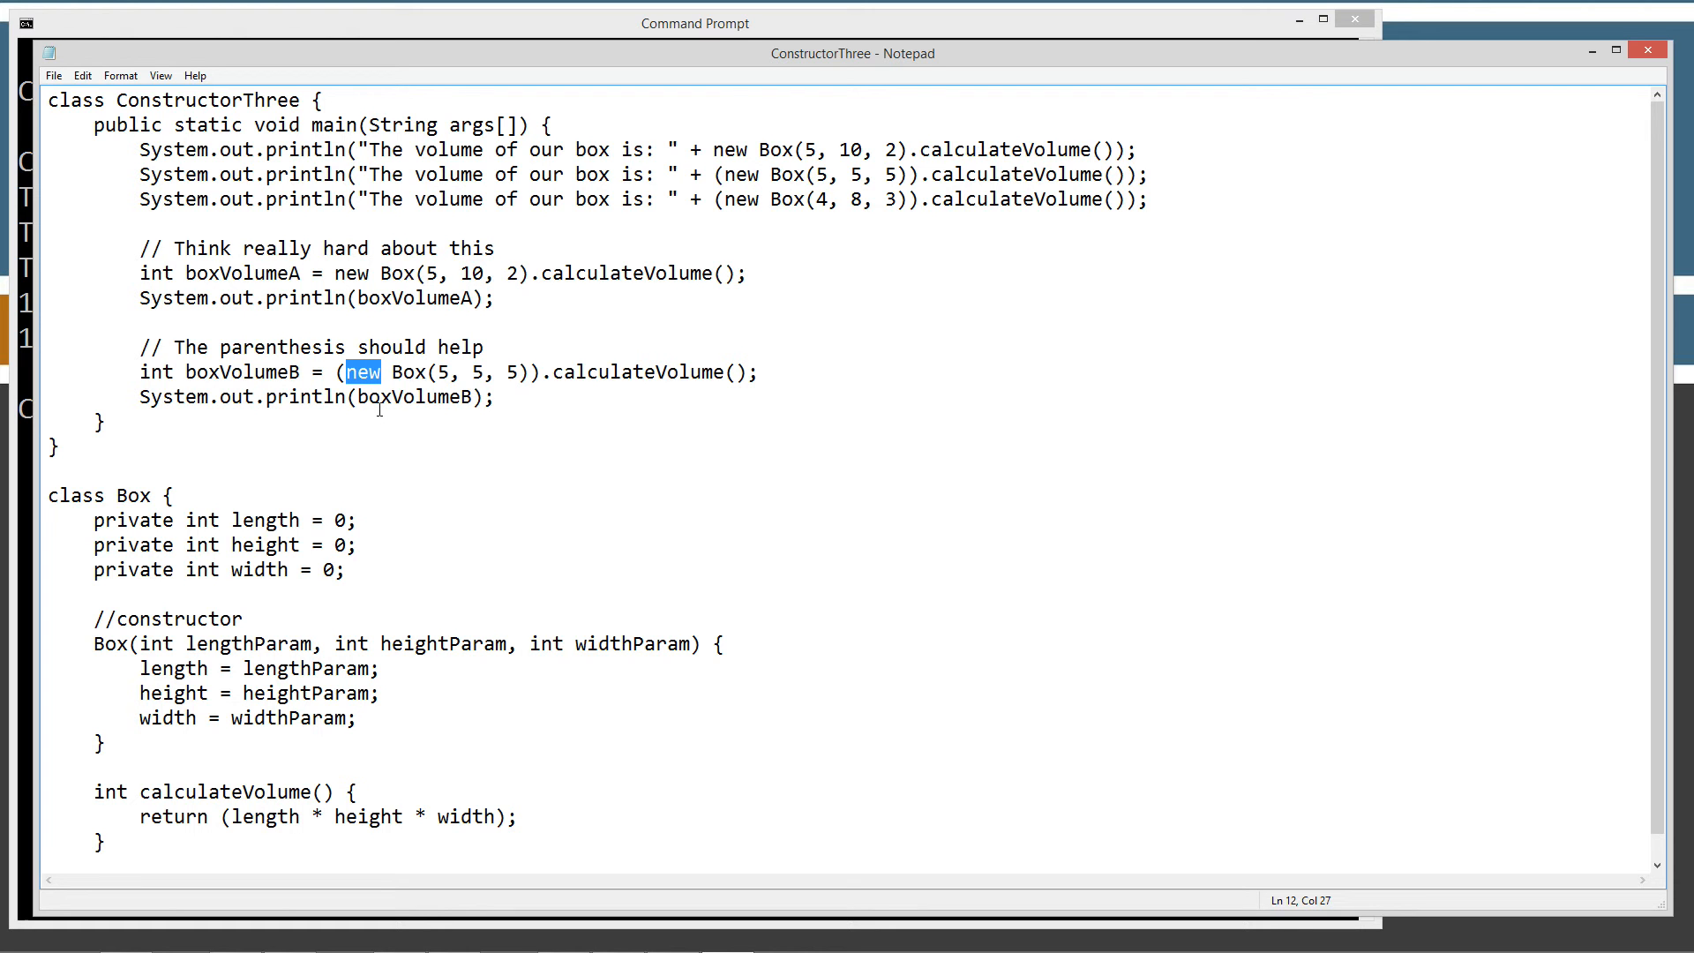
{"action": "mouse_move", "coordinate": [375, 402]}
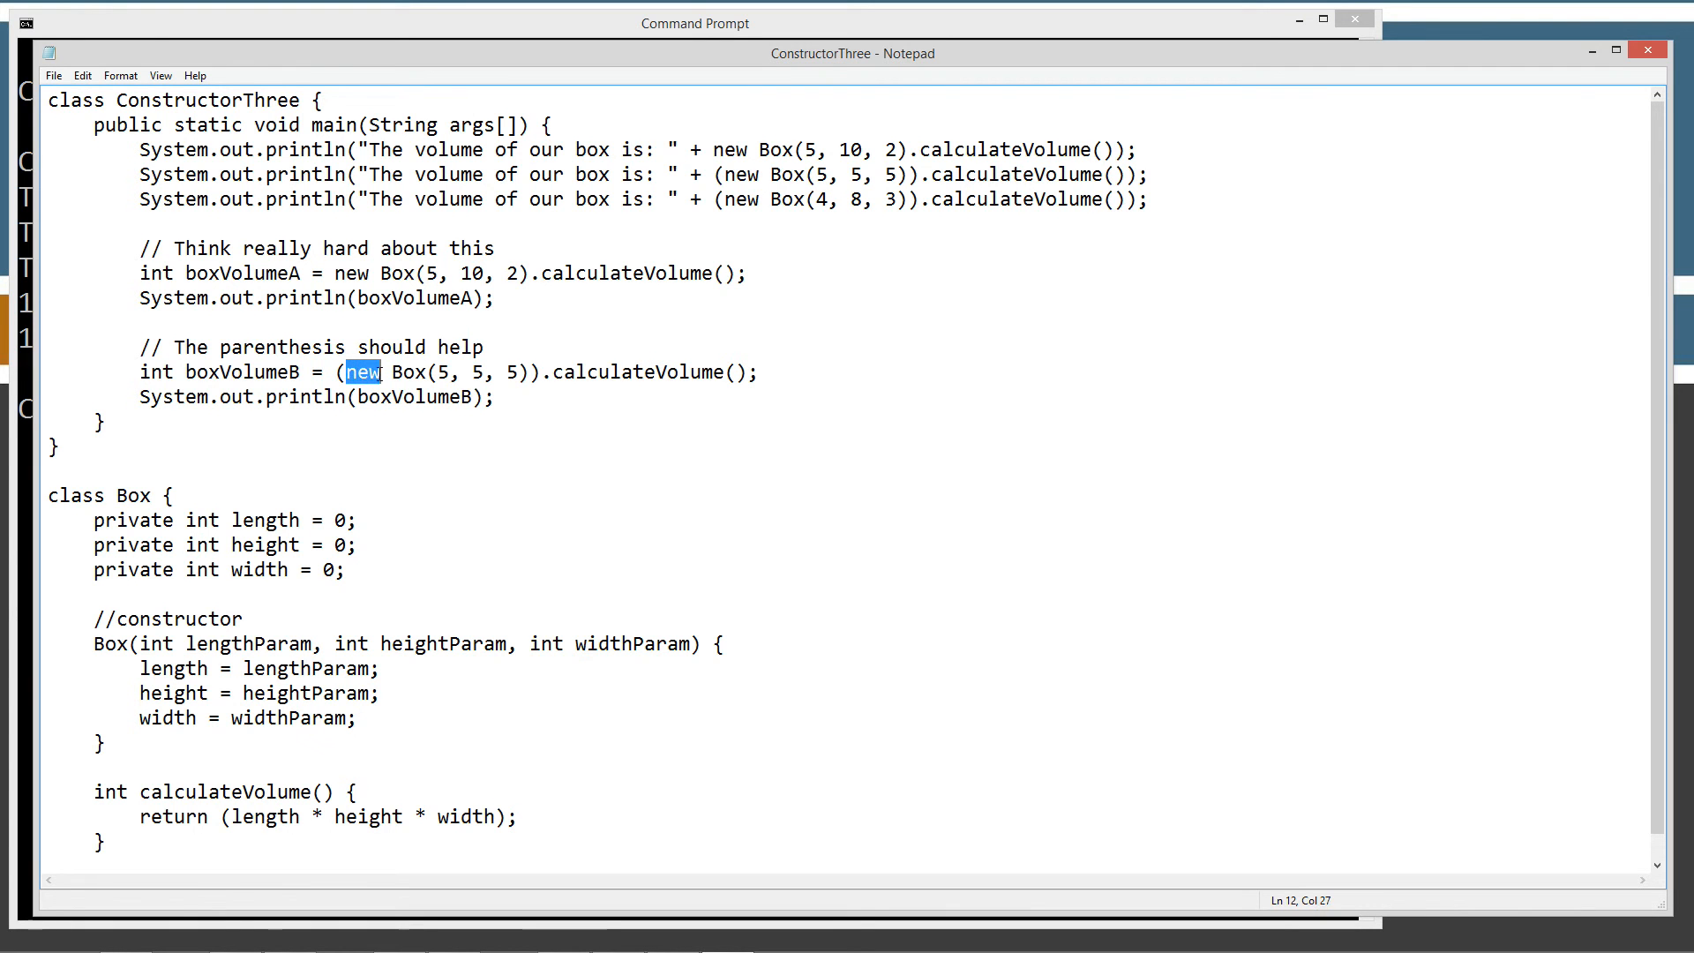
{"action": "left_click", "coordinate": [391, 371]}
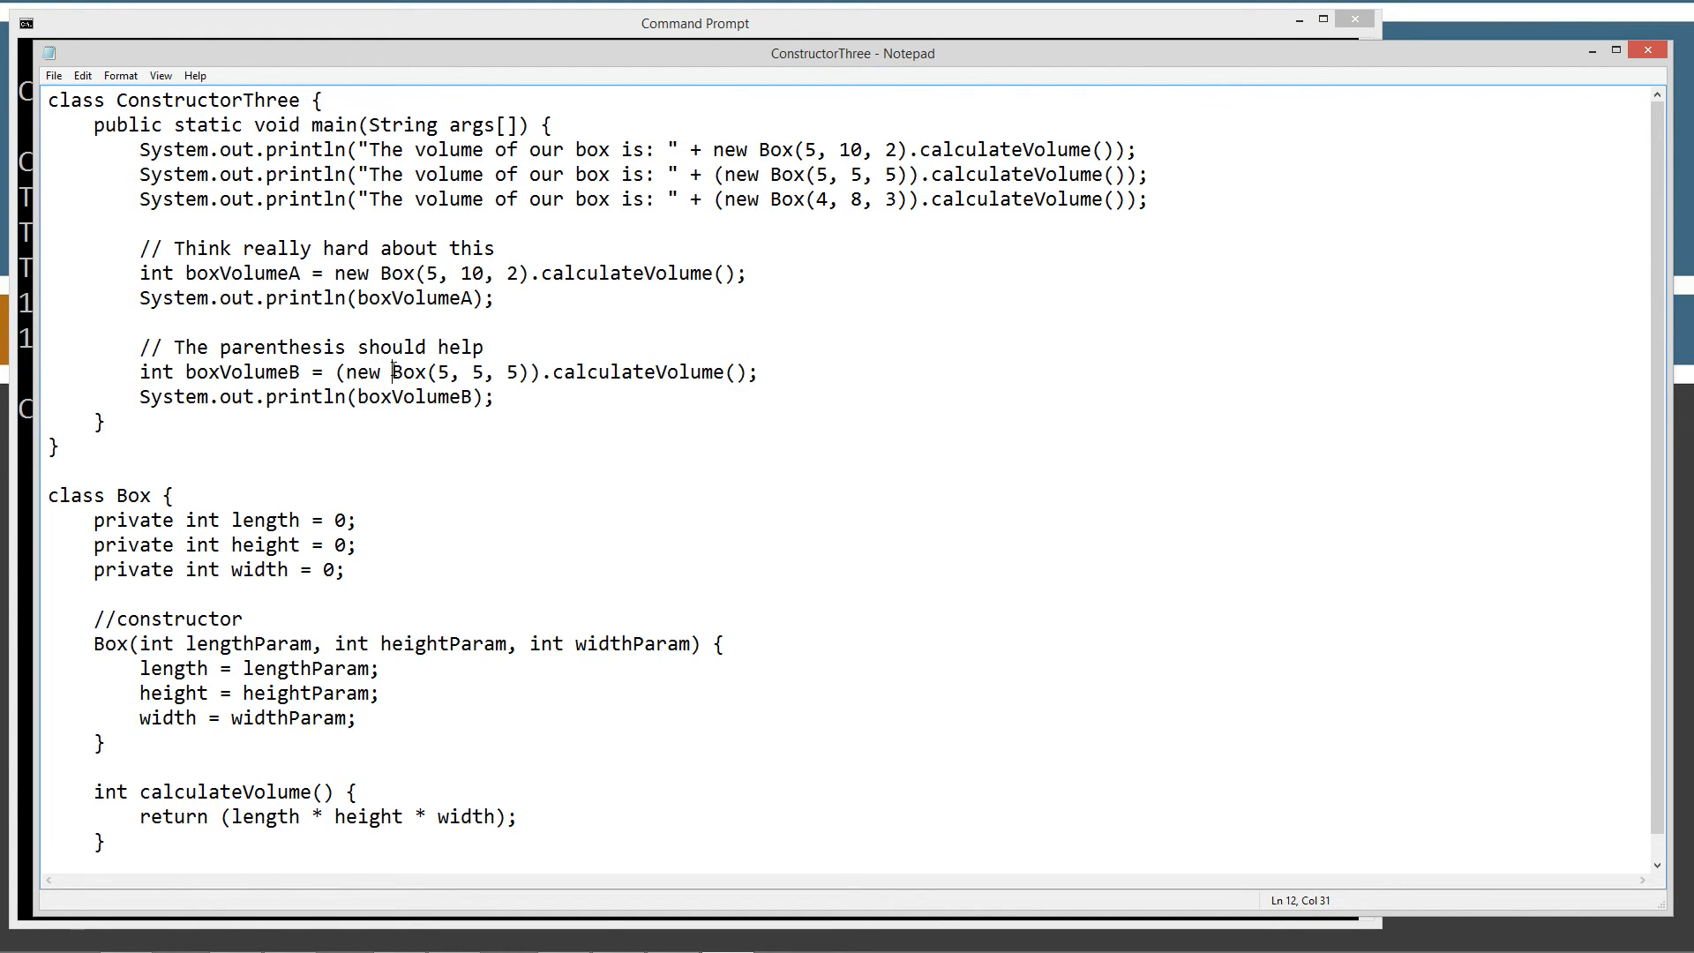
{"action": "left_click_drag", "start_coordinate": [391, 371], "coordinate": [531, 372]}
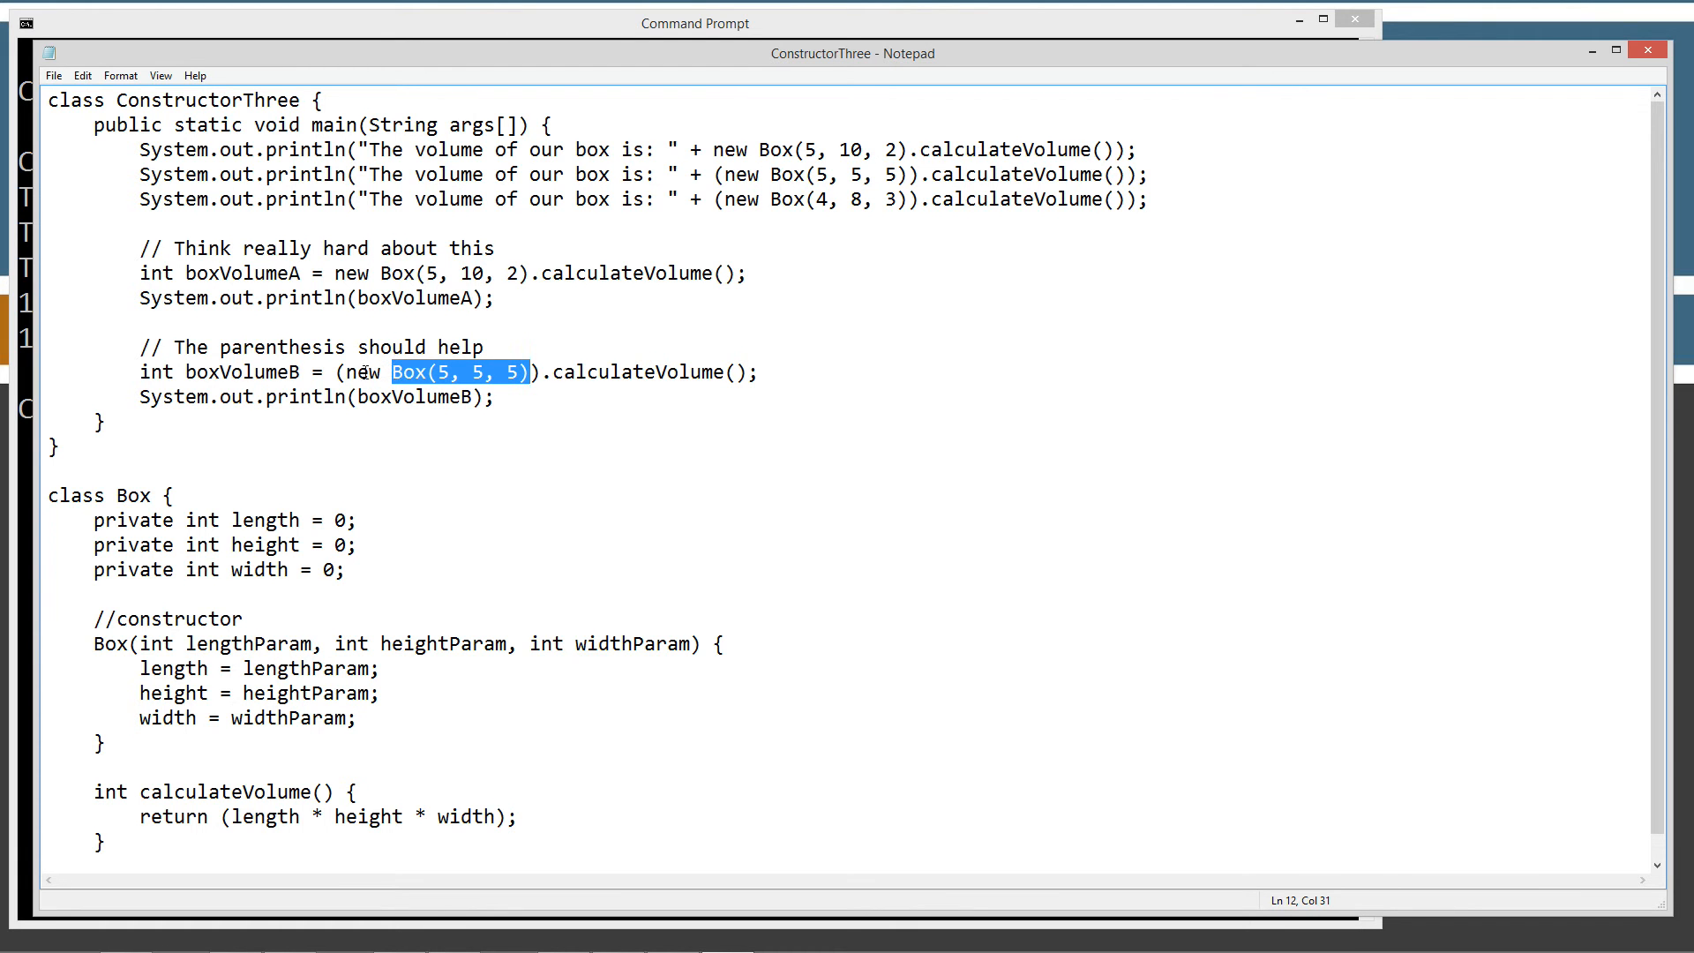
{"action": "double_click", "coordinate": [362, 371]}
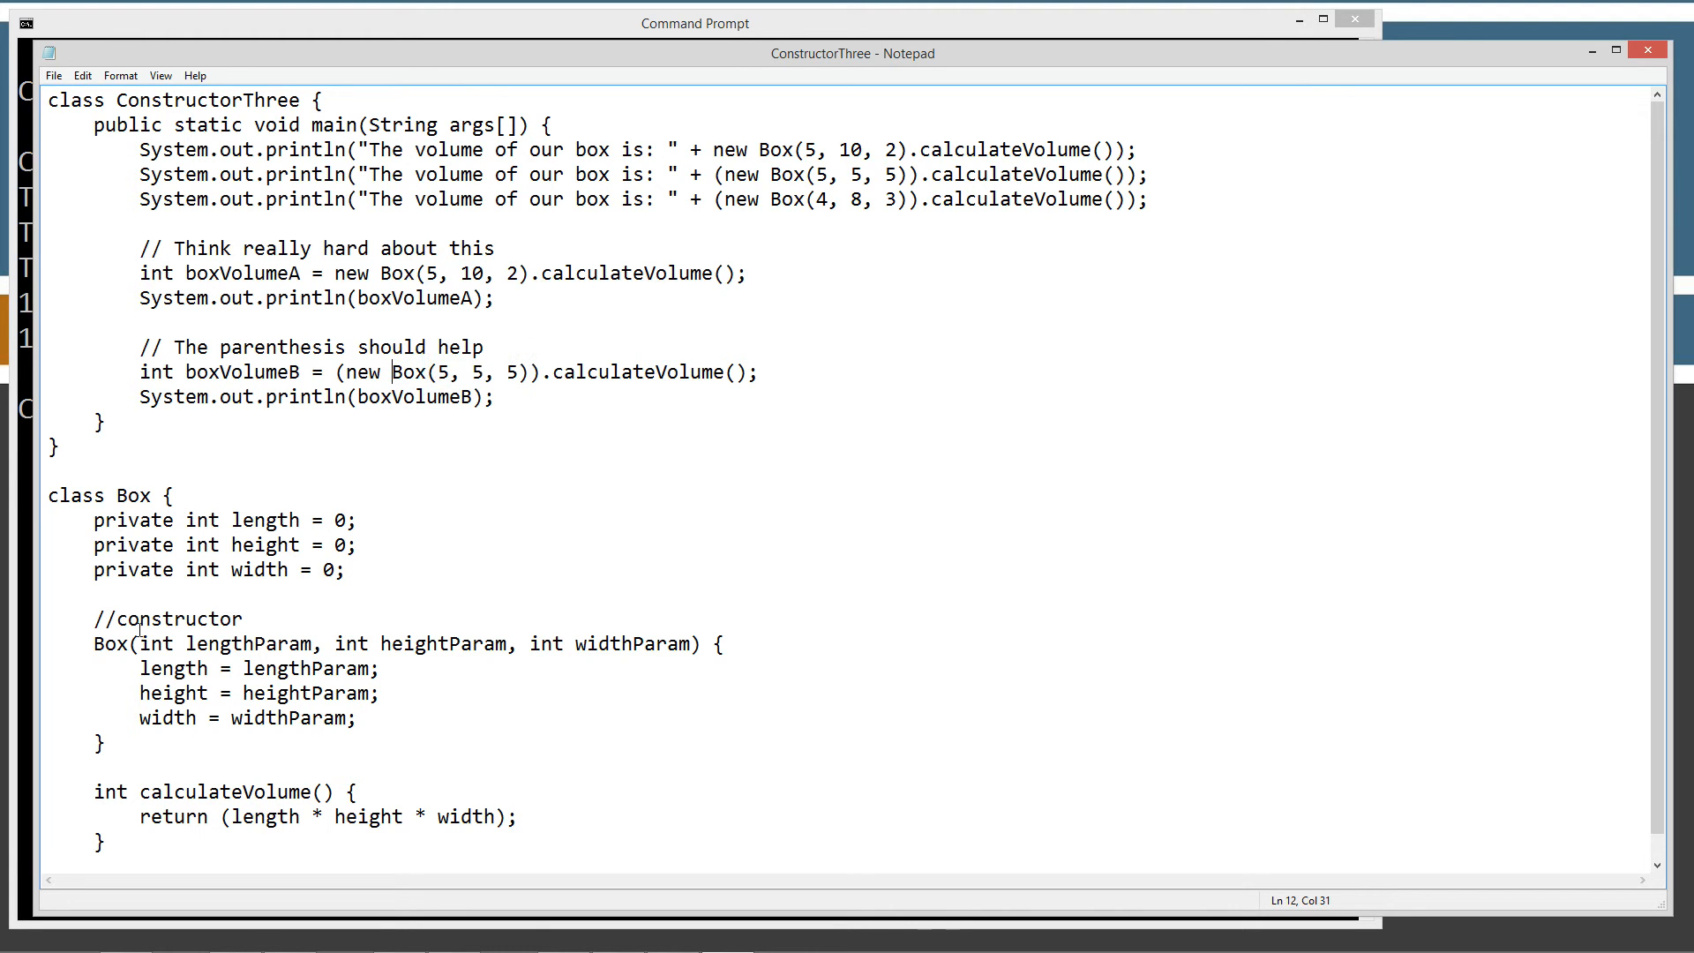
{"action": "double_click", "coordinate": [109, 643]}
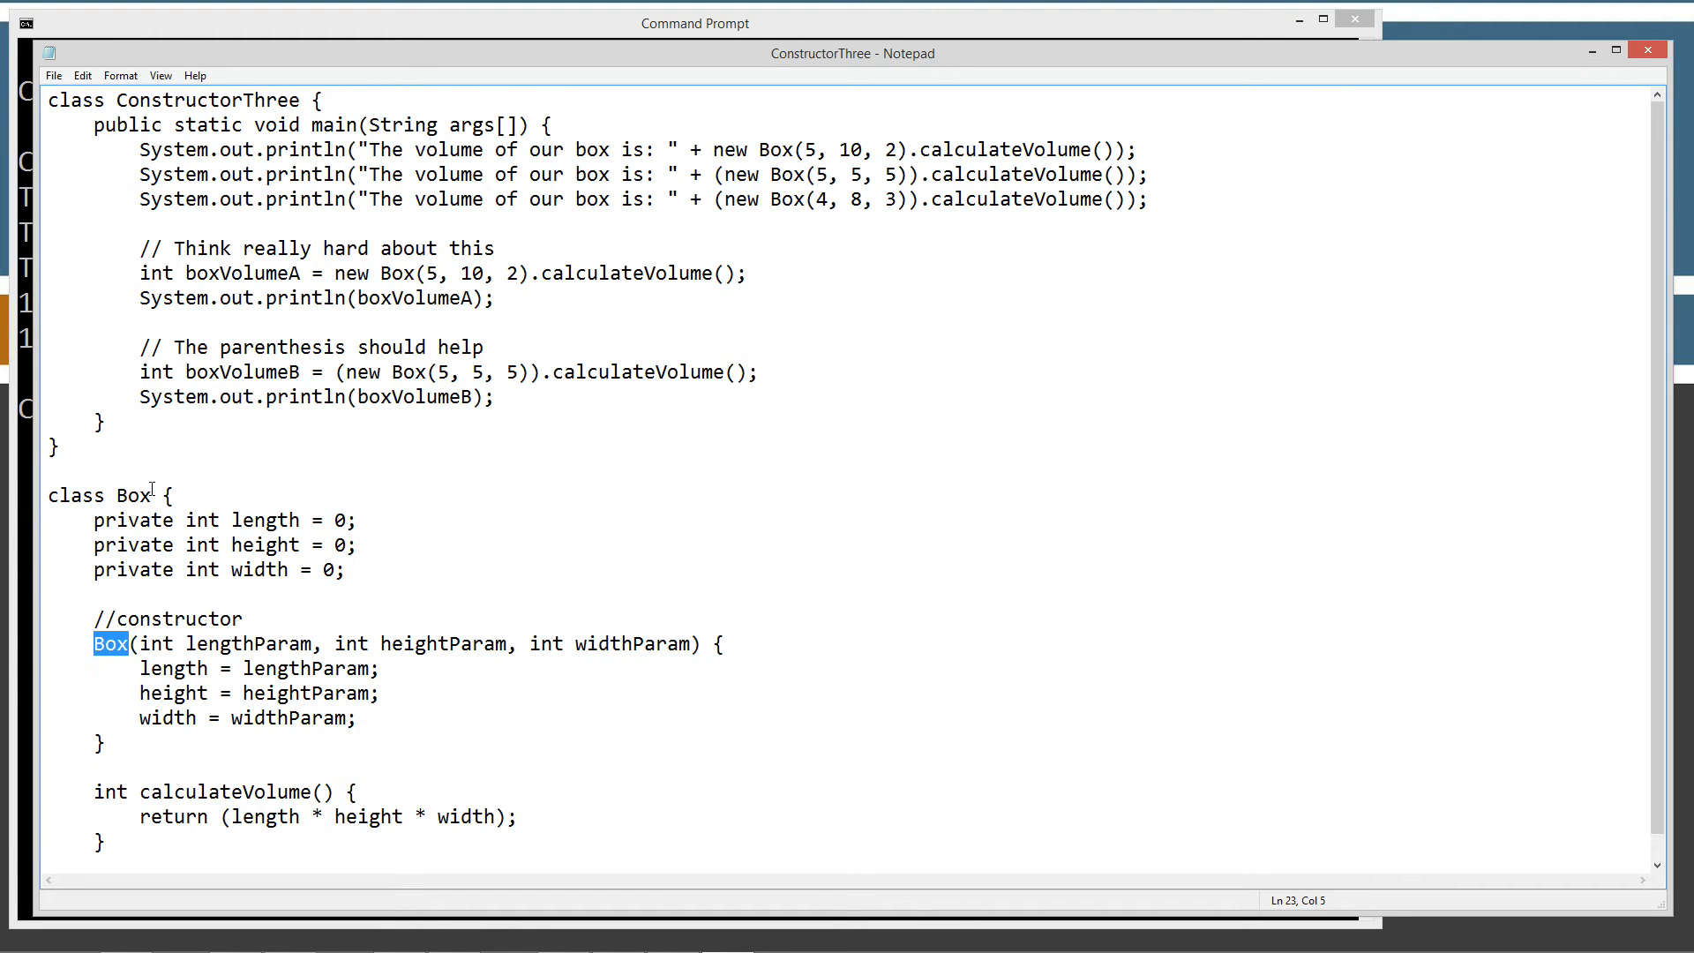
{"action": "double_click", "coordinate": [134, 495]}
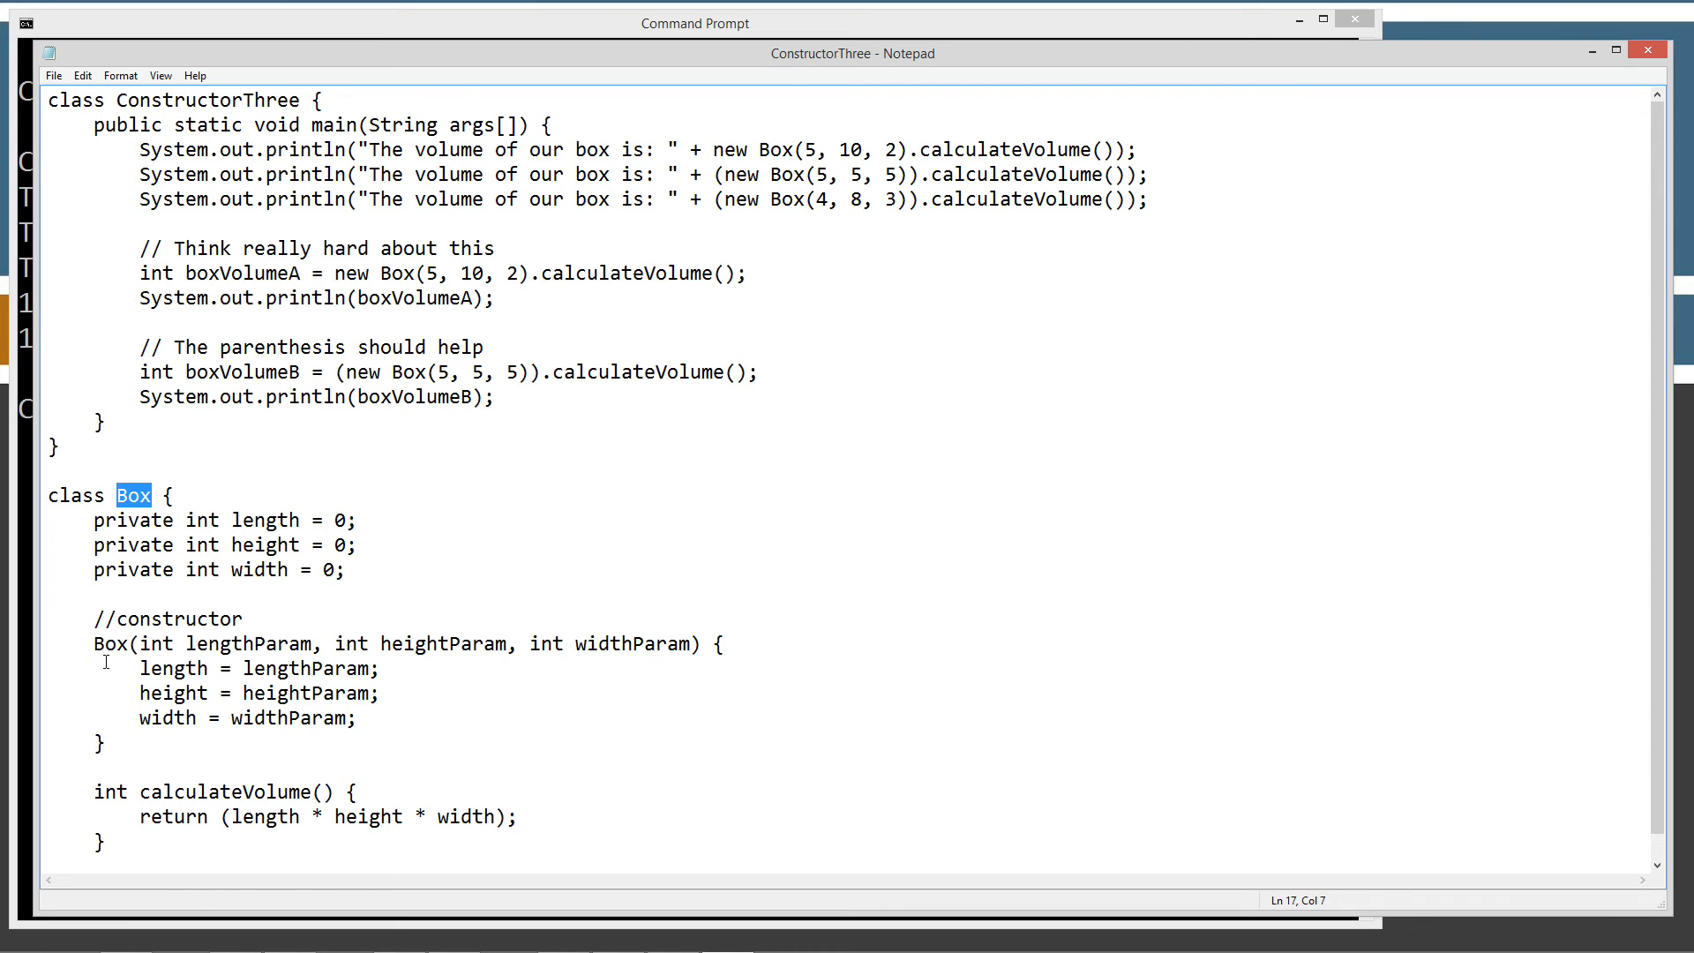
{"action": "double_click", "coordinate": [362, 371]}
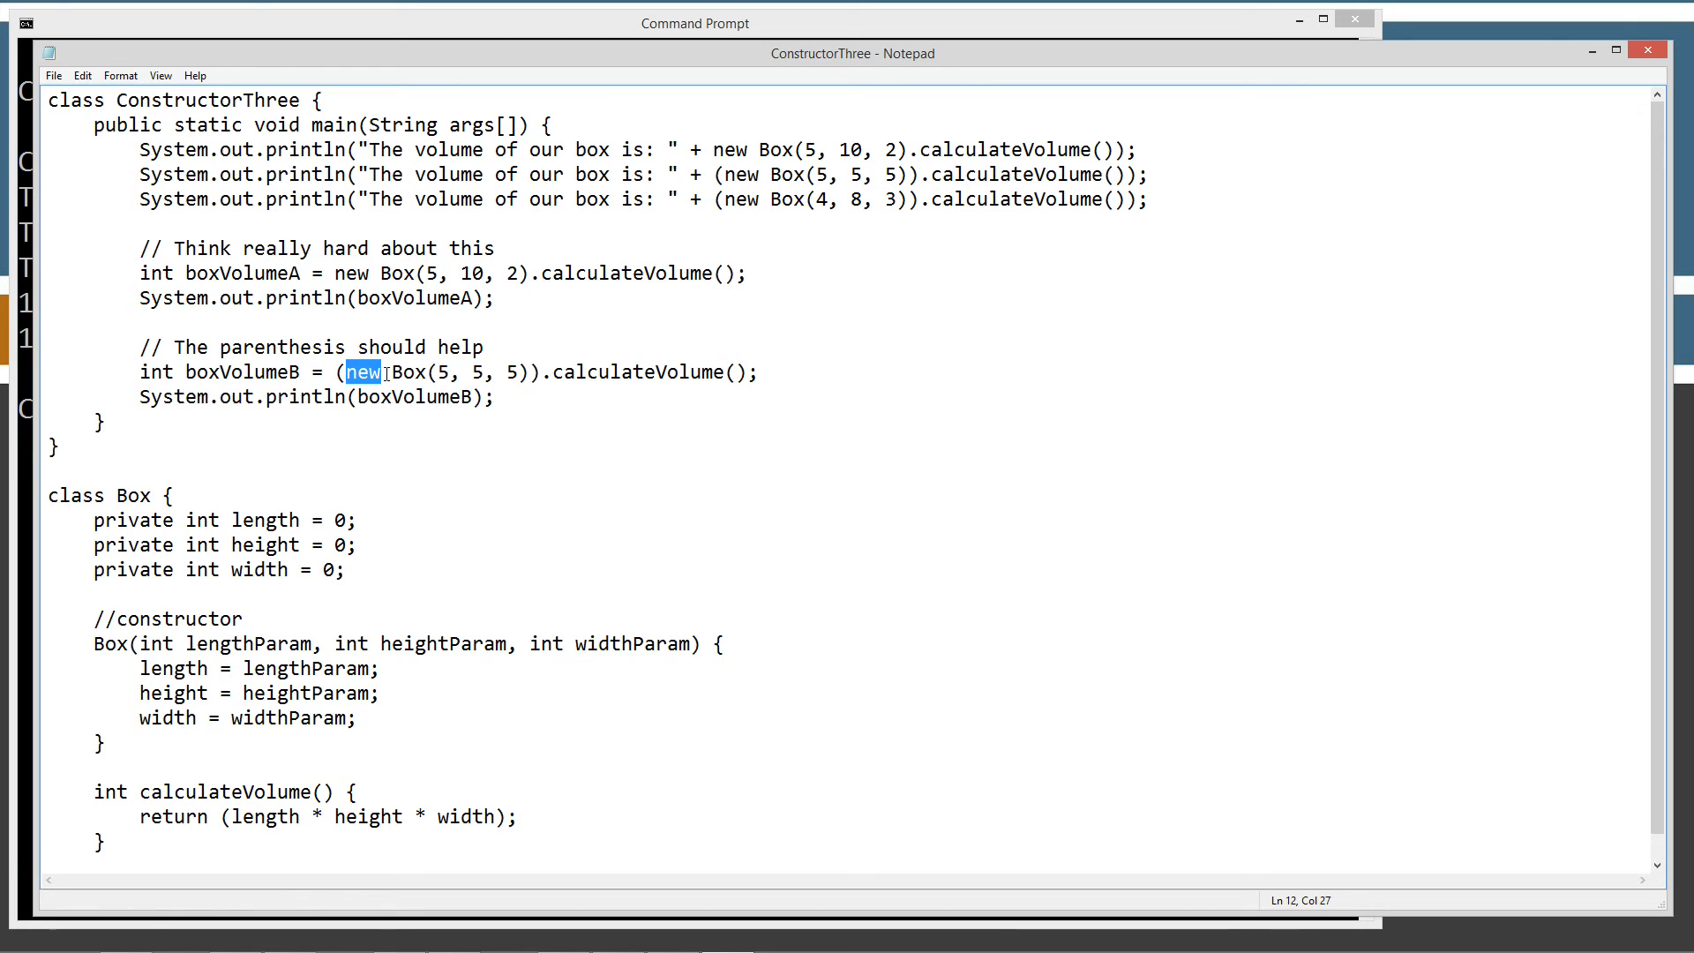
{"action": "left_click_drag", "start_coordinate": [346, 371], "coordinate": [529, 371]}
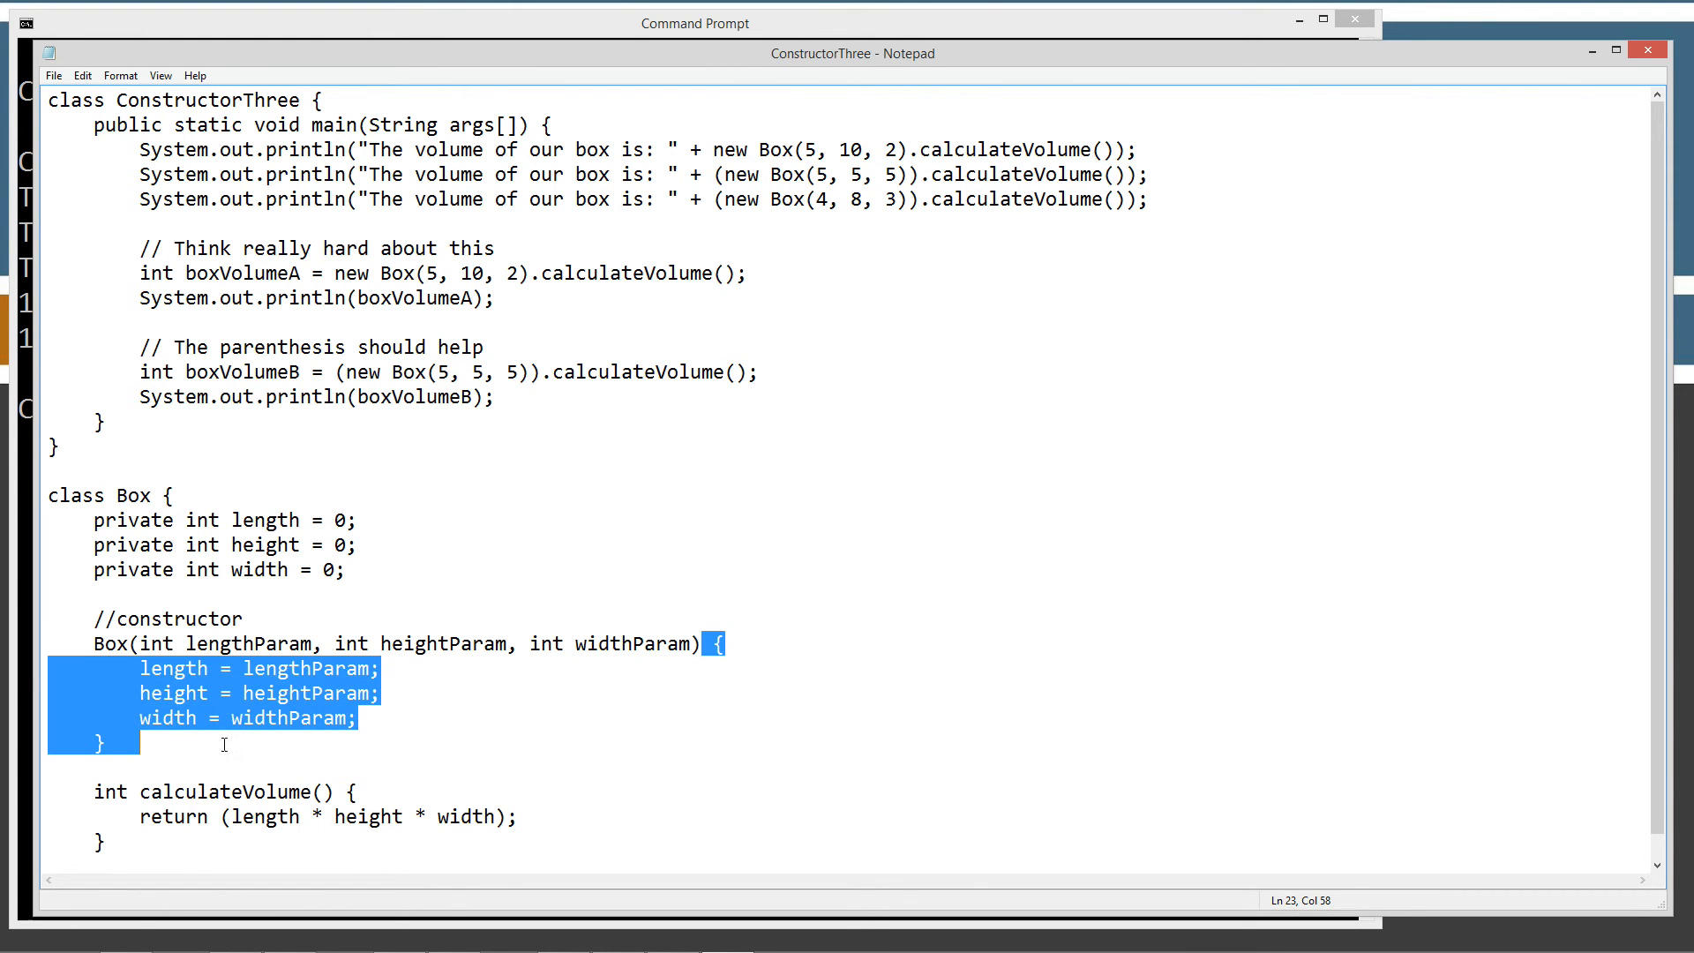
{"action": "mouse_move", "coordinate": [187, 648]}
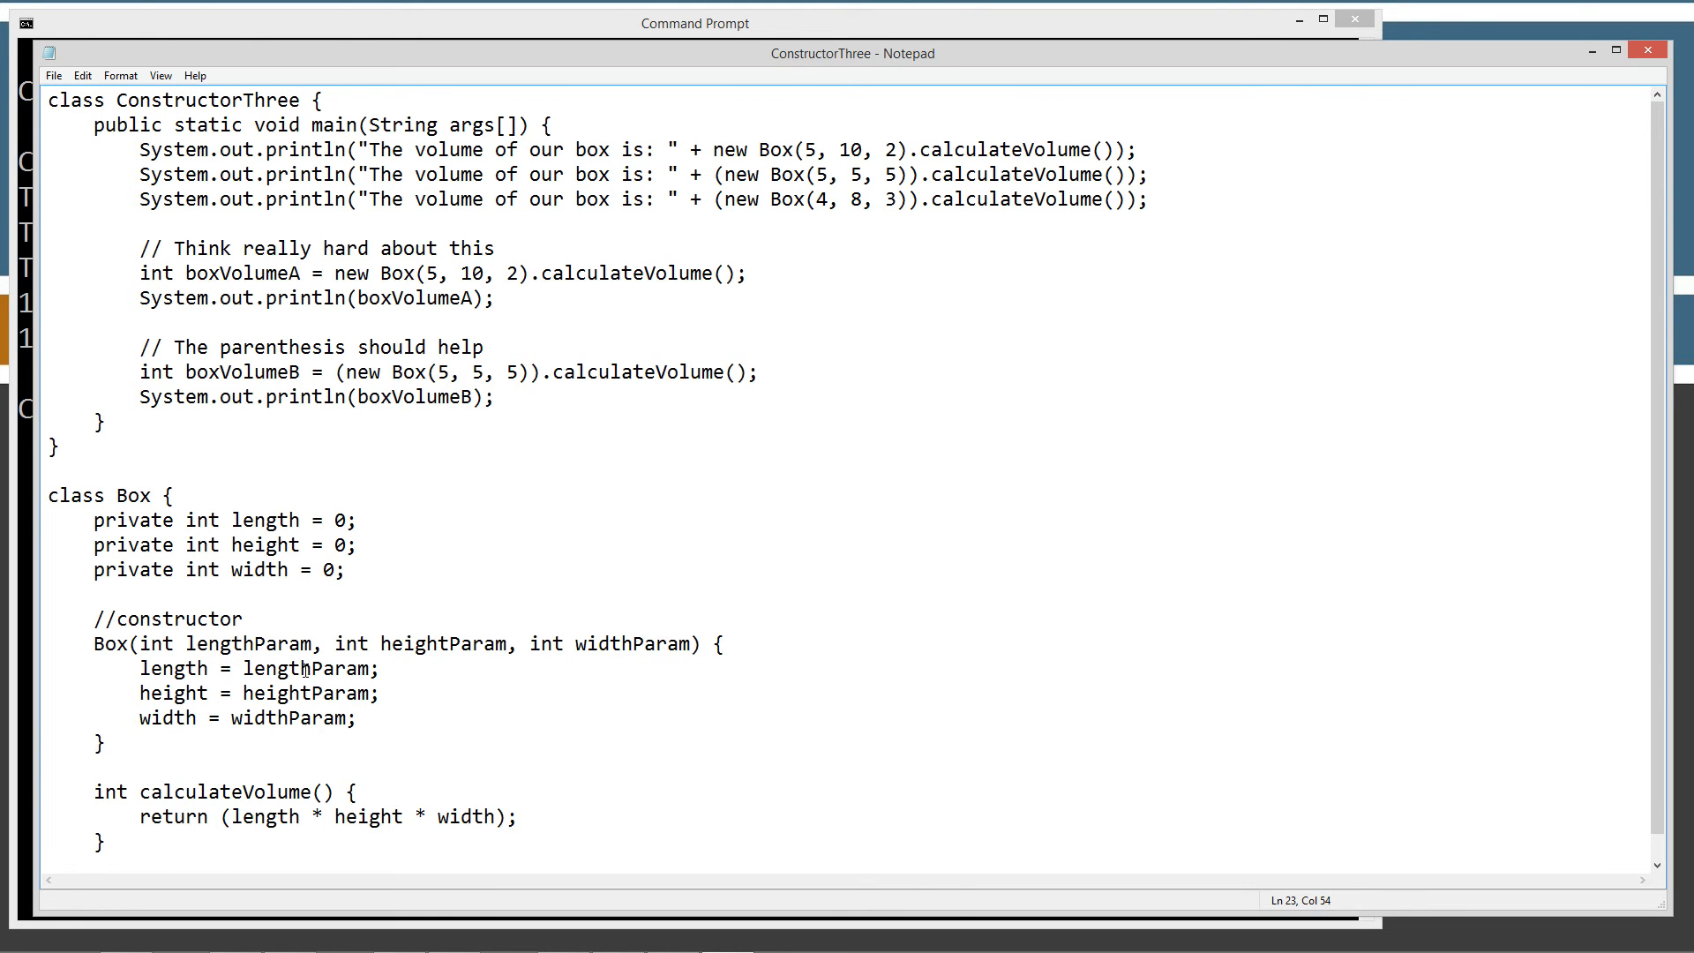
{"action": "mouse_move", "coordinate": [718, 637]}
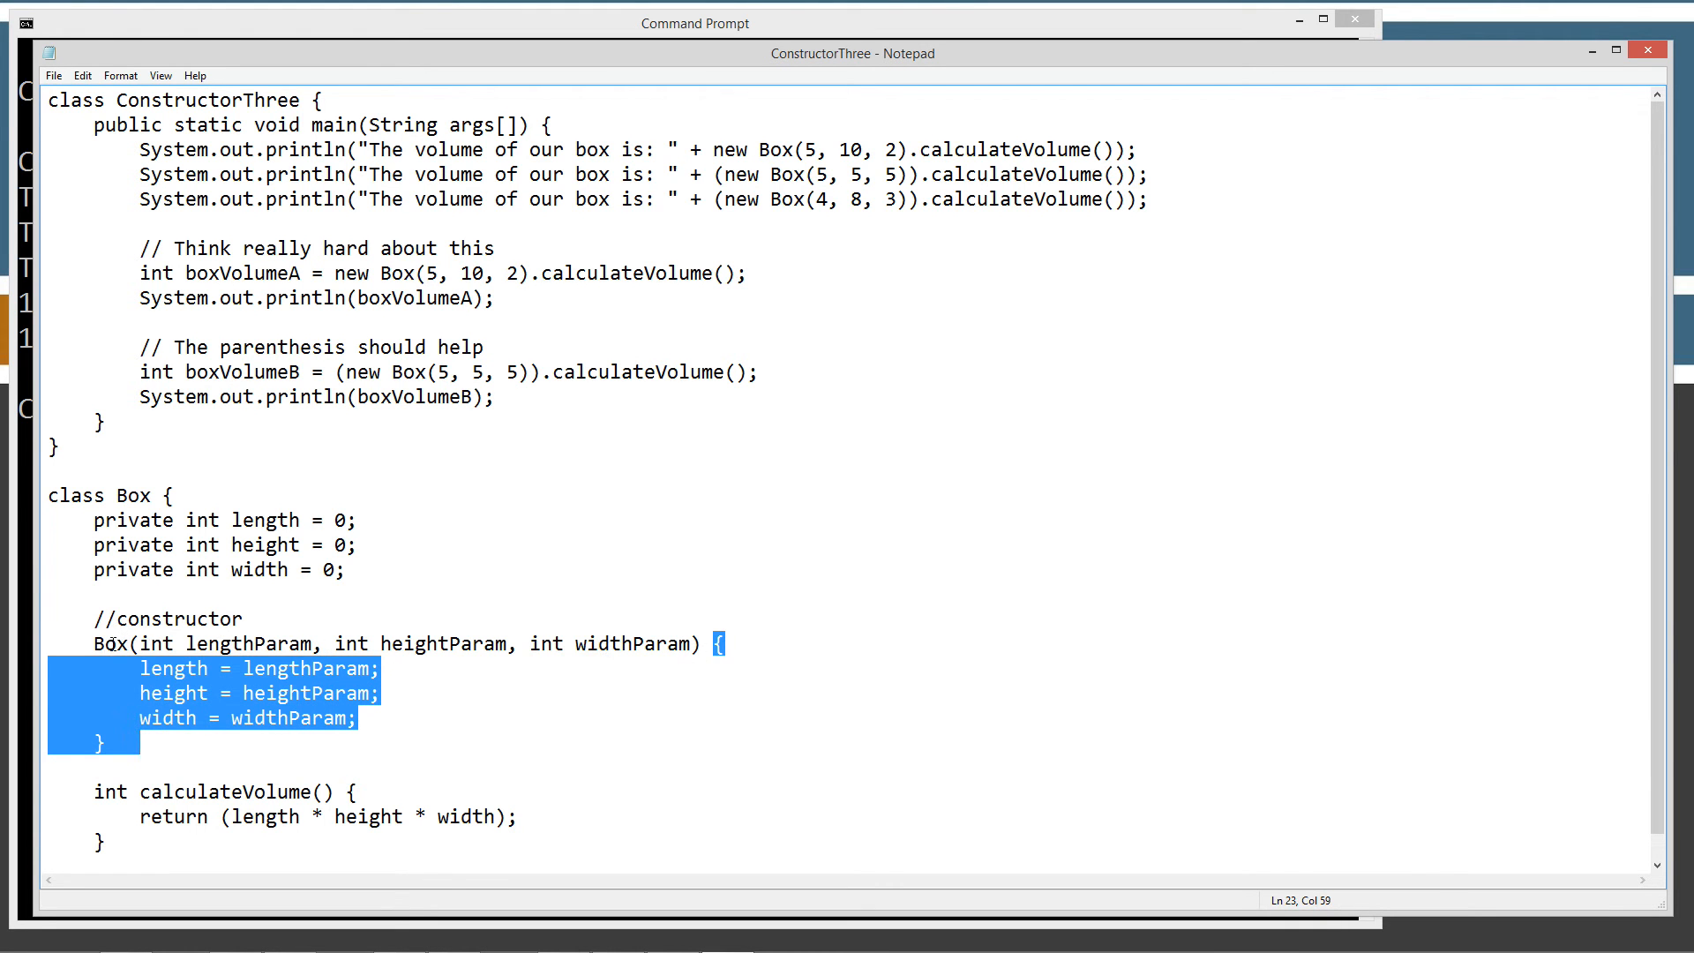
{"action": "left_click", "coordinate": [149, 668]}
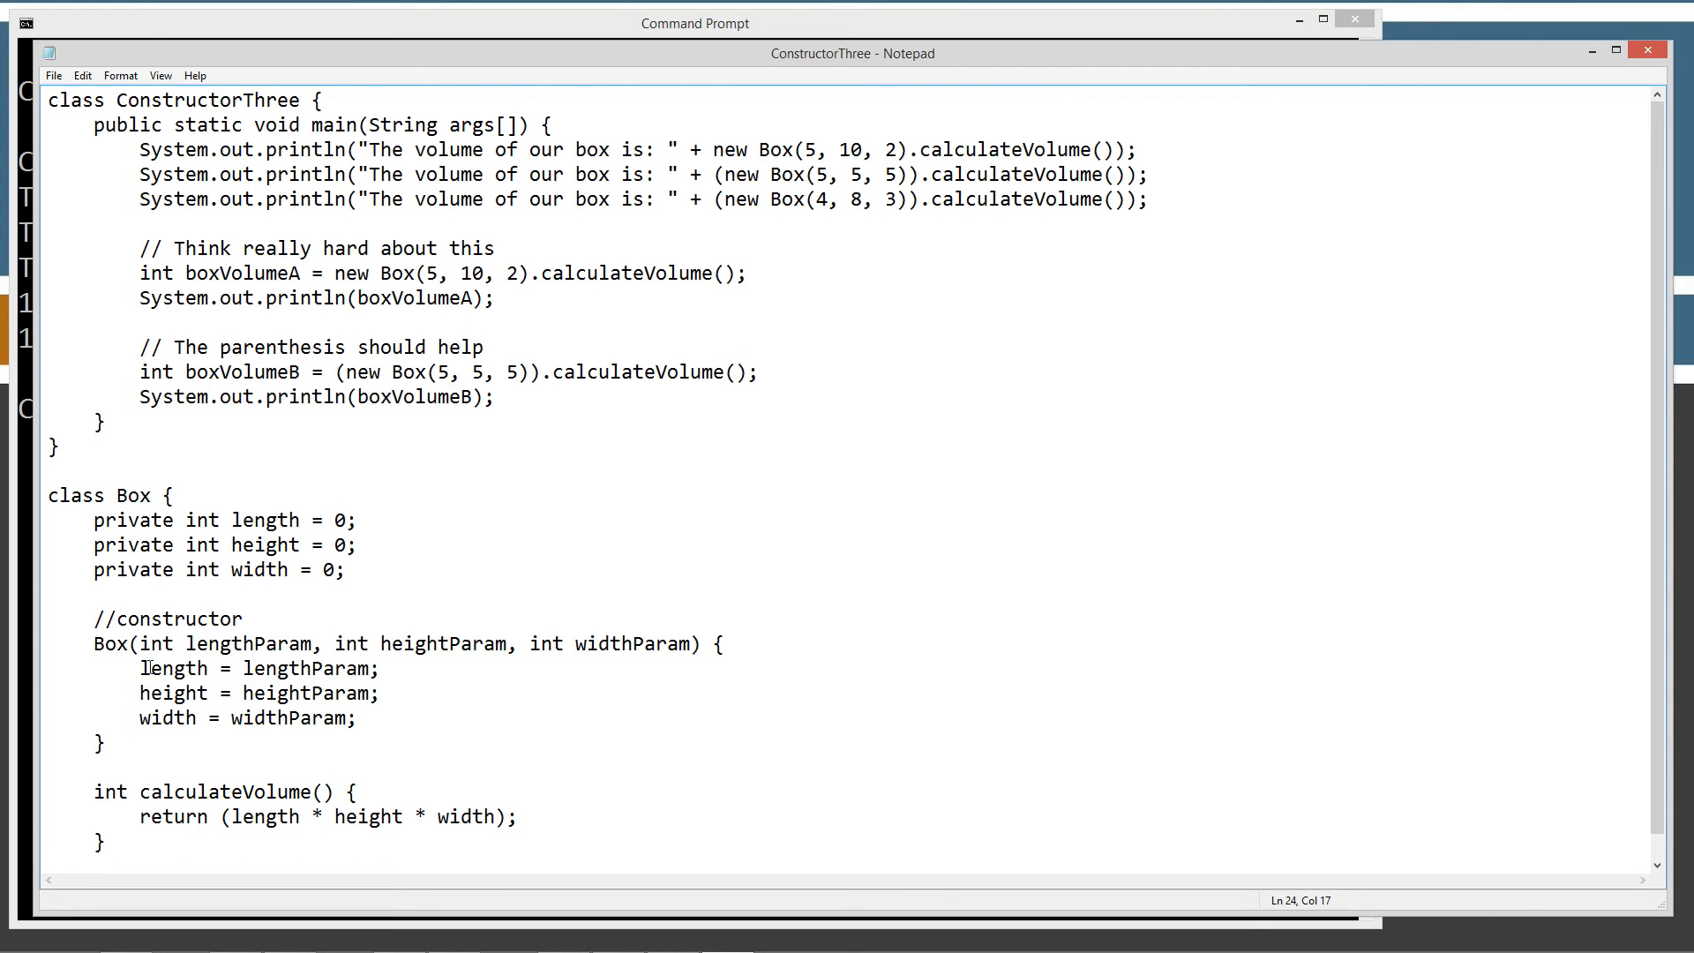
{"action": "double_click", "coordinate": [173, 668]}
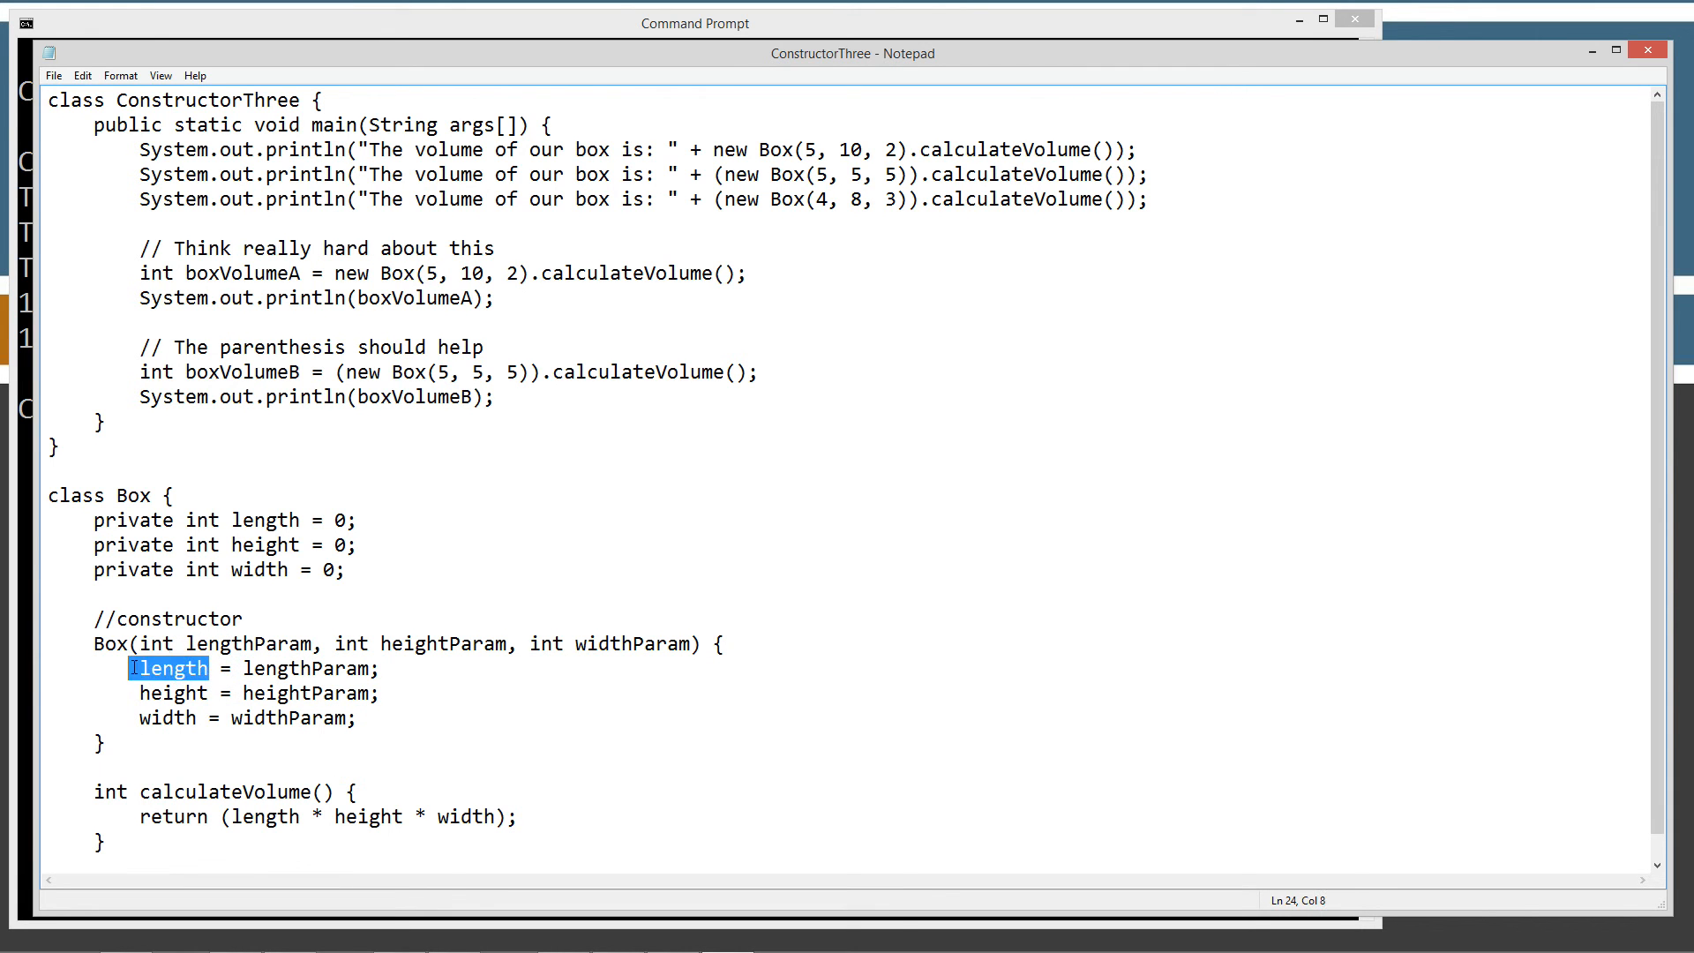
{"action": "double_click", "coordinate": [265, 520]}
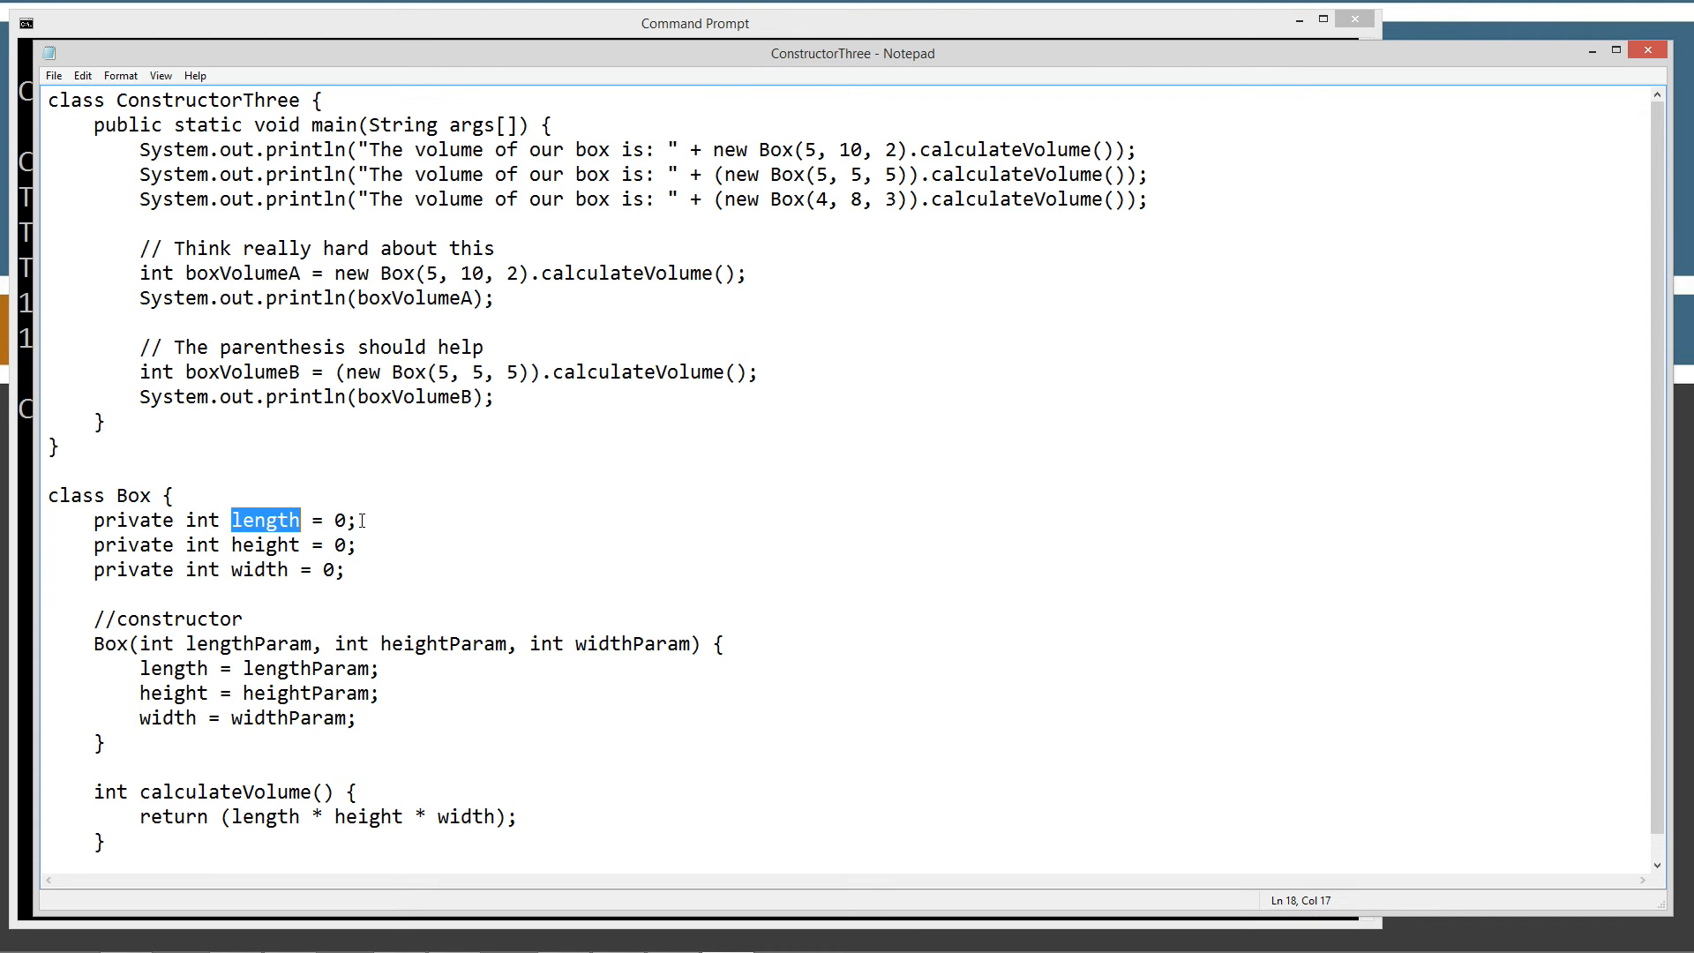
{"action": "double_click", "coordinate": [304, 668]}
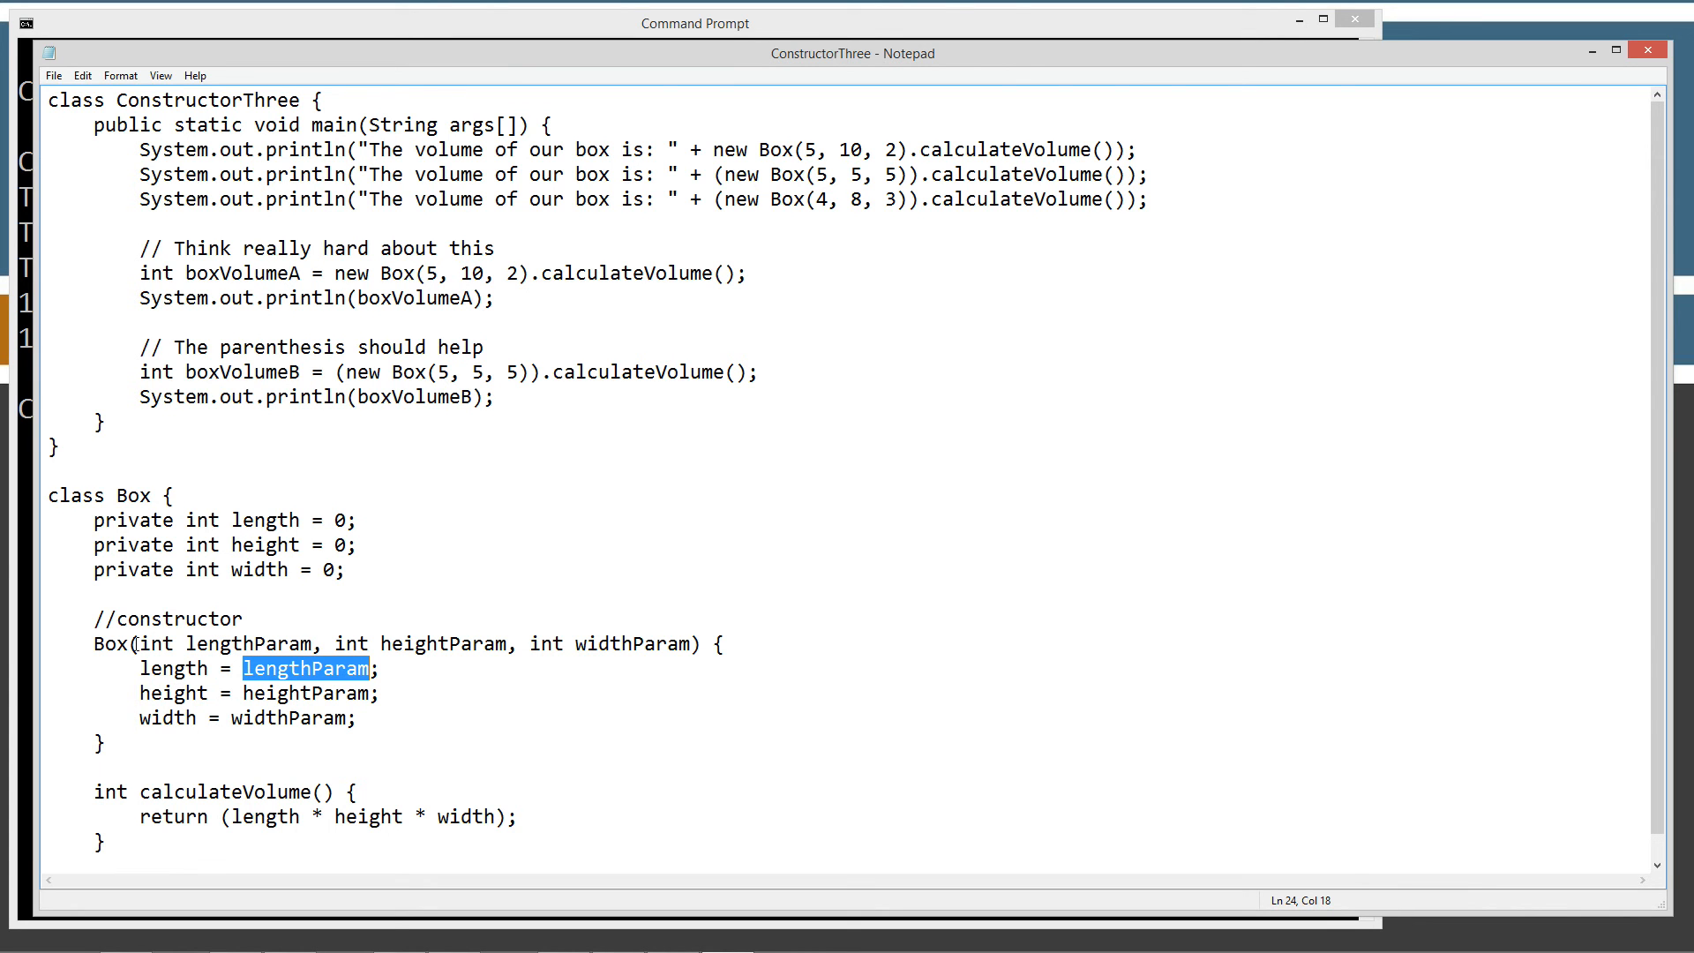
{"action": "mouse_move", "coordinate": [523, 295]}
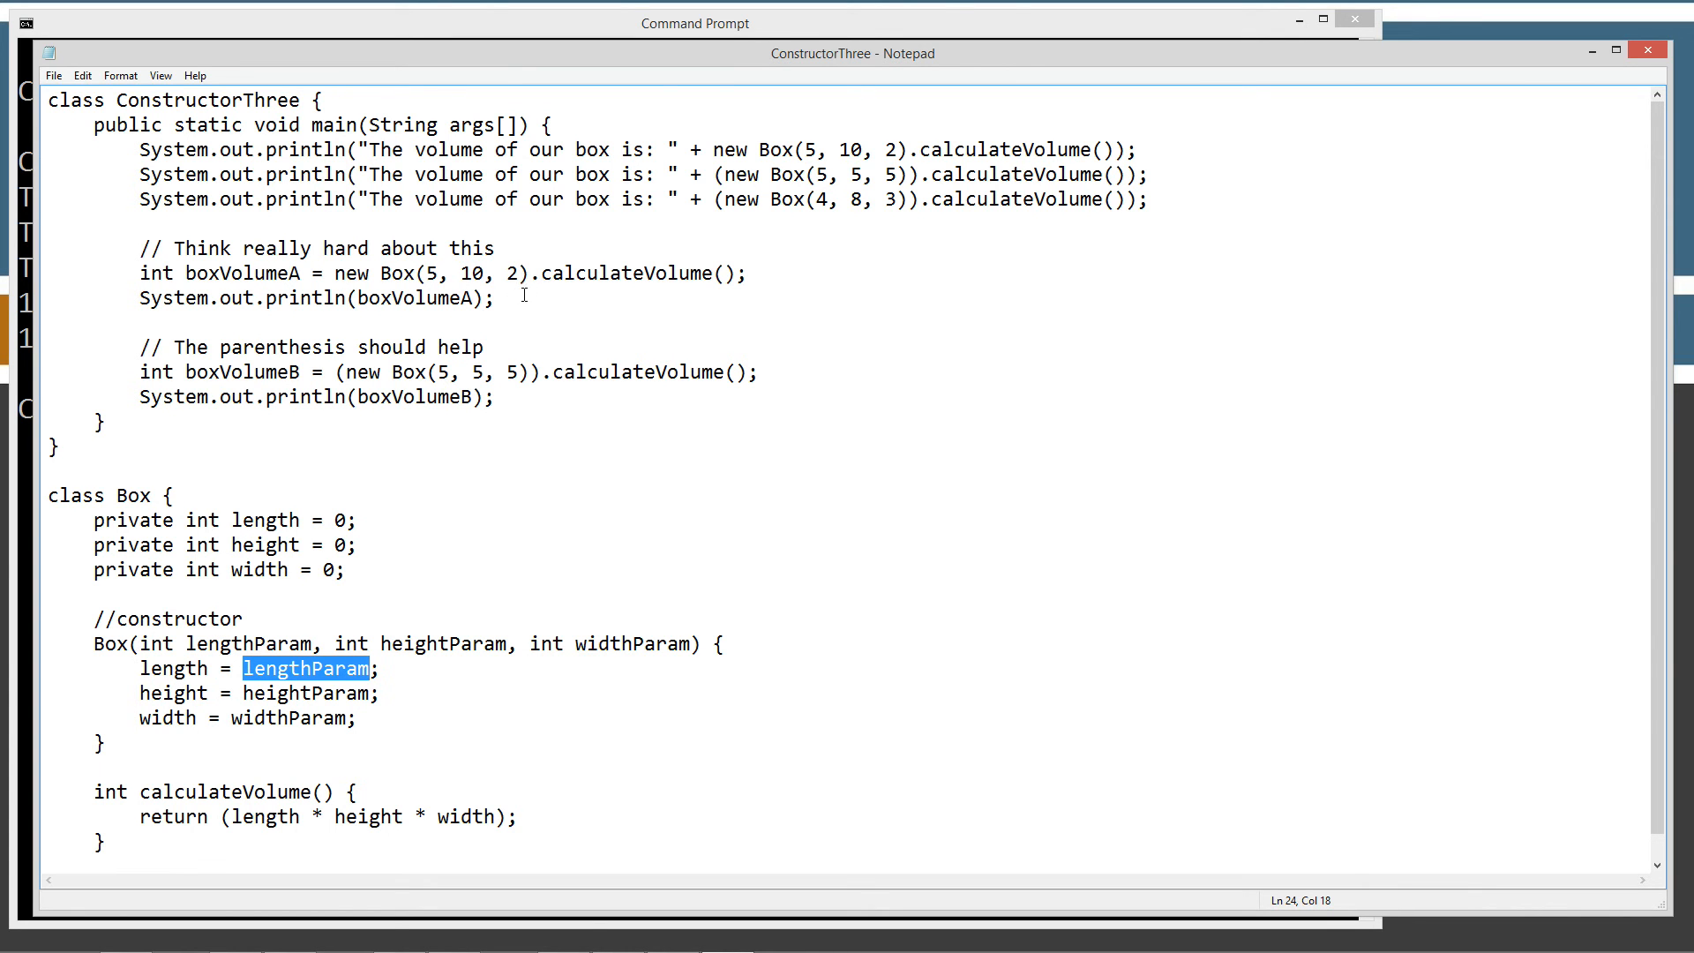
{"action": "mouse_move", "coordinate": [538, 370]}
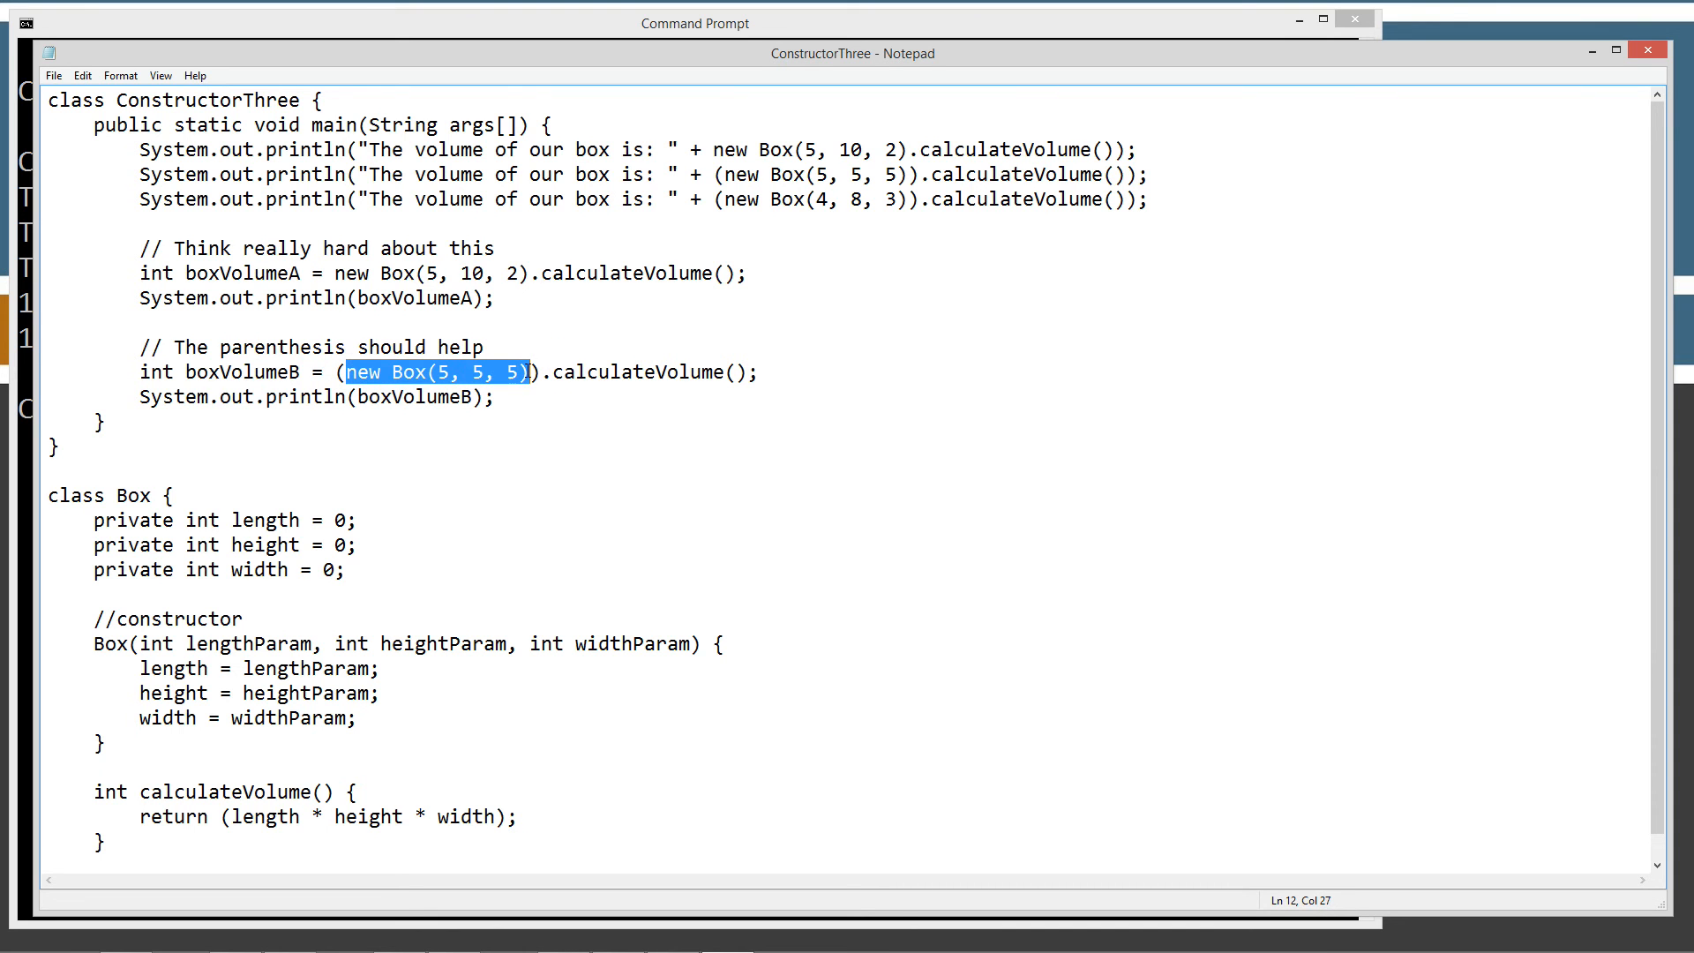
{"action": "mouse_move", "coordinate": [519, 391]}
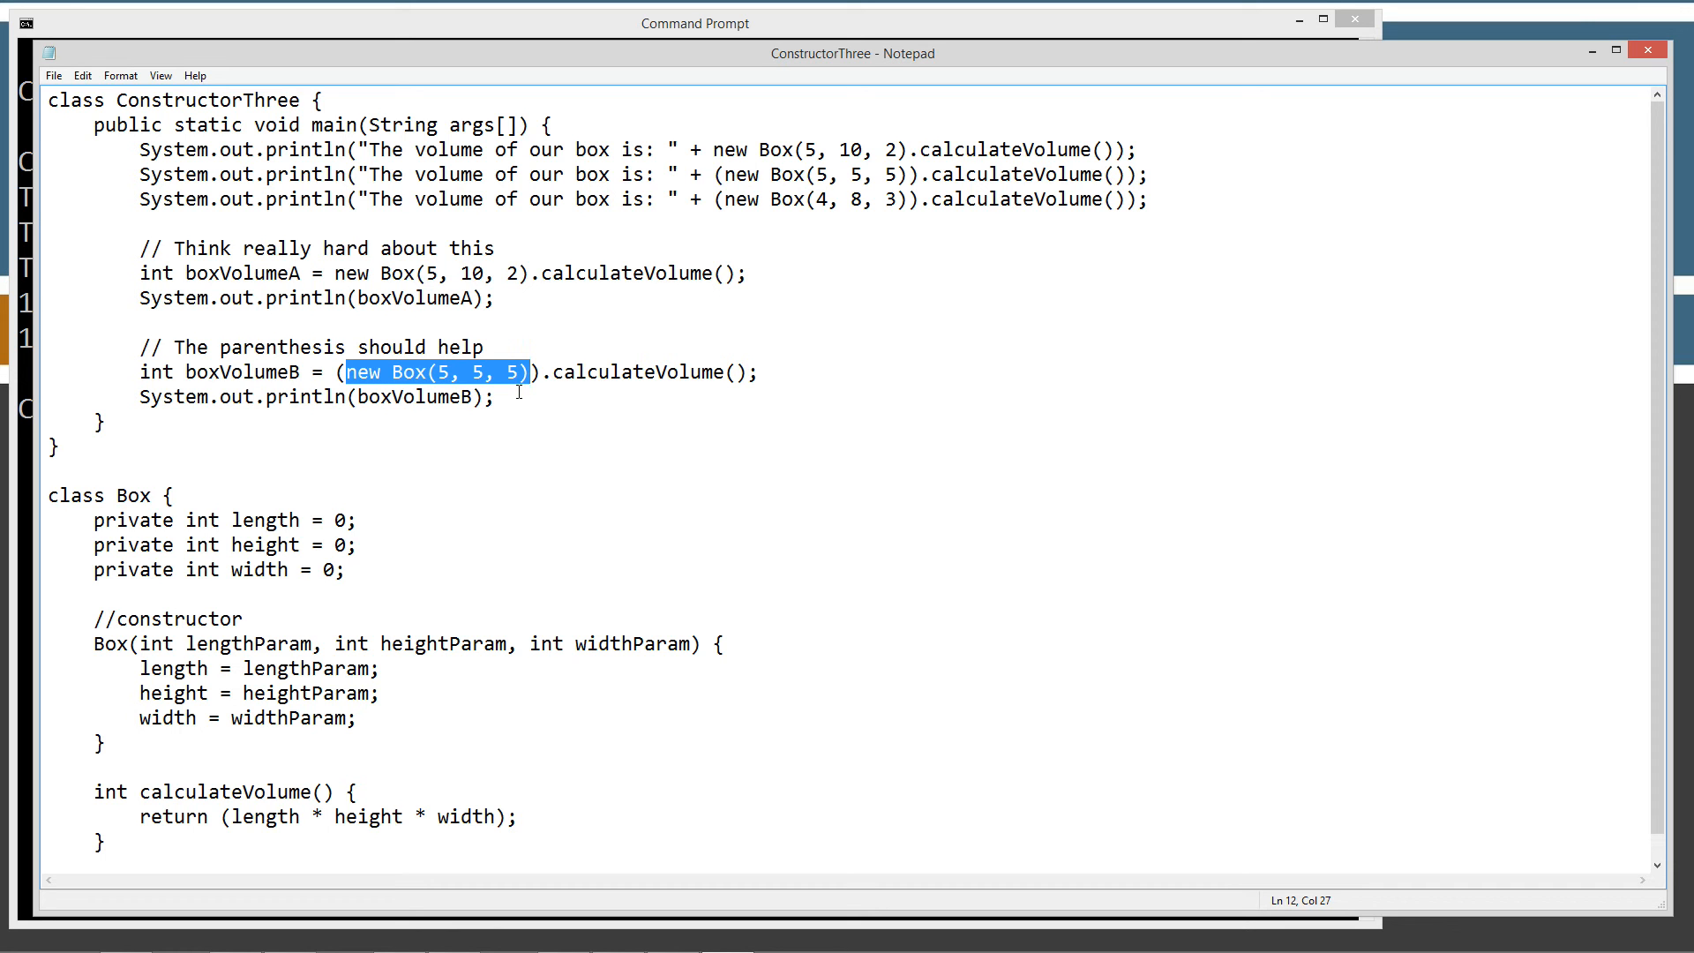
{"action": "mouse_move", "coordinate": [485, 398]}
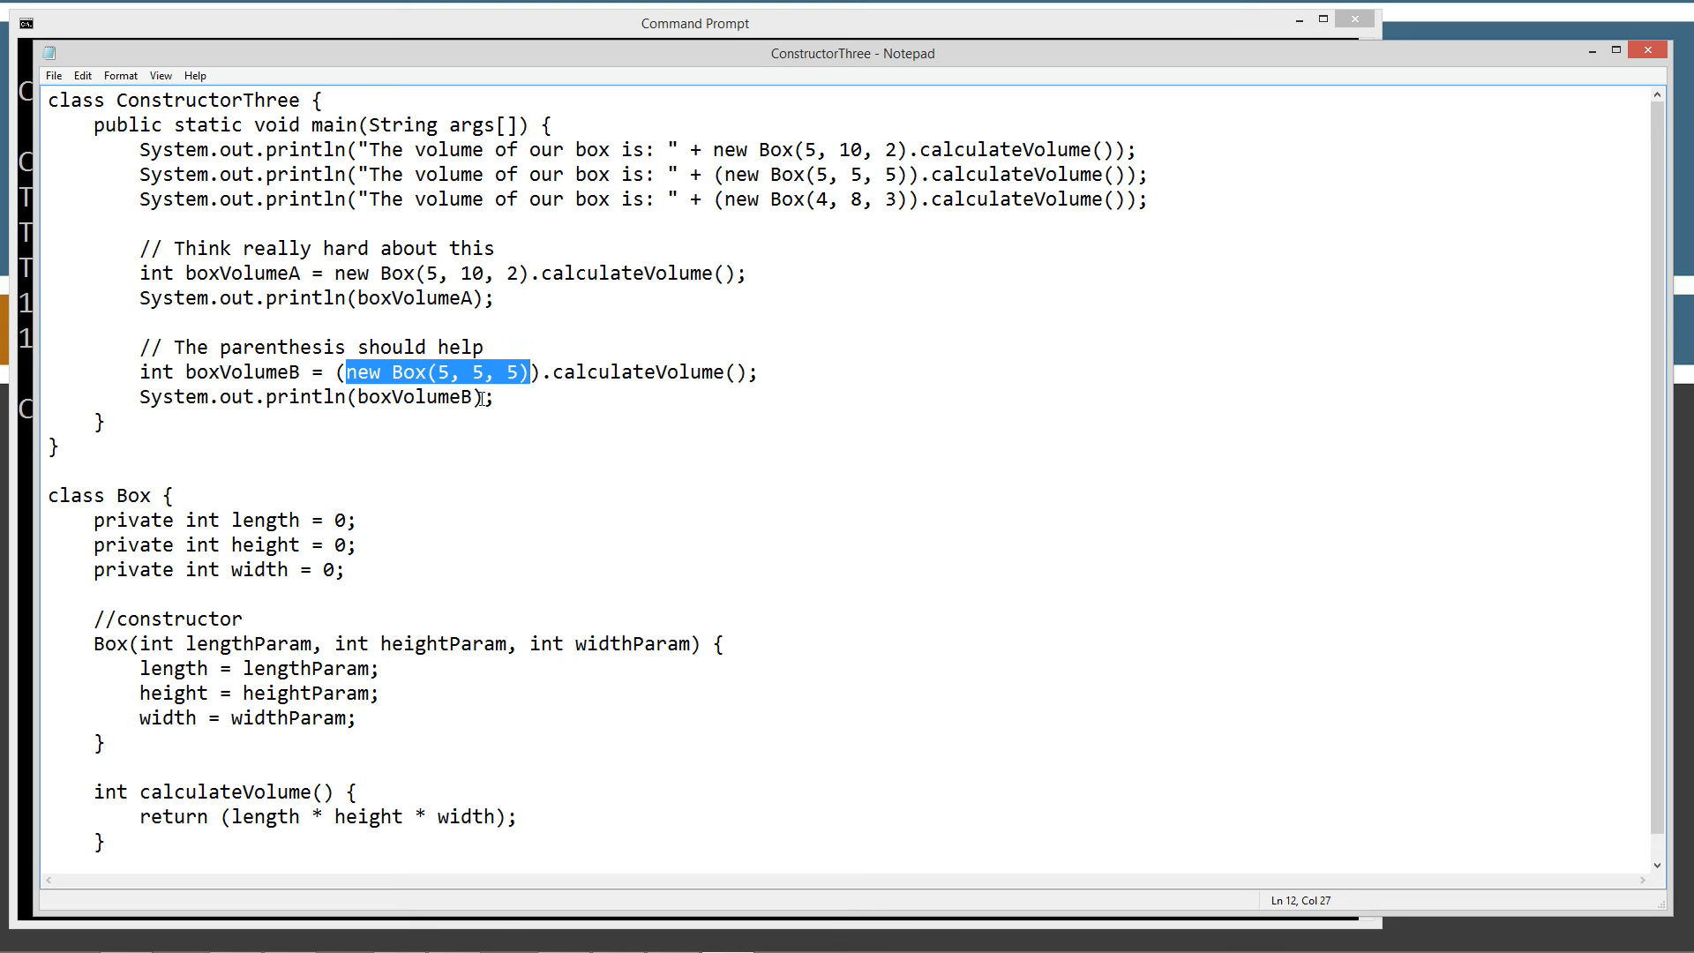
{"action": "mouse_move", "coordinate": [520, 396]}
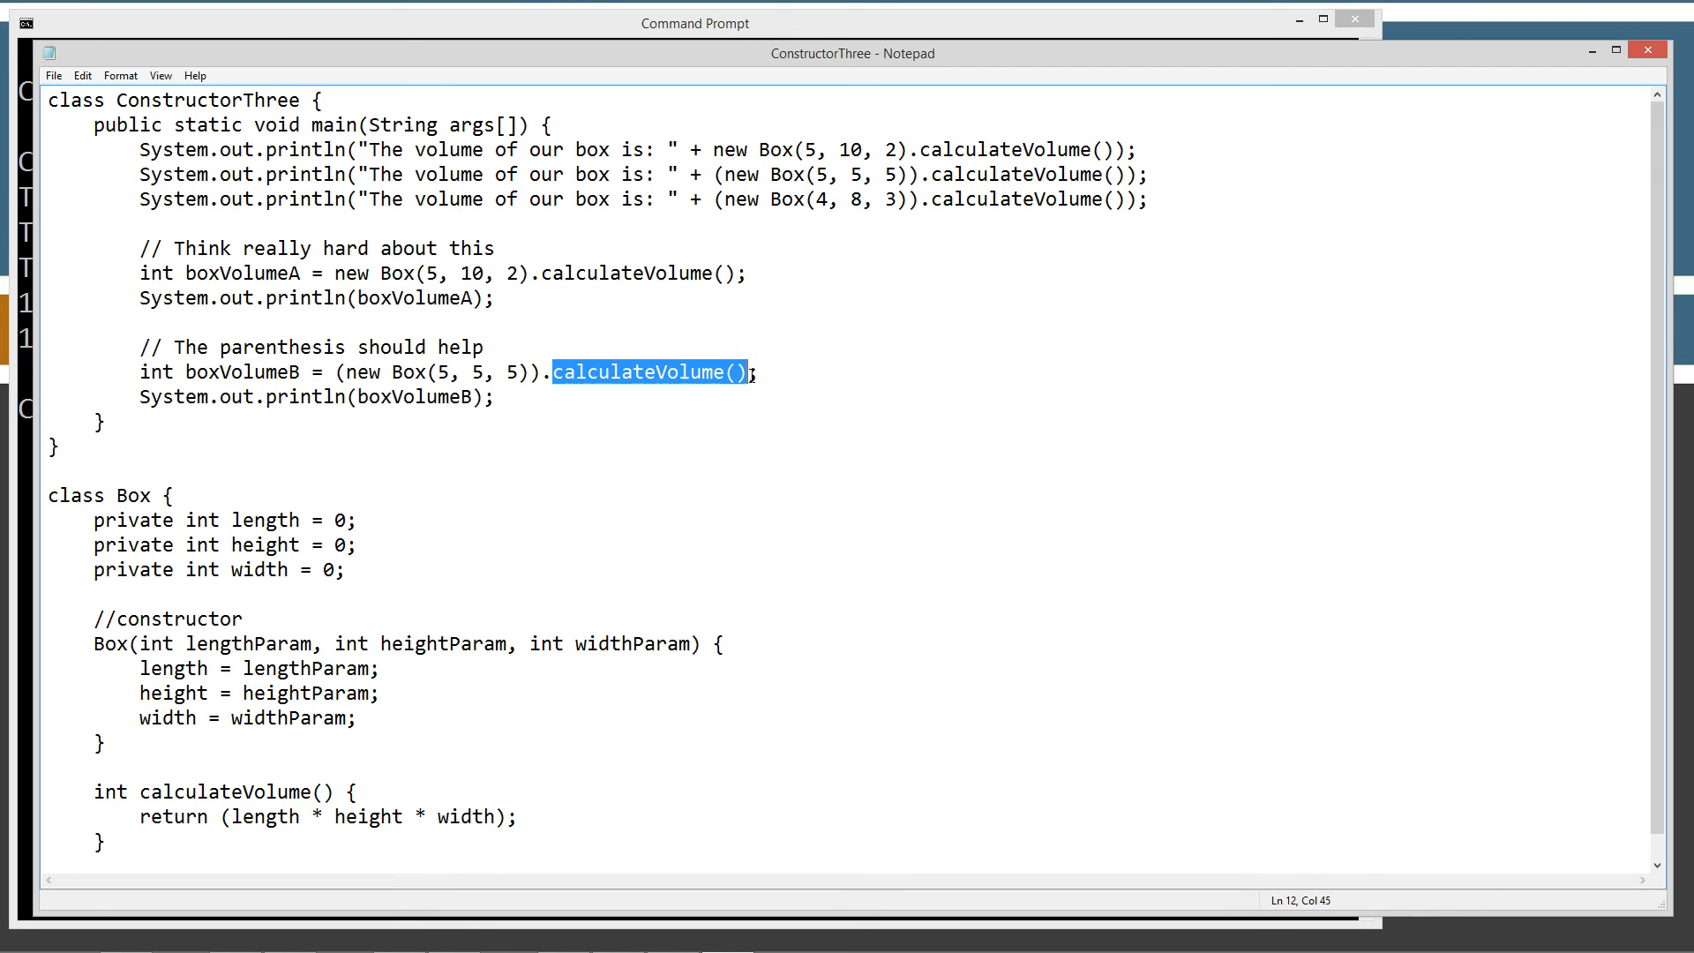
{"action": "mouse_move", "coordinate": [198, 778]}
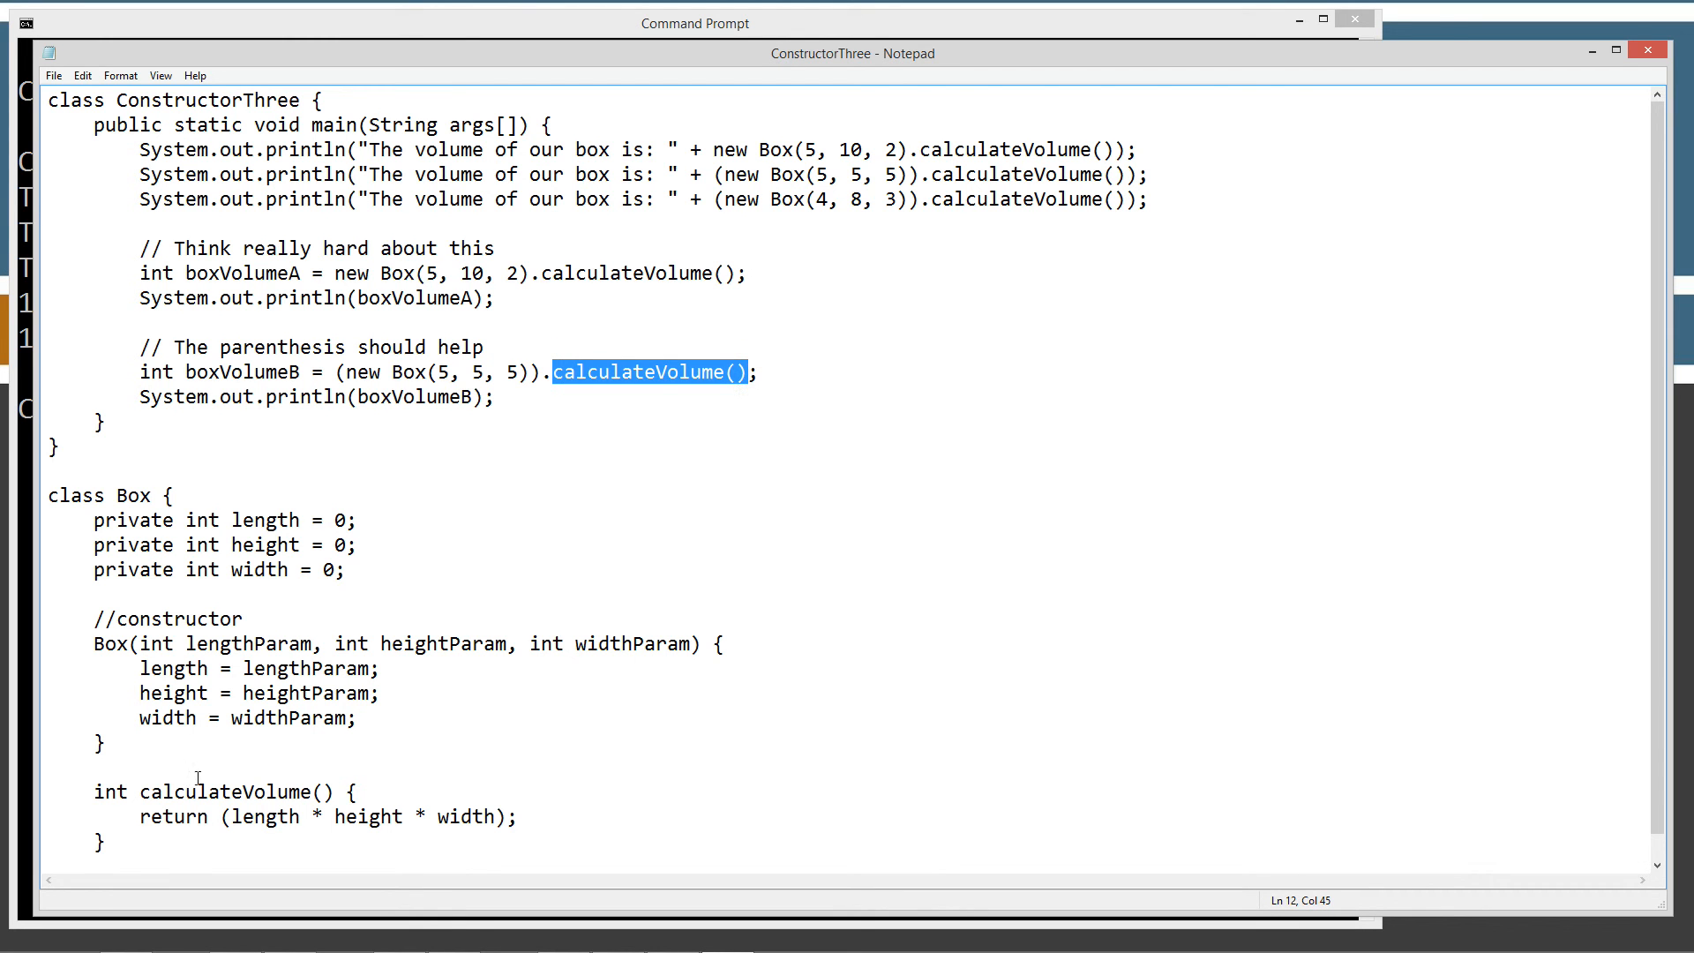
{"action": "double_click", "coordinate": [236, 792]}
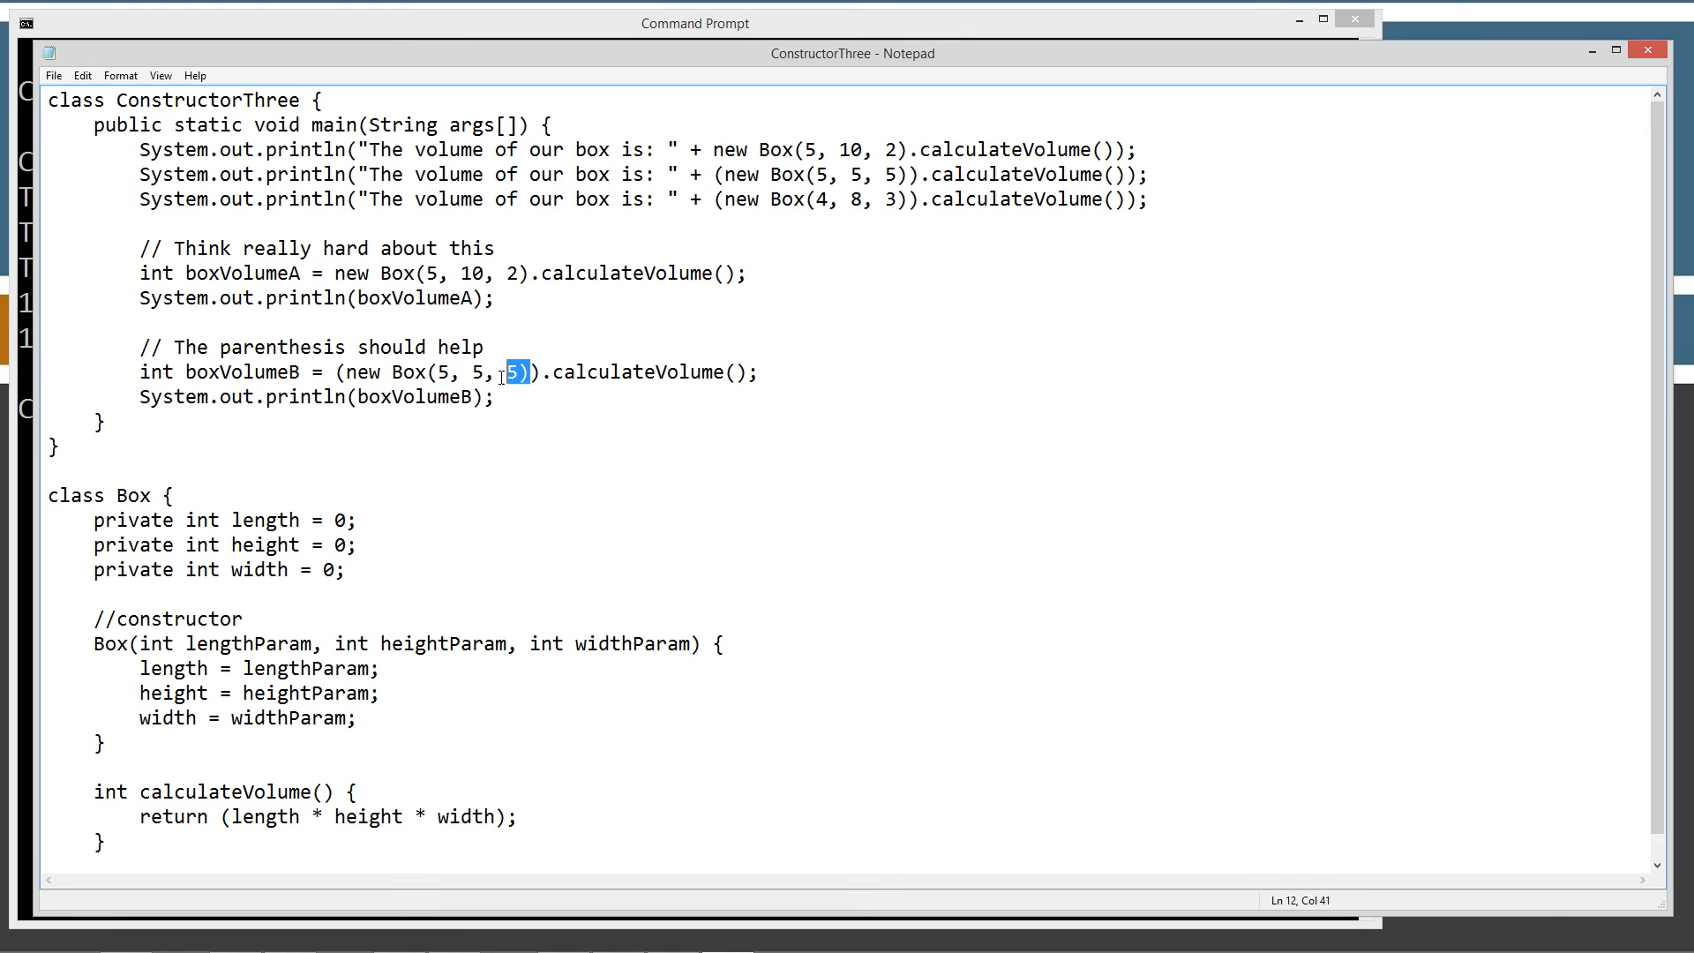
{"action": "left_click_drag", "start_coordinate": [516, 371], "coordinate": [343, 371]}
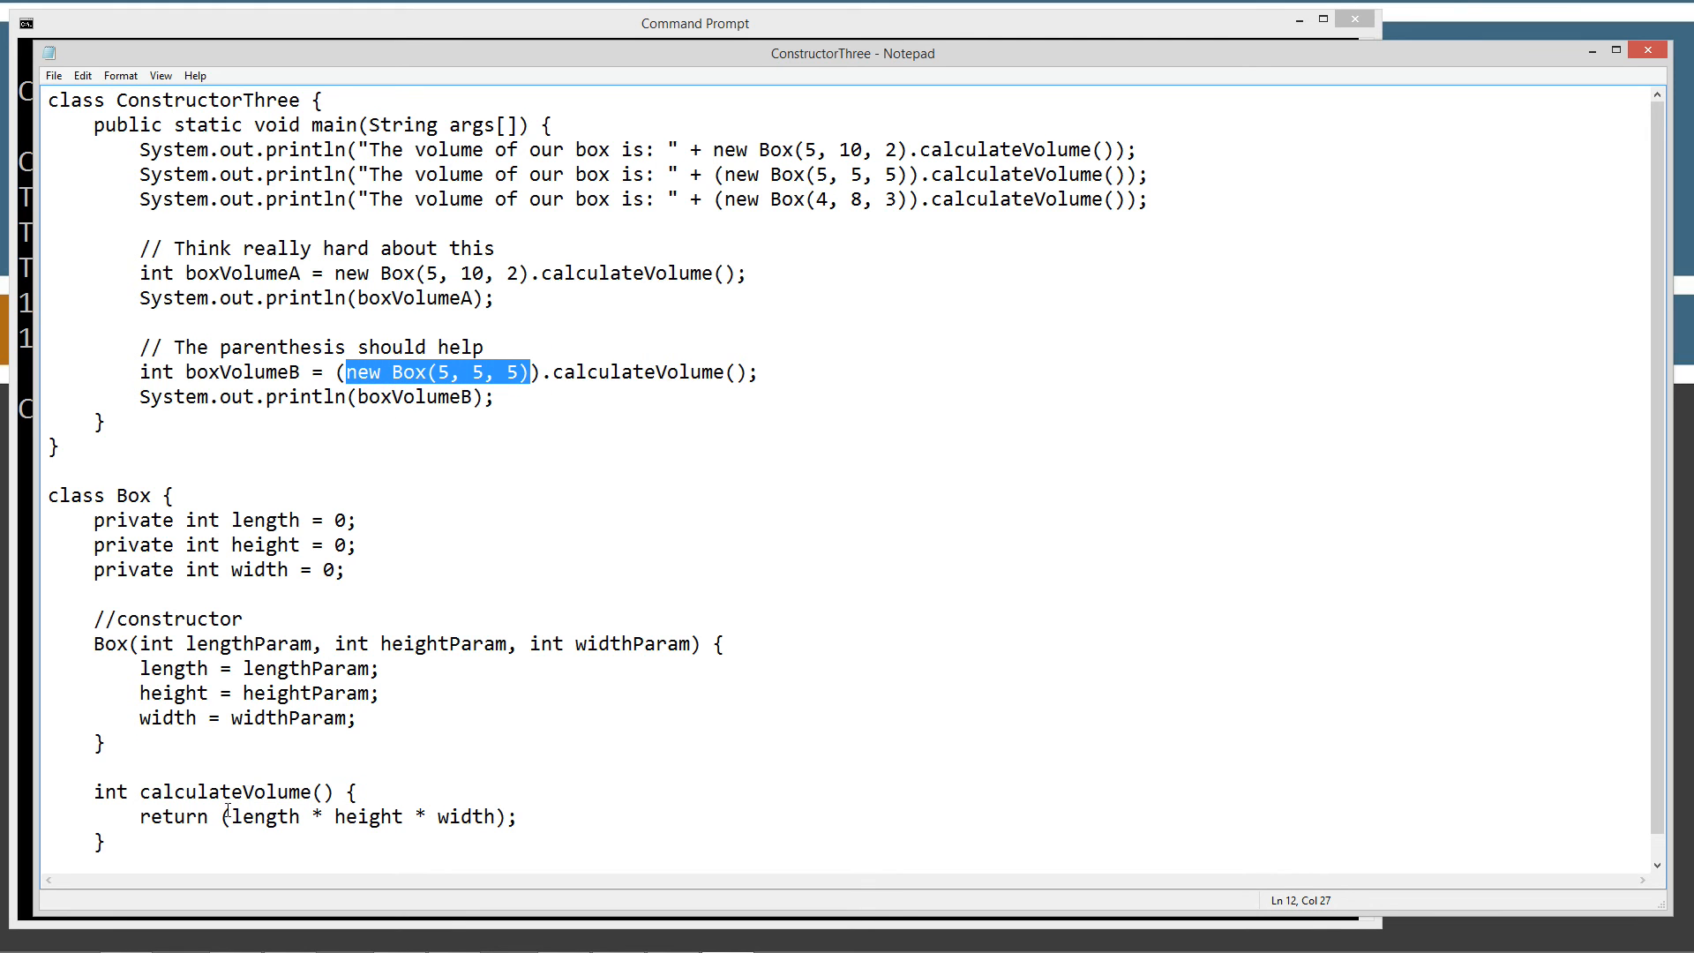
{"action": "left_click", "coordinate": [128, 793]}
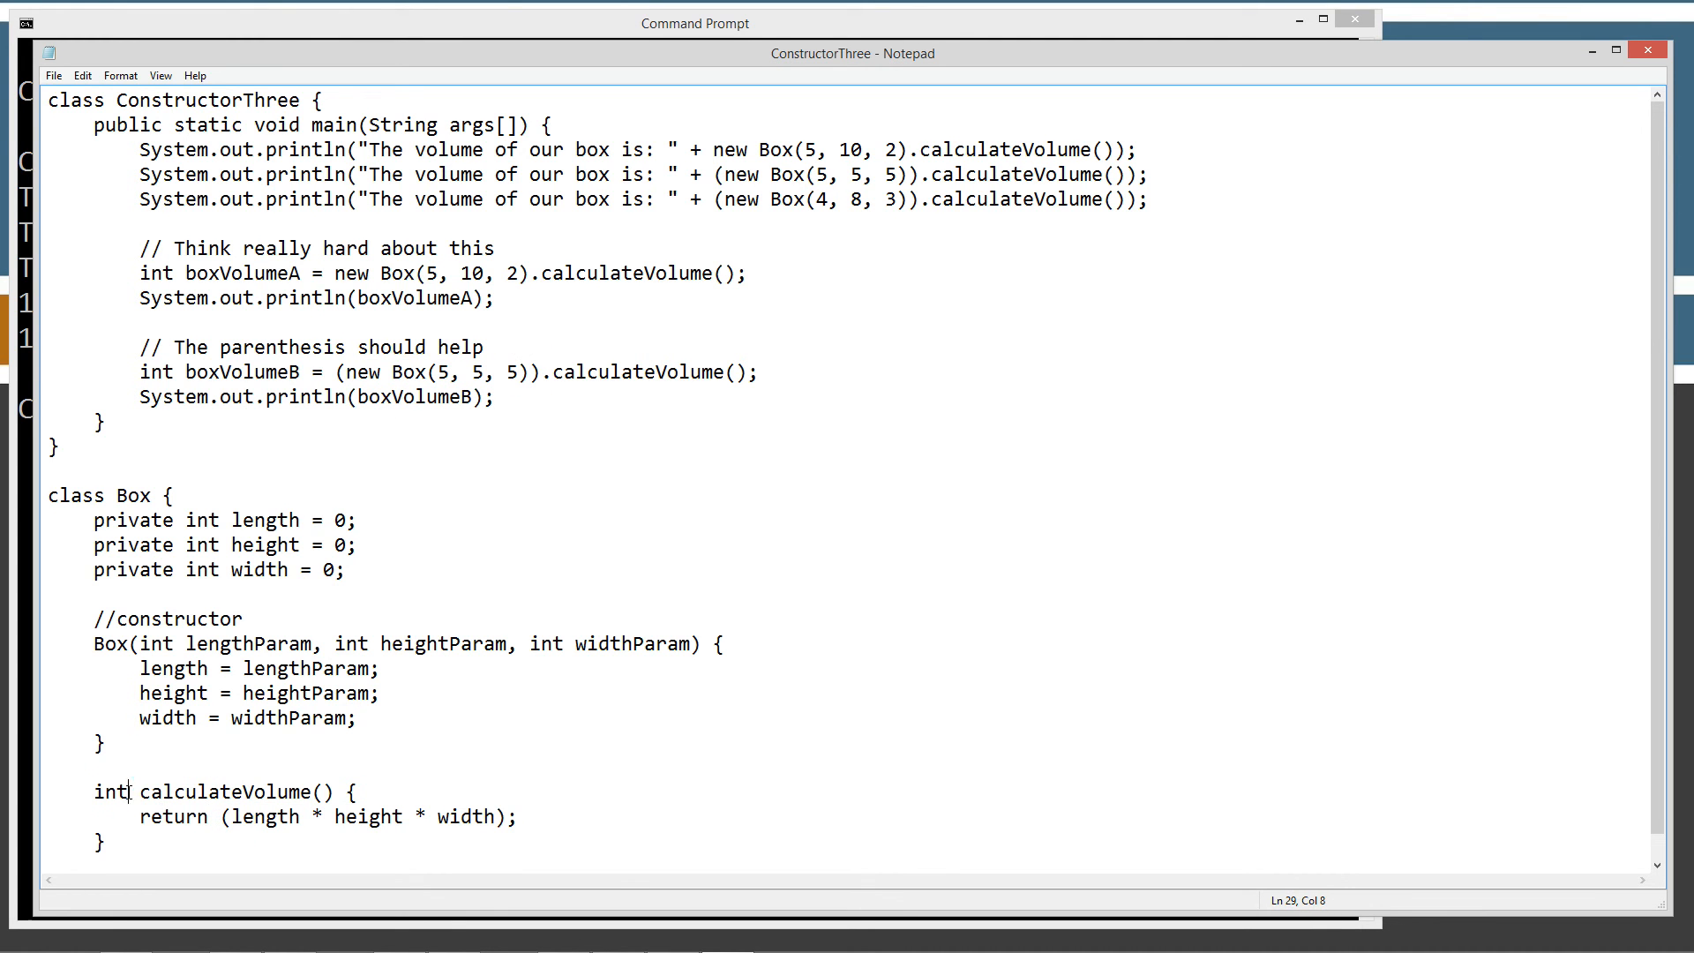
{"action": "double_click", "coordinate": [109, 792]}
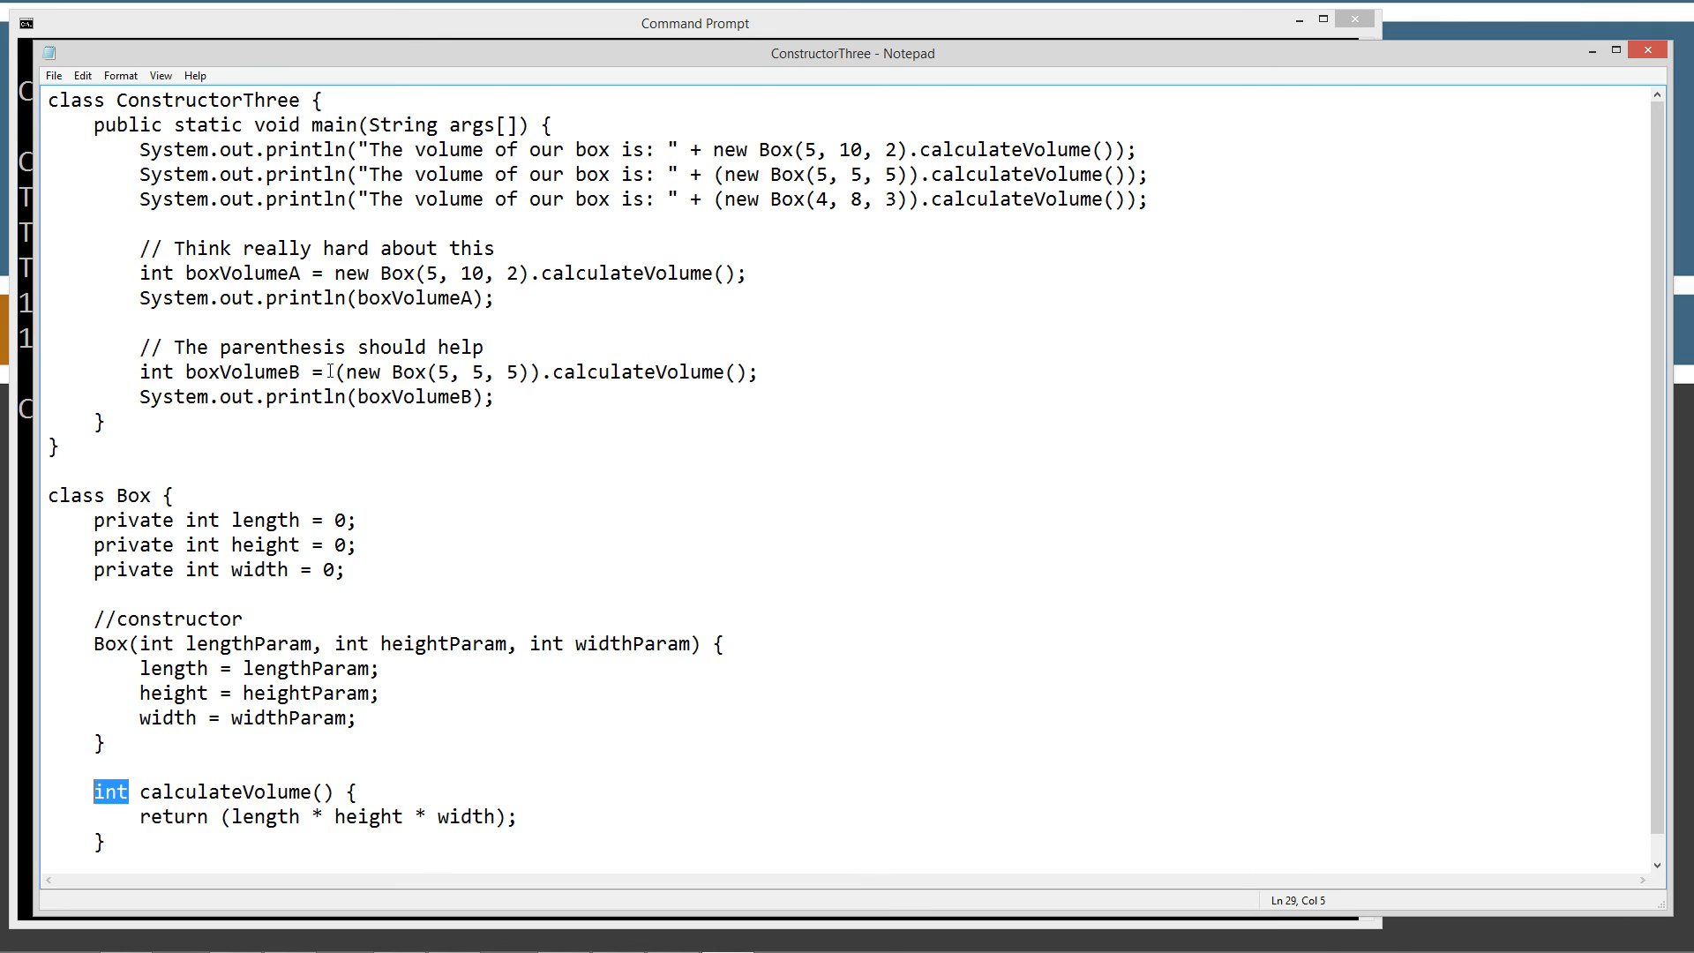
{"action": "left_click", "coordinate": [325, 371]}
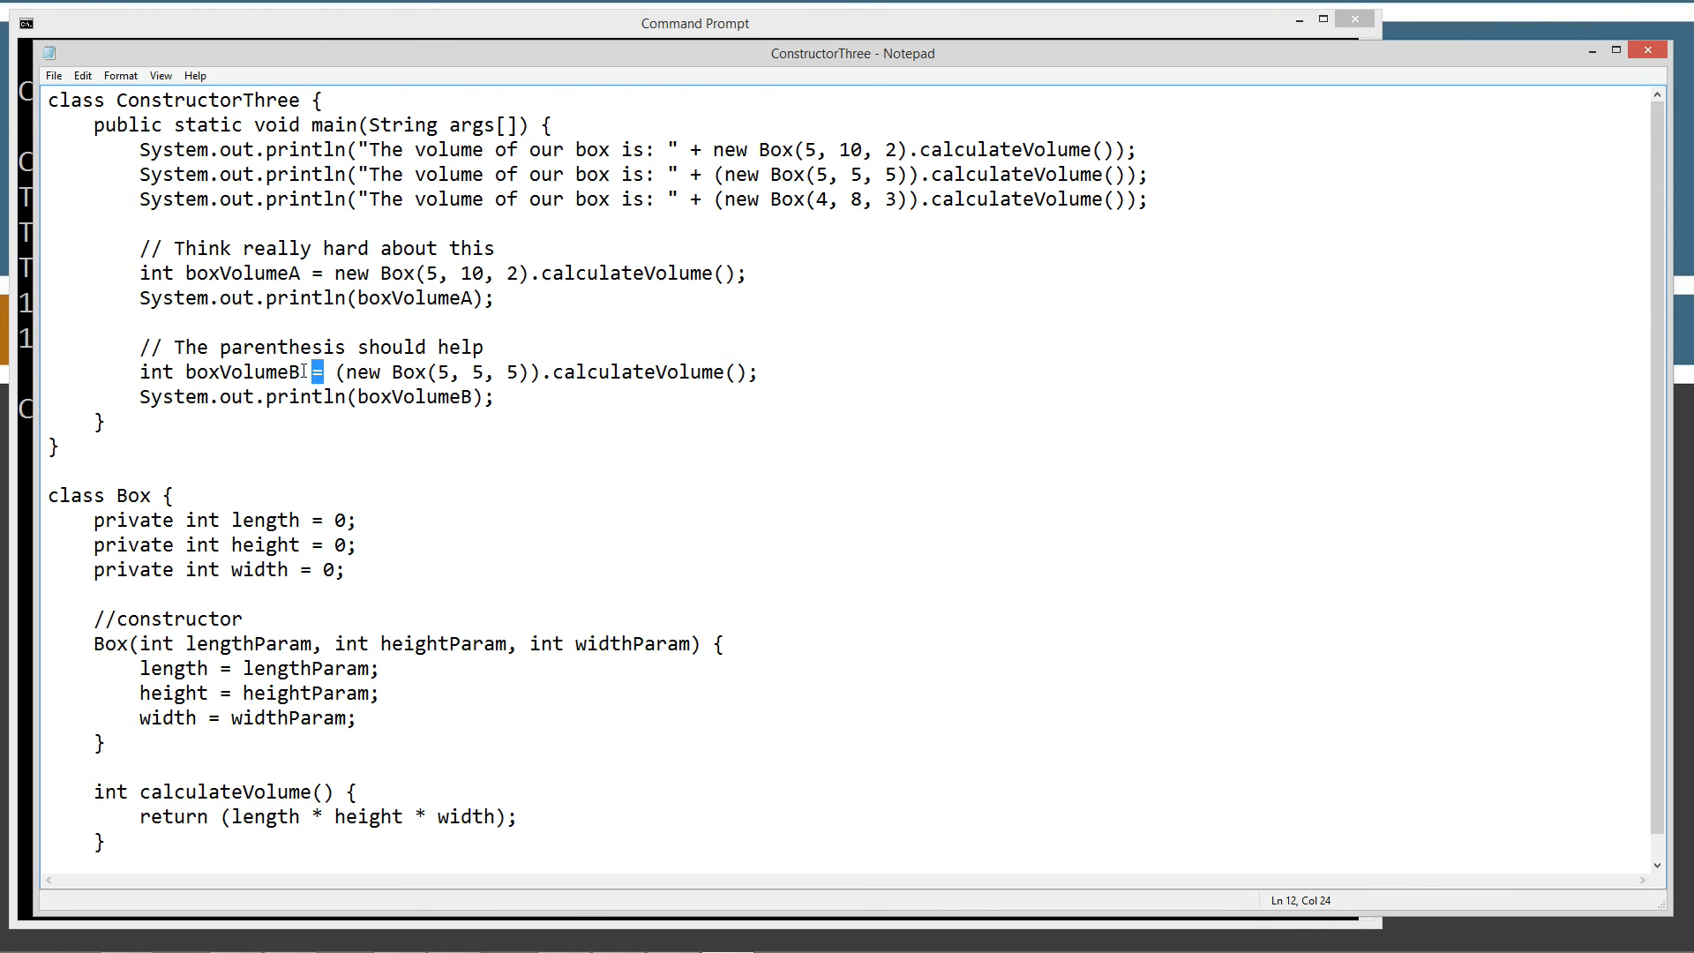
{"action": "double_click", "coordinate": [242, 371]}
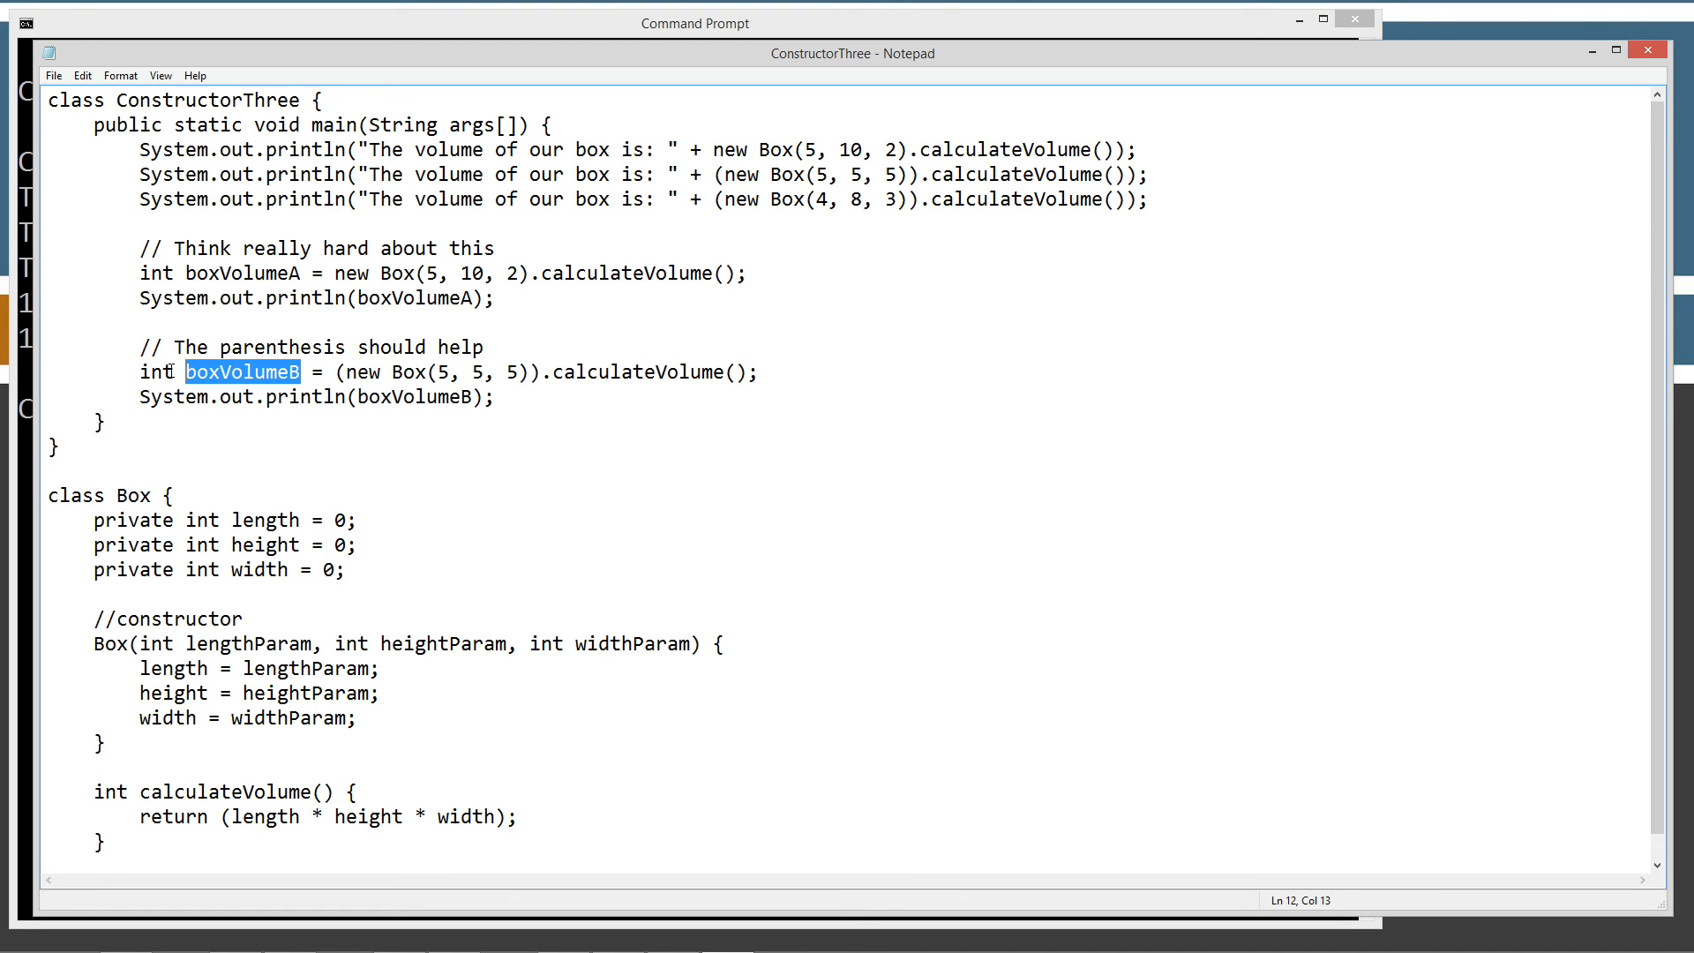
{"action": "mouse_move", "coordinate": [227, 379]}
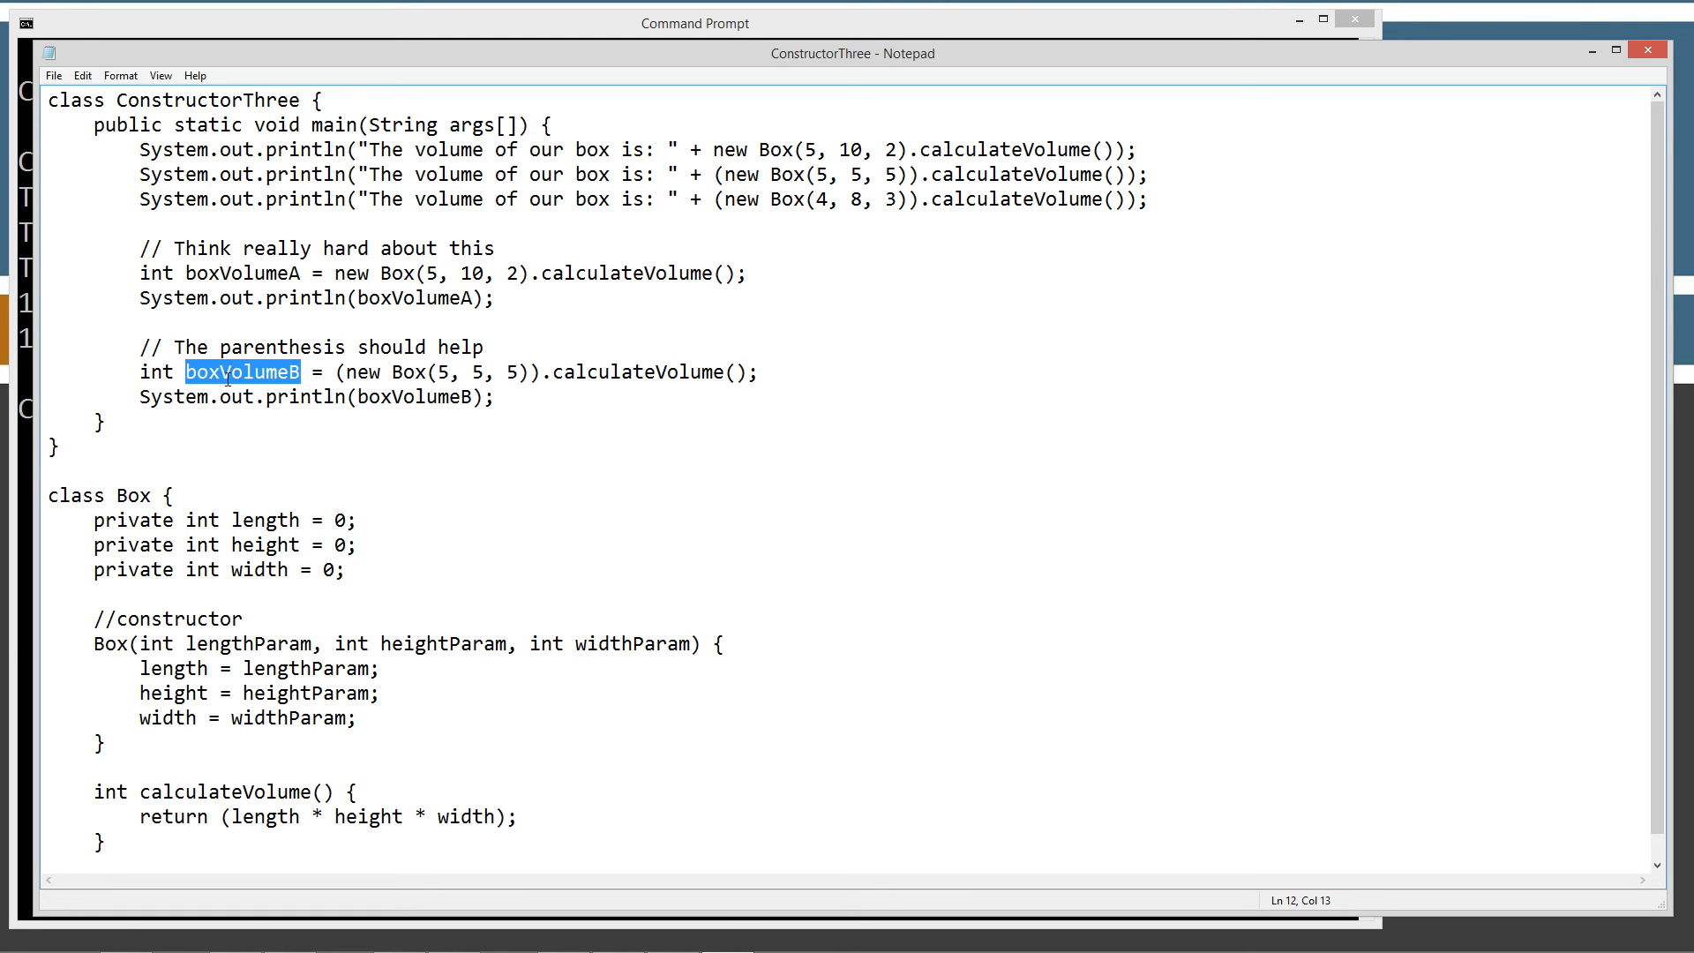
{"action": "double_click", "coordinate": [154, 371]}
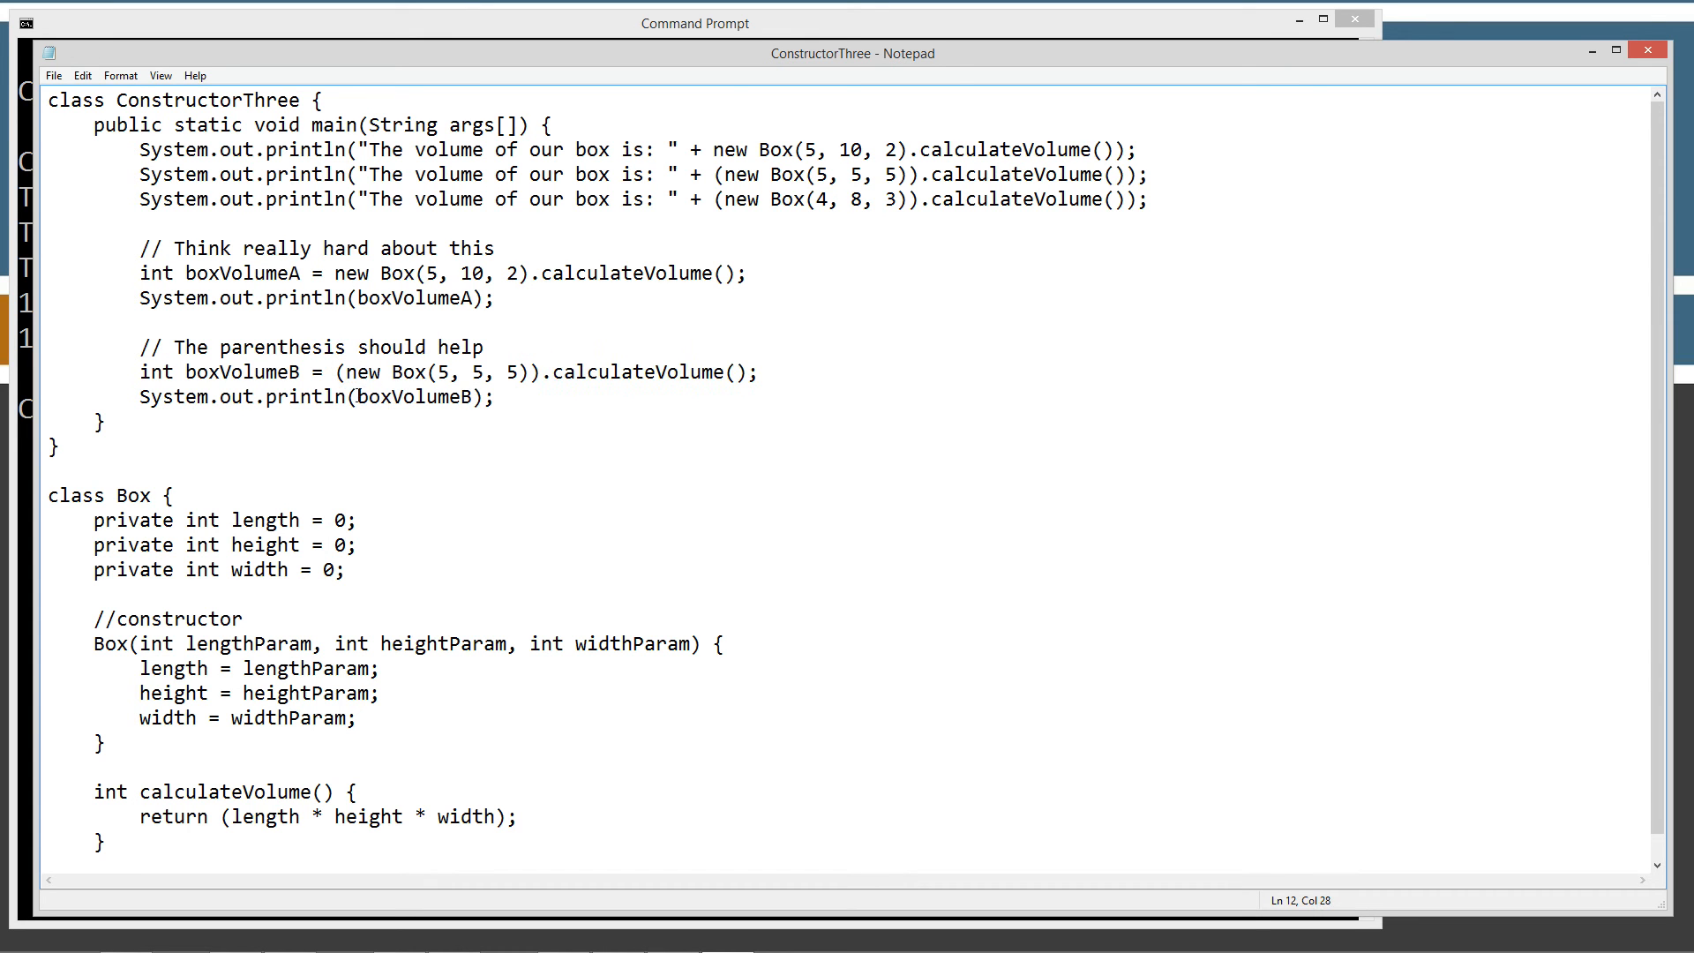
{"action": "double_click", "coordinate": [414, 397]}
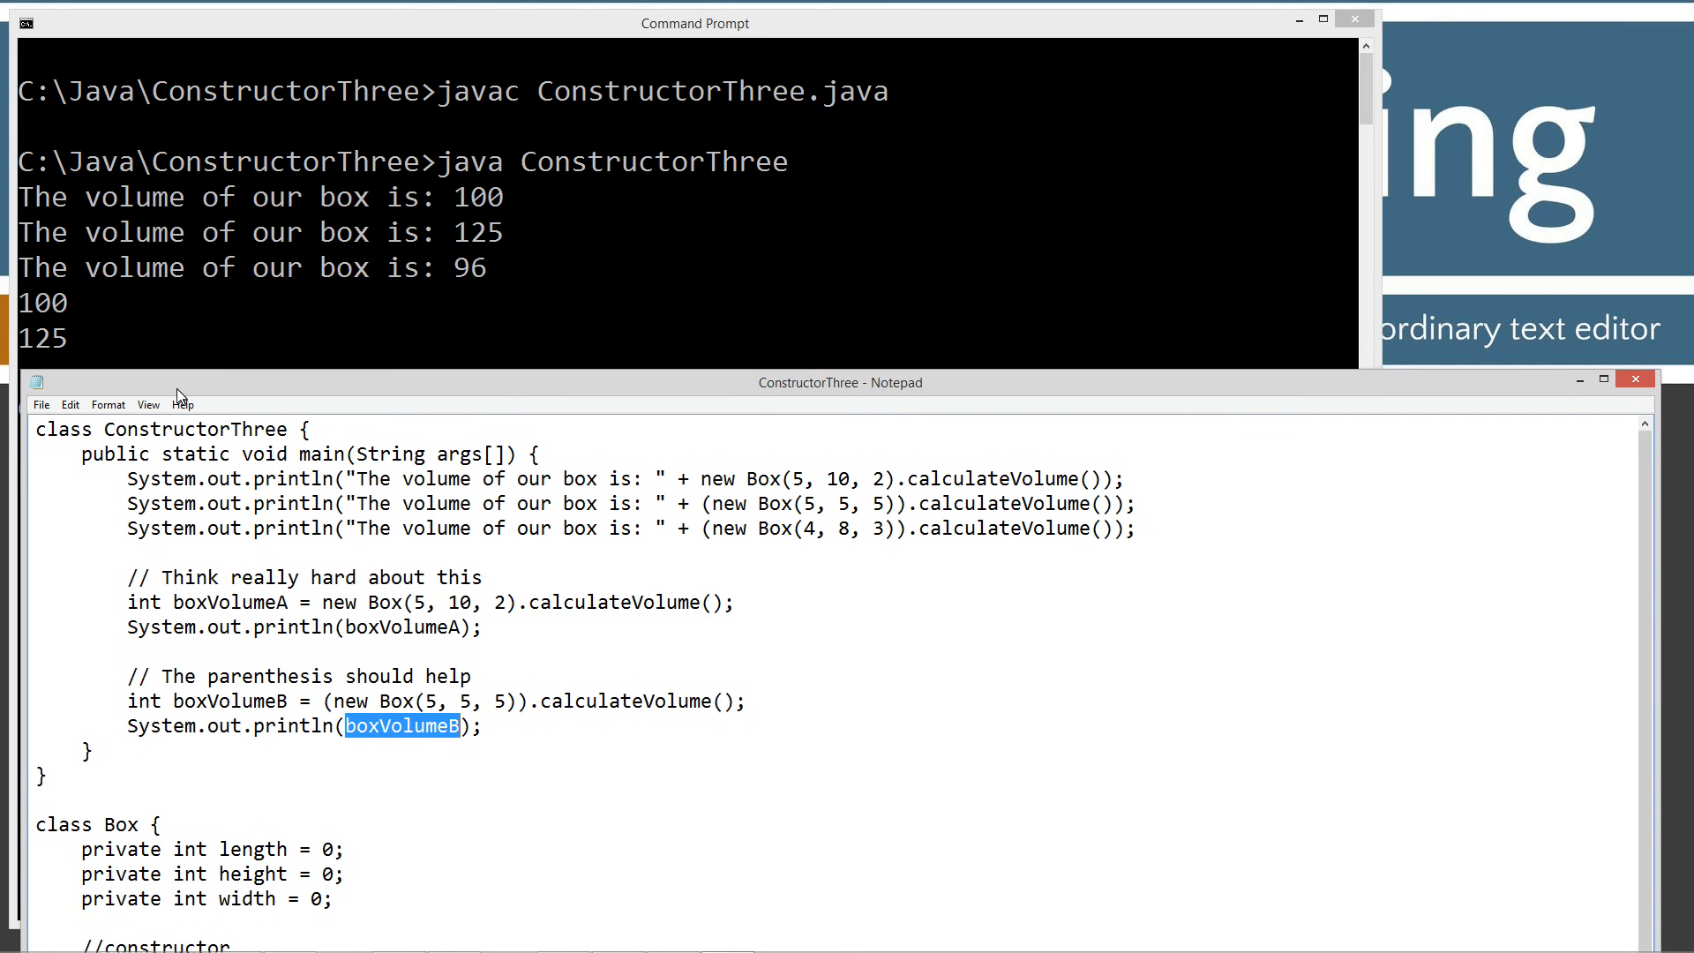
{"action": "mouse_move", "coordinate": [63, 314]}
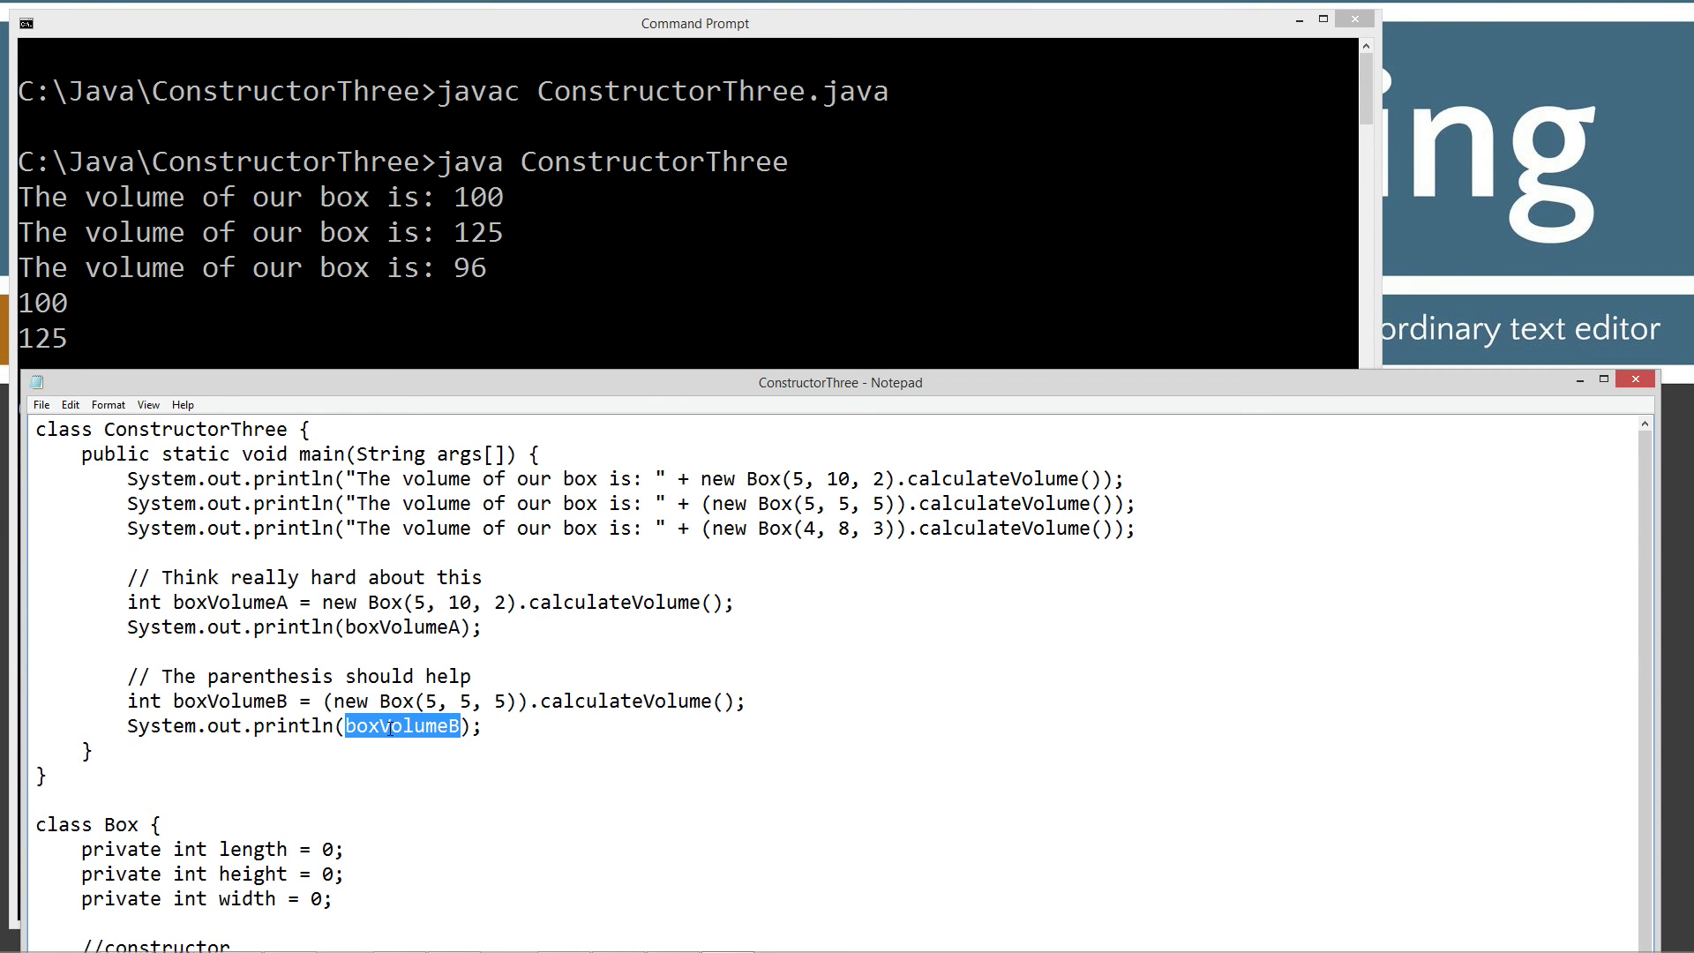
- Bring Notepad's ConstructorThree.java code back in front of the Command Prompt output
{"action": "left_click", "coordinate": [601, 429]}
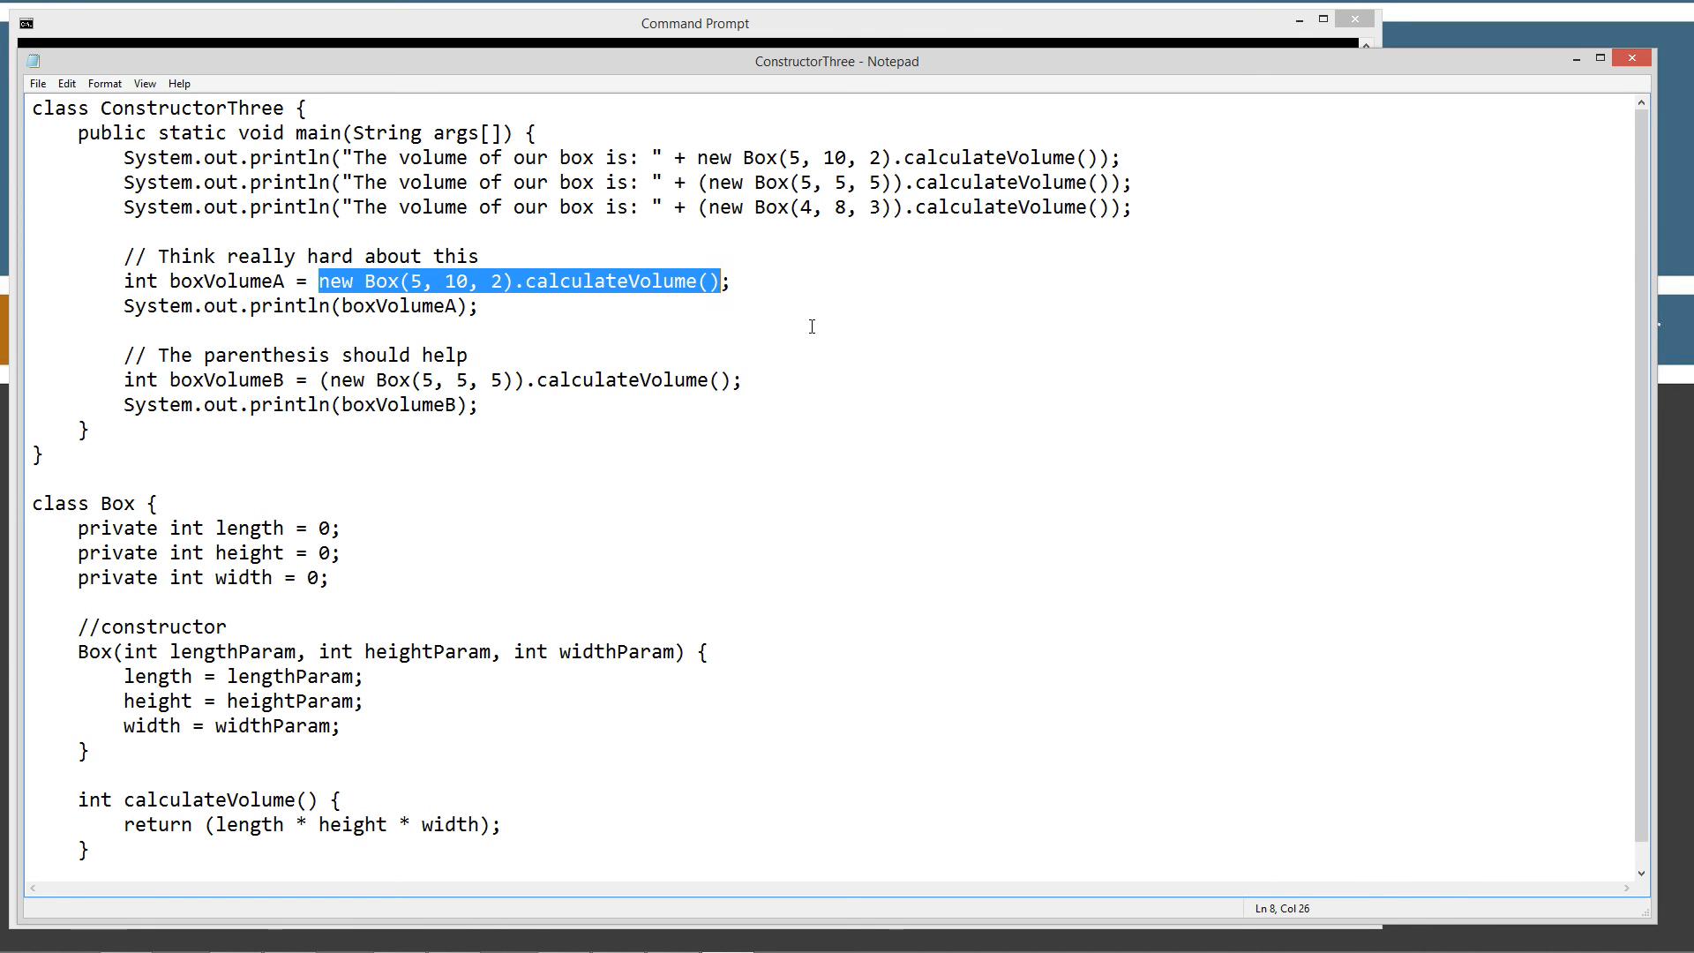
{"action": "mouse_move", "coordinate": [793, 324]}
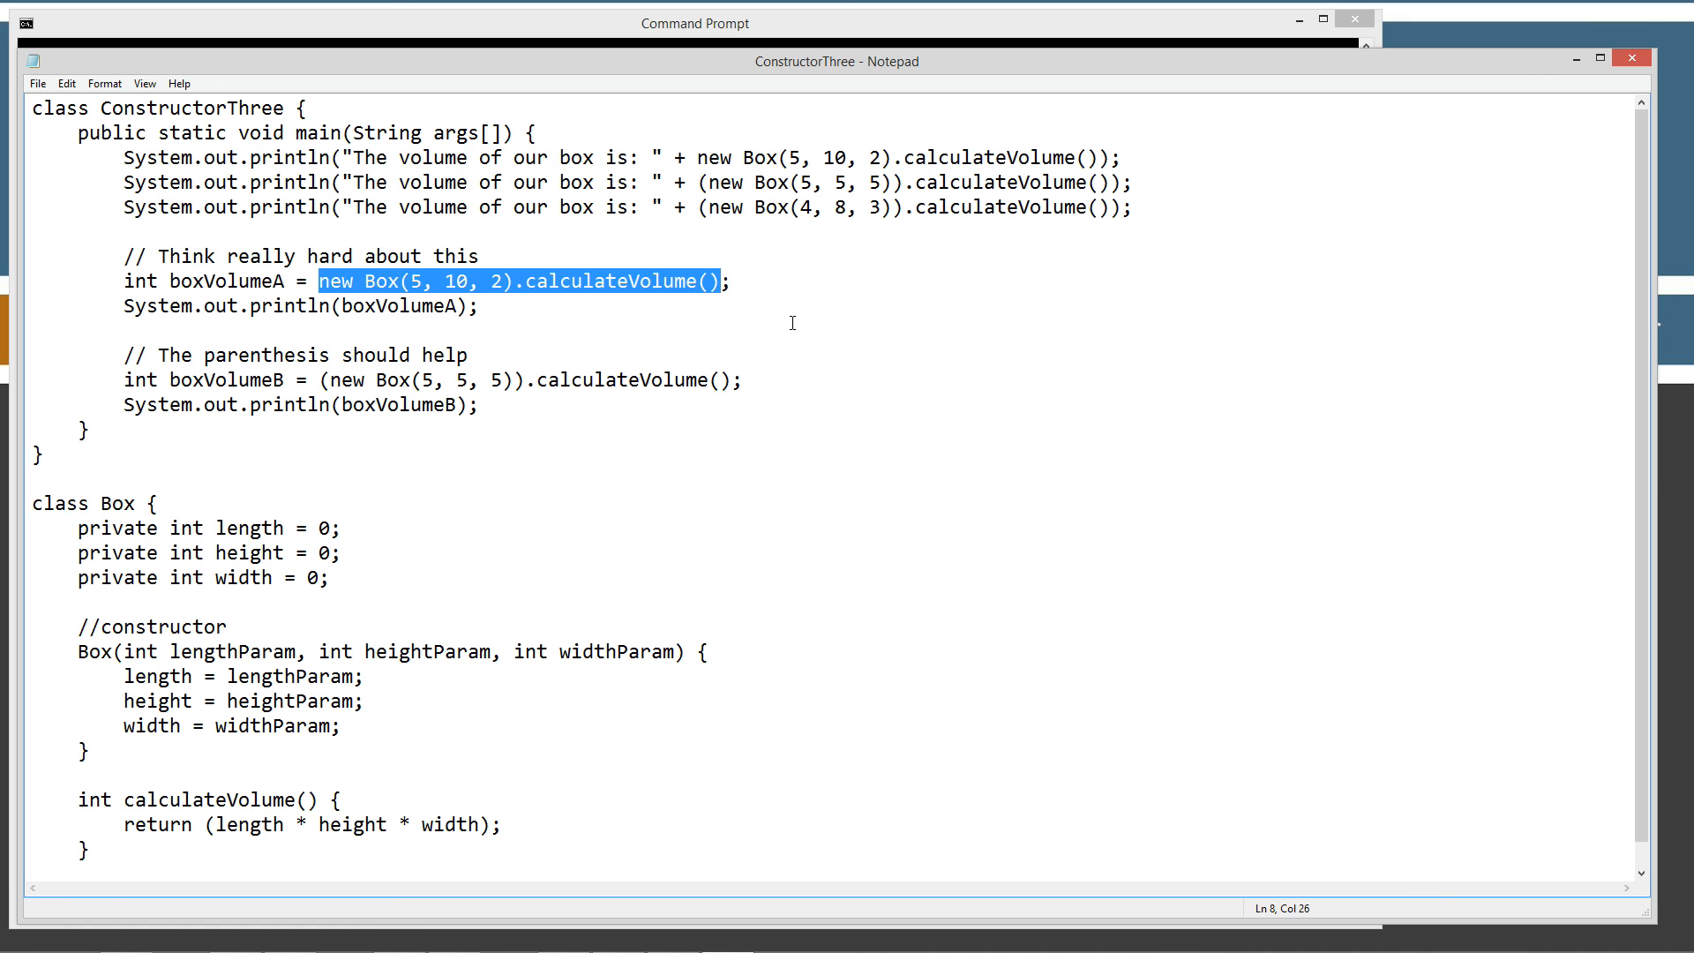
{"action": "mouse_move", "coordinate": [1632, 62]}
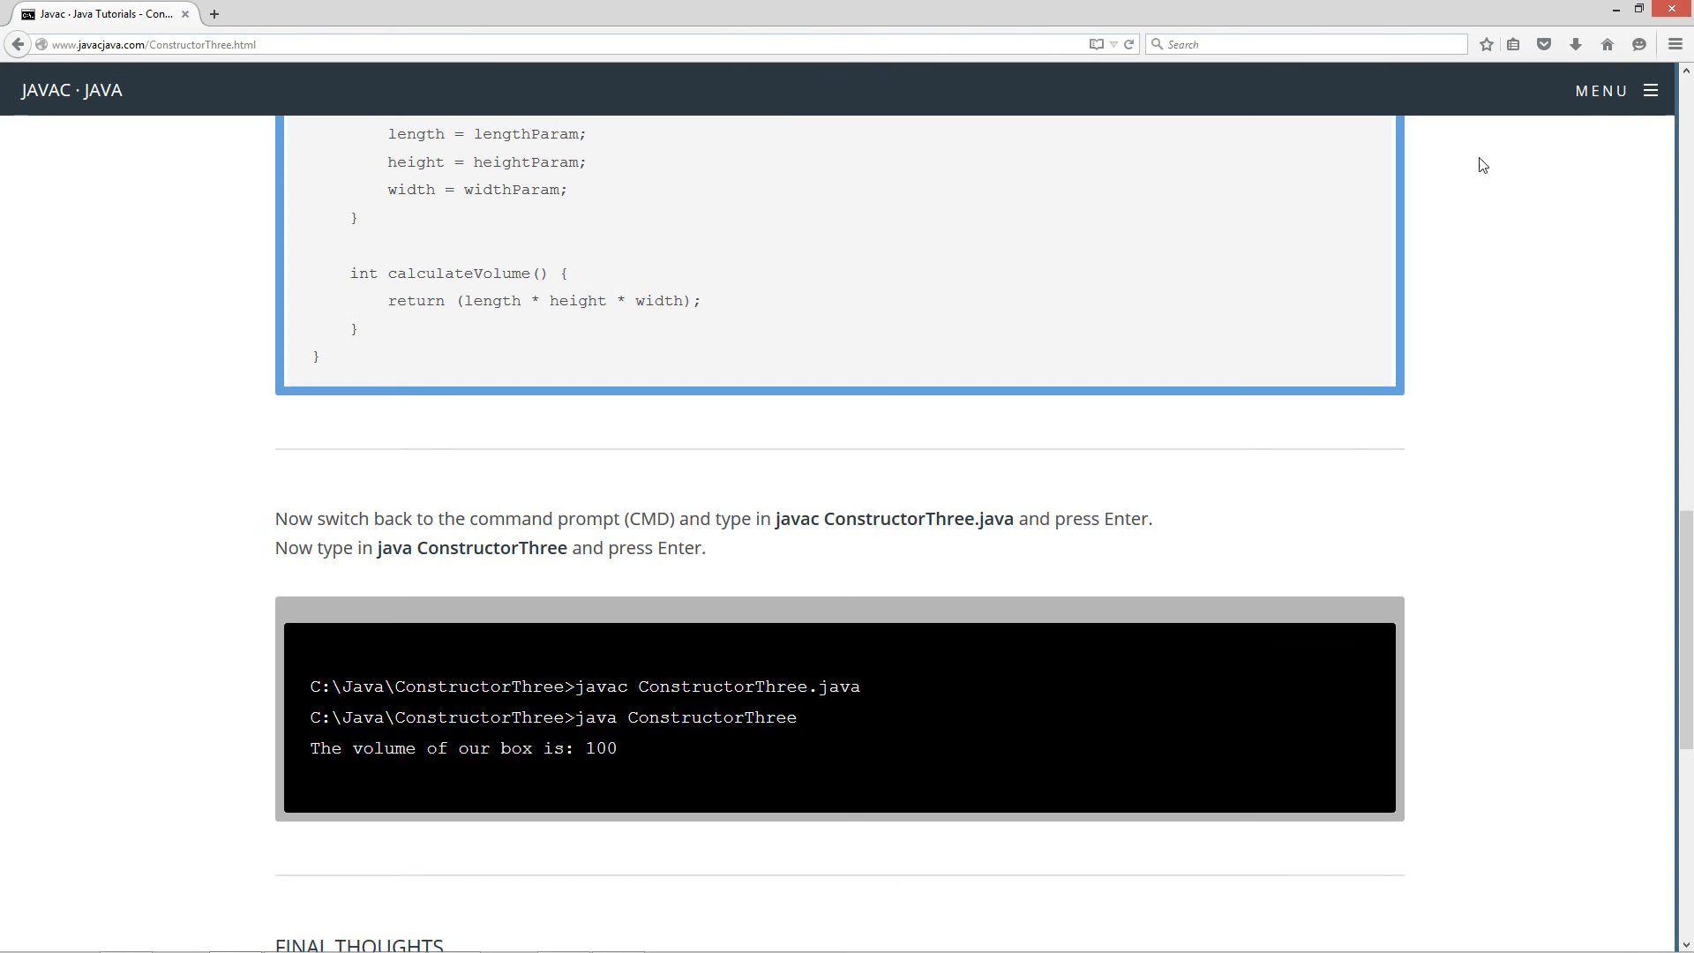
- Reopen the Java OOP Tutorials list from the site menu and scroll to Constructors Part 3
{"action": "left_click", "coordinate": [1616, 90]}
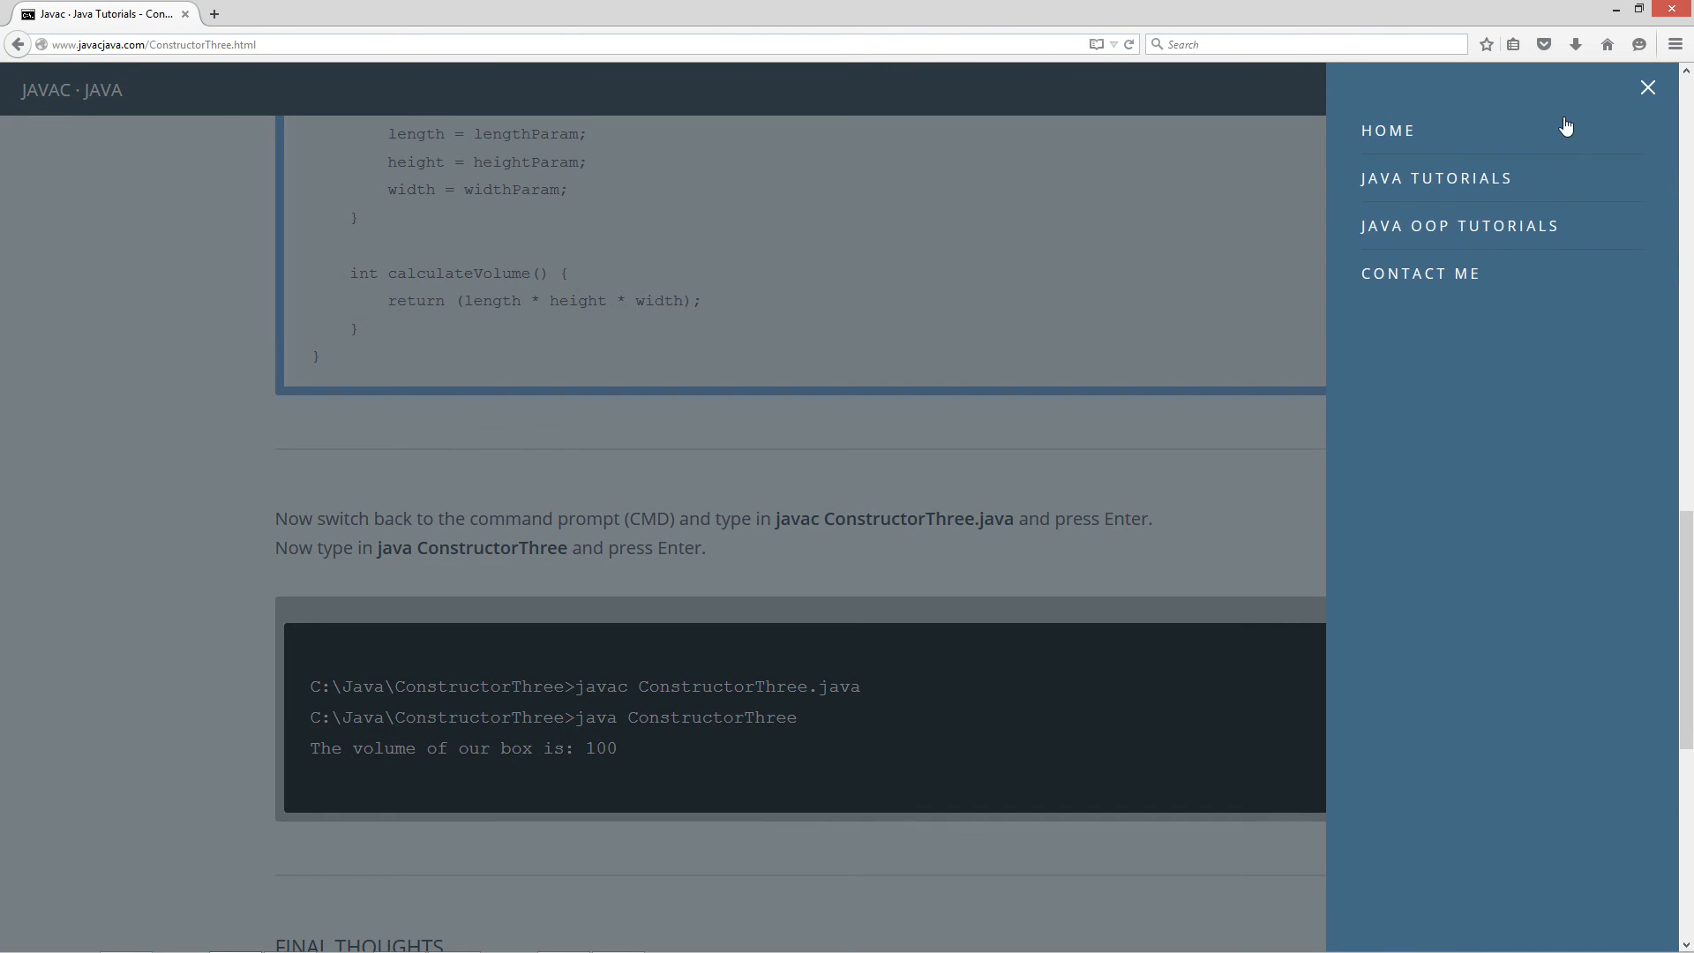
{"action": "left_click", "coordinate": [1458, 225]}
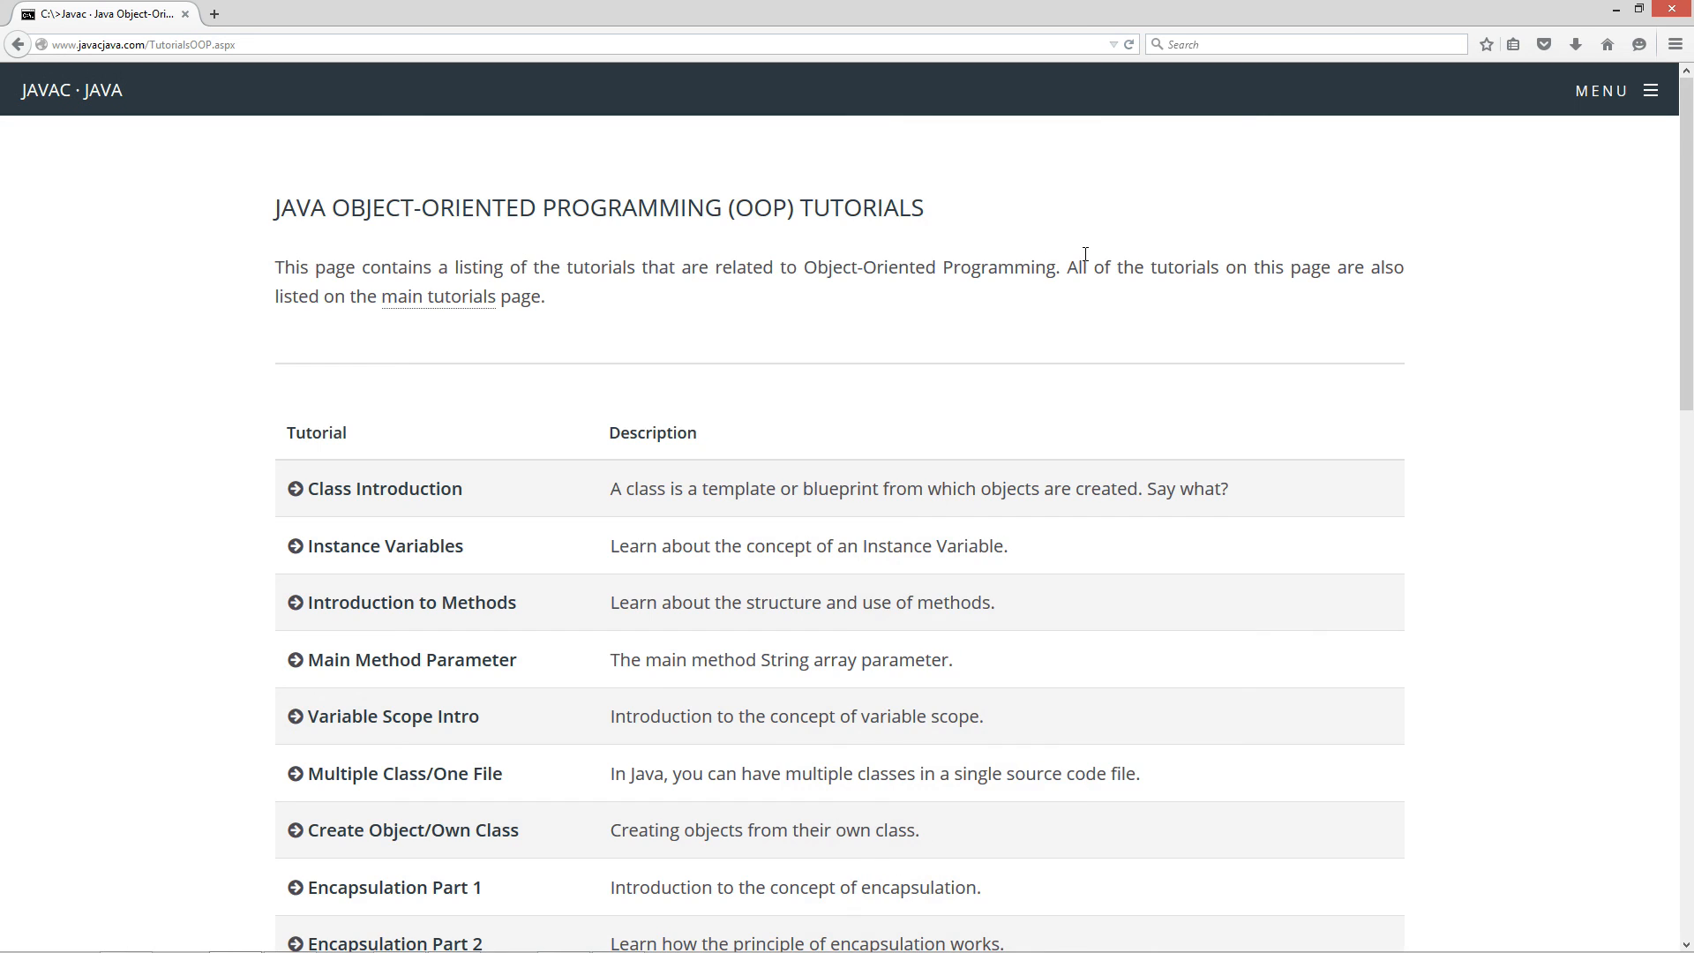
{"action": "scroll", "scroll_direction": "down", "scroll_amount": 3}
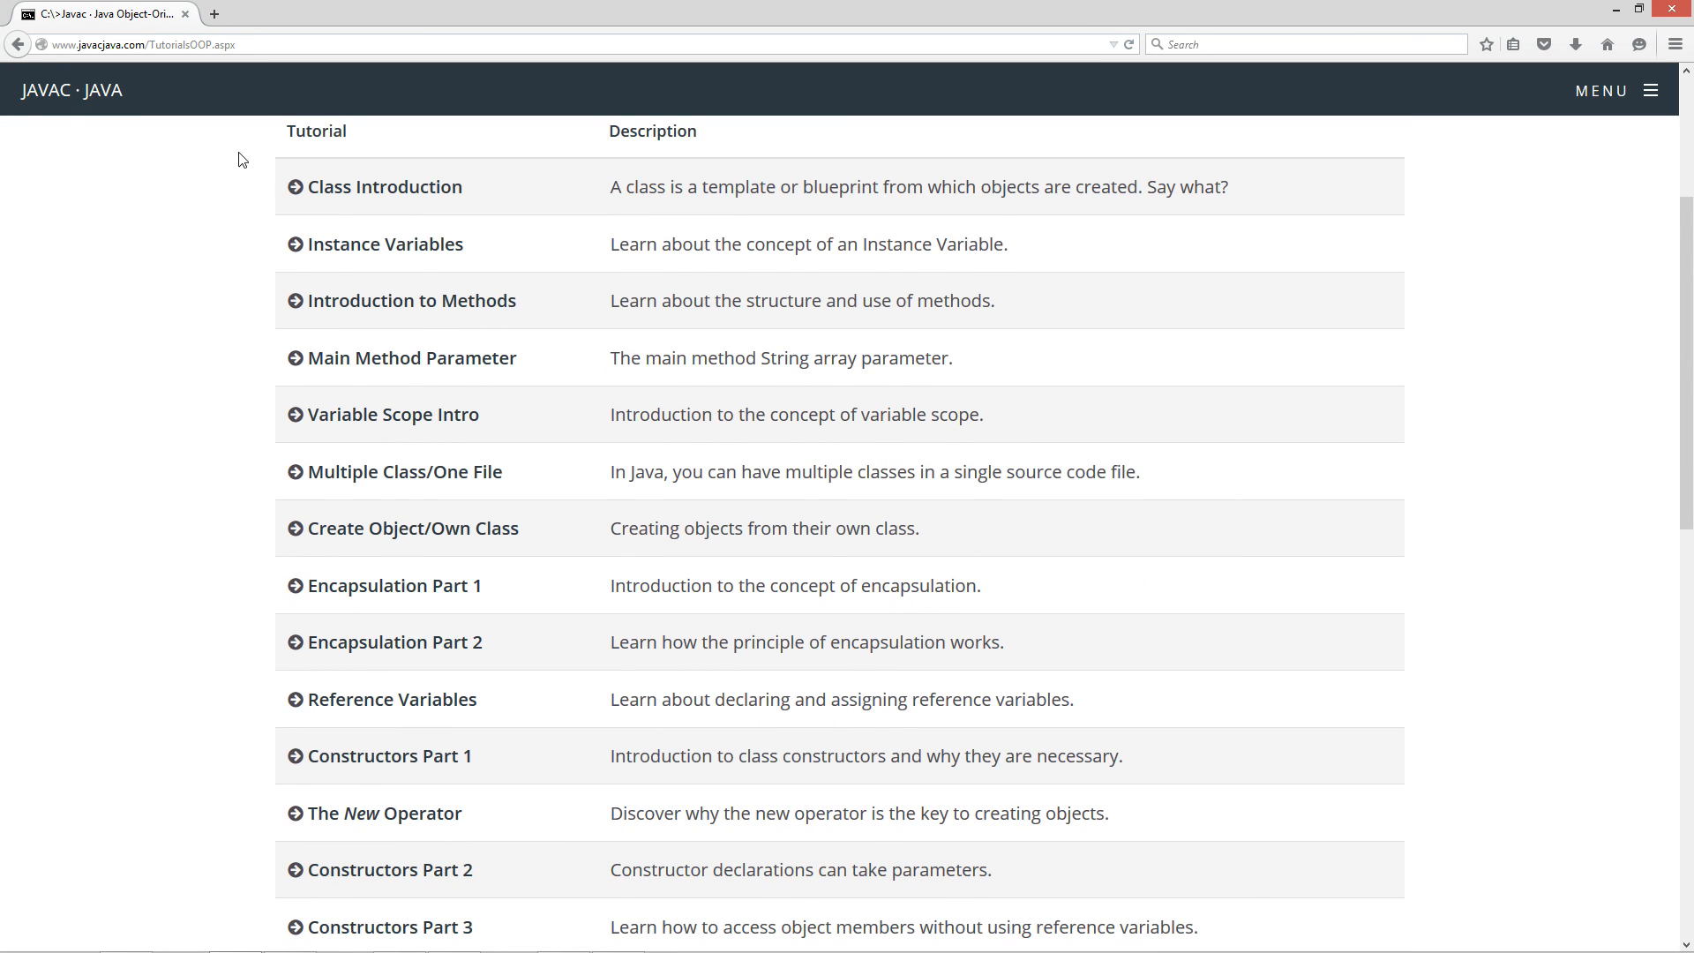
{"action": "scroll", "scroll_direction": "down", "scroll_amount": 3}
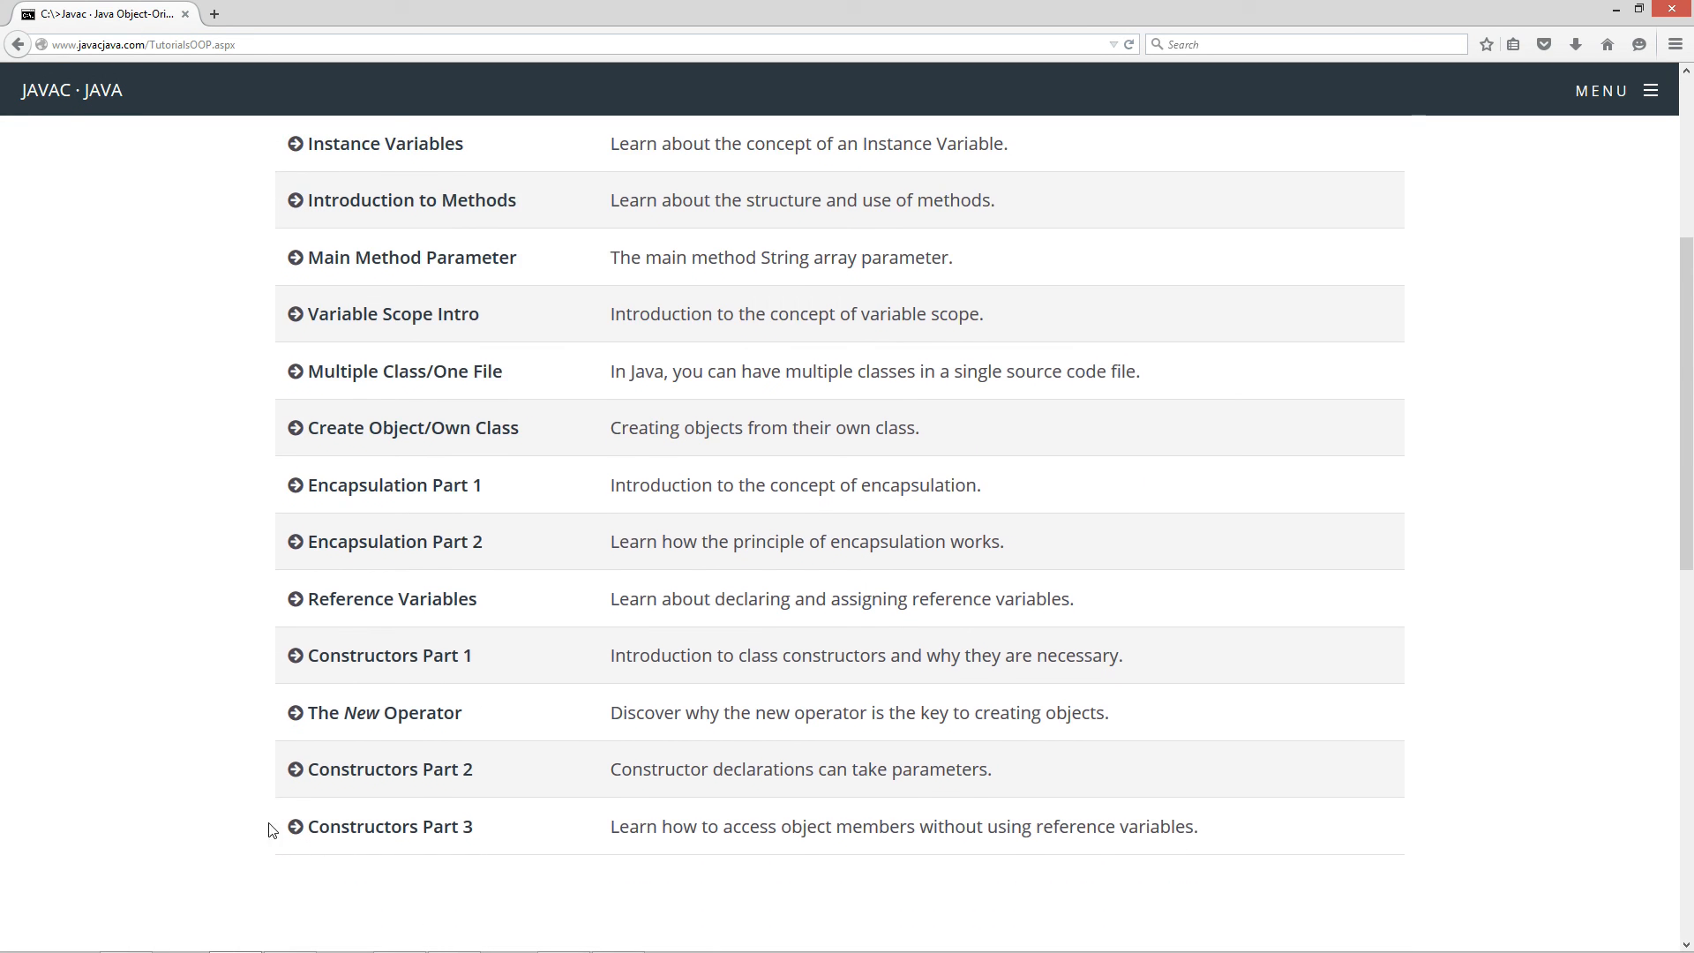
{"action": "scroll", "scroll_direction": "up", "scroll_amount": 3}
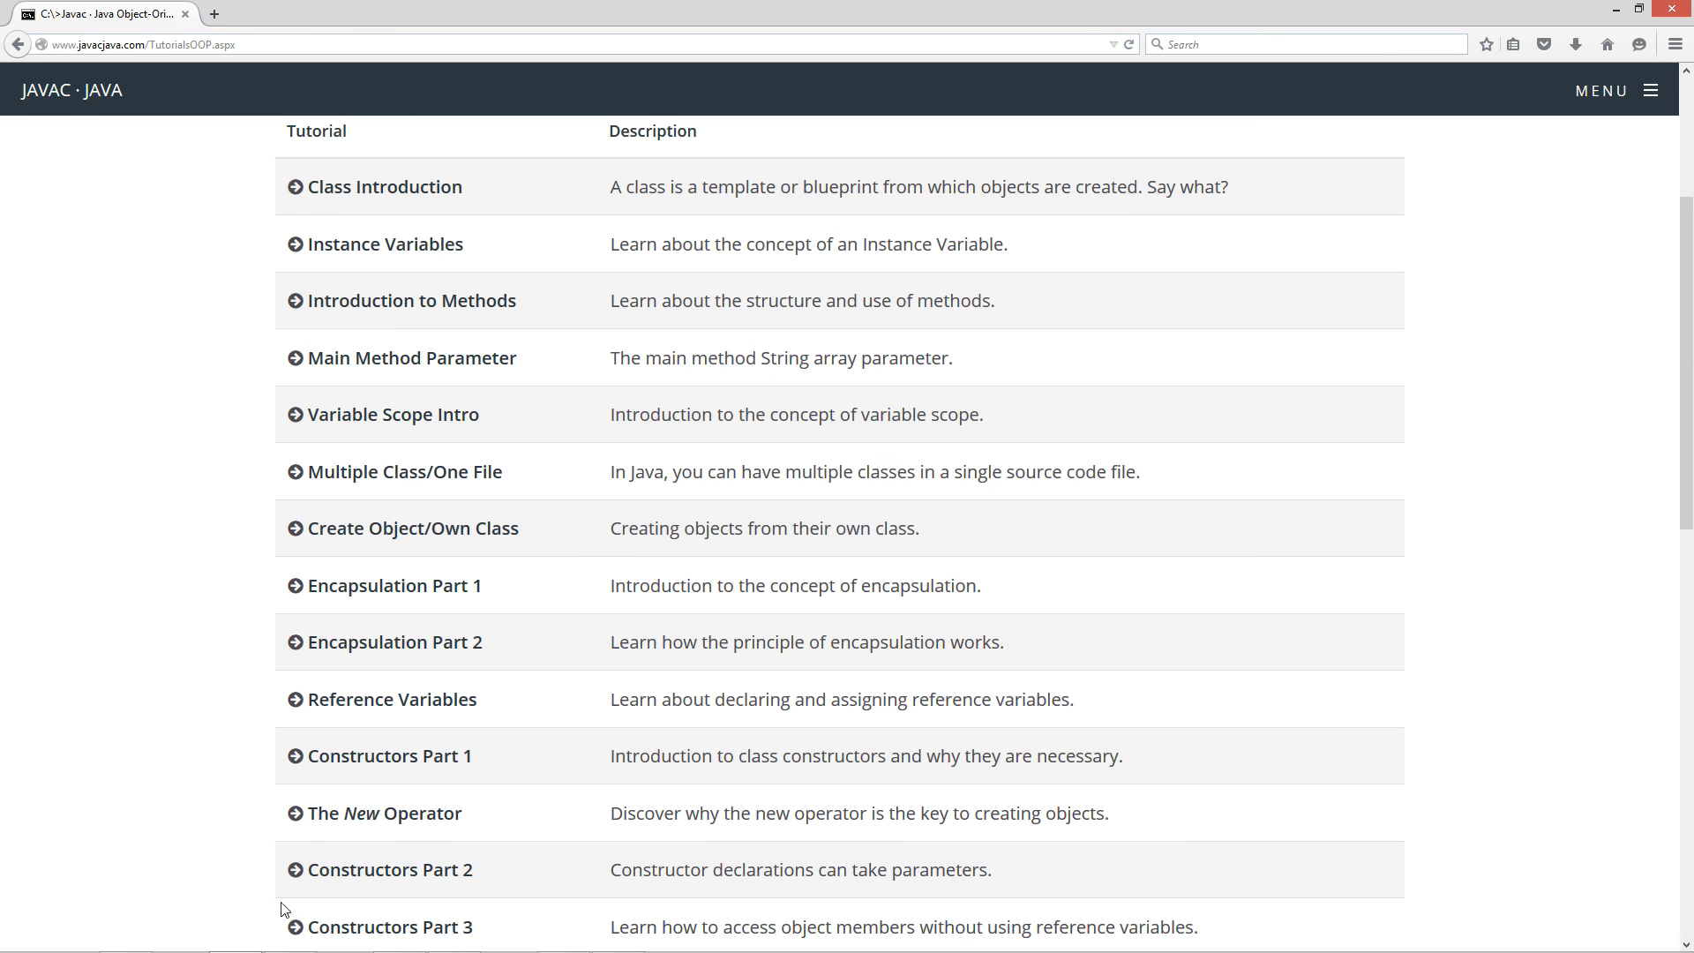
{"action": "mouse_move", "coordinate": [289, 876]}
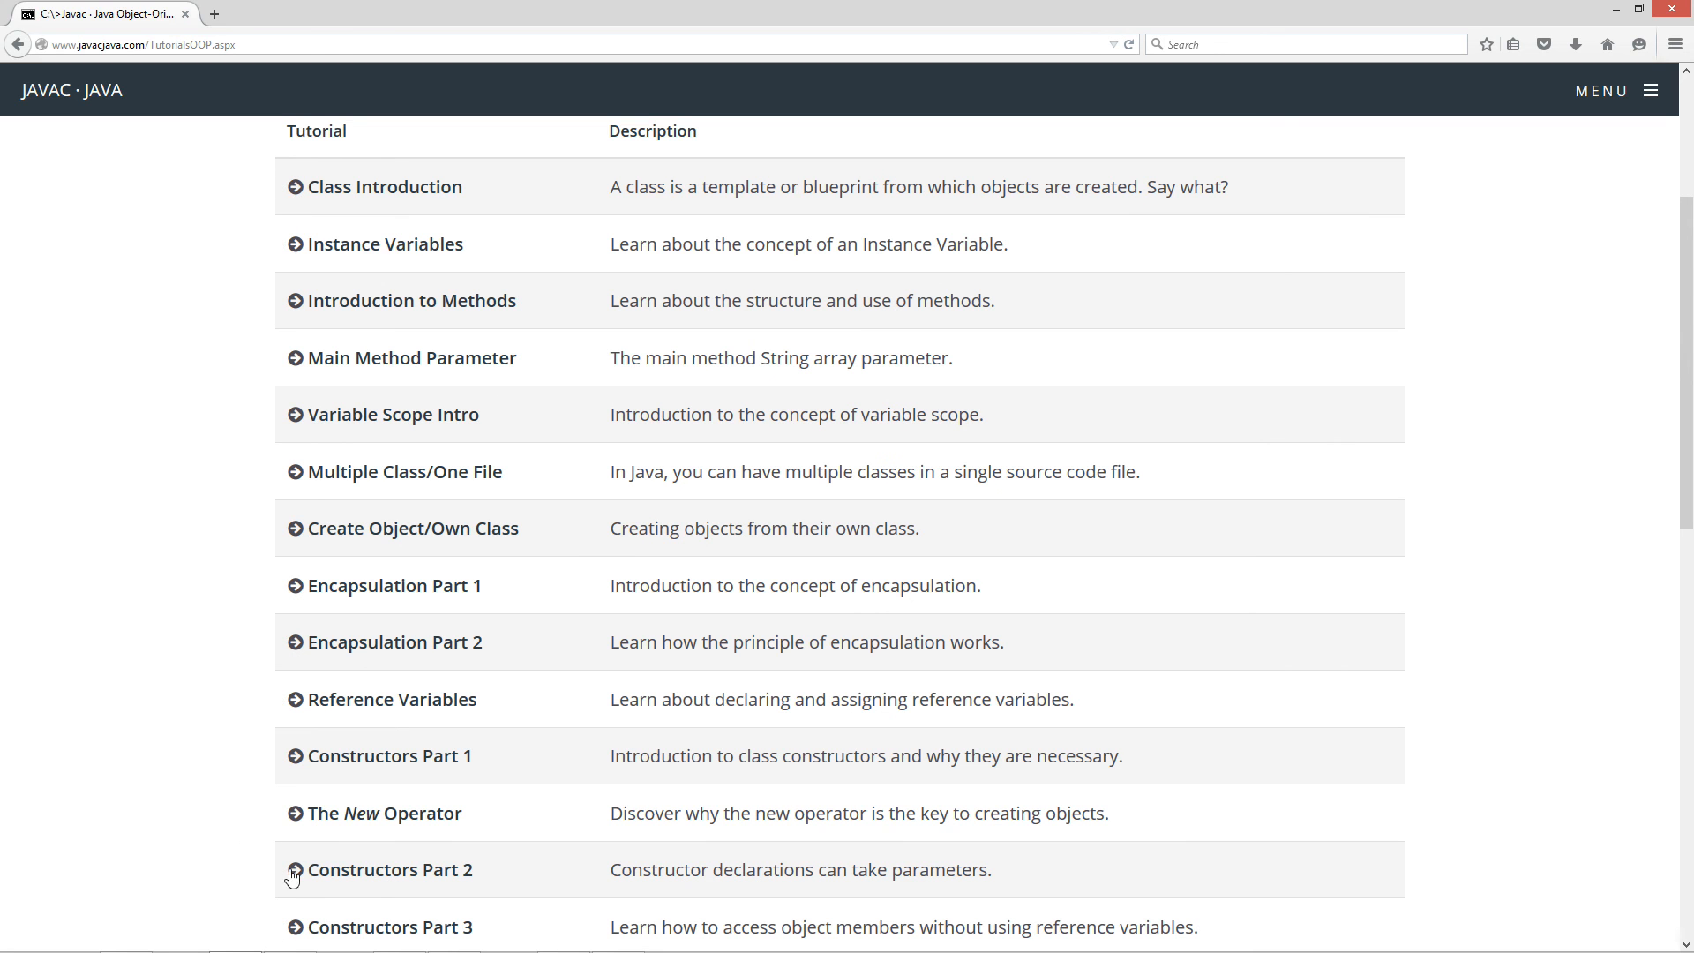
{"action": "mouse_move", "coordinate": [250, 925]}
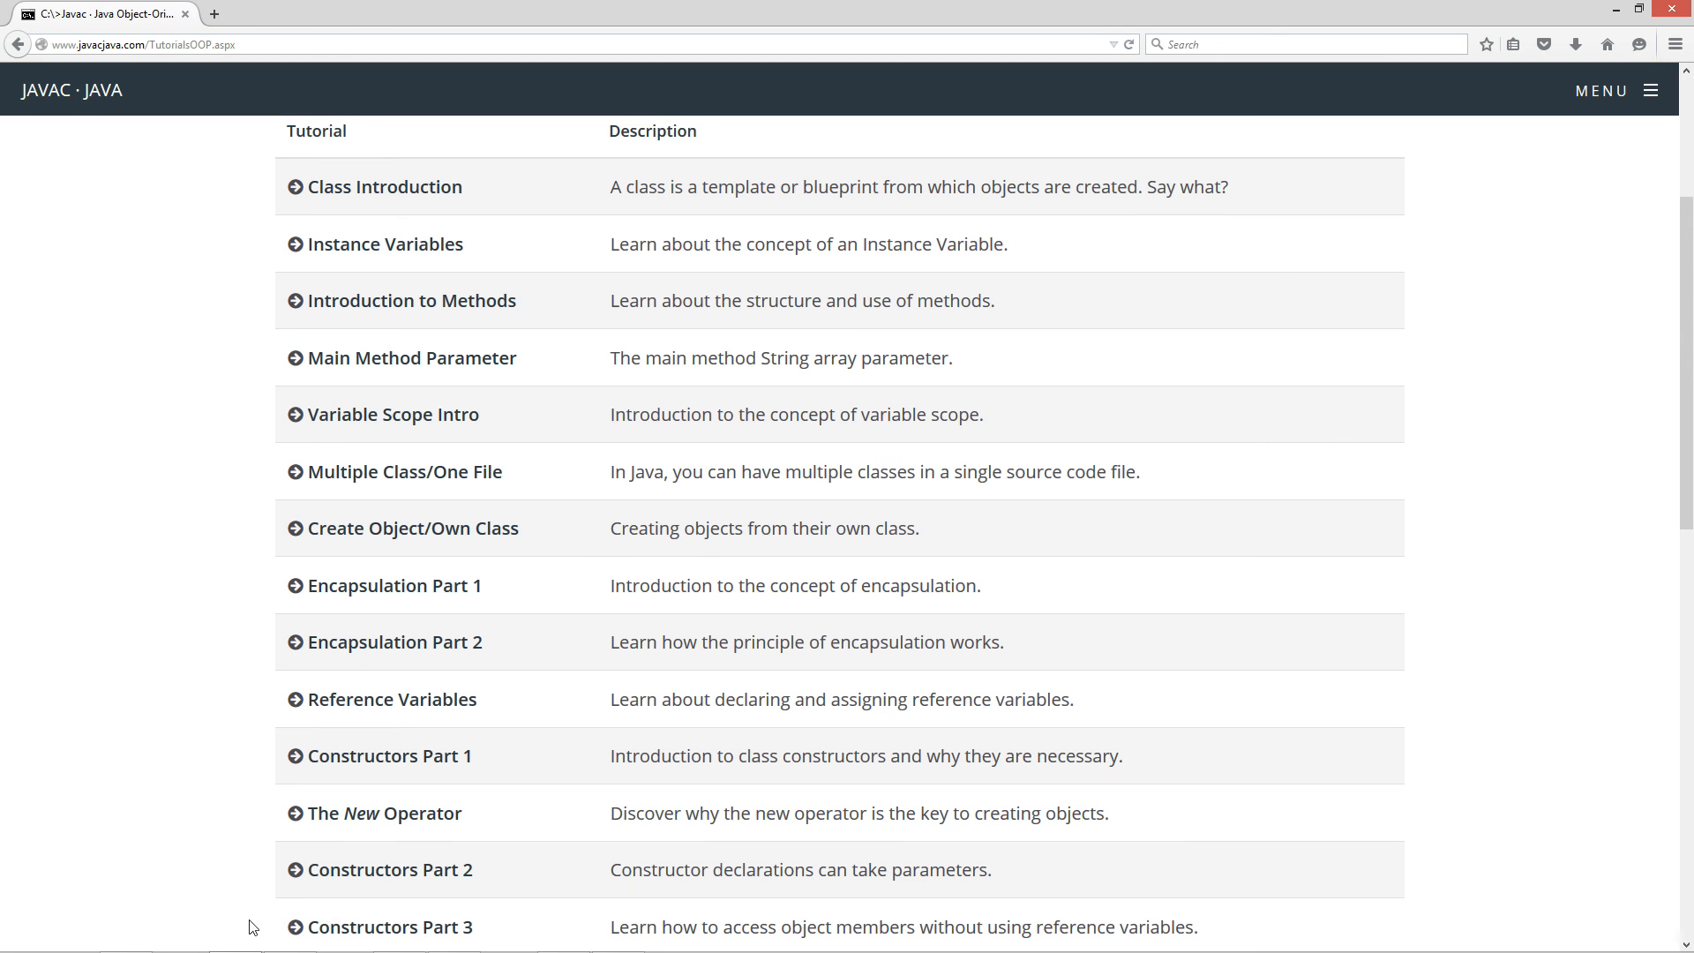
{"action": "mouse_move", "coordinate": [264, 678]}
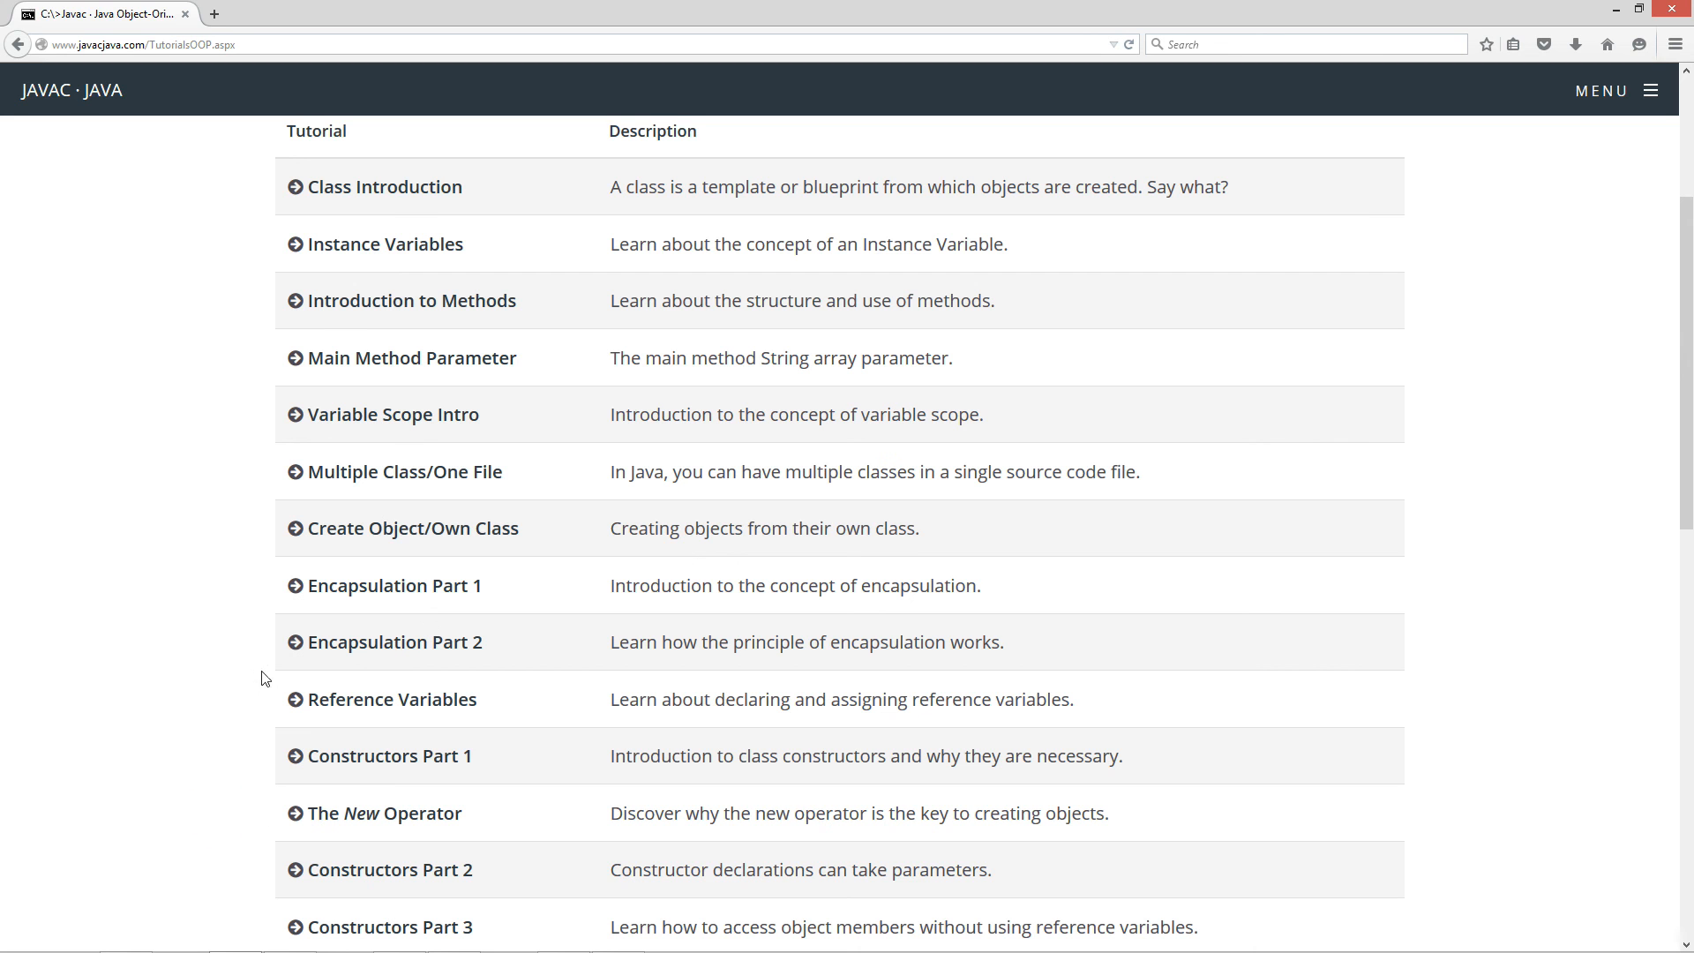
{"action": "mouse_move", "coordinate": [81, 112]}
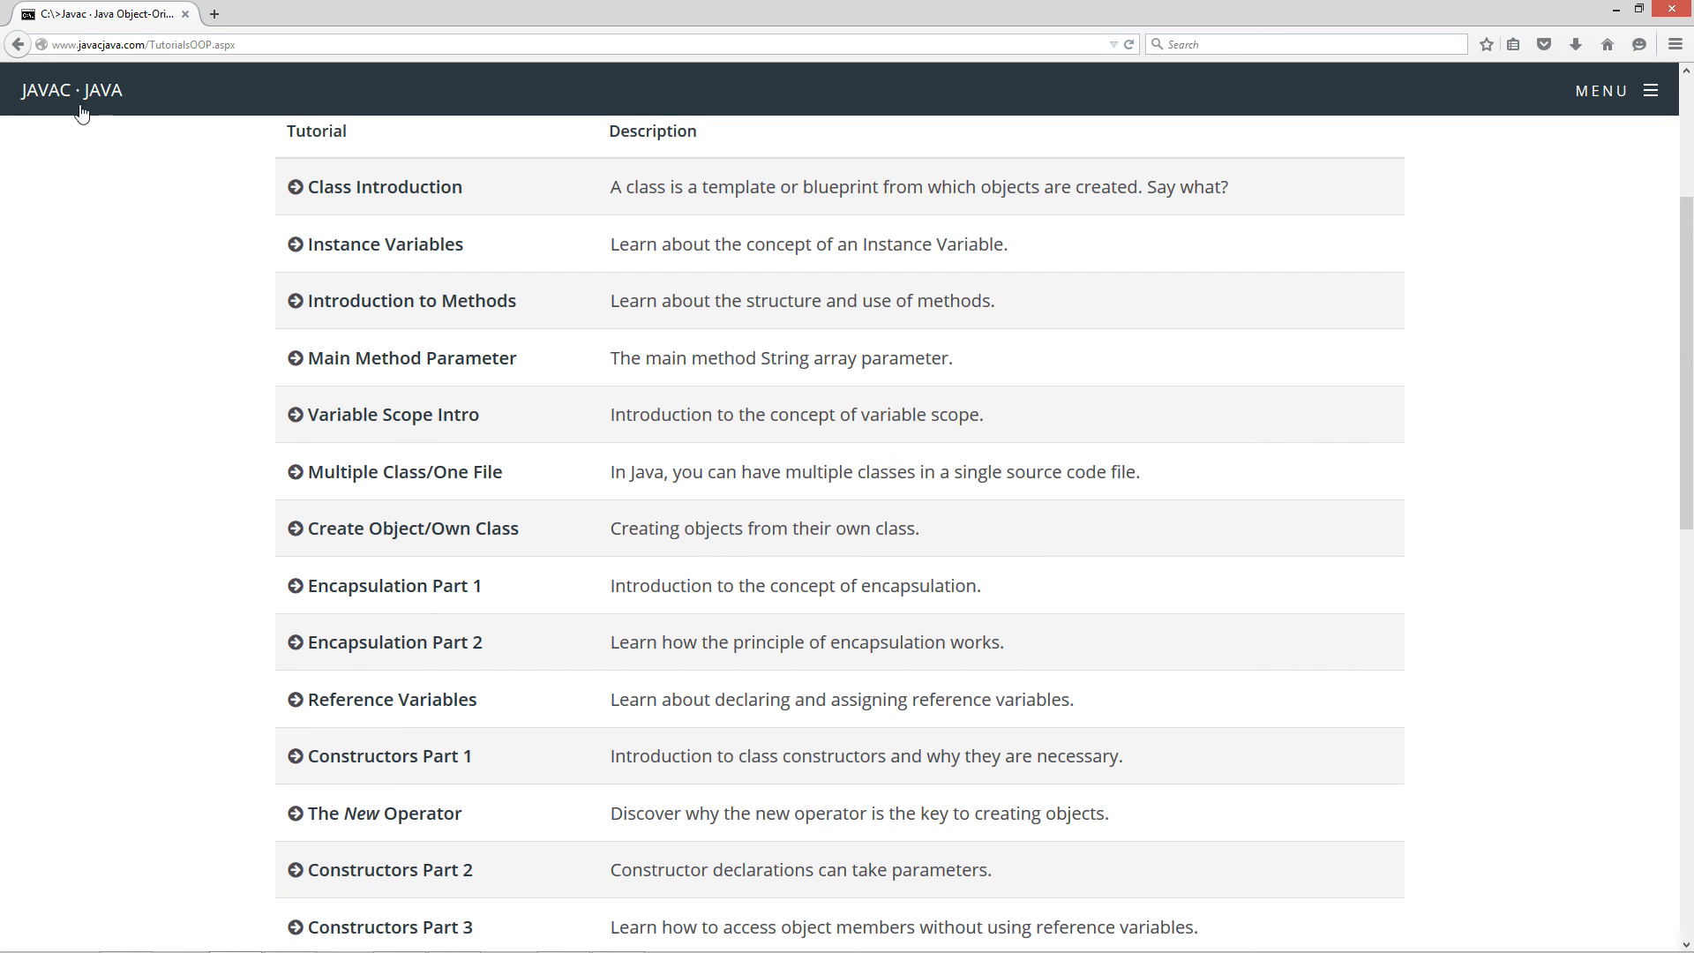